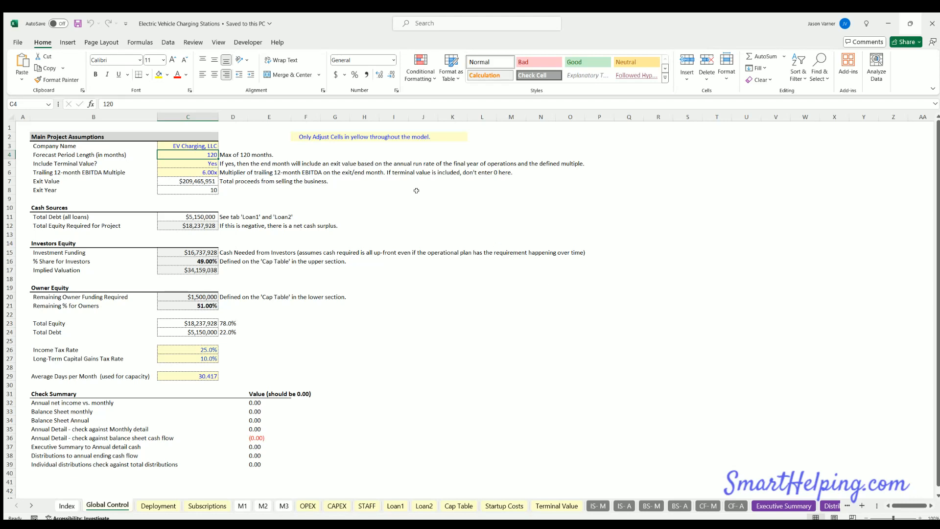
pyautogui.moveTo(388, 195)
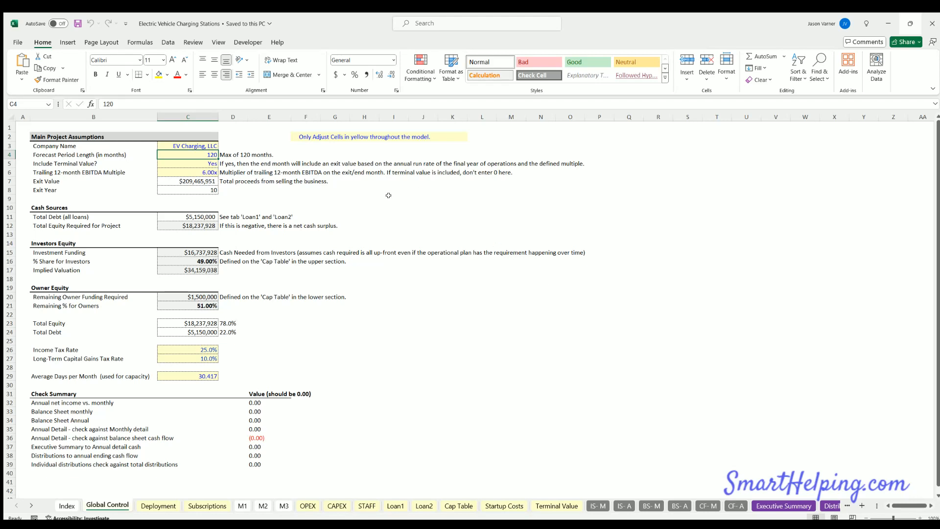
pyautogui.moveTo(604, 266)
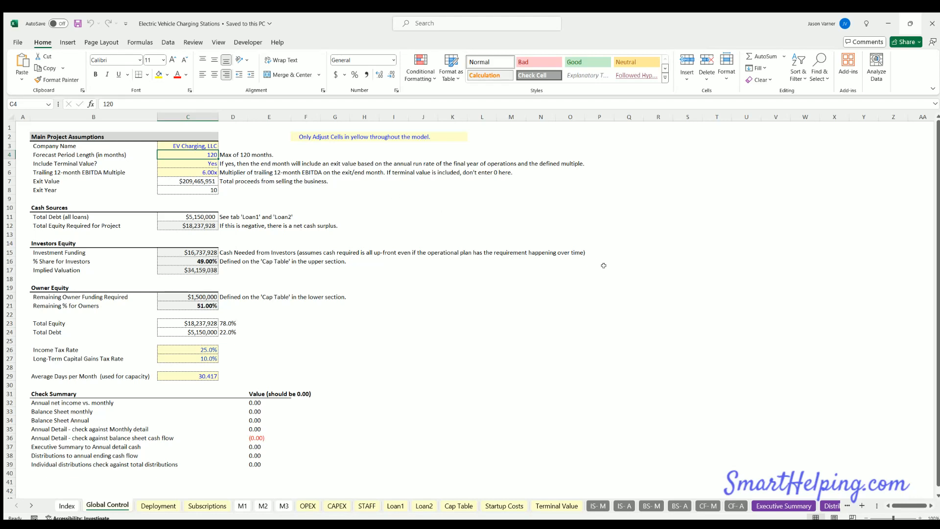
pyautogui.moveTo(624, 269)
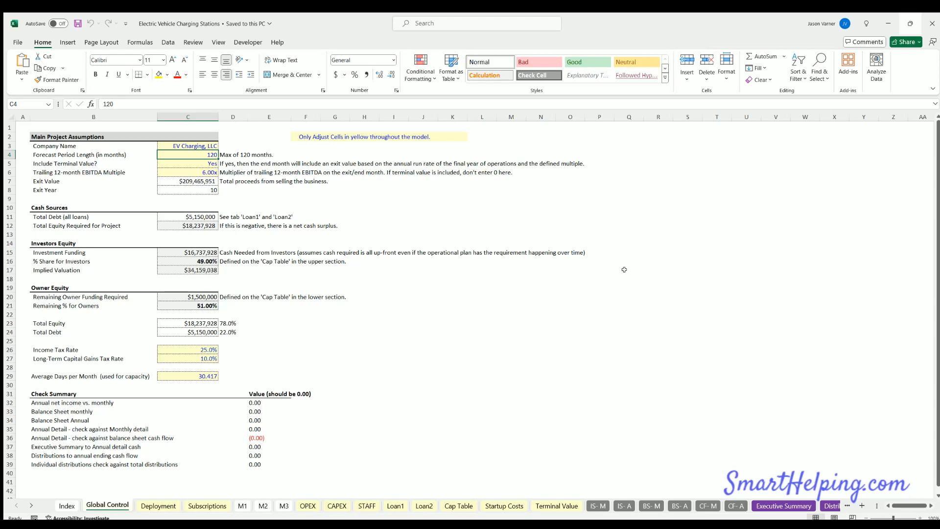
pyautogui.moveTo(470, 243)
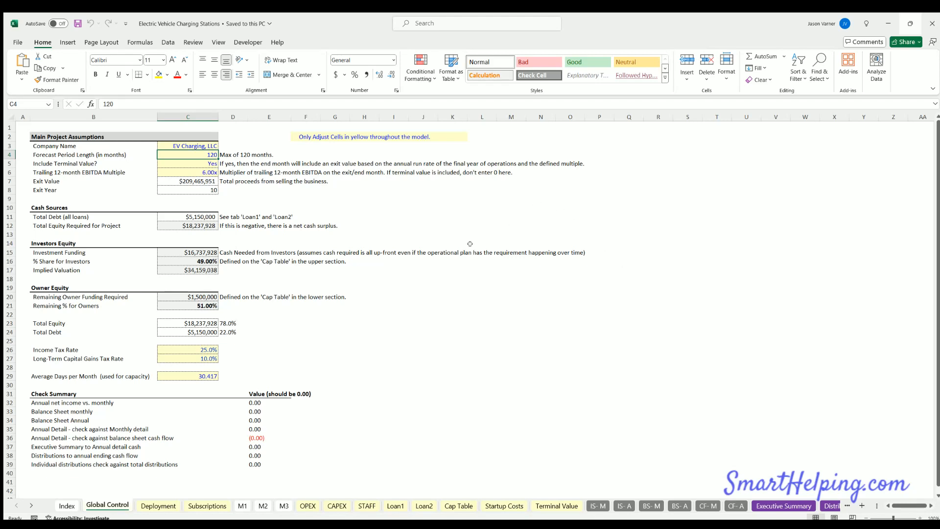
pyautogui.moveTo(344, 282)
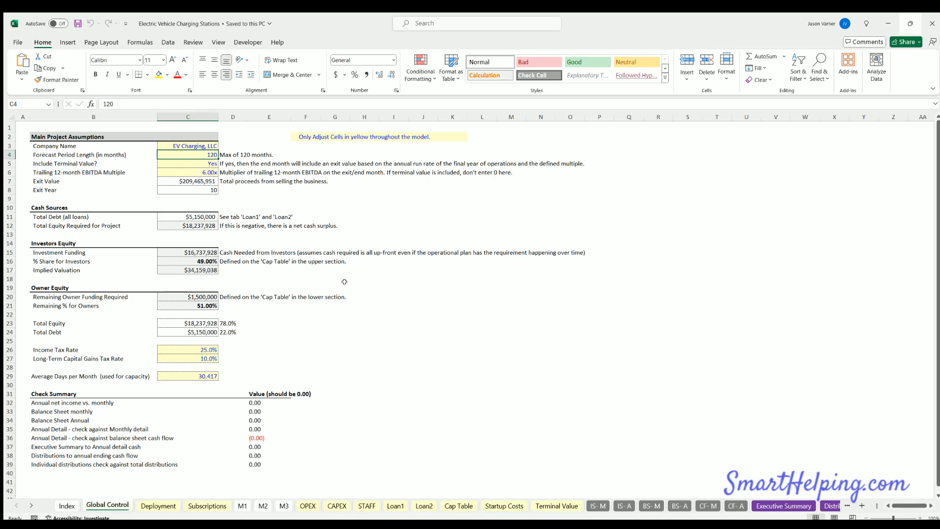
pyautogui.moveTo(227, 243)
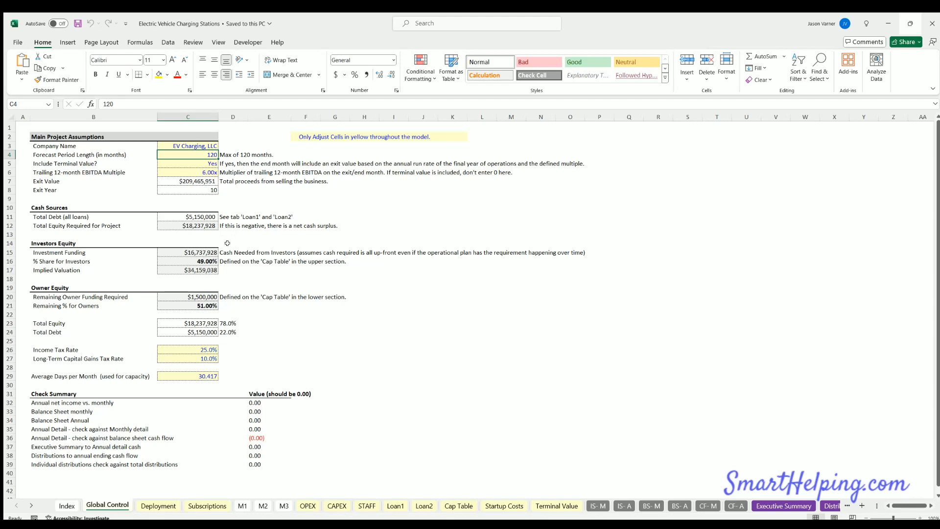
pyautogui.moveTo(666, 491)
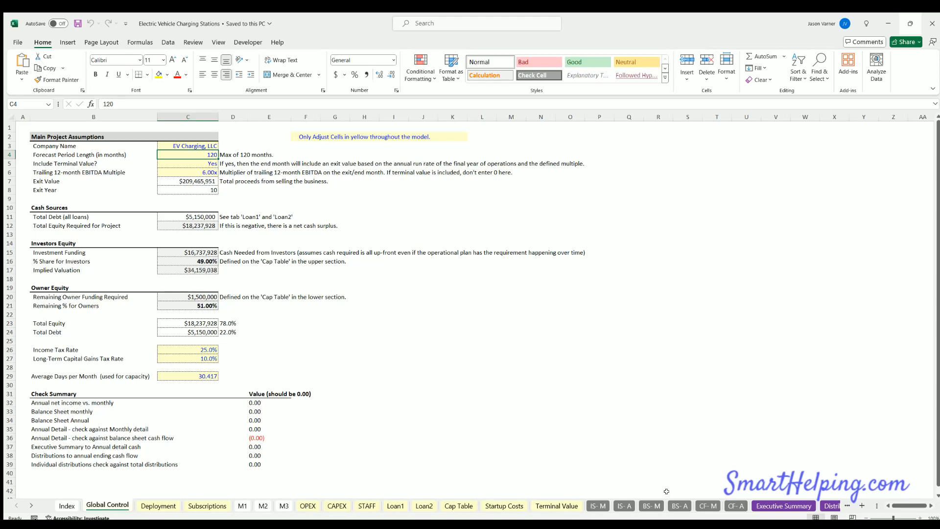
pyautogui.moveTo(198, 417)
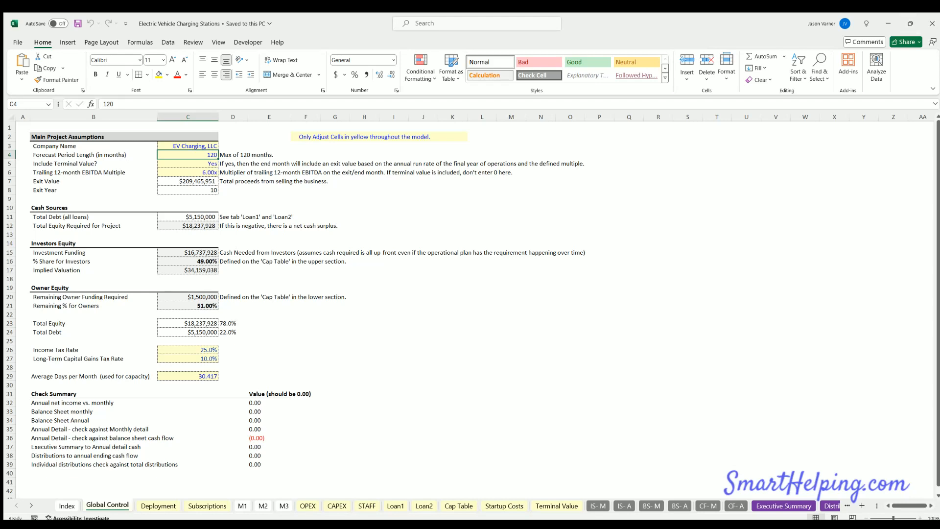
pyautogui.moveTo(63, 372)
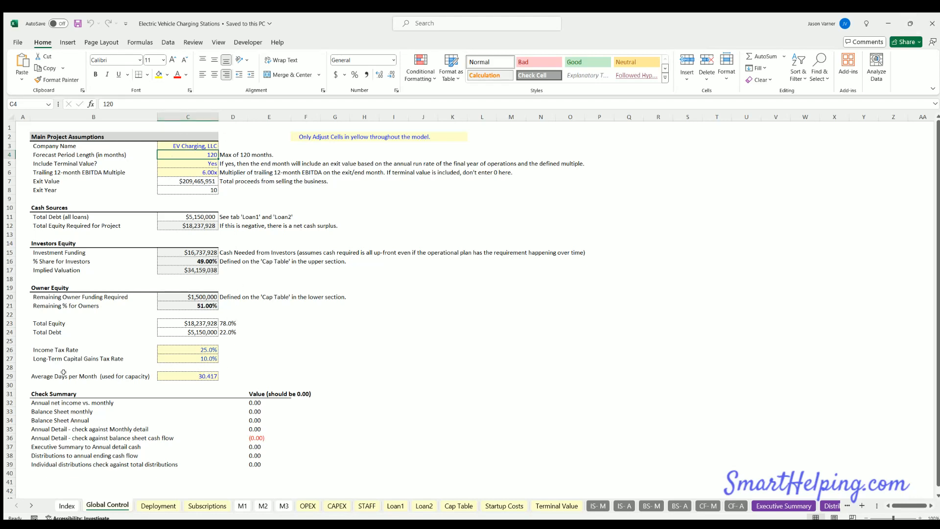
# - Browse the Deployment and Subscriptions sheets, scrolling across their columns
pyautogui.click(157, 506)
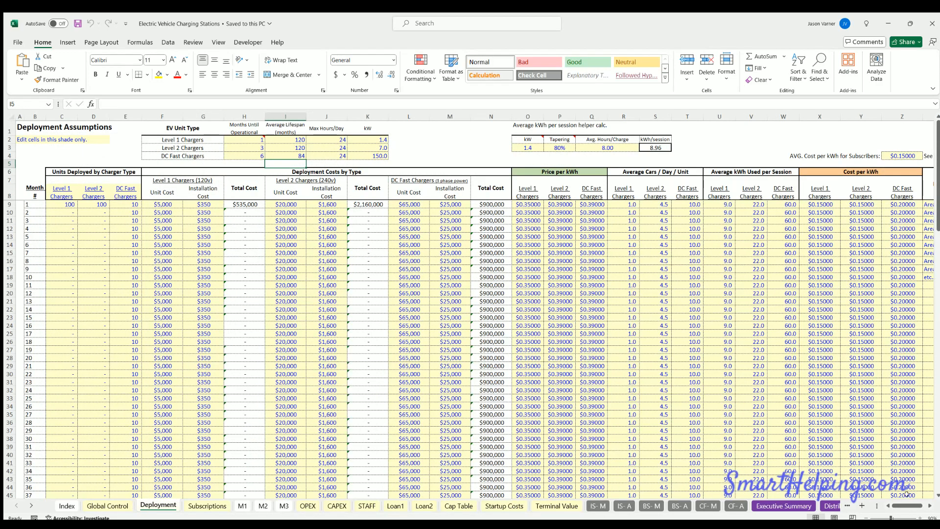
pyautogui.hscroll(3)
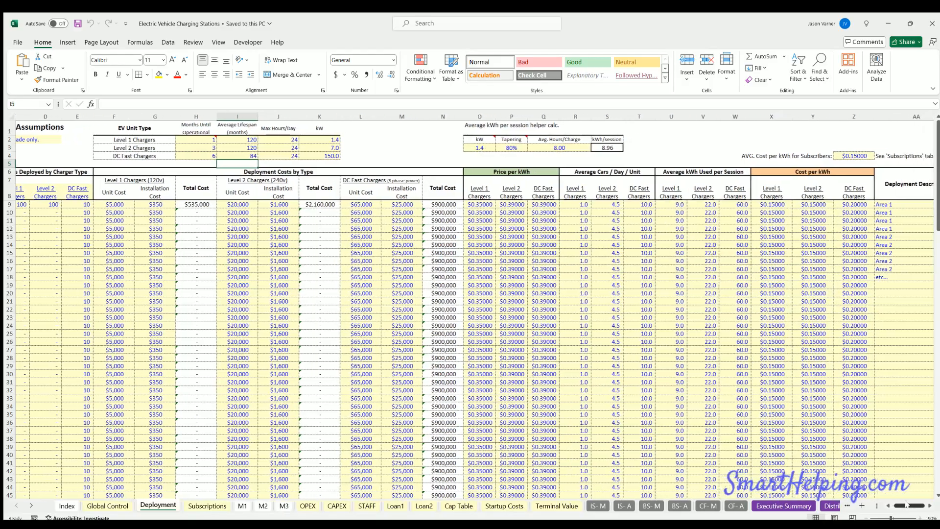
pyautogui.click(207, 505)
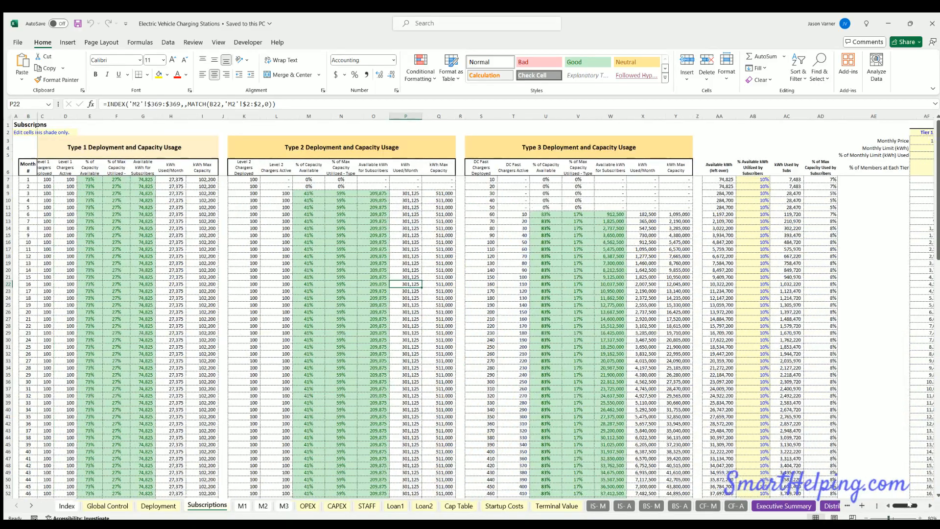
pyautogui.hscroll(3)
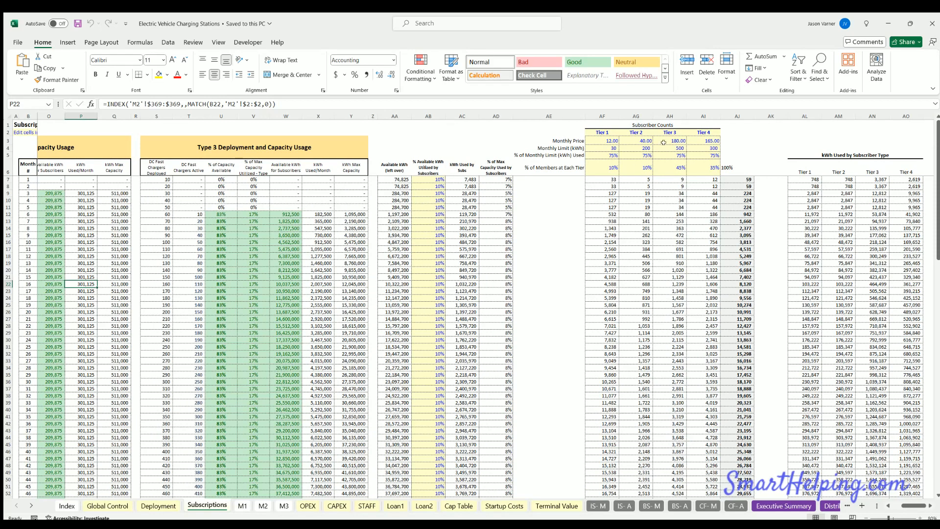
pyautogui.hscroll(-3)
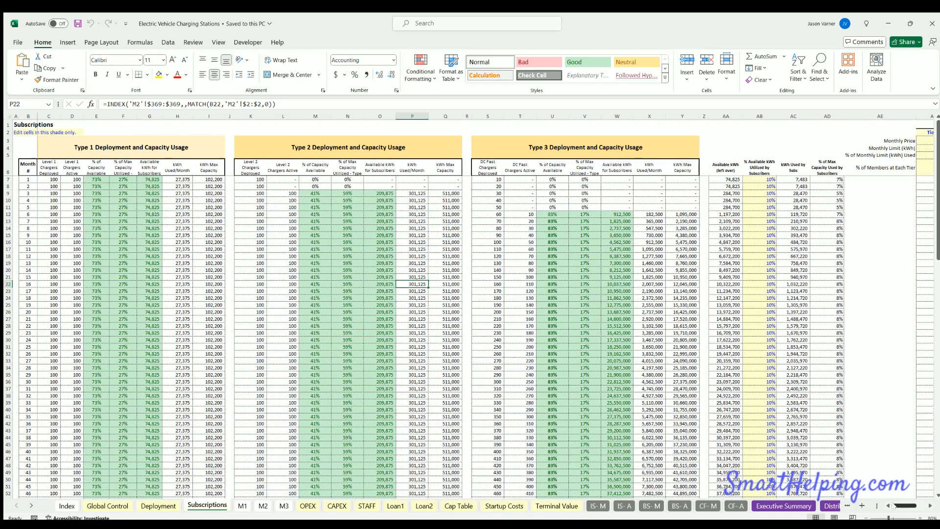
# - Review the OPEX sheet and select its direct cost detail table
pyautogui.click(308, 505)
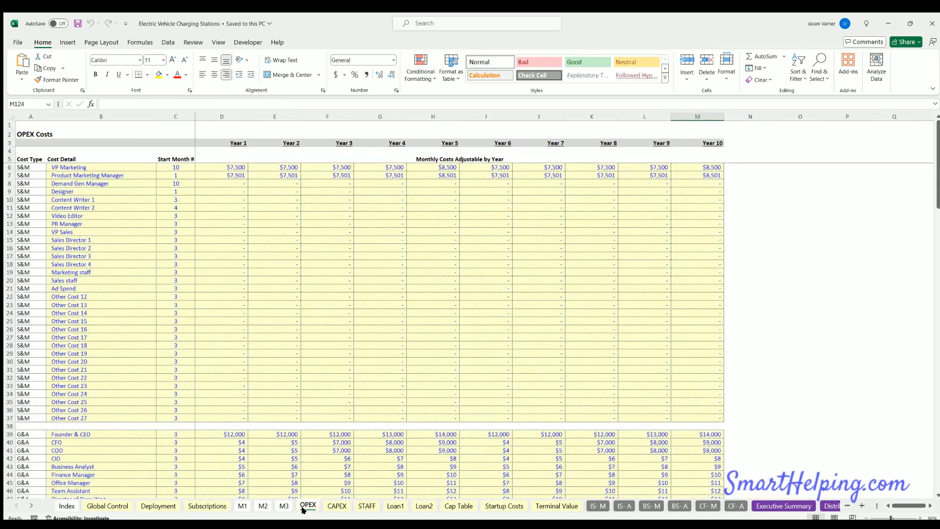
pyautogui.scroll(-3)
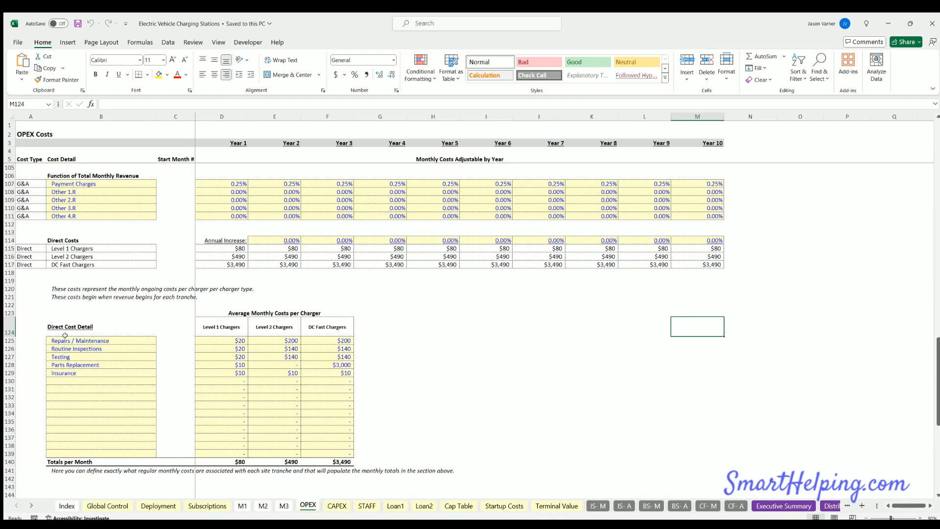
pyautogui.moveTo(64, 341); pyautogui.dragTo(321, 448)
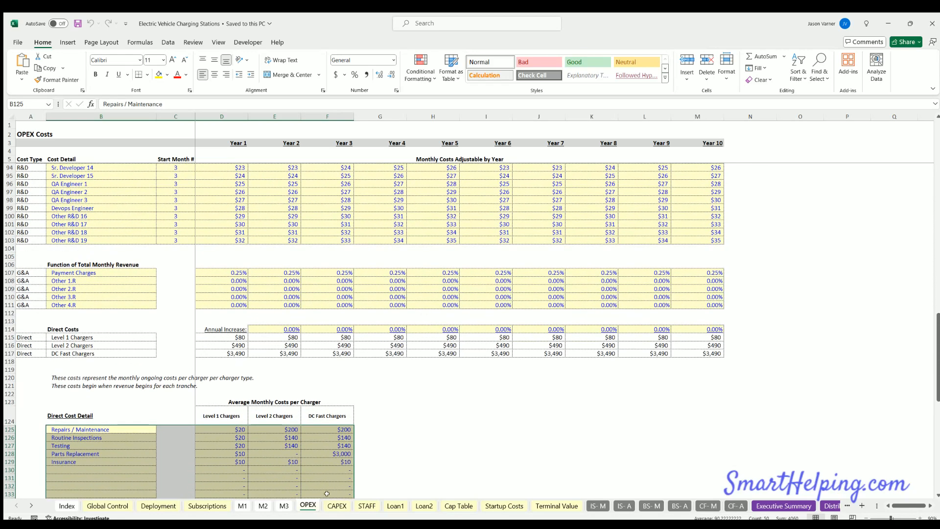
# - Step through the CAPEX, Staffing, Cap Table and Terminal Value sheets
pyautogui.click(336, 506)
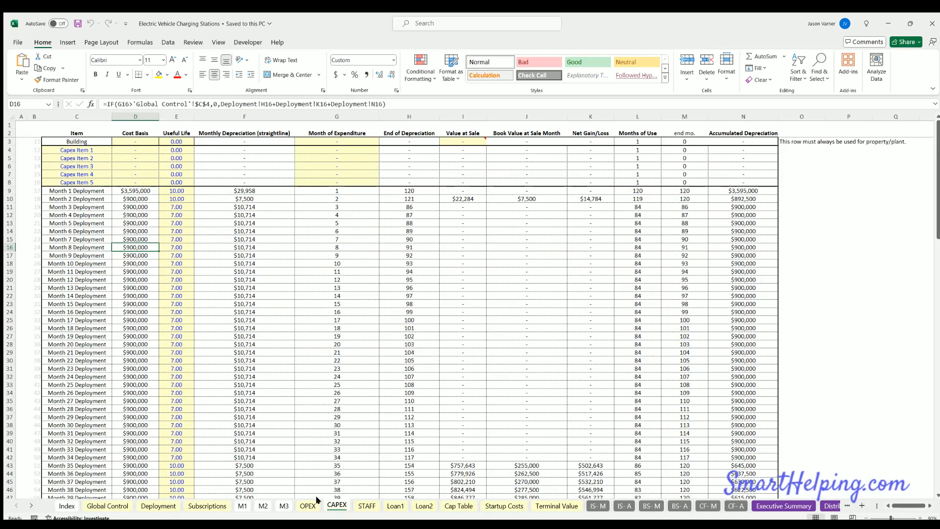
pyautogui.click(366, 505)
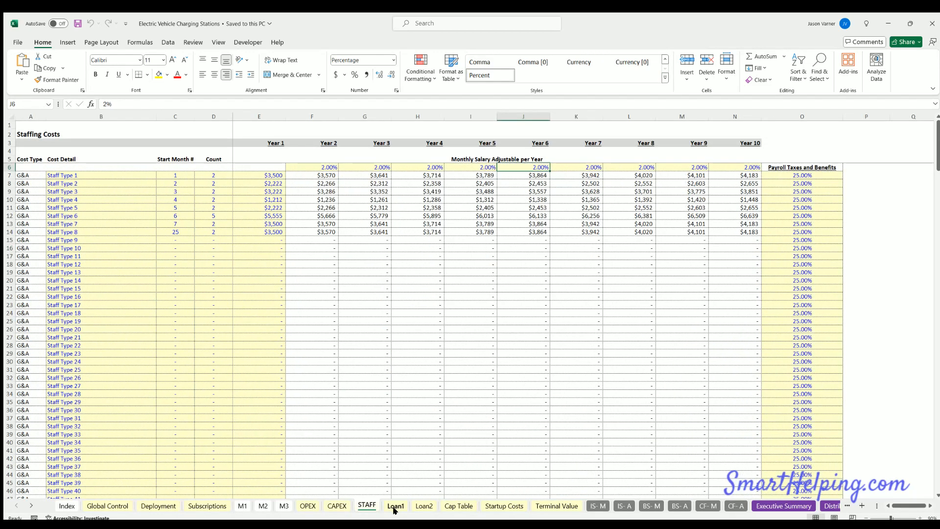
pyautogui.click(459, 506)
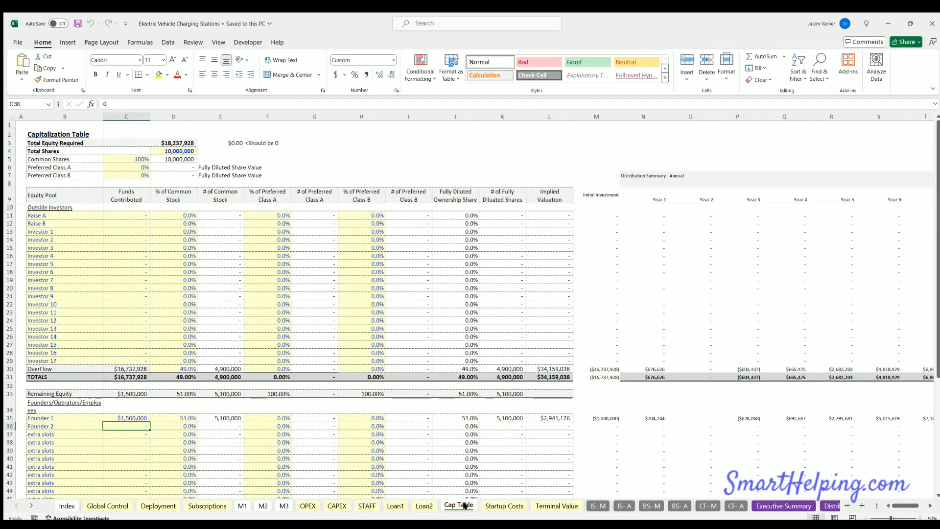
pyautogui.click(555, 506)
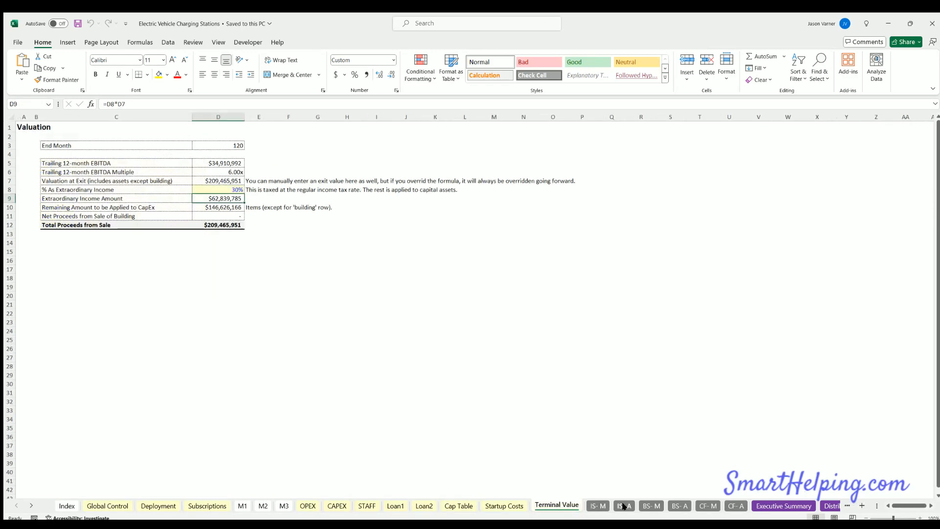
# - Browse the Executive Summary, Distributions and Visuals charts sheets
pyautogui.click(679, 506)
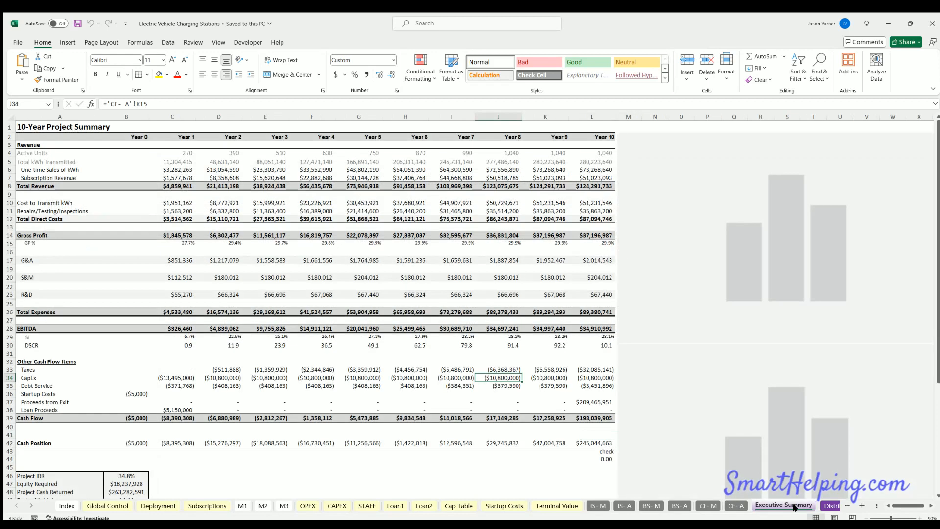
pyautogui.click(814, 506)
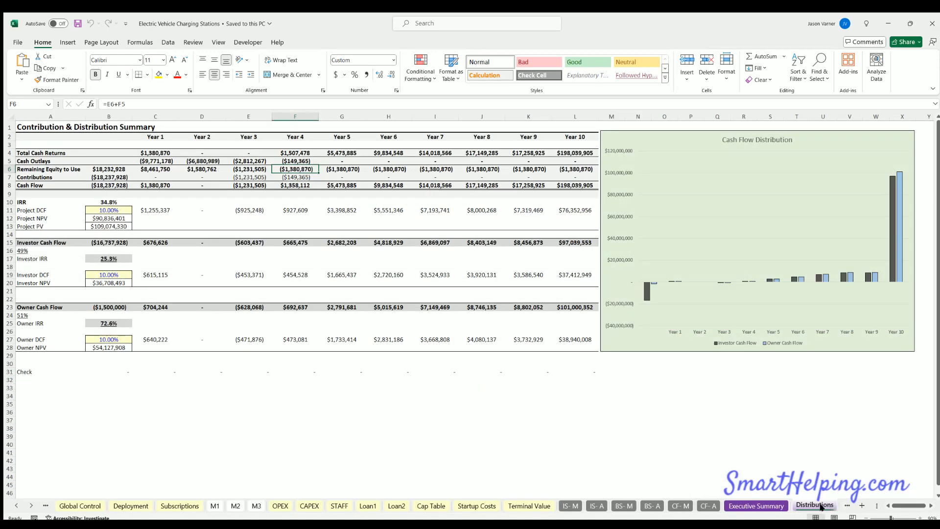
pyautogui.click(801, 505)
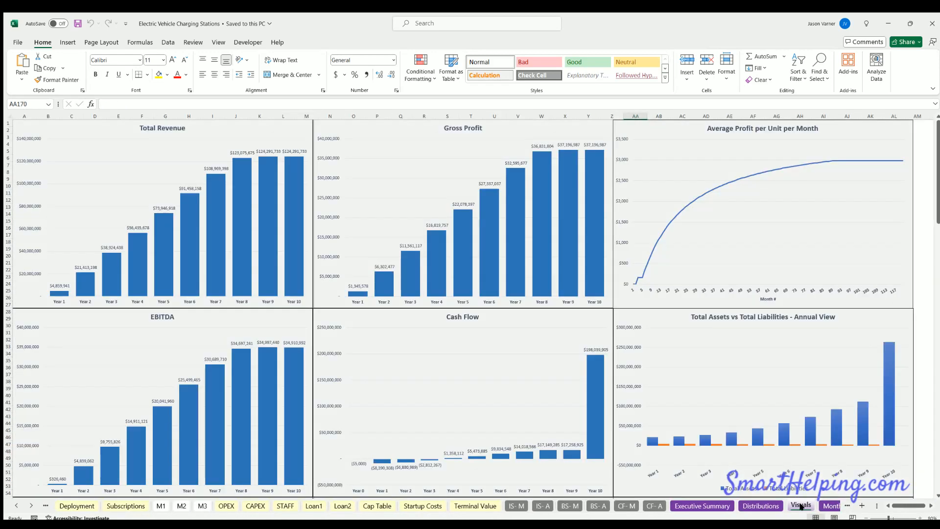
pyautogui.scroll(-3)
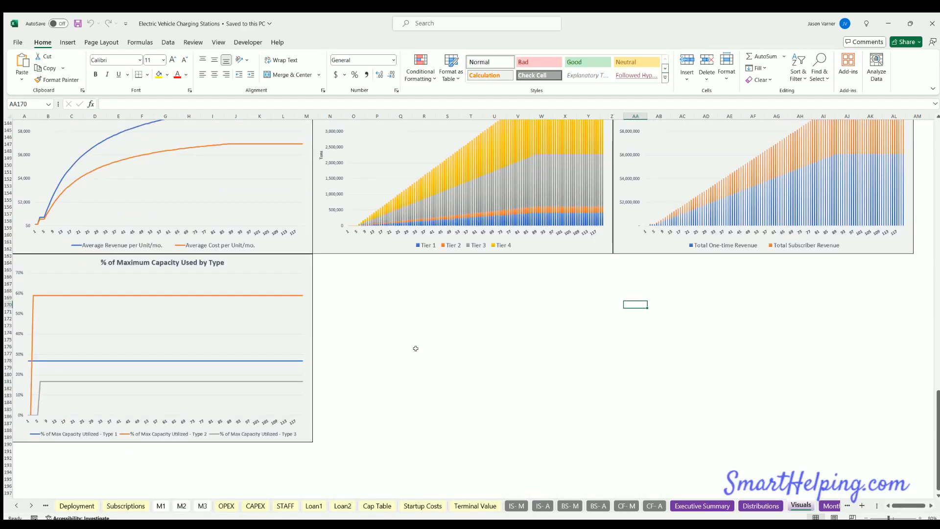
pyautogui.click(831, 506)
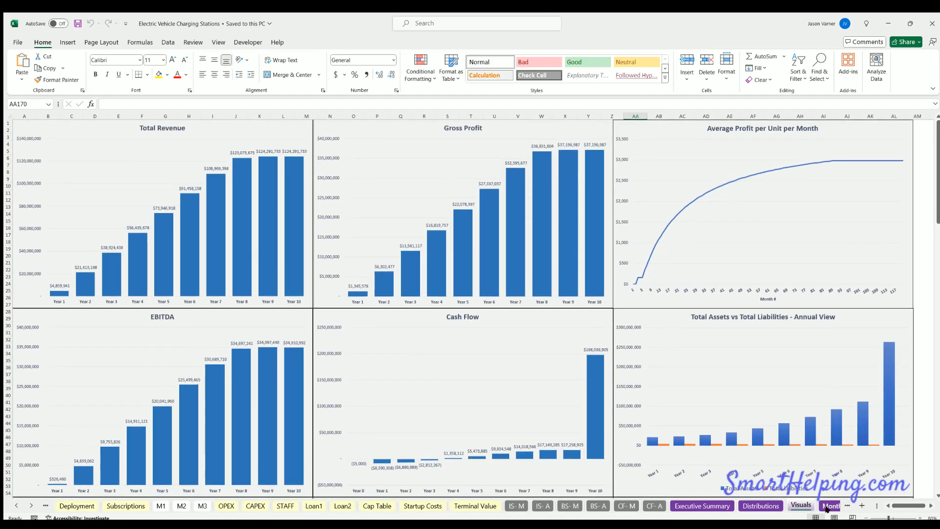
# - Scroll through the Monthly Detail sheet, then return to OPEX Costs
pyautogui.click(797, 505)
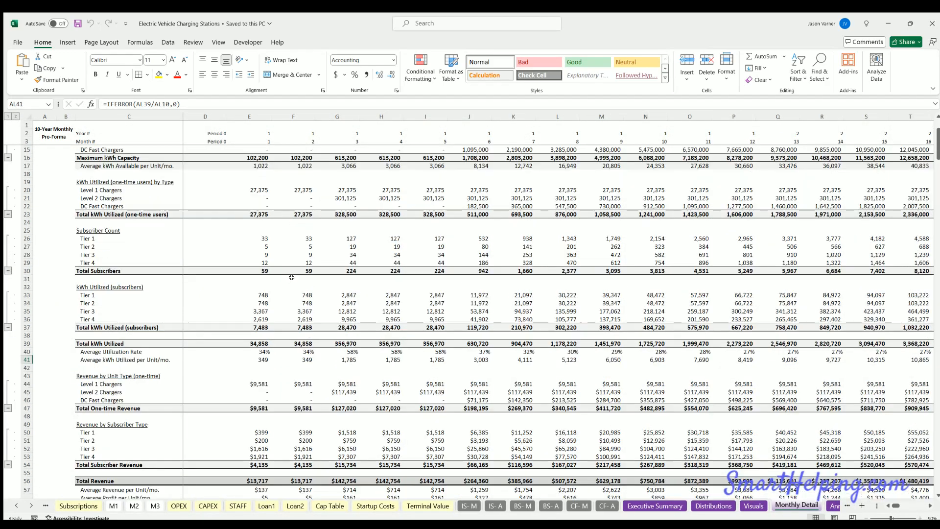
pyautogui.scroll(-3)
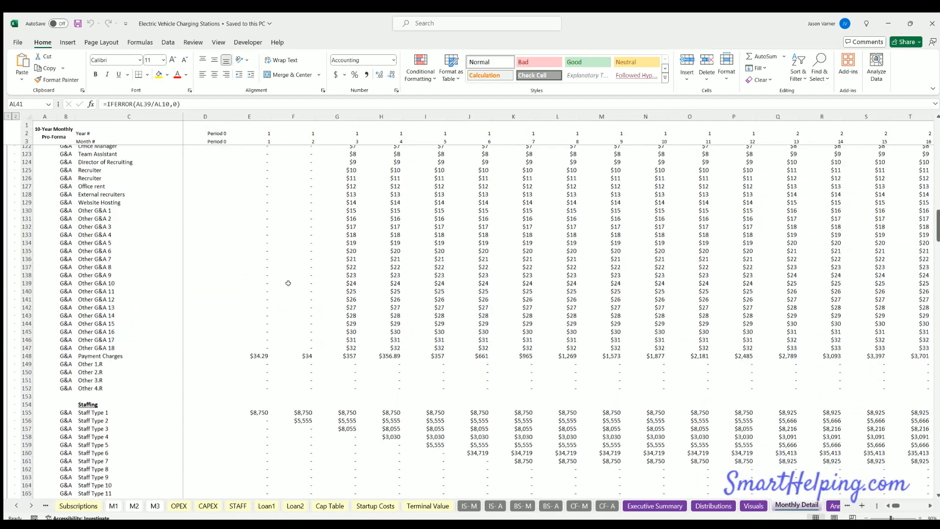
pyautogui.scroll(-3)
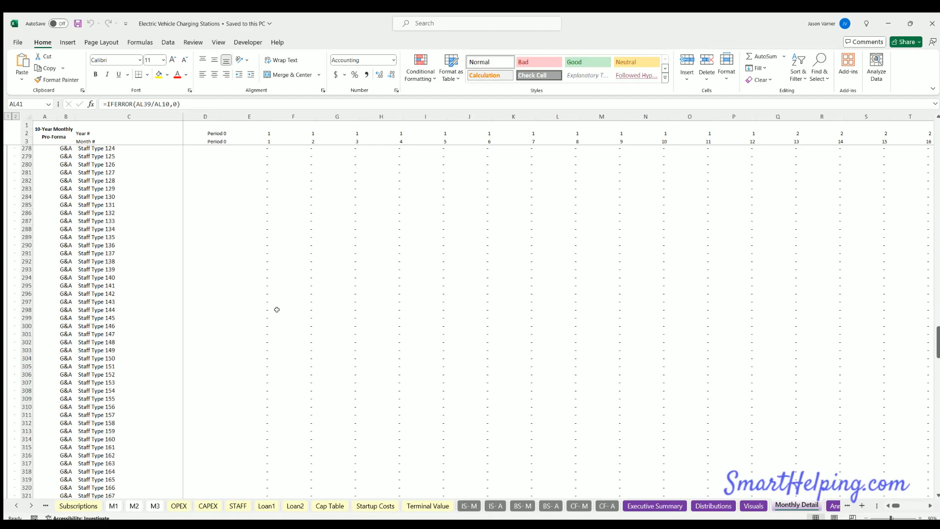
pyautogui.scroll(-3)
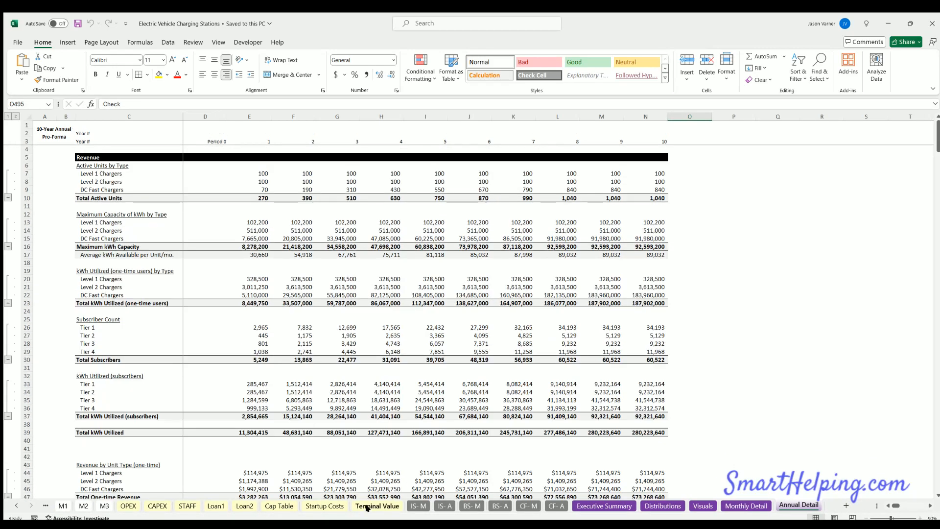
pyautogui.click(278, 506)
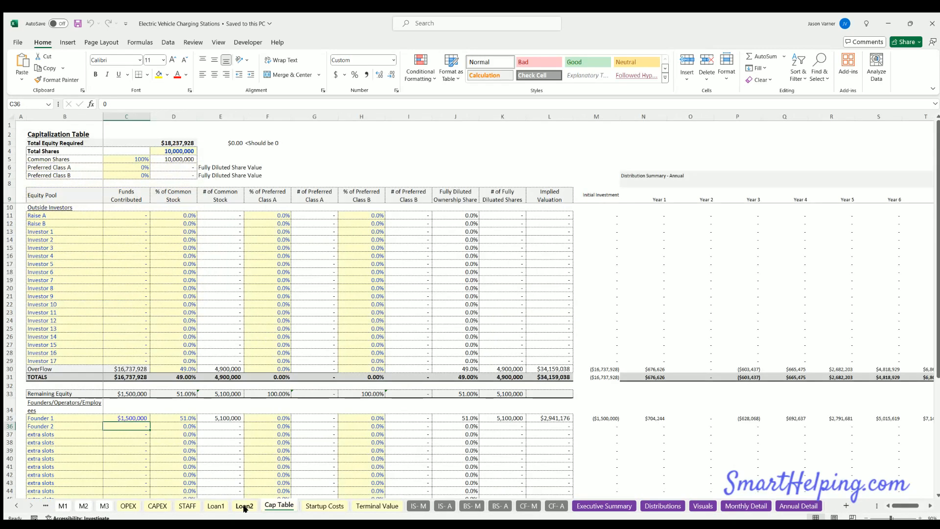
pyautogui.click(128, 506)
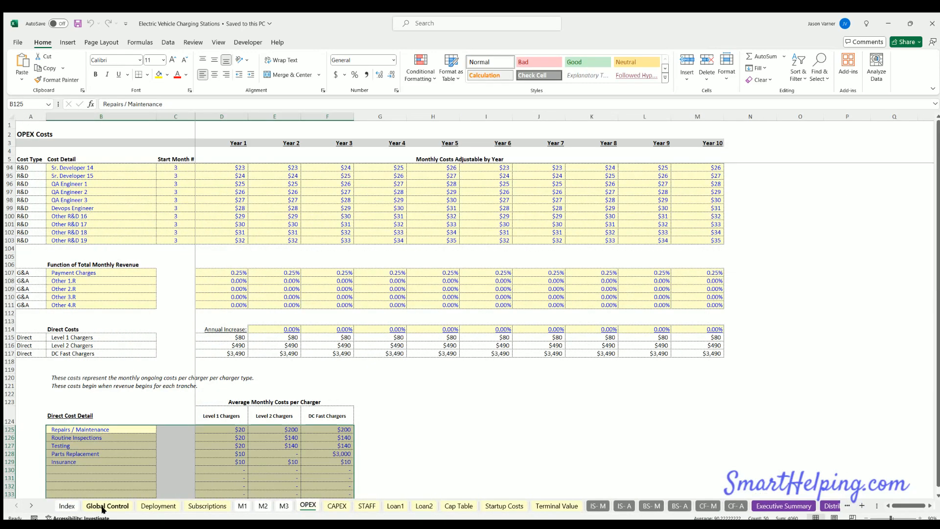
# - Set the forecast period on the Global Control sheet to 84 months
pyautogui.click(107, 506)
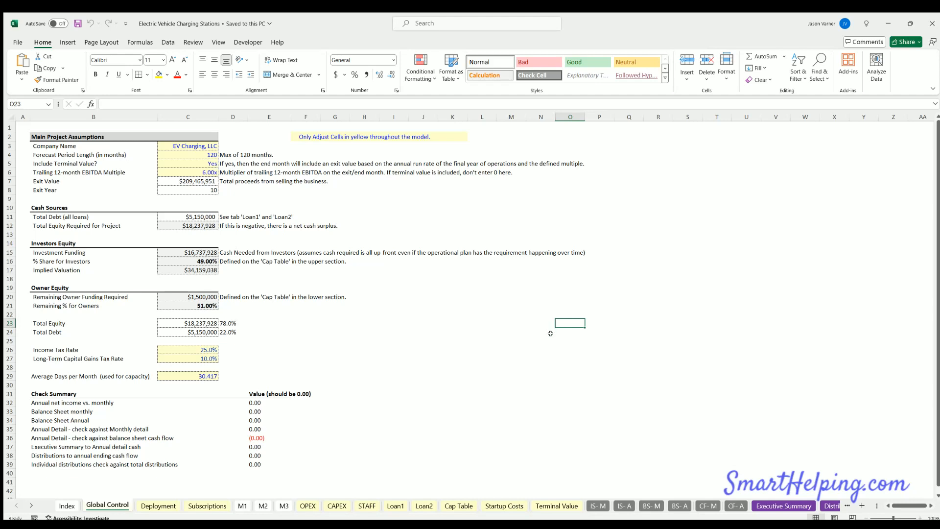
pyautogui.moveTo(562, 349)
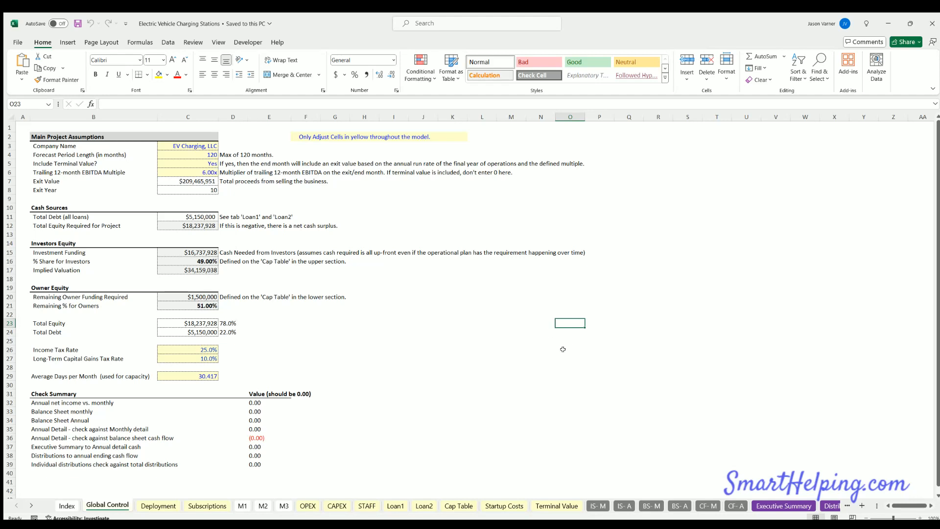
pyautogui.click(188, 146)
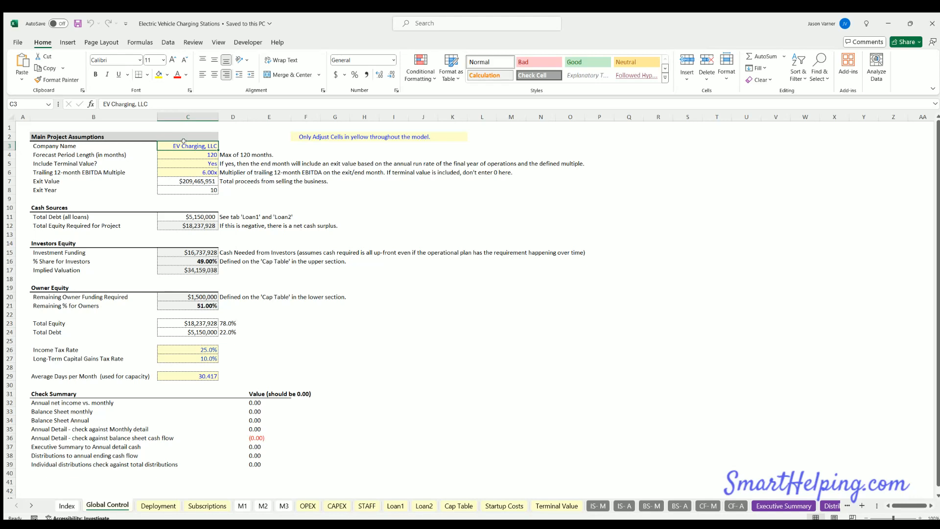
pyautogui.click(187, 154)
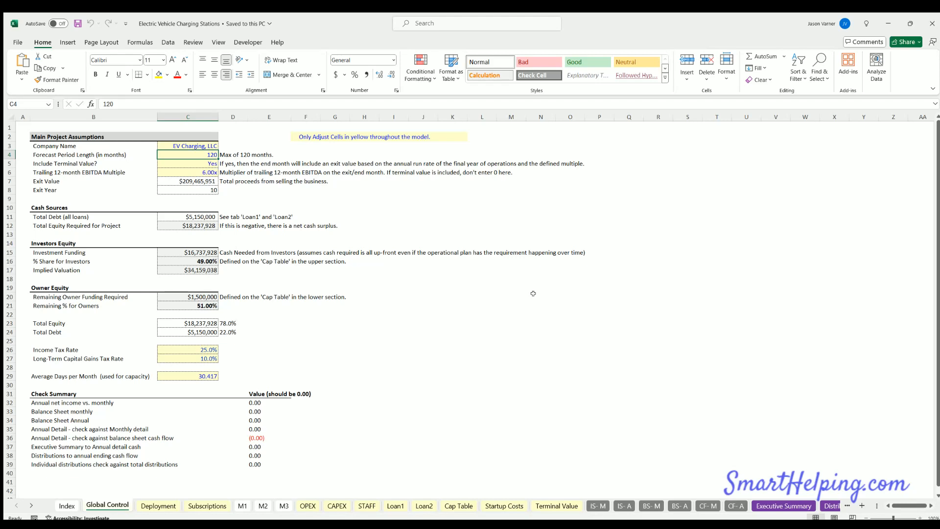
pyautogui.write('84')
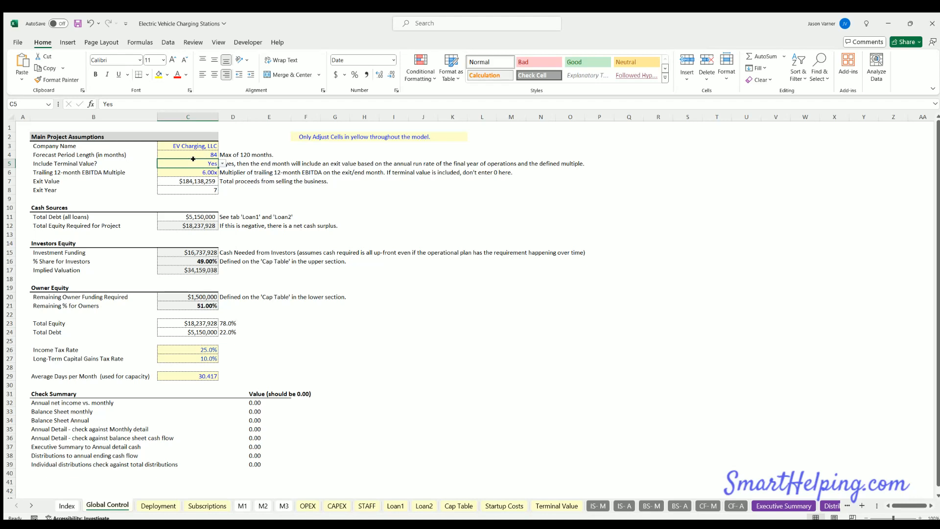
pyautogui.moveTo(200, 171)
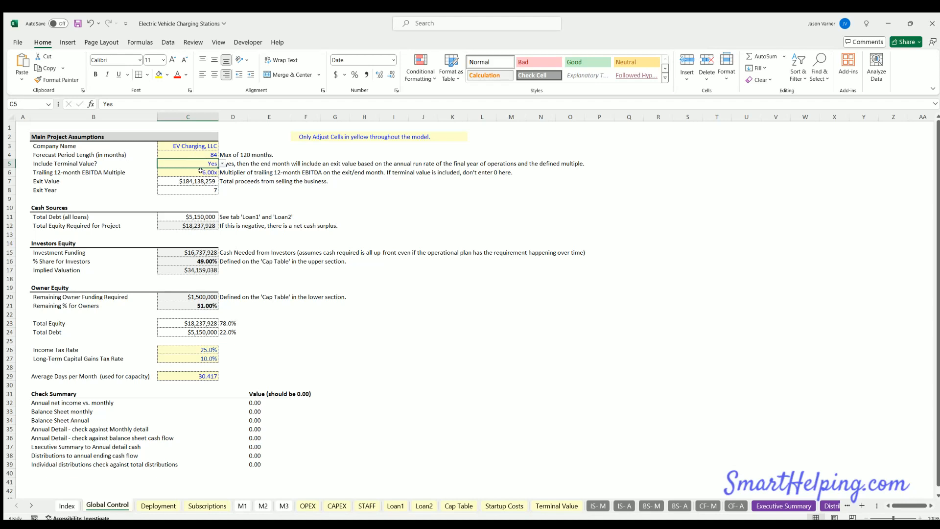
# - Review the income tax rate and average days per month assumptions
pyautogui.click(187, 172)
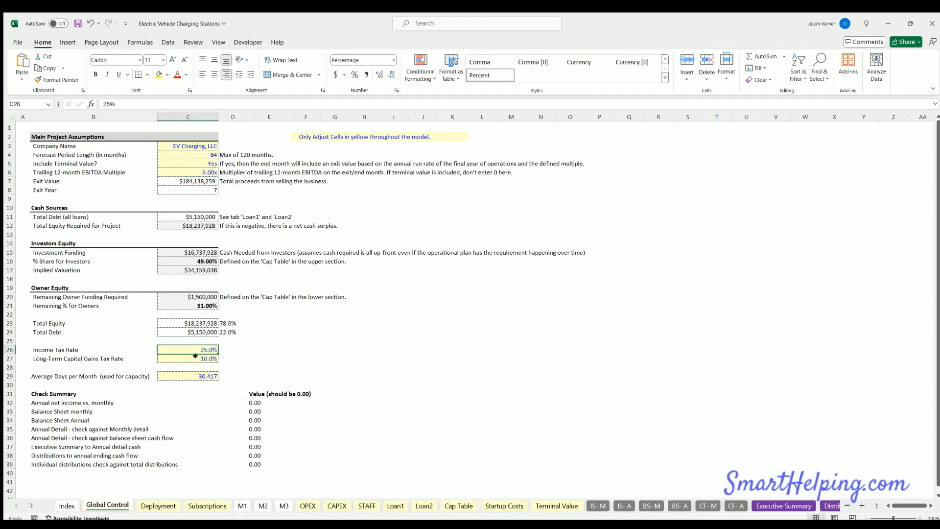
pyautogui.click(188, 358)
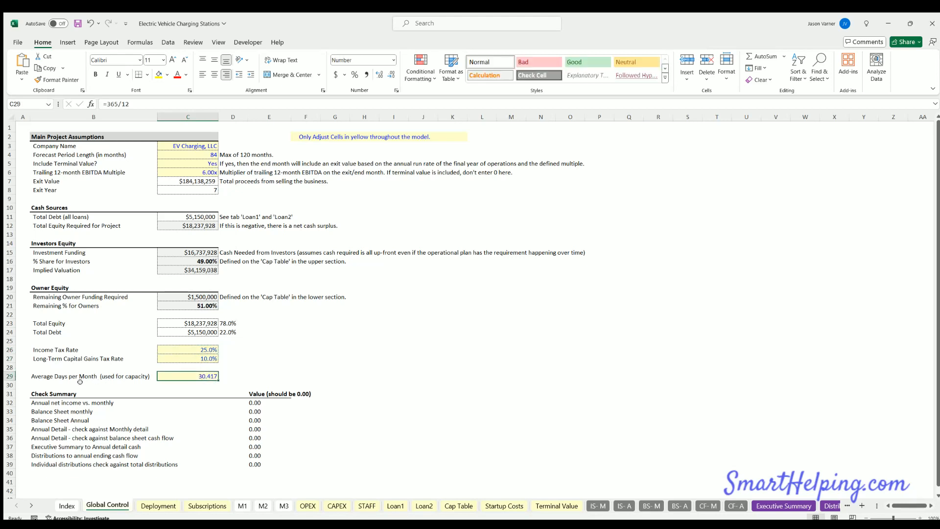
pyautogui.click(93, 376)
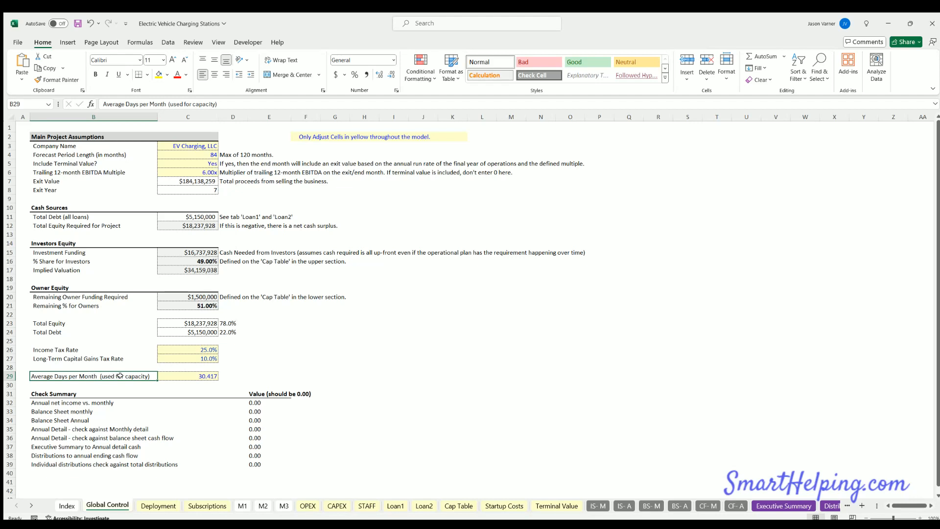
pyautogui.click(187, 377)
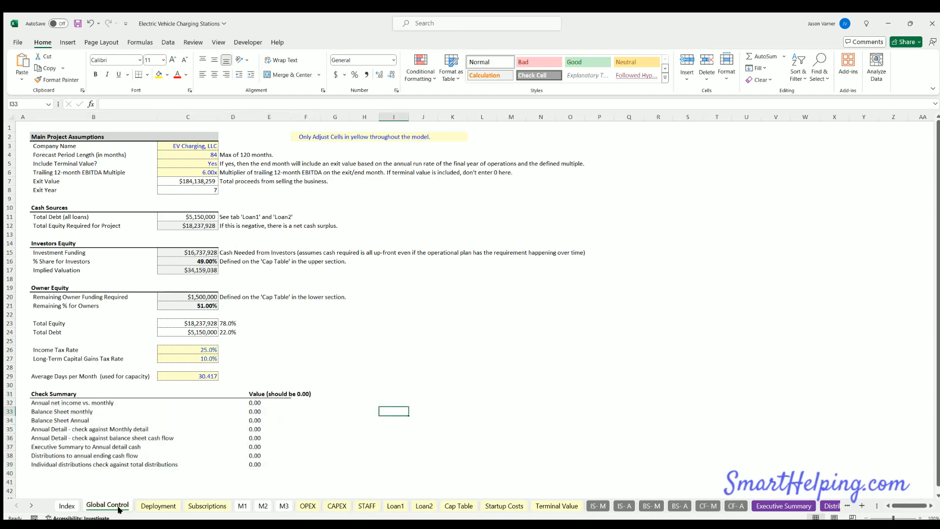
# - Clear the old charger counts, enter one Level 1 charger in month 3, and check months until operational
pyautogui.click(158, 505)
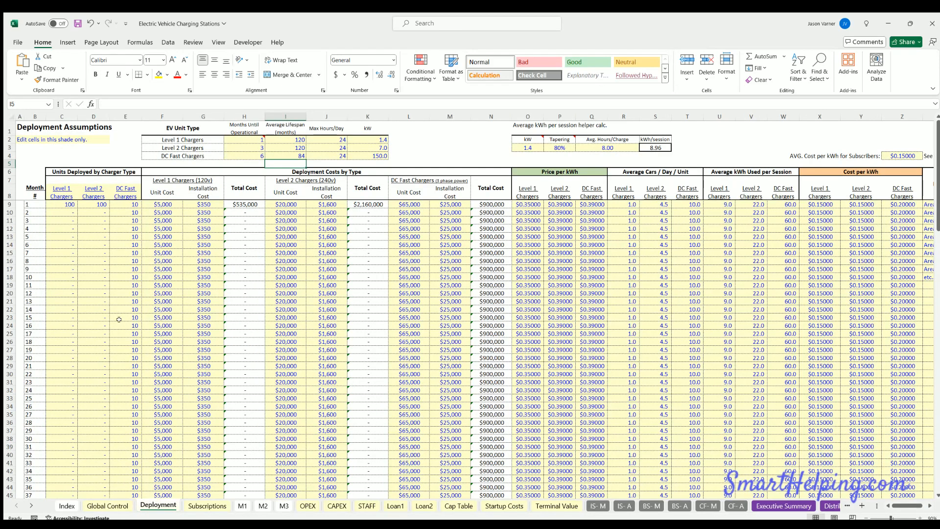
pyautogui.click(62, 204)
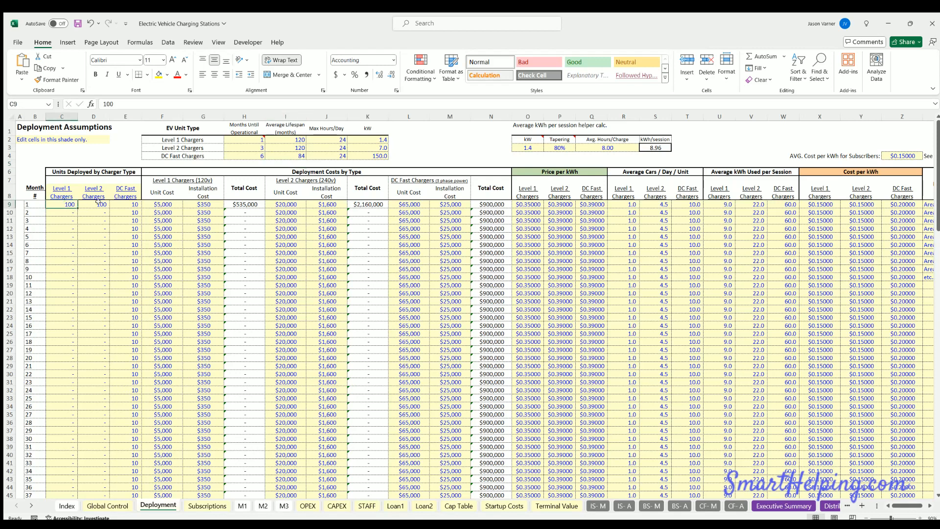
pyautogui.click(125, 212)
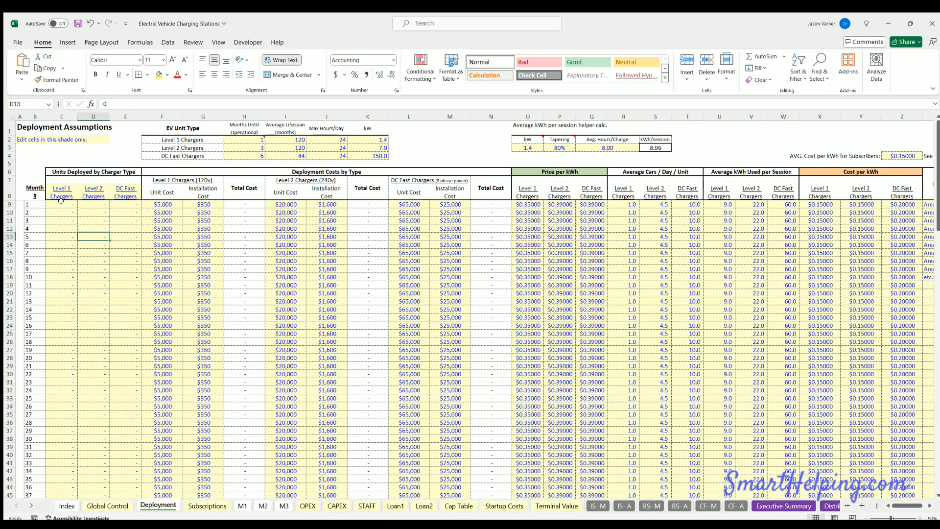
pyautogui.click(61, 204)
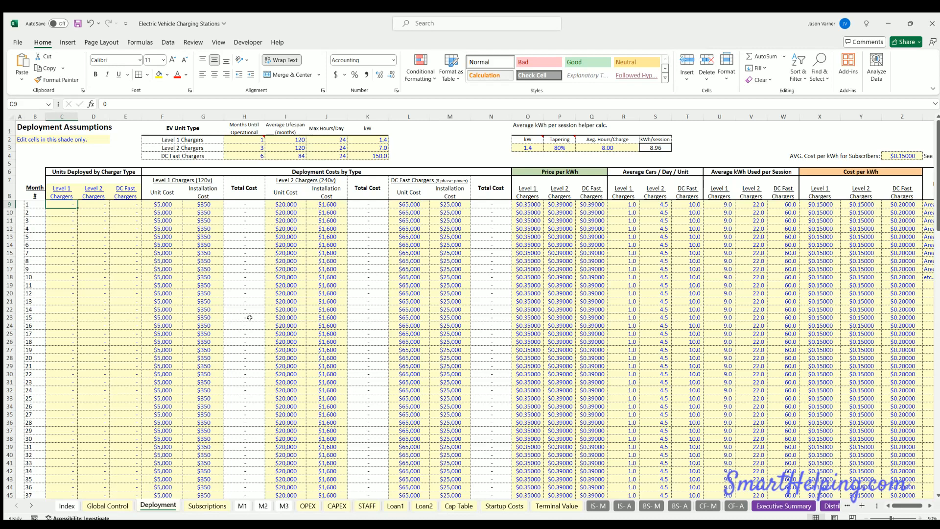
pyautogui.click(61, 220)
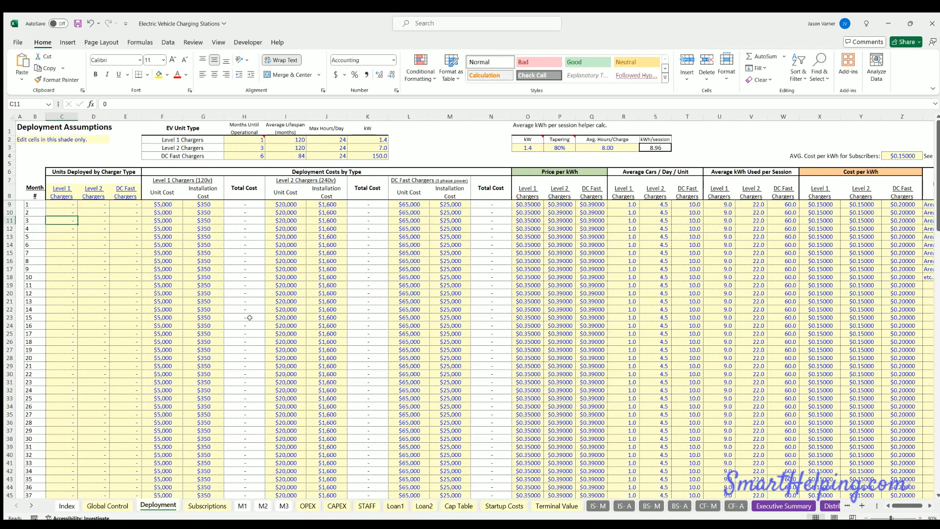
pyautogui.write('1')
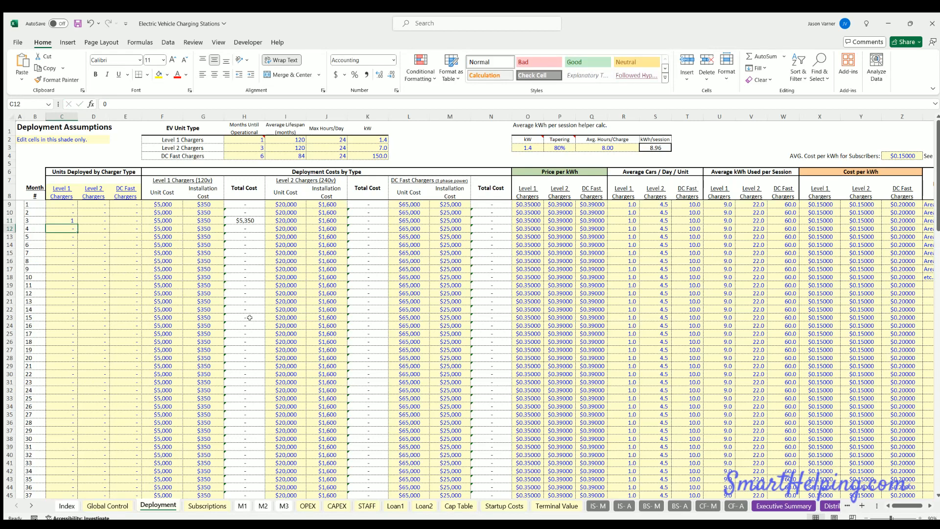
pyautogui.moveTo(260, 230)
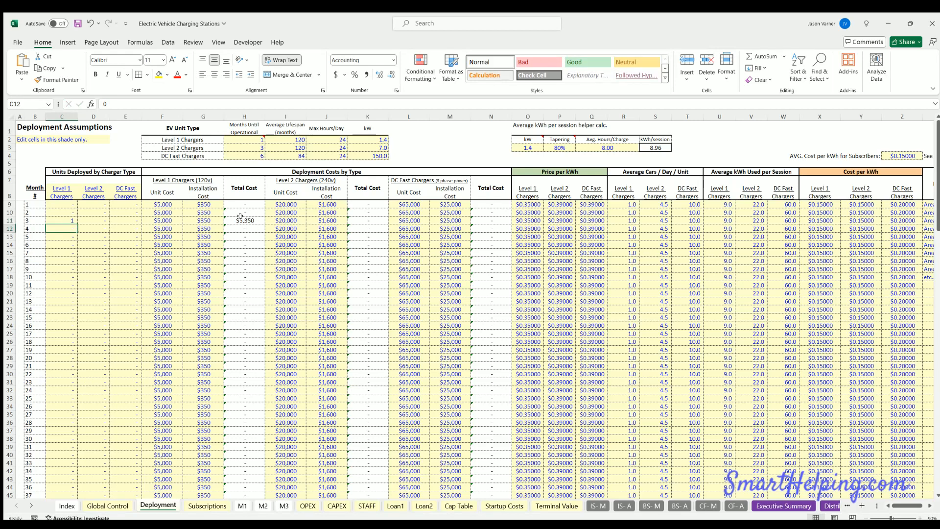
pyautogui.moveTo(244, 179)
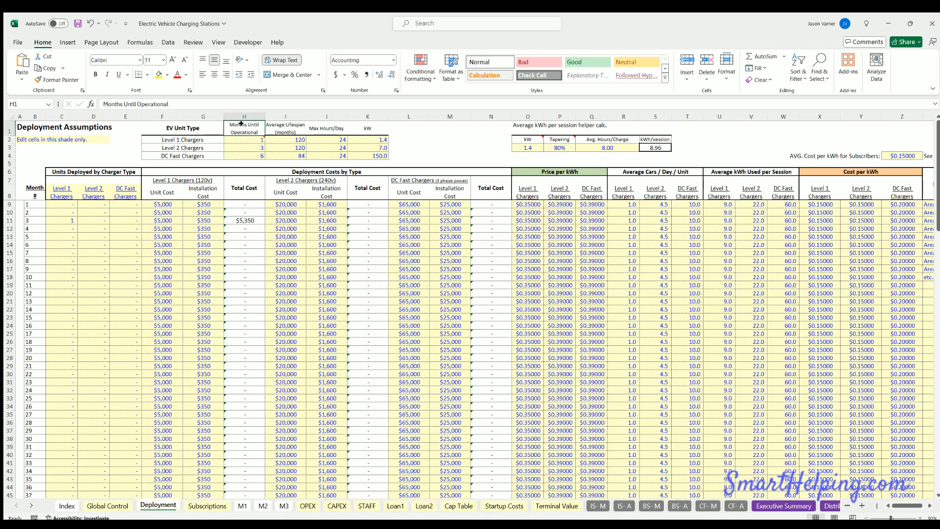
pyautogui.moveTo(243, 140); pyautogui.dragTo(244, 155)
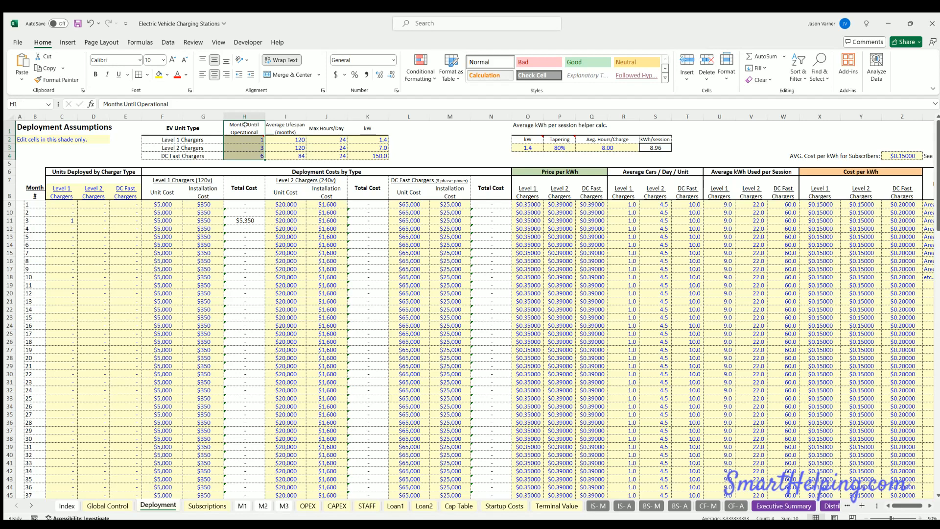
pyautogui.moveTo(244, 125)
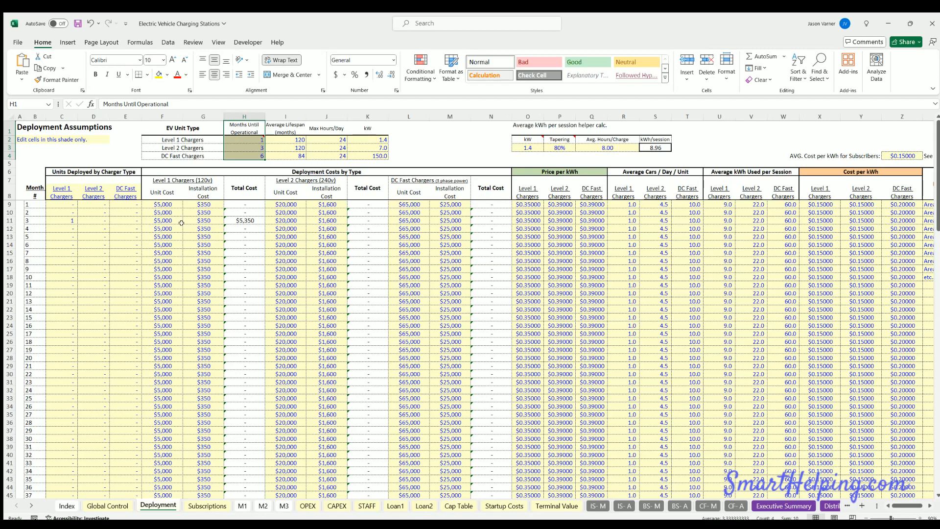
pyautogui.moveTo(128, 213)
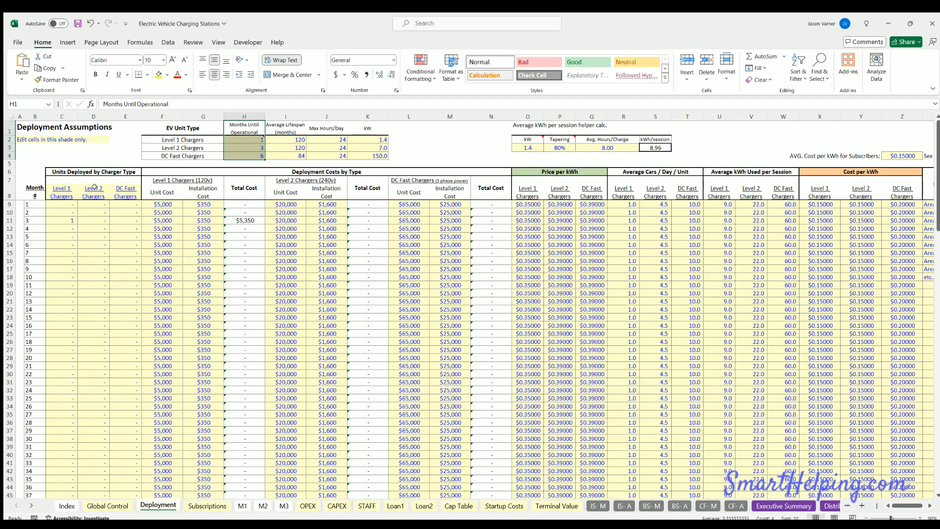
pyautogui.click(126, 196)
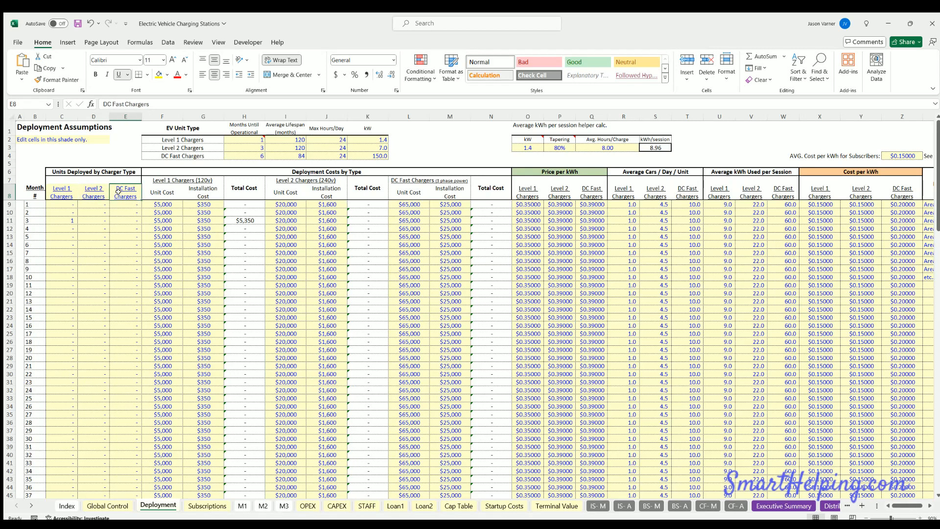
pyautogui.click(244, 143)
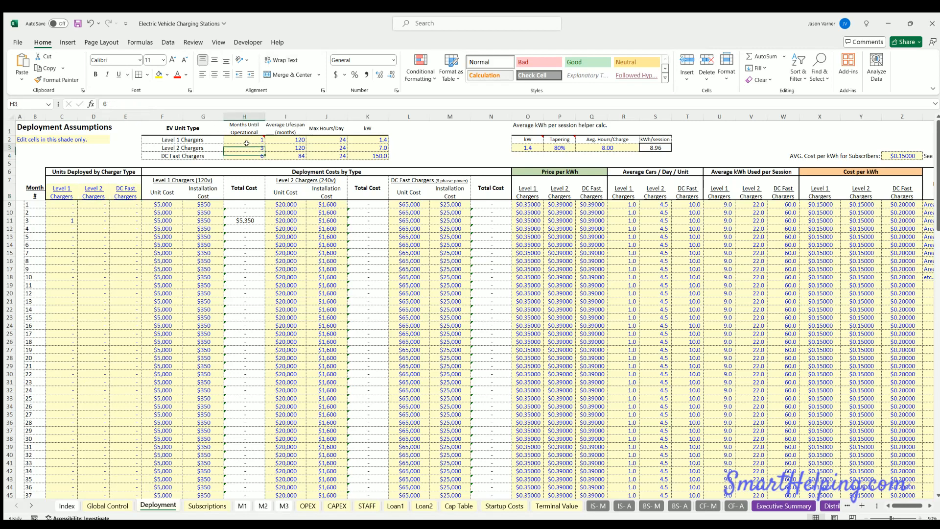
pyautogui.click(244, 139)
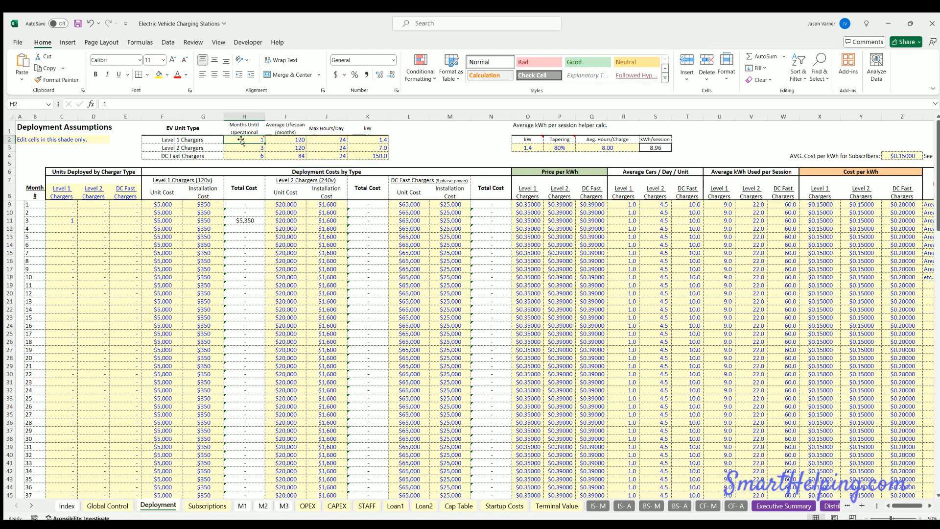
pyautogui.moveTo(56, 218)
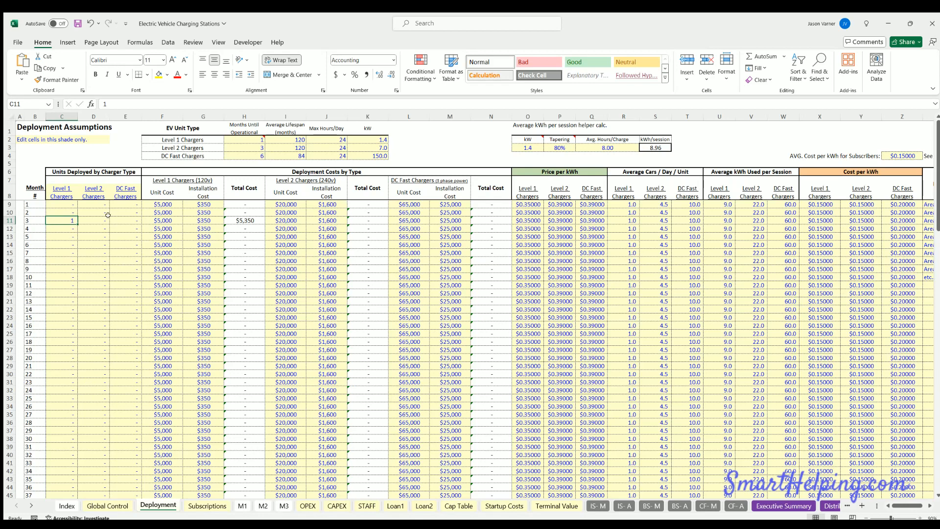
pyautogui.click(244, 156)
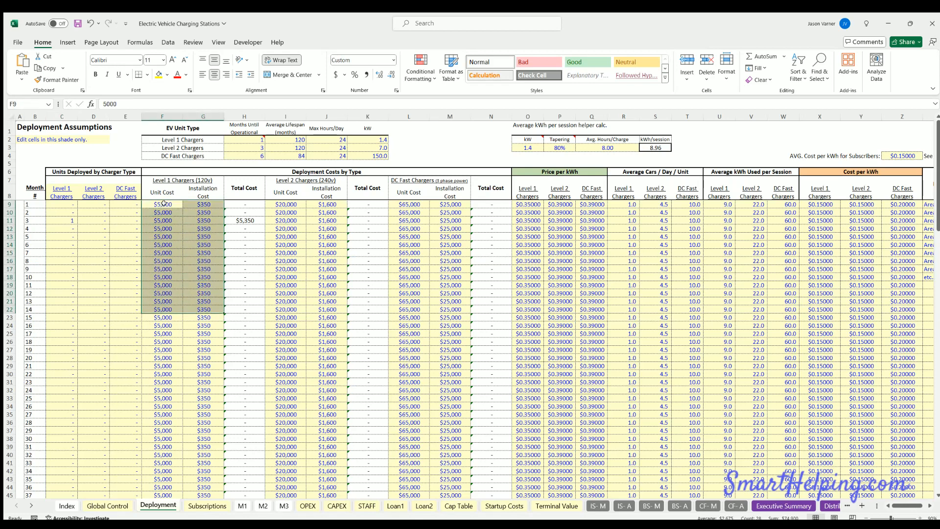
pyautogui.moveTo(152, 273)
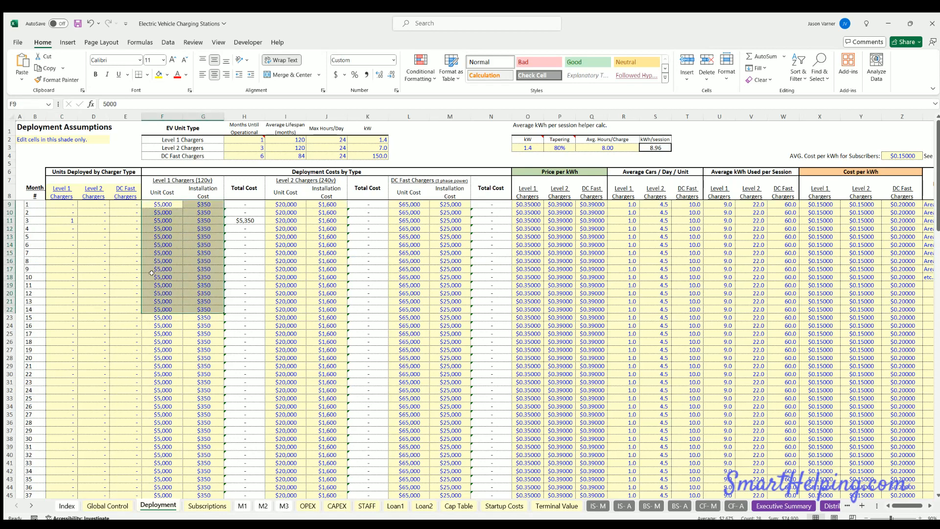
pyautogui.scroll(-3)
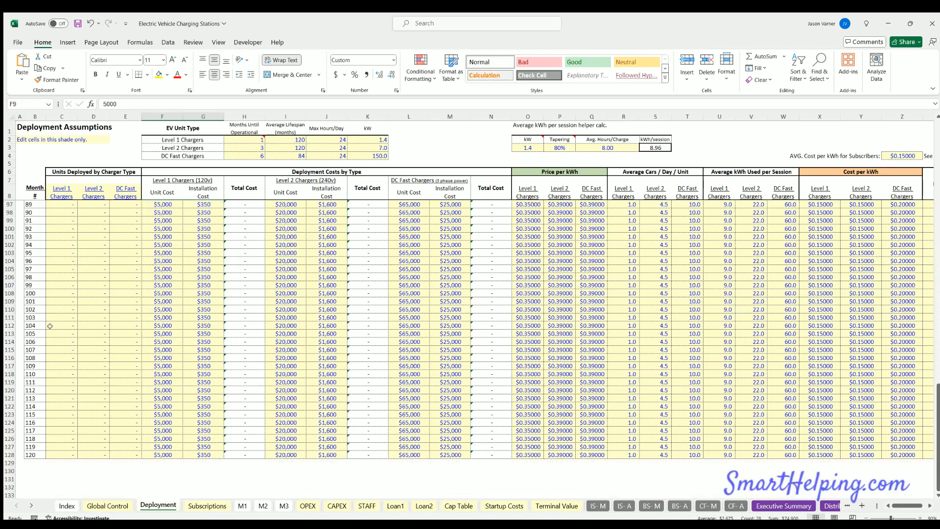
pyautogui.moveTo(263, 336)
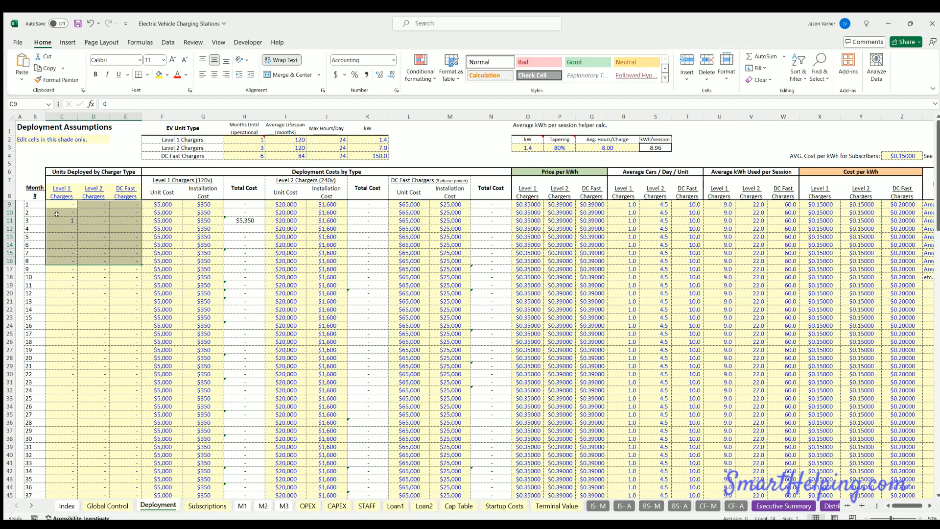
pyautogui.moveTo(212, 243)
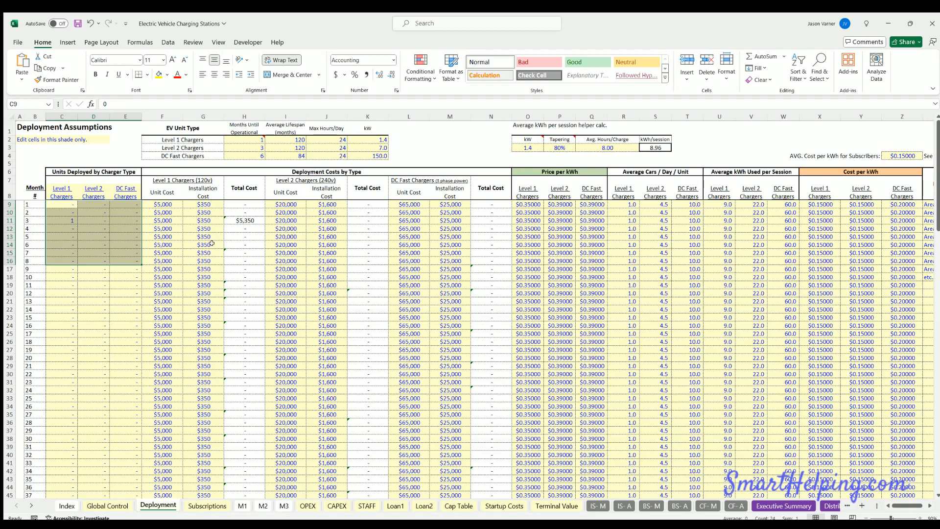
pyautogui.click(203, 244)
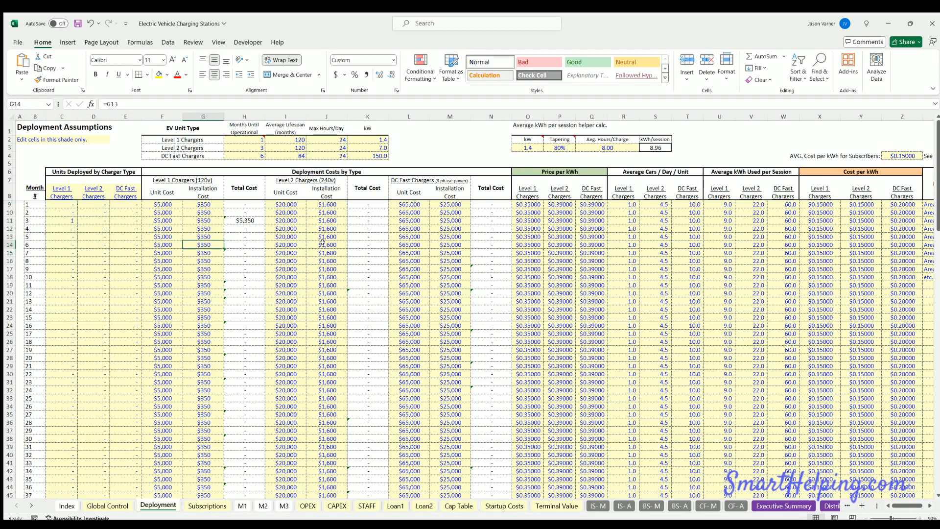
pyautogui.moveTo(532, 247)
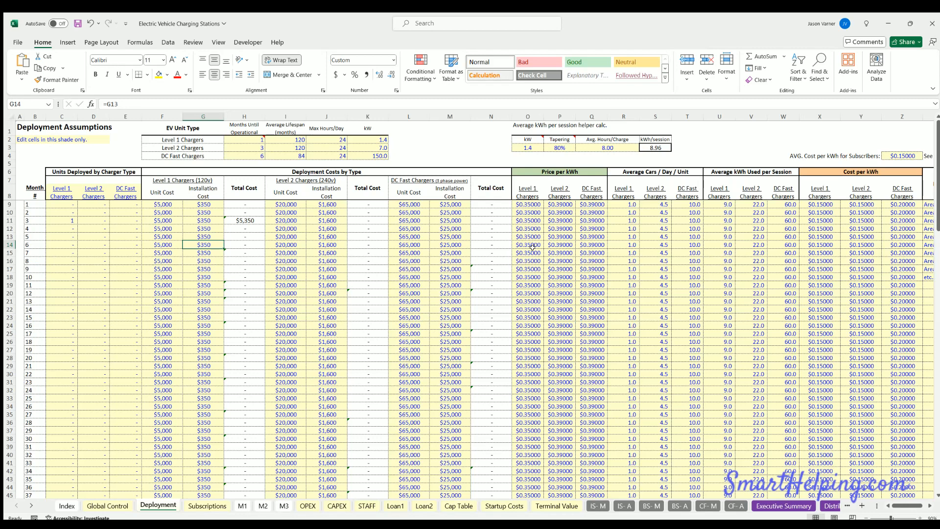
pyautogui.moveTo(526, 245); pyautogui.dragTo(593, 245)
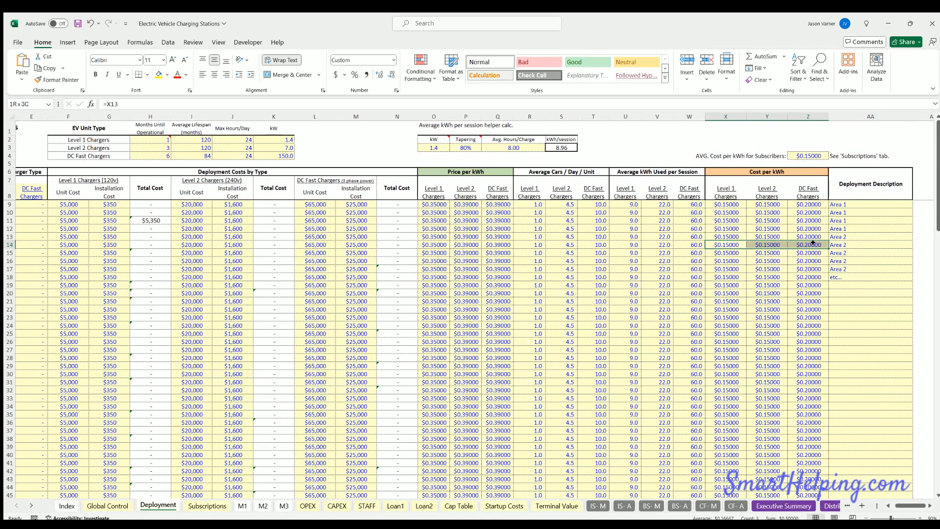
pyautogui.click(726, 245)
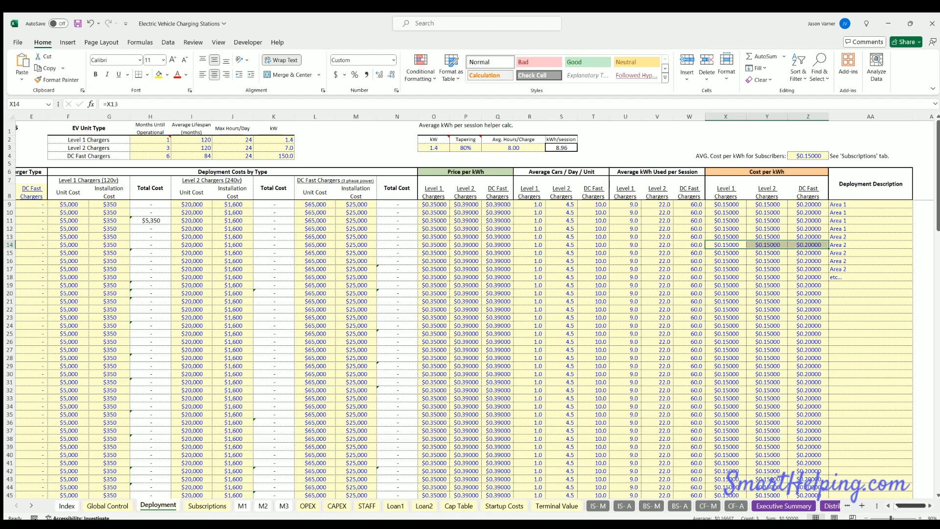
pyautogui.hscroll(-3)
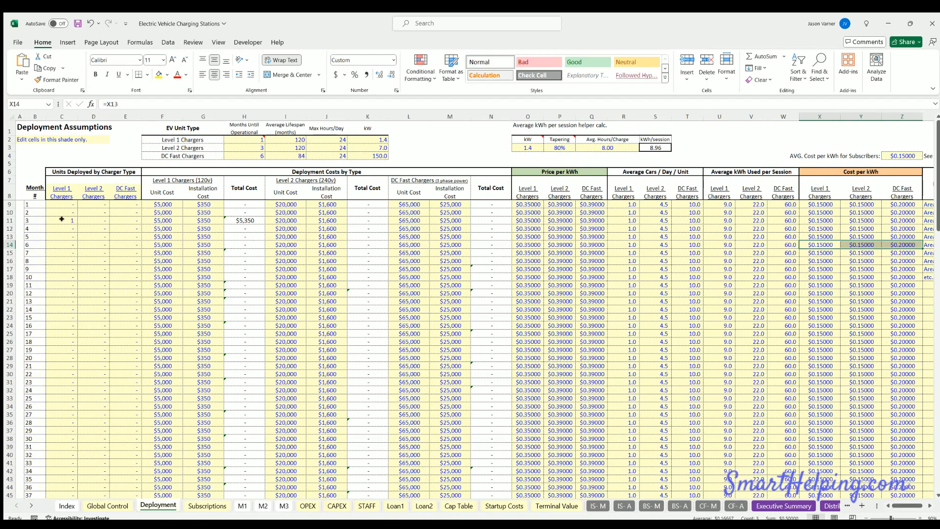
pyautogui.click(62, 220)
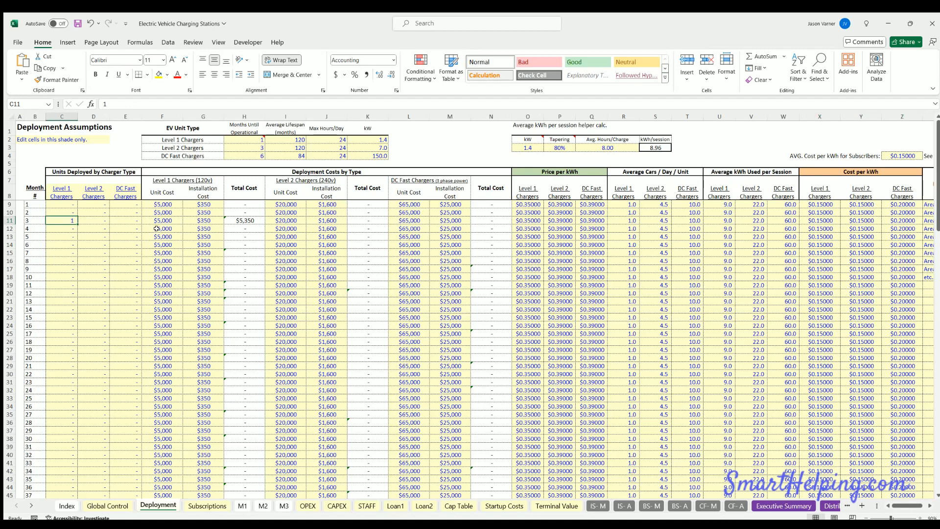
pyautogui.moveTo(179, 331)
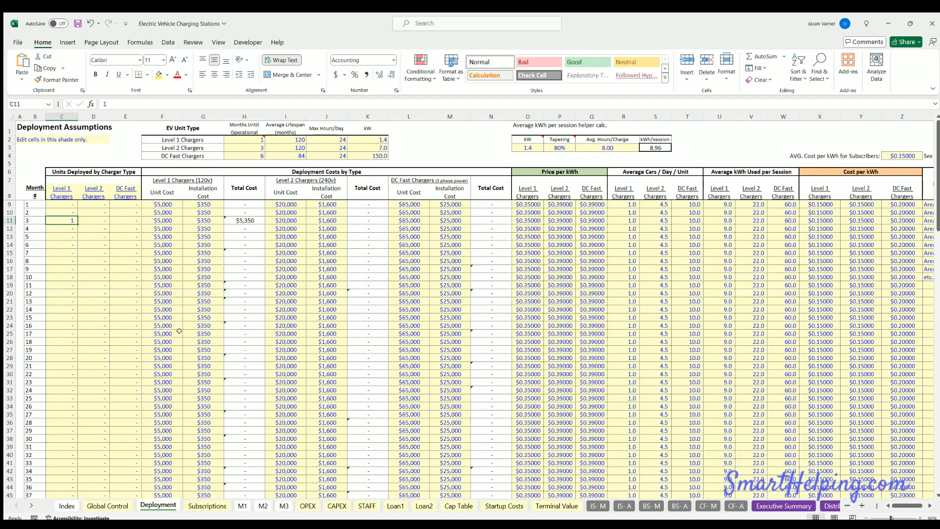
pyautogui.scroll(-3)
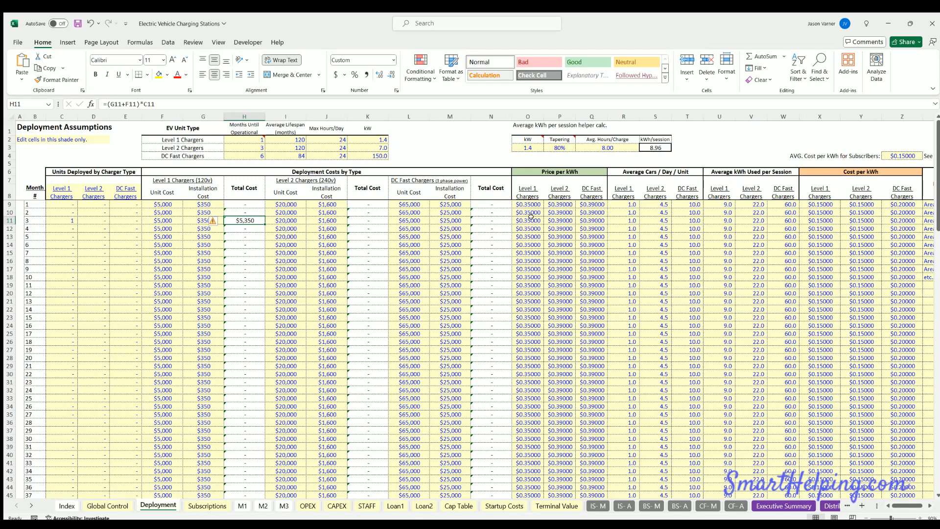
pyautogui.click(528, 220)
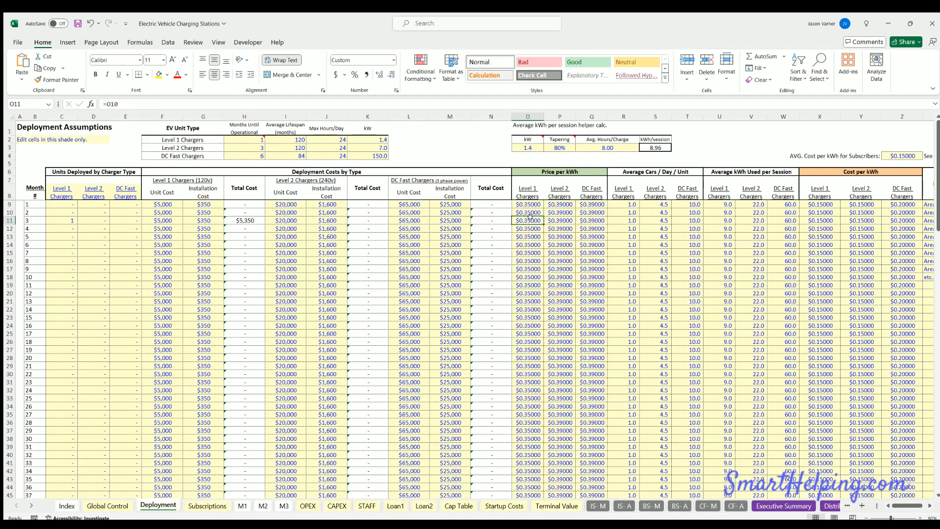
pyautogui.moveTo(641, 208)
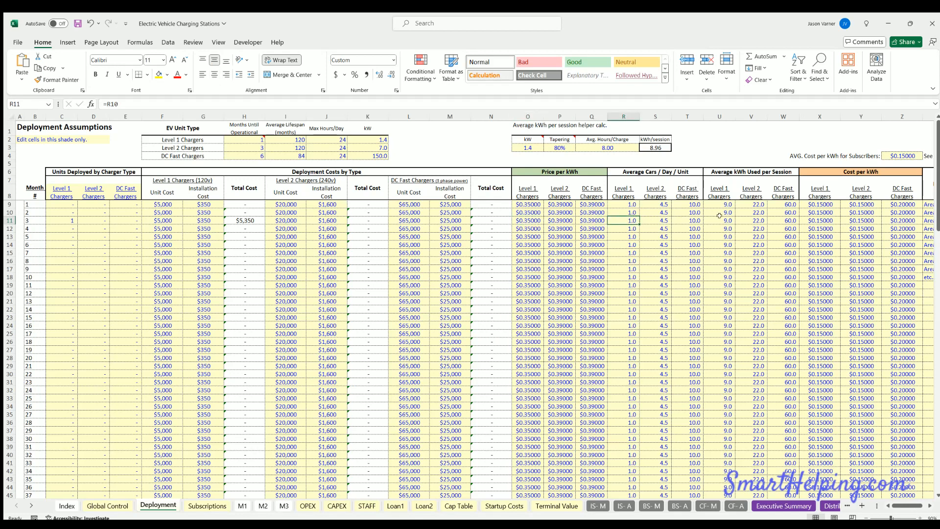
pyautogui.click(719, 220)
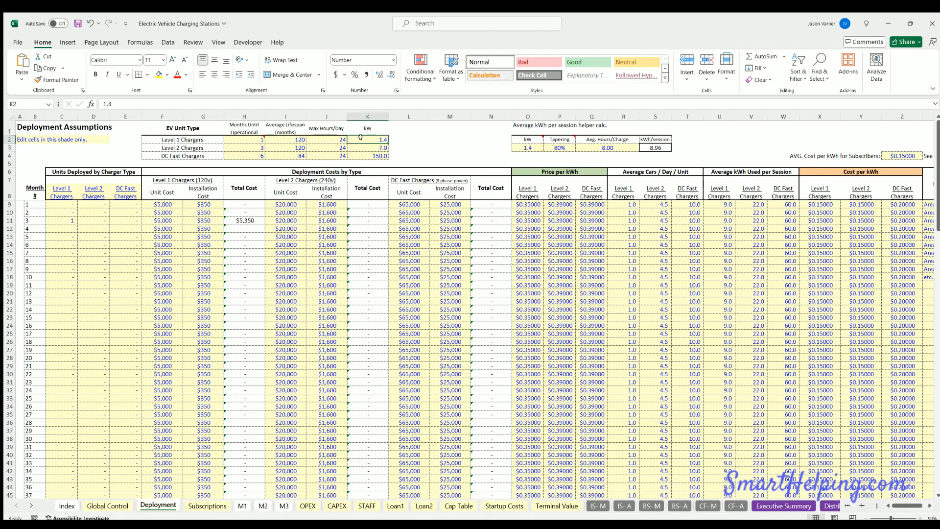
pyautogui.click(368, 148)
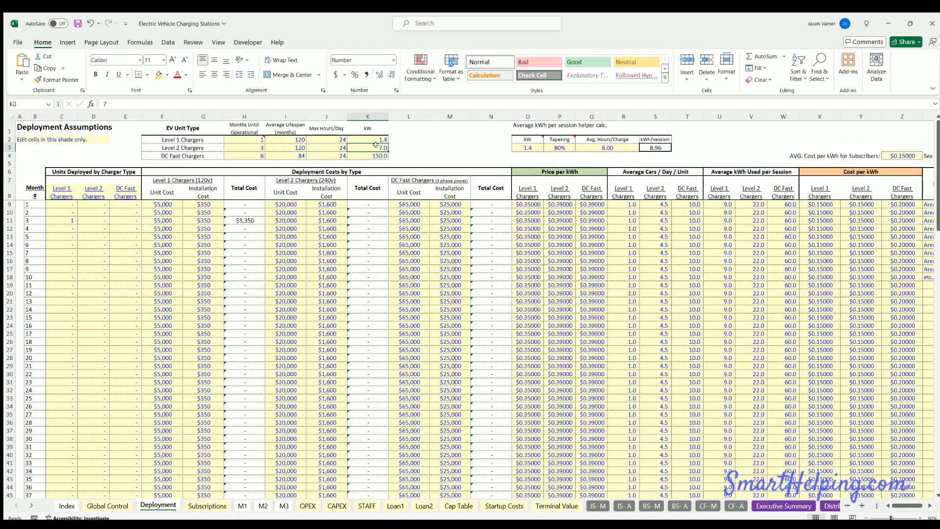
pyautogui.click(367, 155)
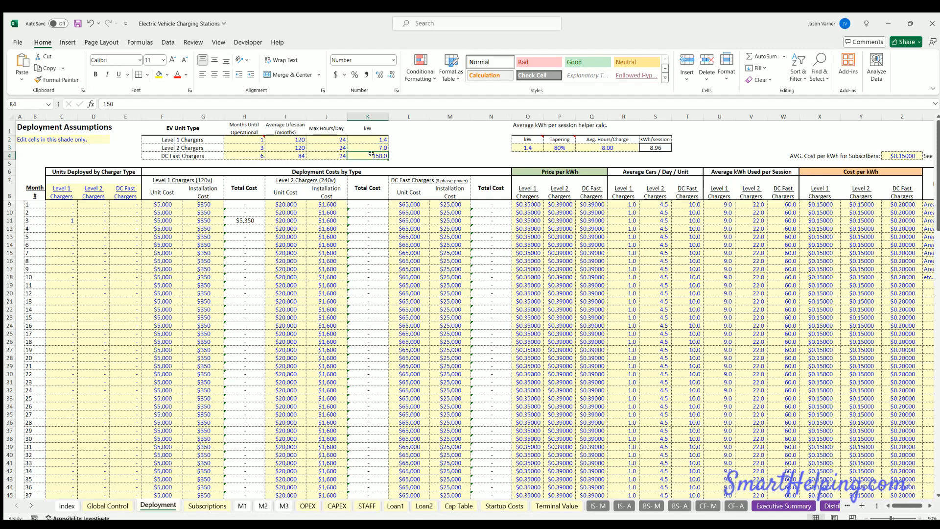
pyautogui.moveTo(369, 155)
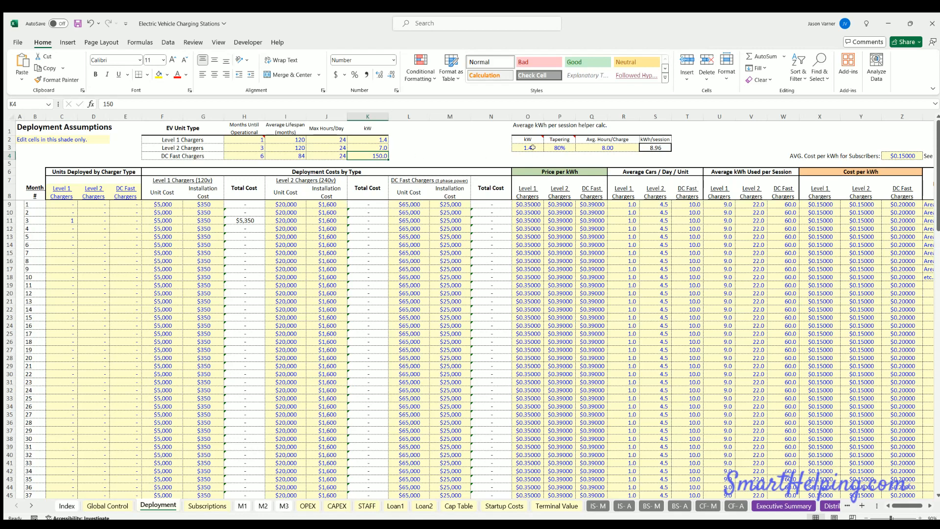
pyautogui.click(528, 147)
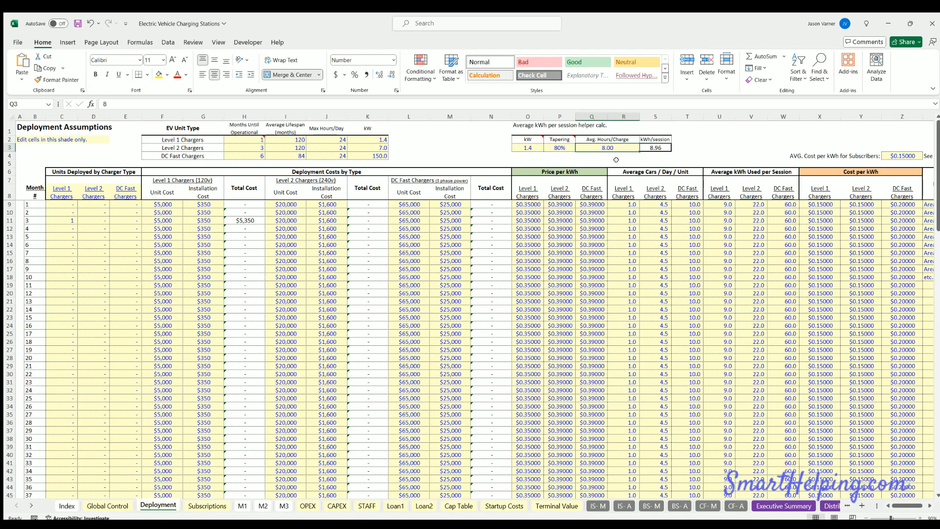
pyautogui.moveTo(615, 159)
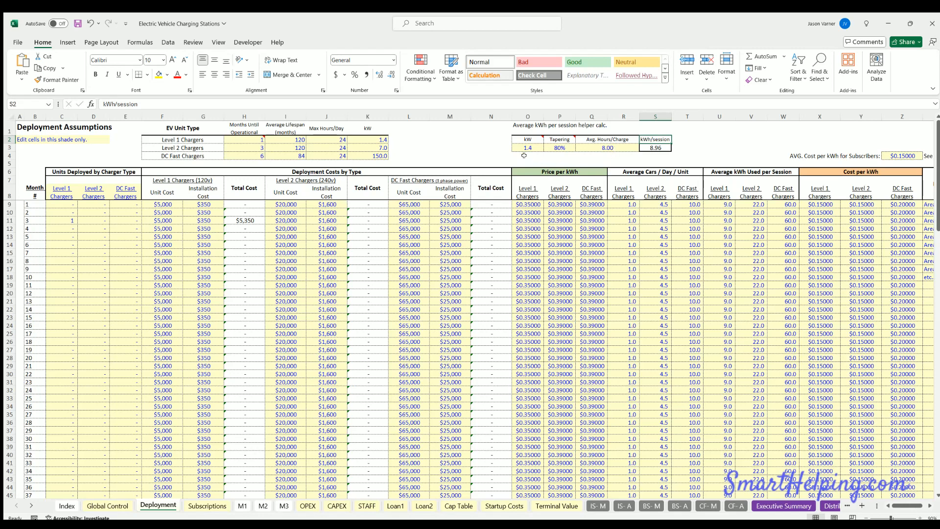
pyautogui.click(528, 147)
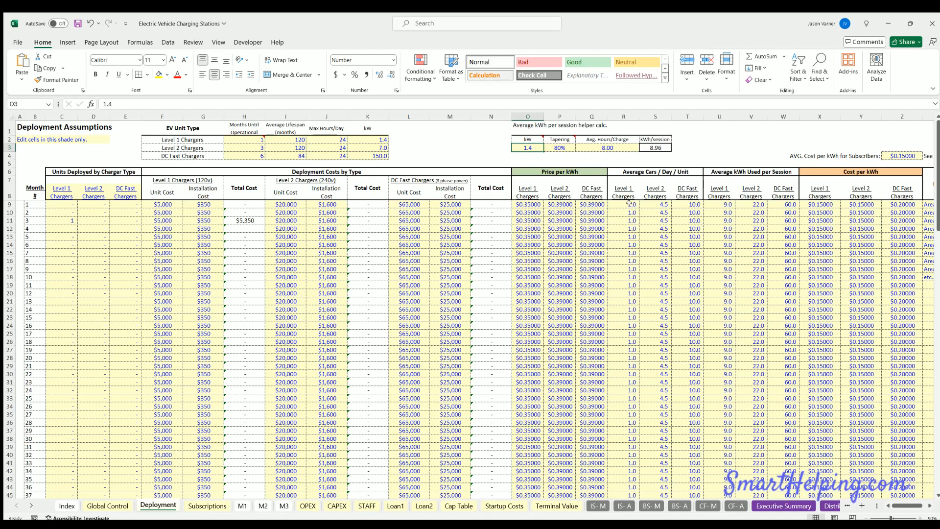
# - Enter 10.0 kW in the helper, then check kWh per session and subscriber cost per kWh
pyautogui.write('10.0')
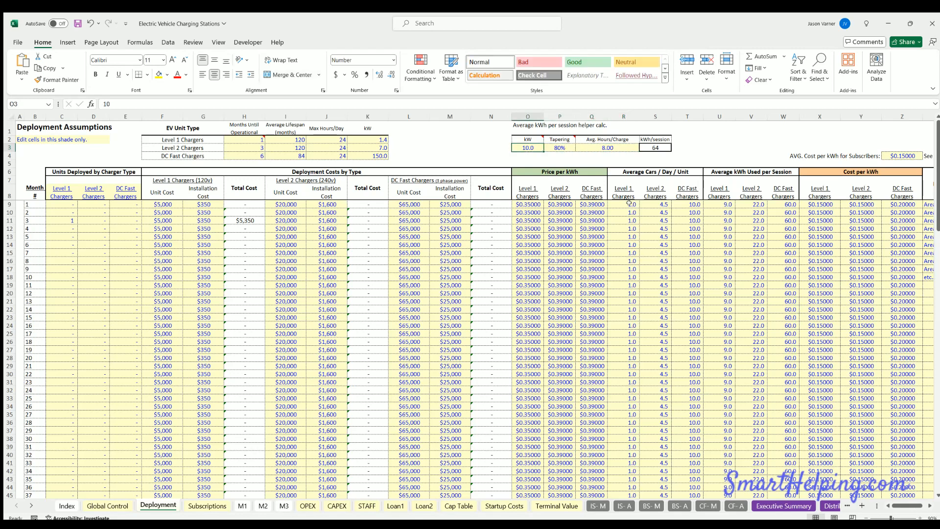
pyautogui.click(719, 204)
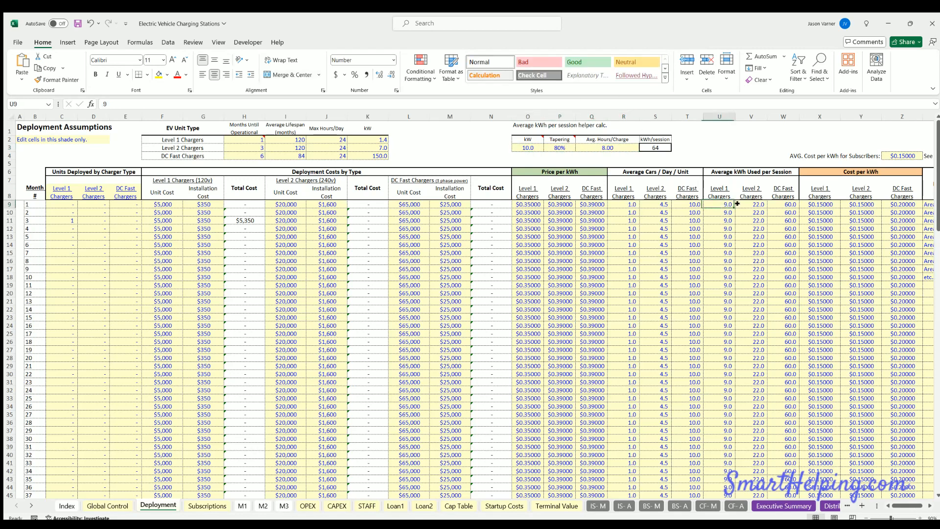
pyautogui.moveTo(719, 204); pyautogui.dragTo(791, 390)
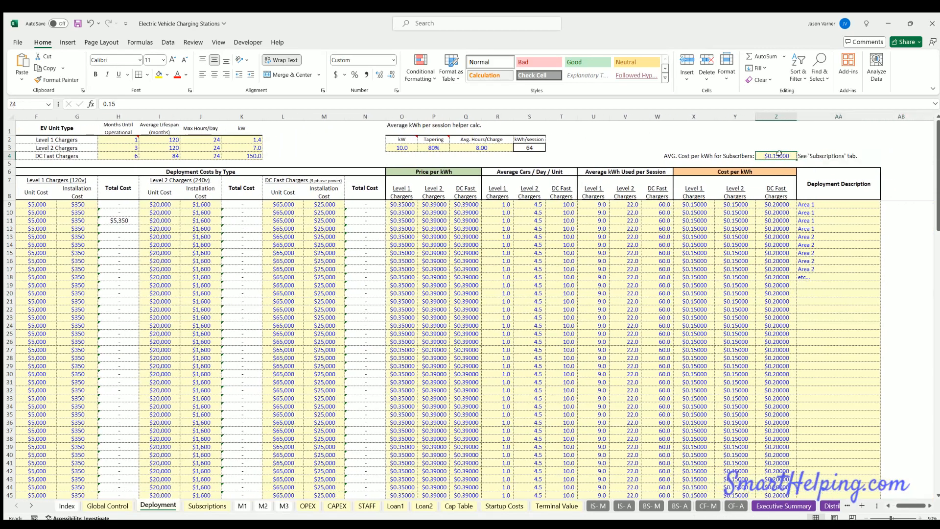
pyautogui.moveTo(694, 204); pyautogui.dragTo(775, 293)
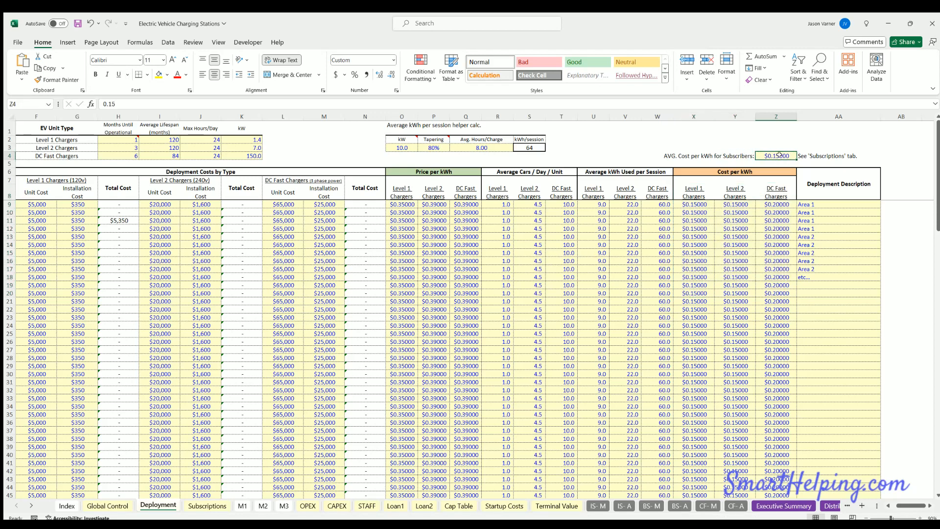
pyautogui.moveTo(779, 153)
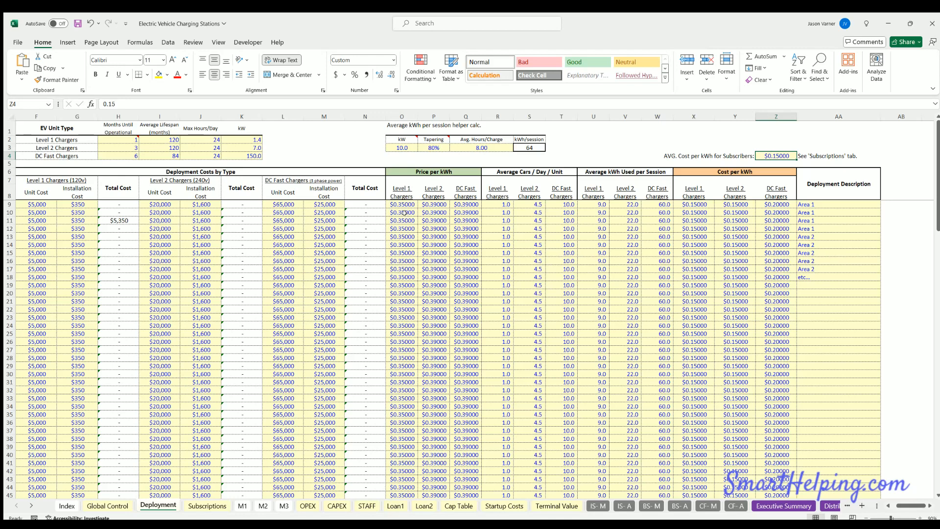
pyautogui.click(207, 505)
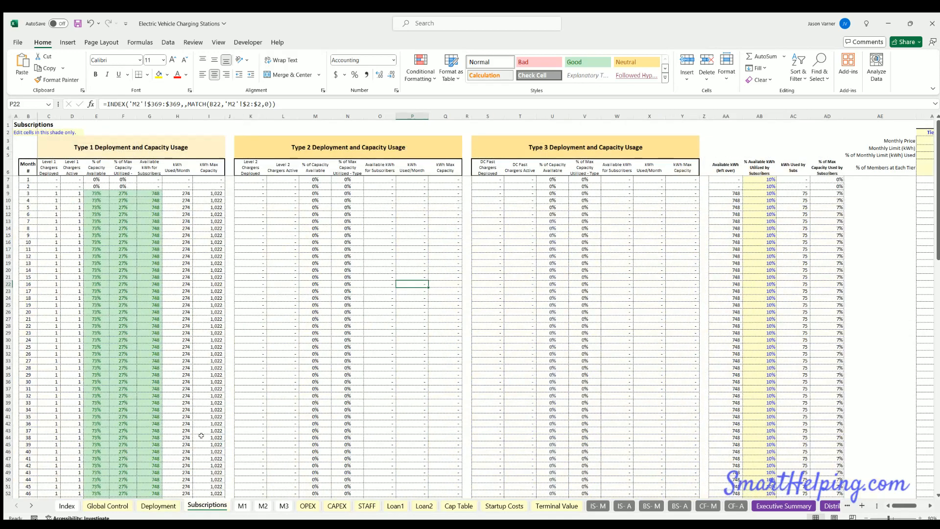
pyautogui.moveTo(630, 193)
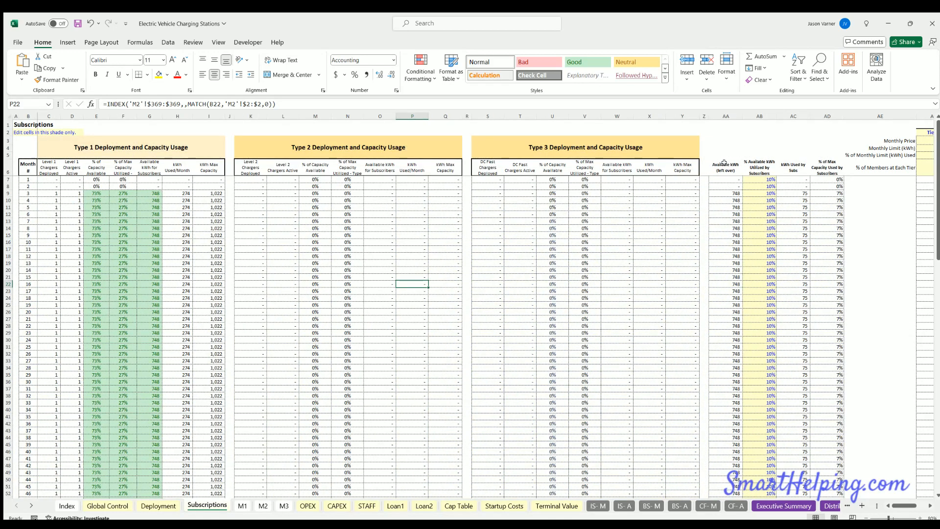
pyautogui.click(130, 147)
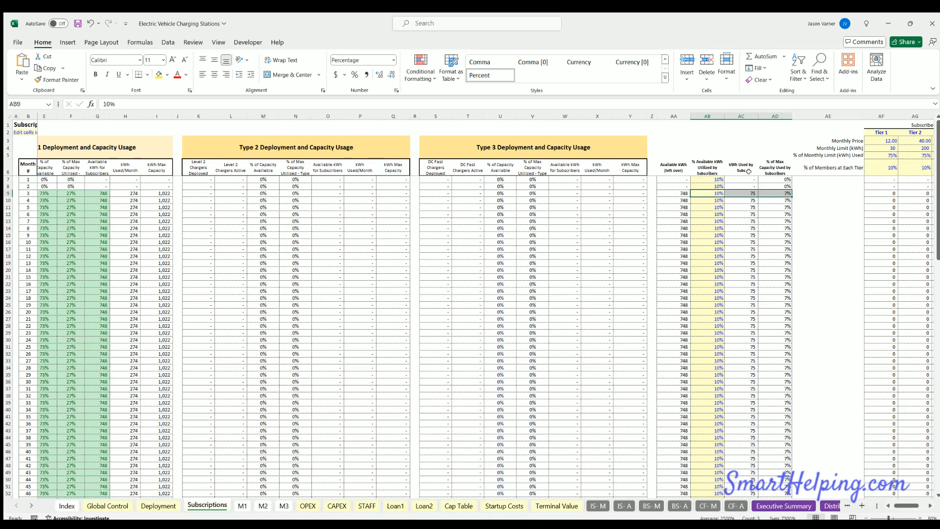
pyautogui.moveTo(737, 190)
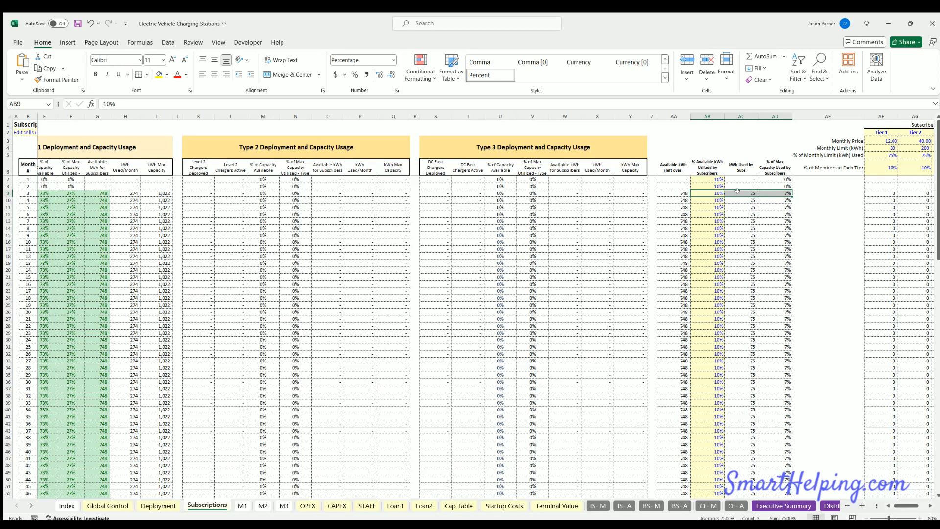
pyautogui.moveTo(731, 188)
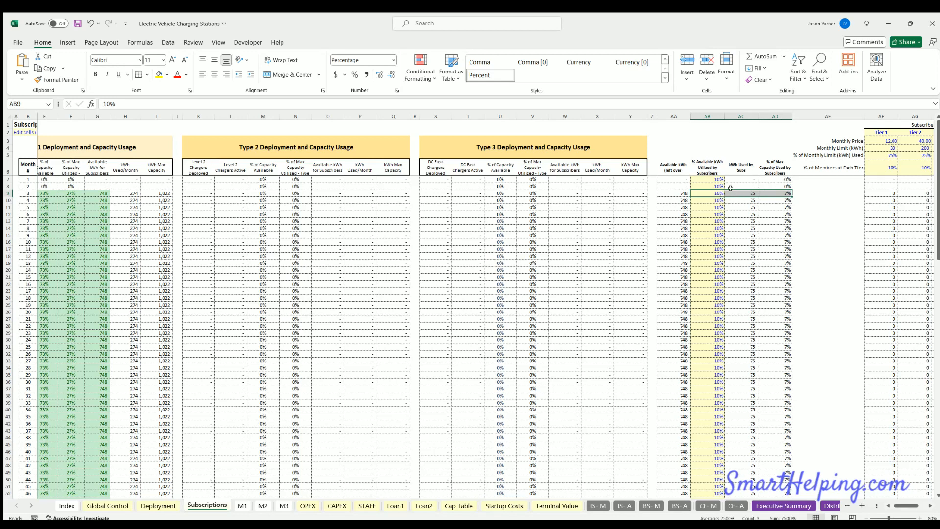
pyautogui.hscroll(3)
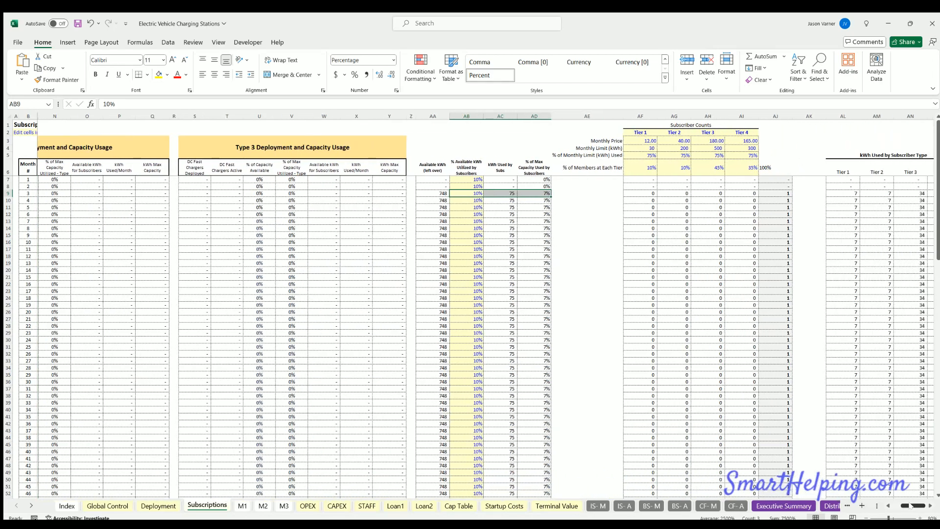
pyautogui.hscroll(3)
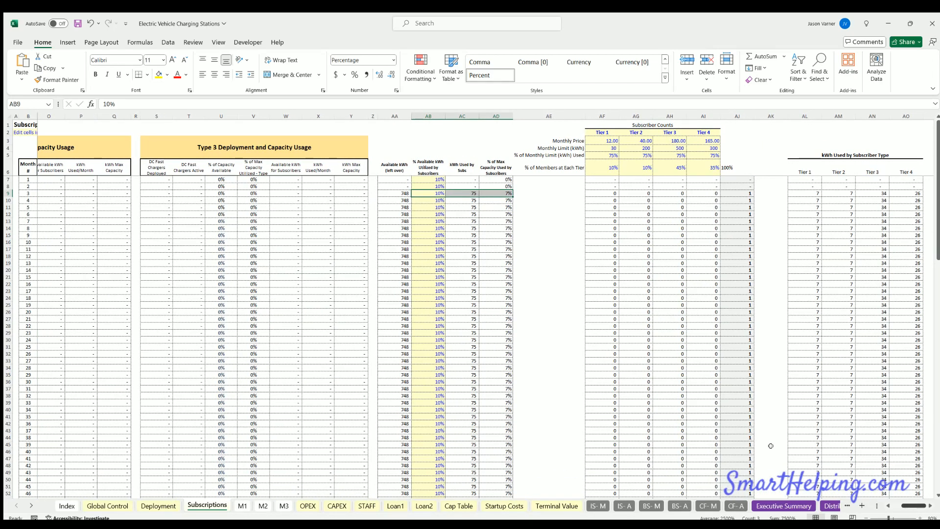
pyautogui.moveTo(398, 245)
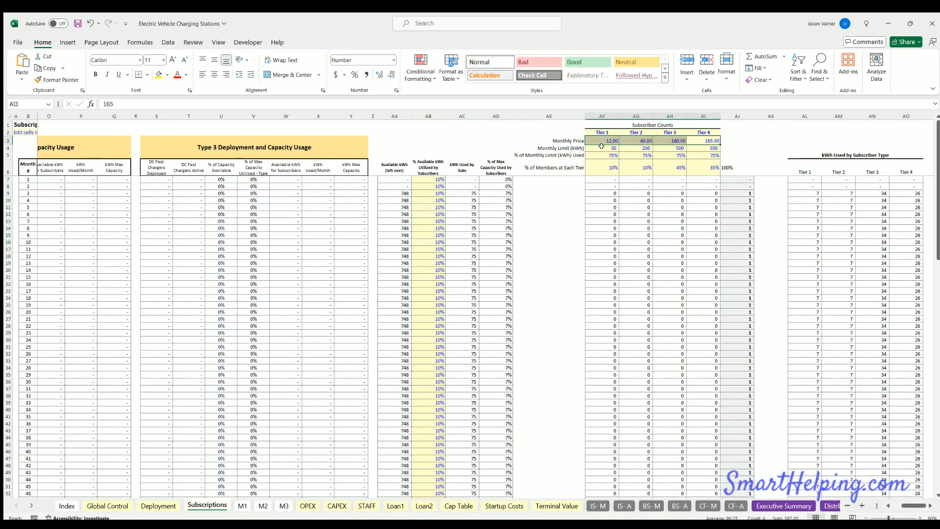
pyautogui.click(636, 148)
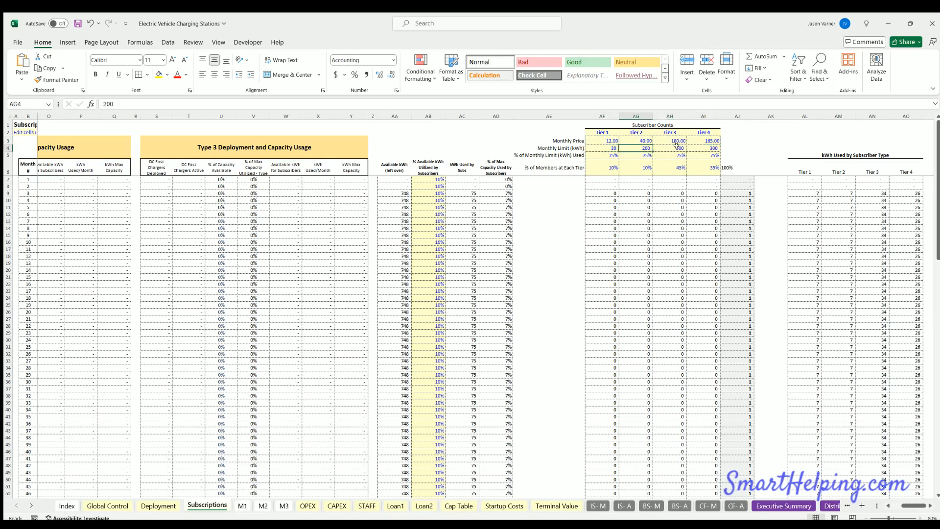
pyautogui.click(670, 147)
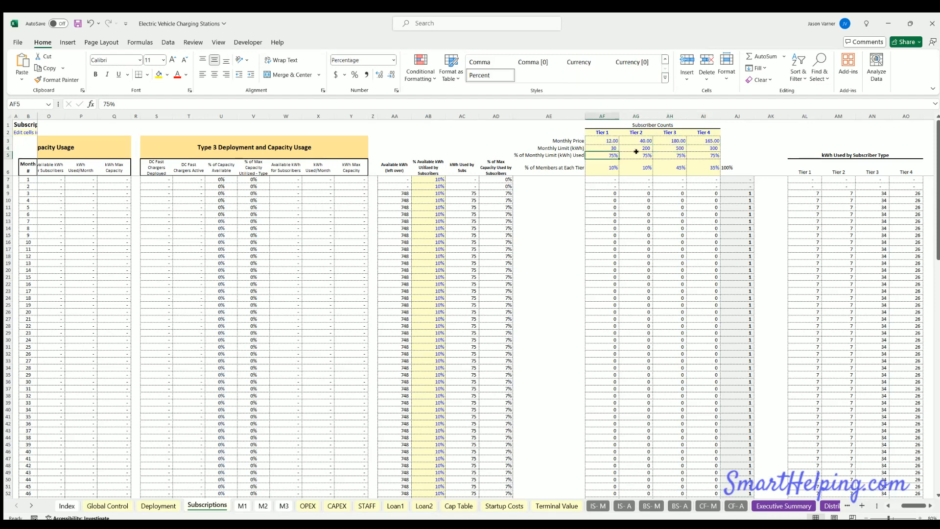
pyautogui.click(670, 155)
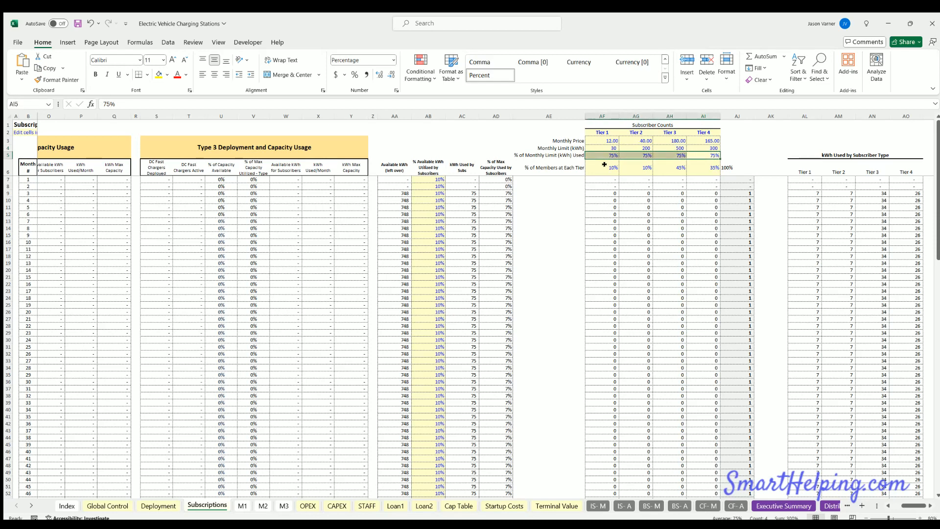
pyautogui.moveTo(604, 167); pyautogui.dragTo(714, 168)
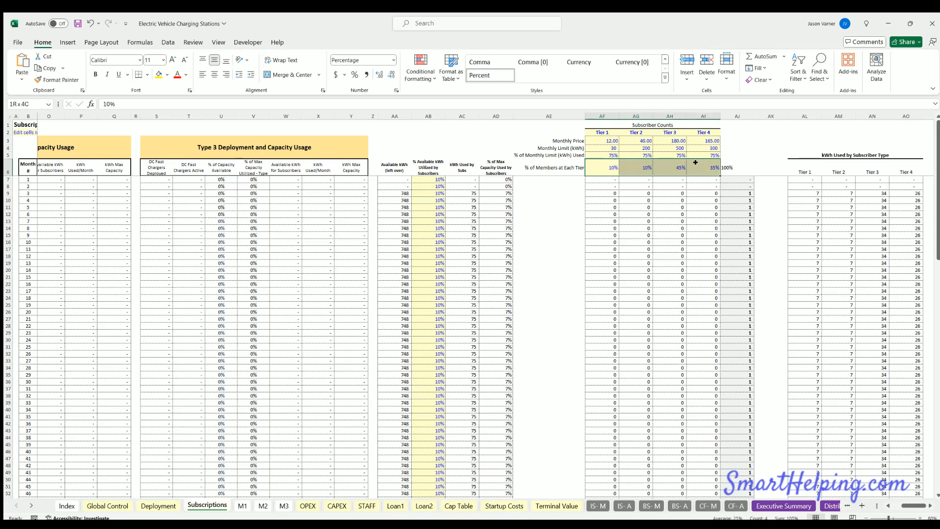
pyautogui.click(625, 155)
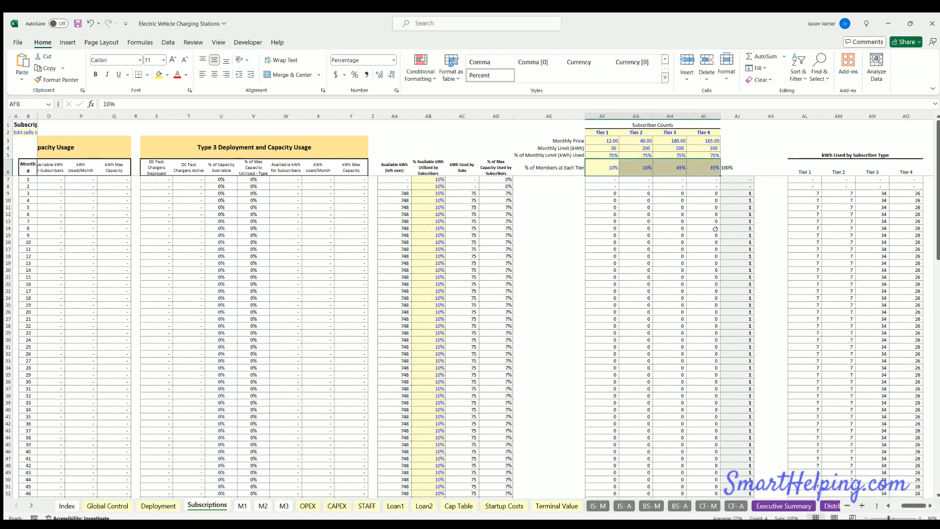
pyautogui.moveTo(430, 190)
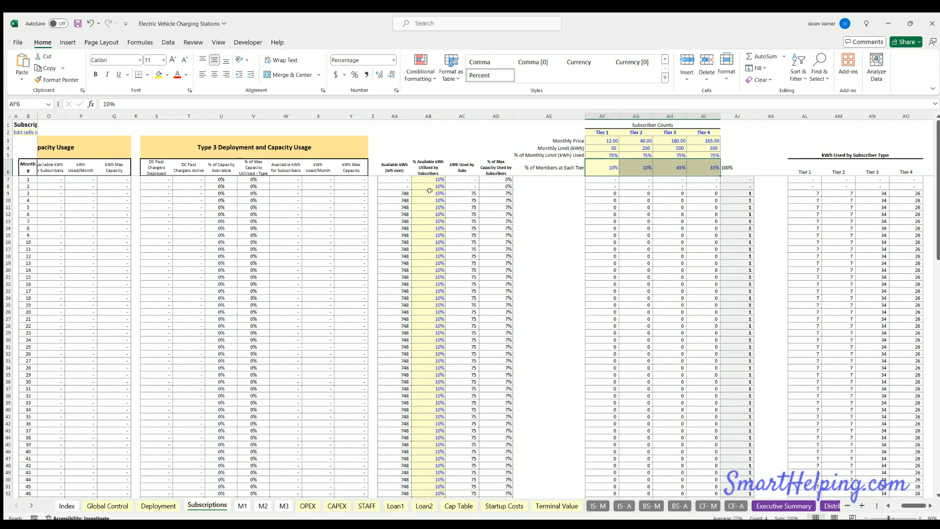
pyautogui.click(428, 193)
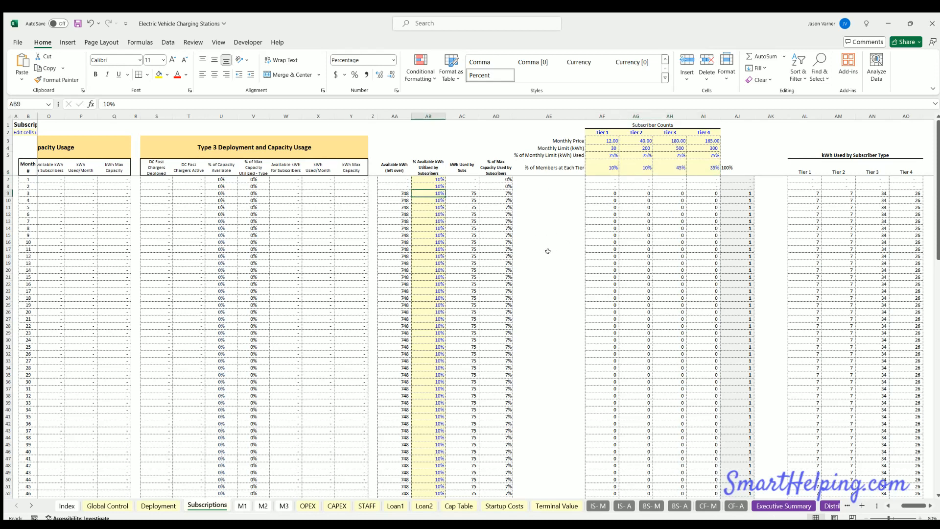
pyautogui.moveTo(547, 251)
pyautogui.write('100')
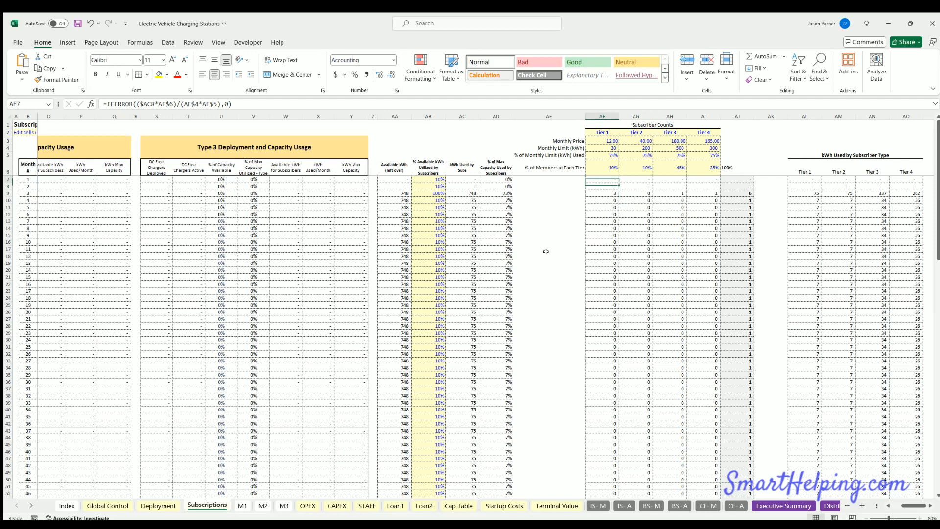
pyautogui.click(601, 156)
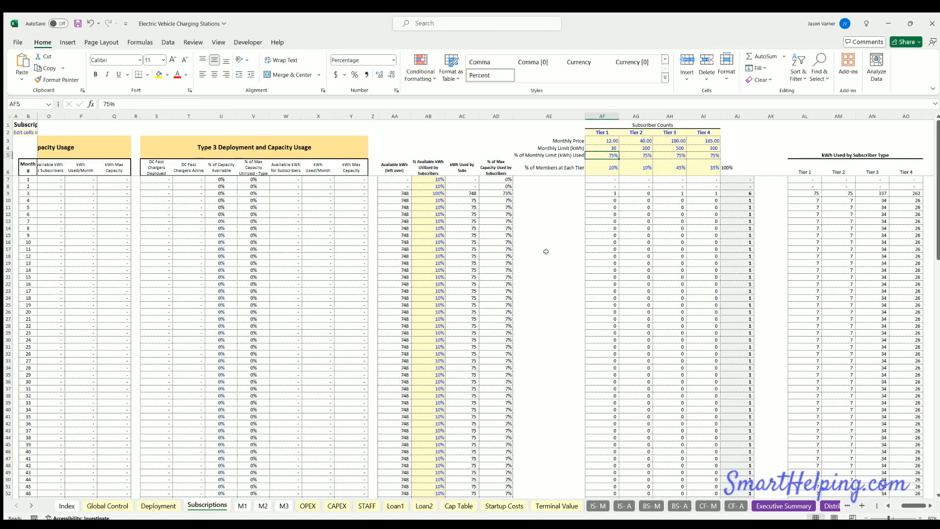
pyautogui.write('50%')
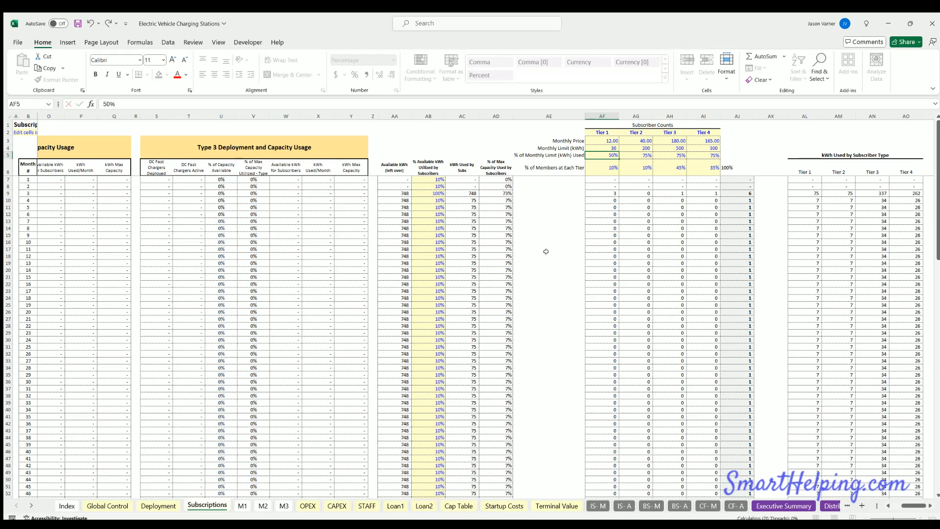
pyautogui.write('75%')
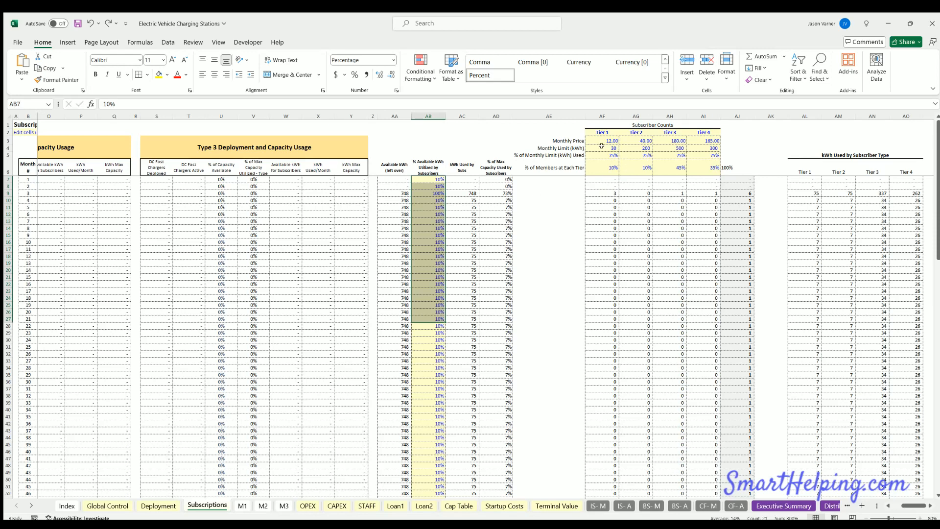
pyautogui.moveTo(609, 190)
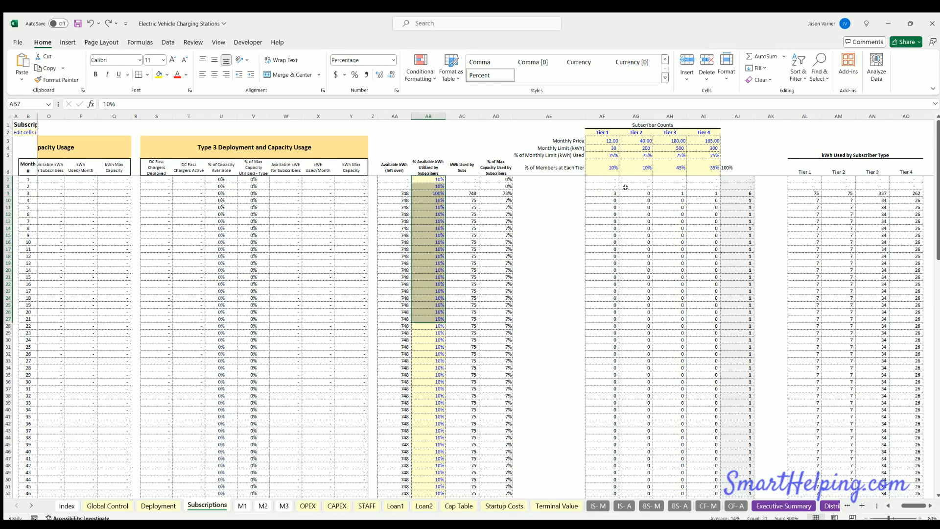
pyautogui.click(428, 193)
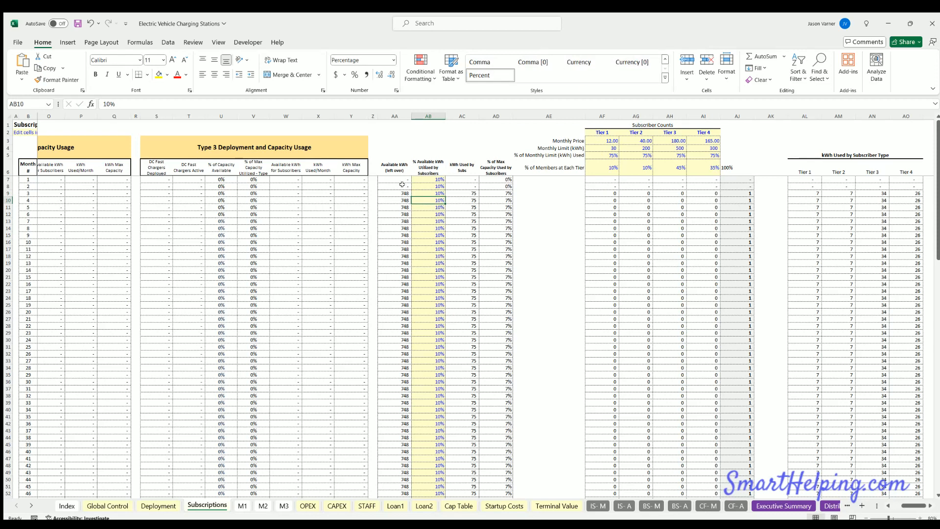
# - Scroll the Subscriptions sheet left to column A to show the Type 1–3 tables
pyautogui.hscroll(-3)
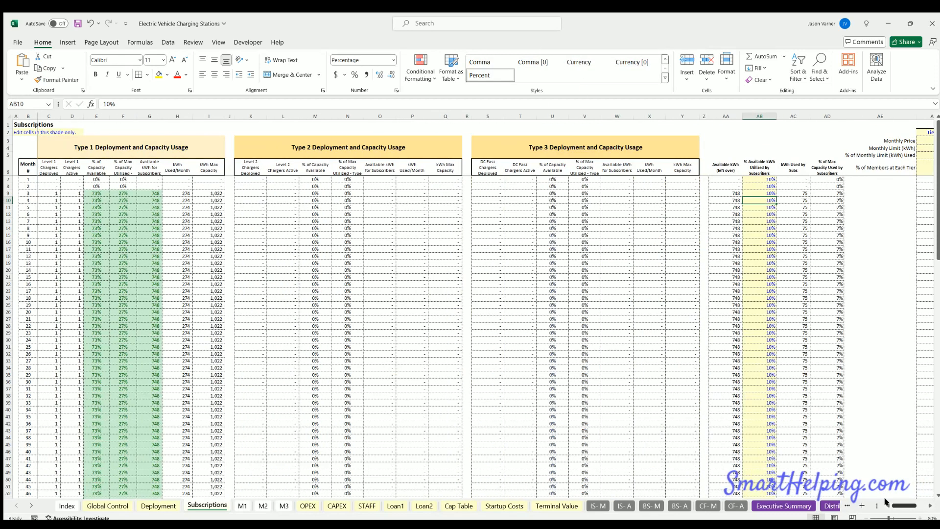
pyautogui.moveTo(366, 191)
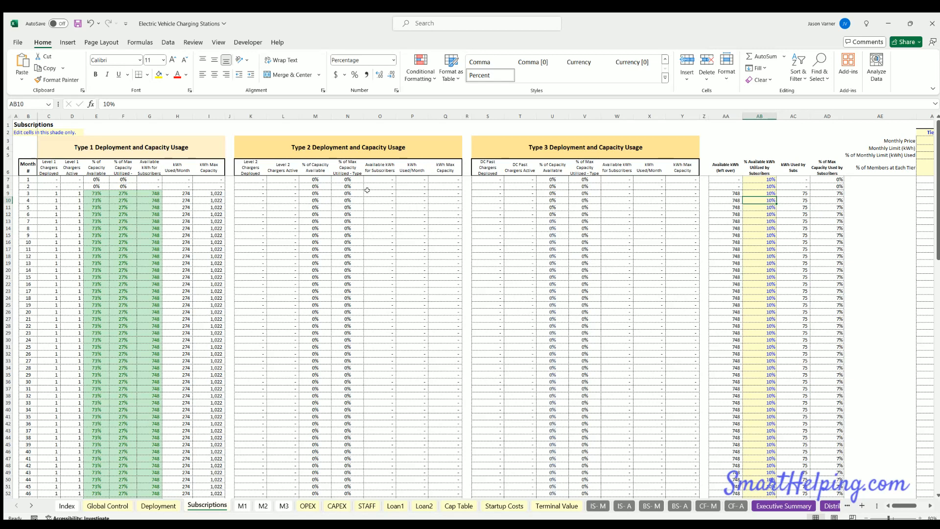
pyautogui.moveTo(788, 211)
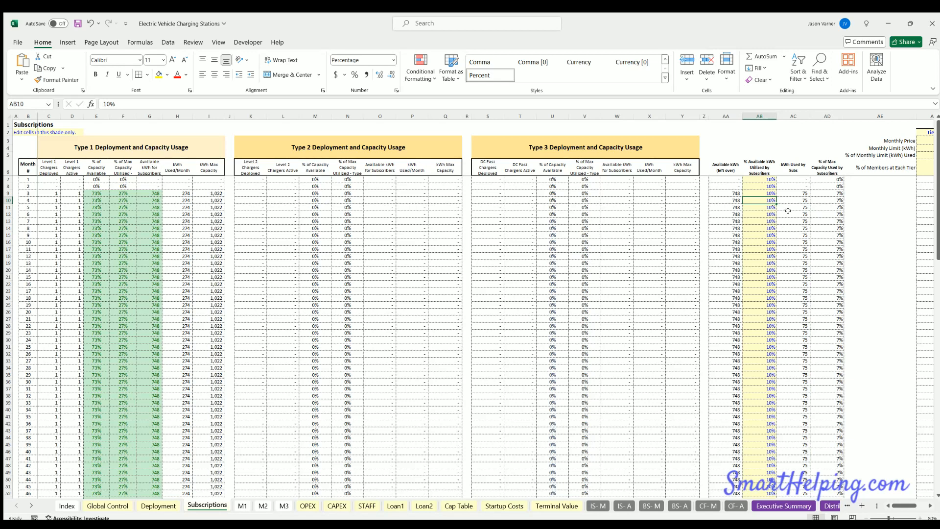
pyautogui.moveTo(573, 140)
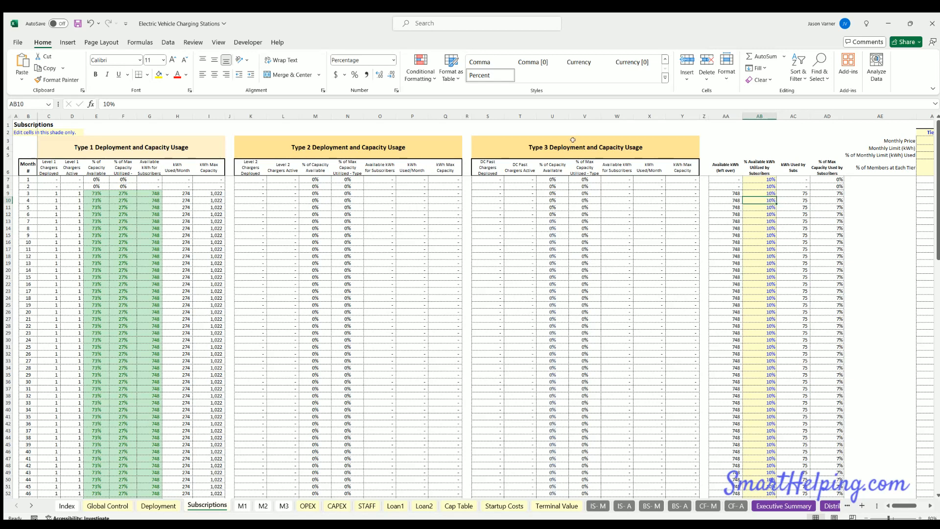
pyautogui.moveTo(736, 157)
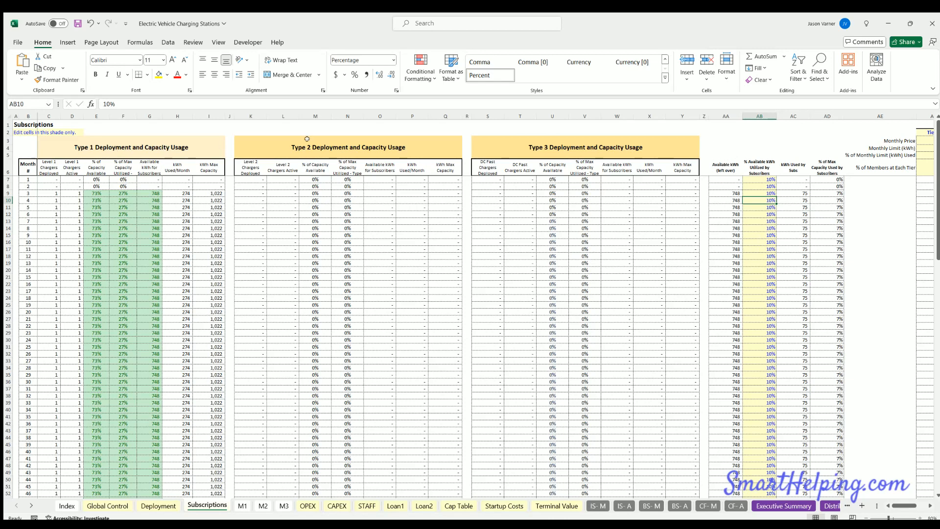
pyautogui.moveTo(606, 147)
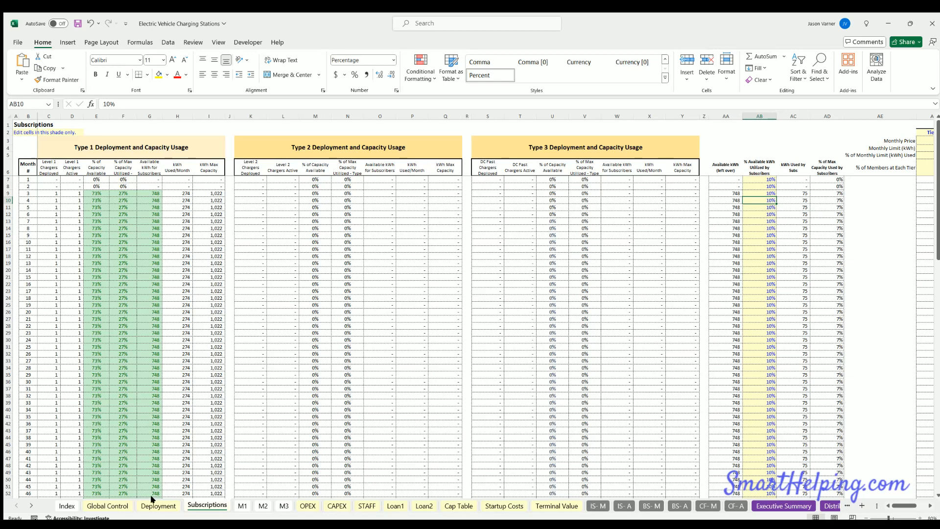
# - Inspect month 3 Level 1 price per kWh and average cars per day on Deployment
pyautogui.click(158, 506)
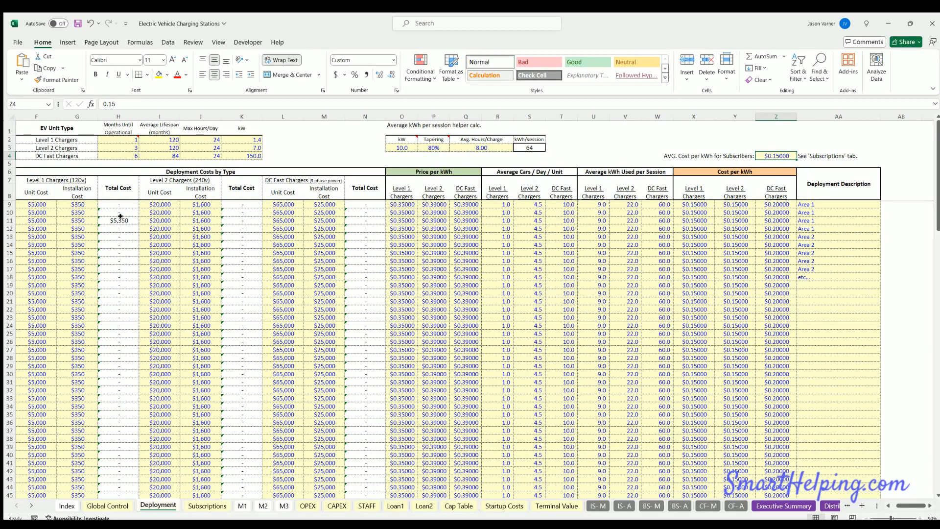
pyautogui.click(119, 220)
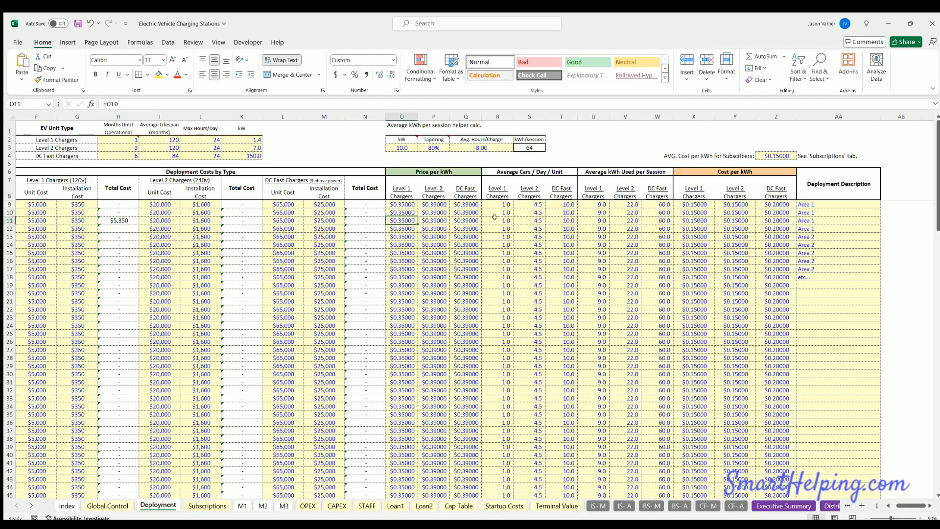
pyautogui.click(497, 220)
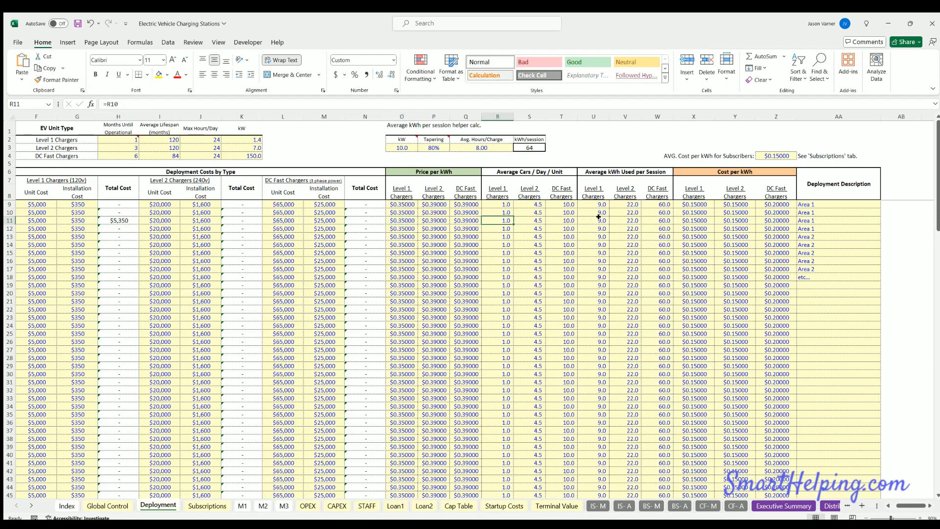
pyautogui.click(593, 220)
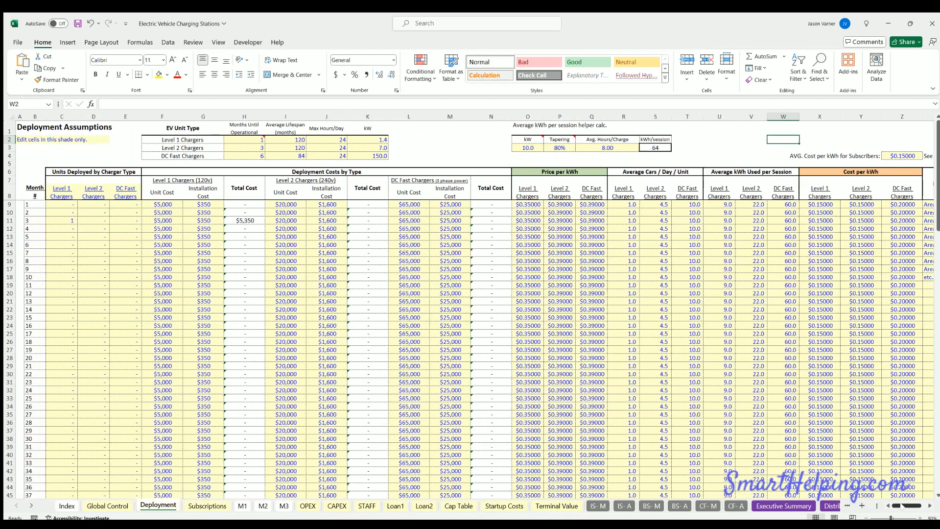
pyautogui.moveTo(180, 250)
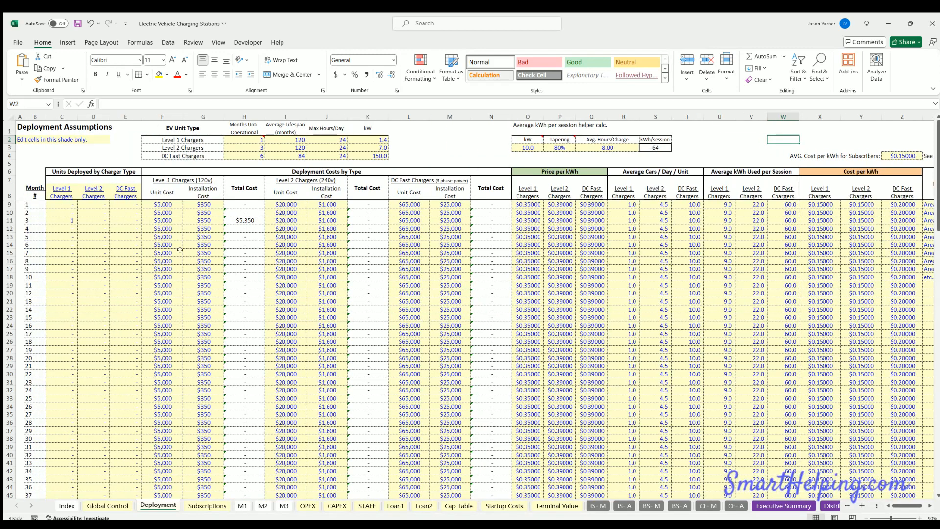
# - Build a scratch formula from month 3 Level 1 units, cars per day and days per month
pyautogui.click(62, 220)
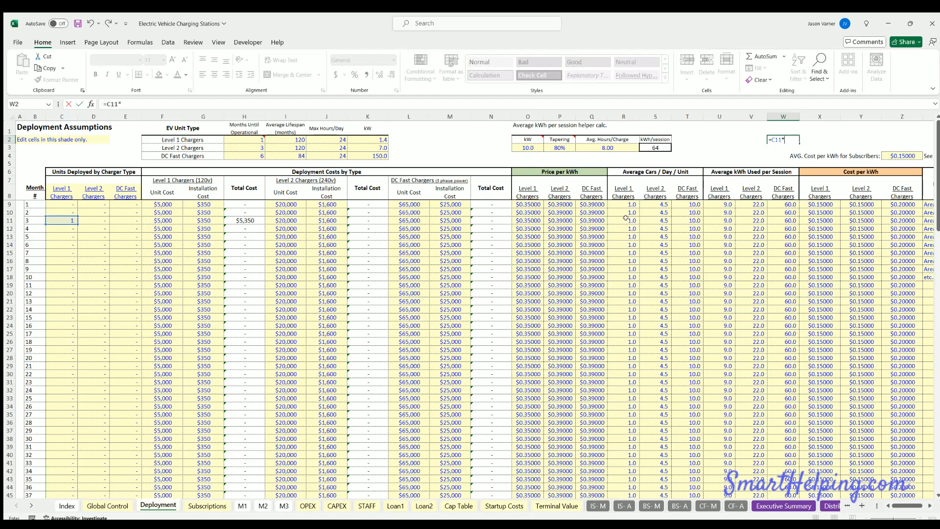
pyautogui.click(623, 220)
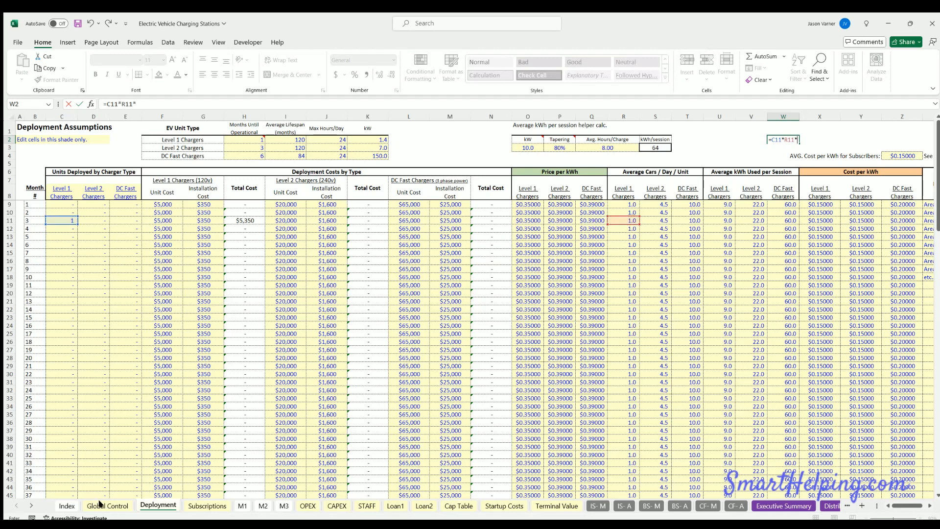
pyautogui.click(107, 505)
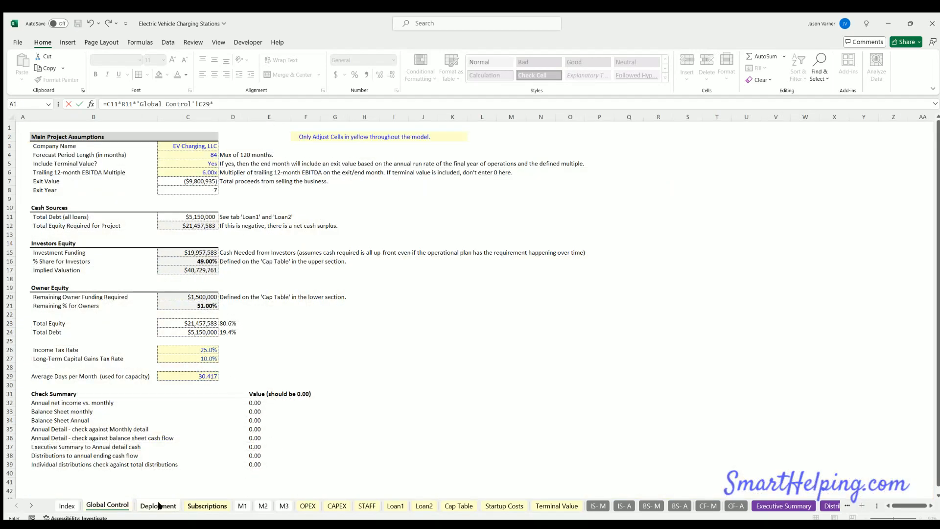
pyautogui.click(158, 505)
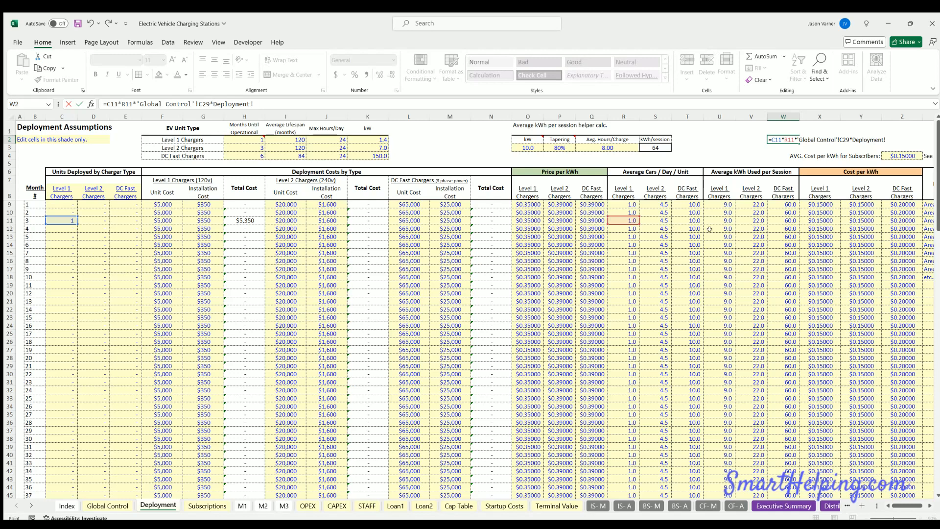
pyautogui.click(719, 220)
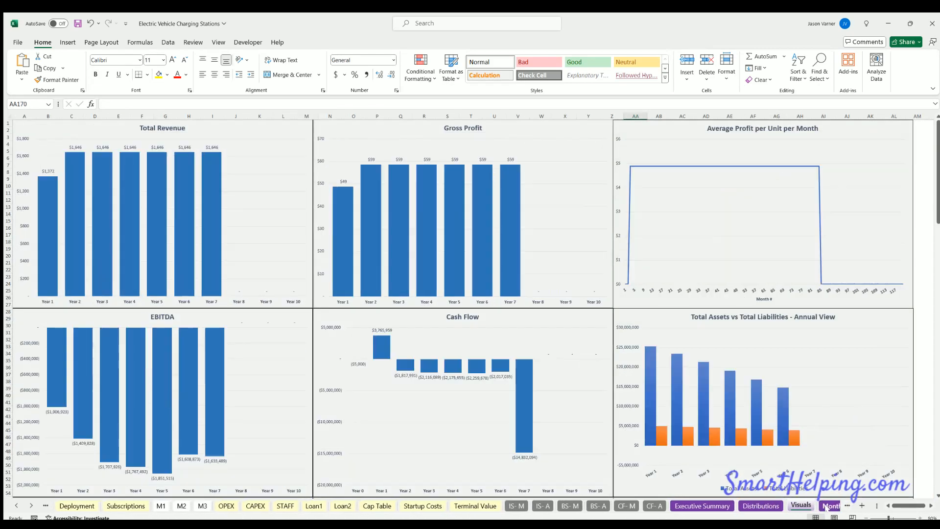
# - Compare Monthly Detail's $95.81 Level 1 one-time revenue with the Deployment scratch result
pyautogui.click(797, 505)
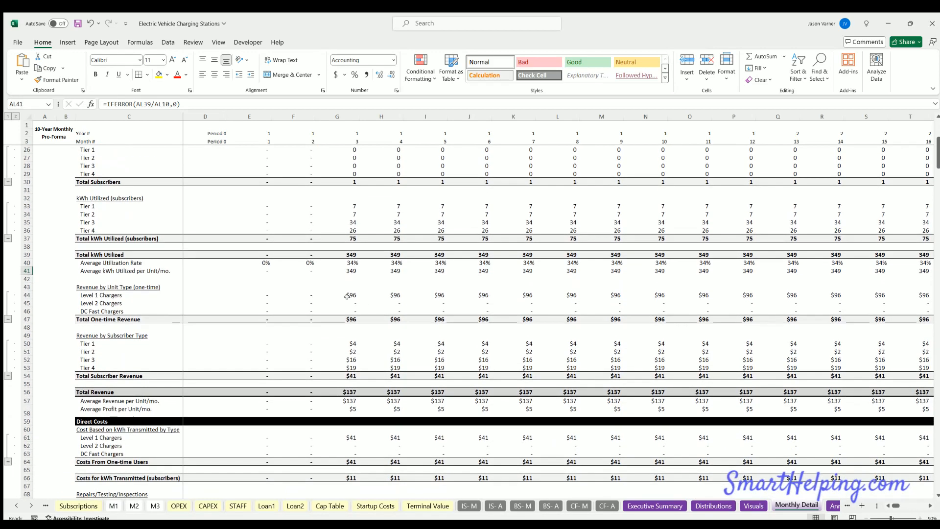
pyautogui.click(337, 294)
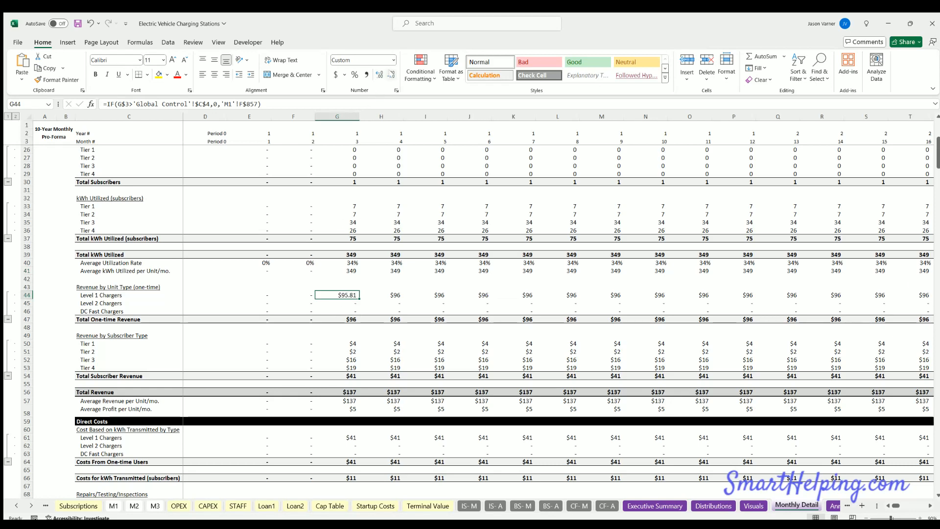
pyautogui.click(68, 506)
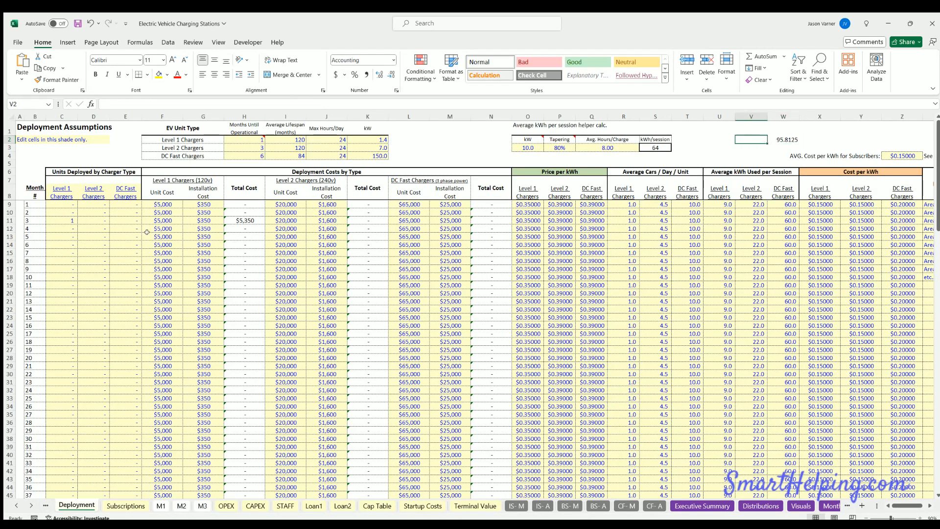
# - Inspect the Level 1 one-time revenue and kWh cost formulas in Monthly Detail
pyautogui.click(62, 220)
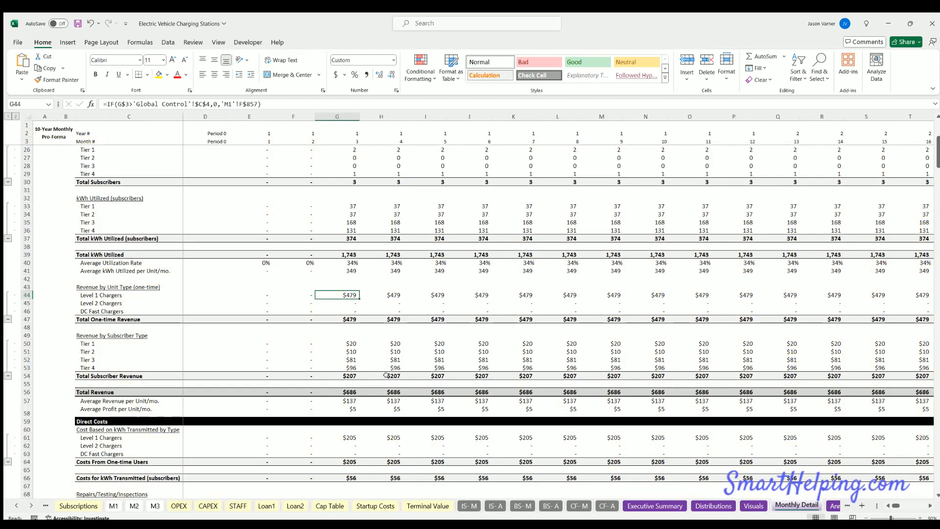
pyautogui.click(425, 294)
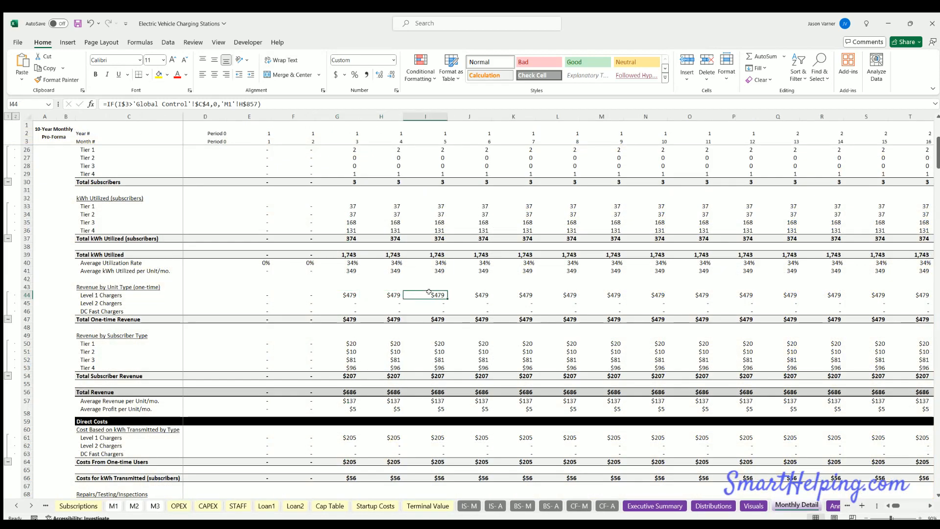
pyautogui.scroll(-3)
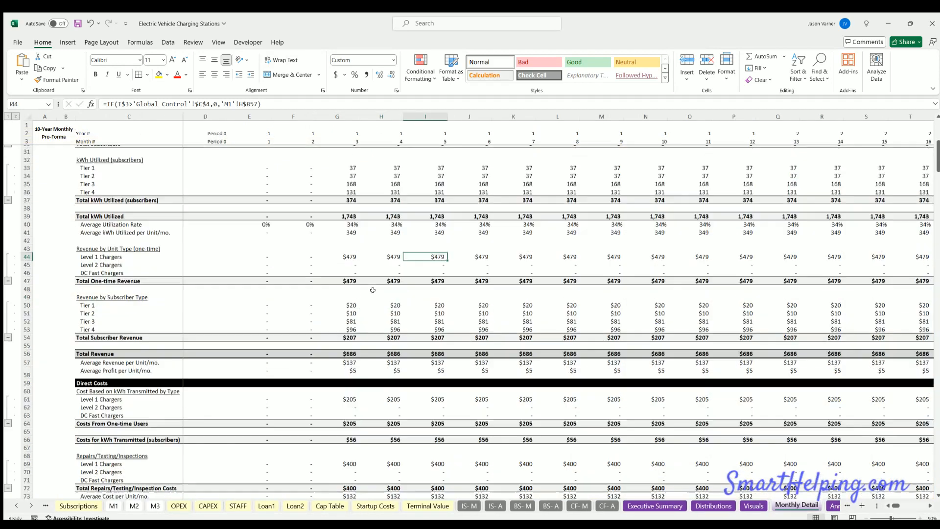
pyautogui.scroll(-3)
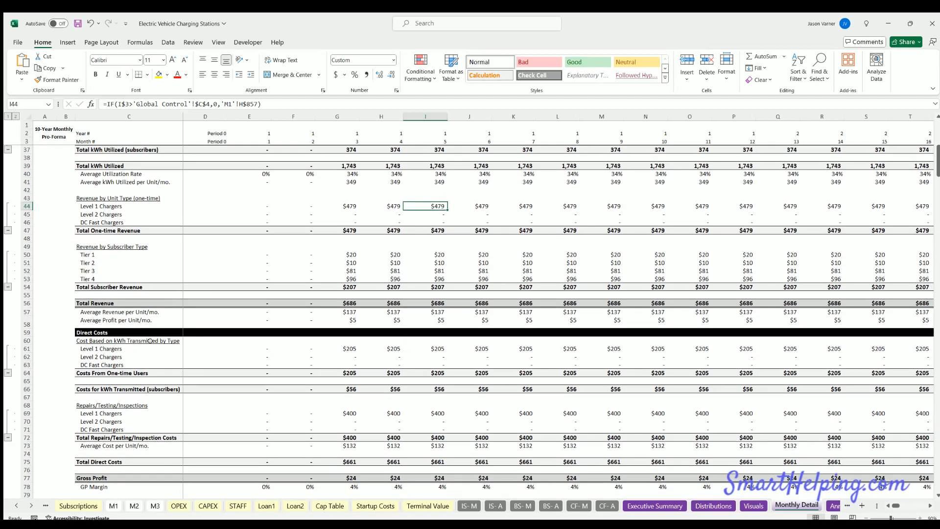
pyautogui.click(337, 348)
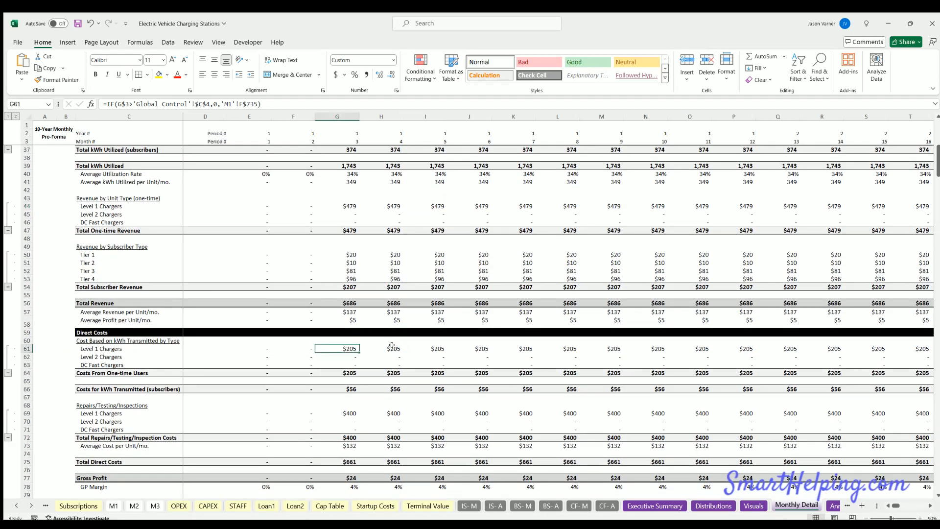
pyautogui.click(71, 505)
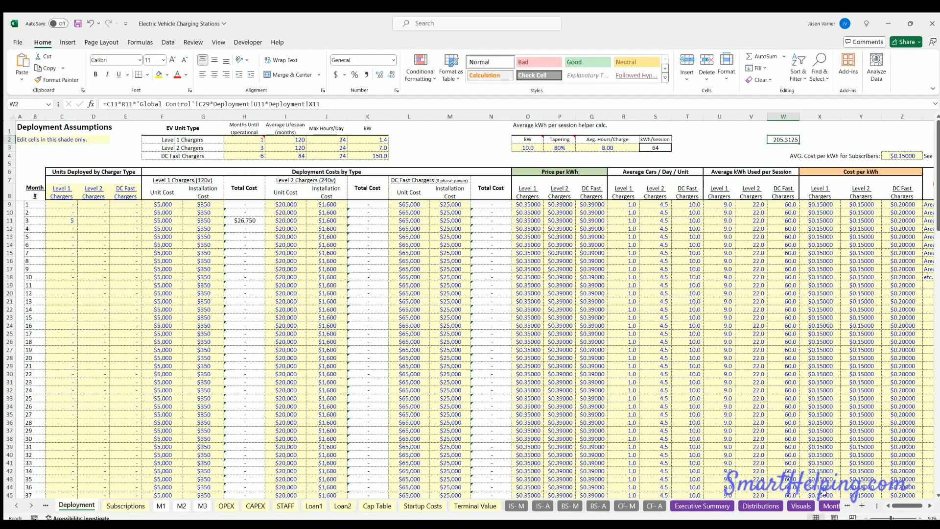
# - Clear the scratch helper cells and fill 5 Level 1 chargers into every month
pyautogui.click(797, 506)
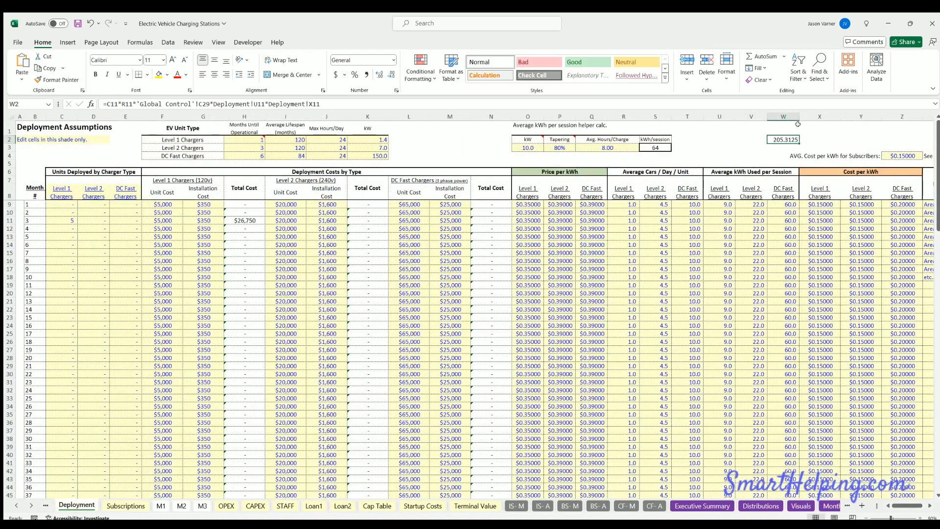
pyautogui.click(783, 131)
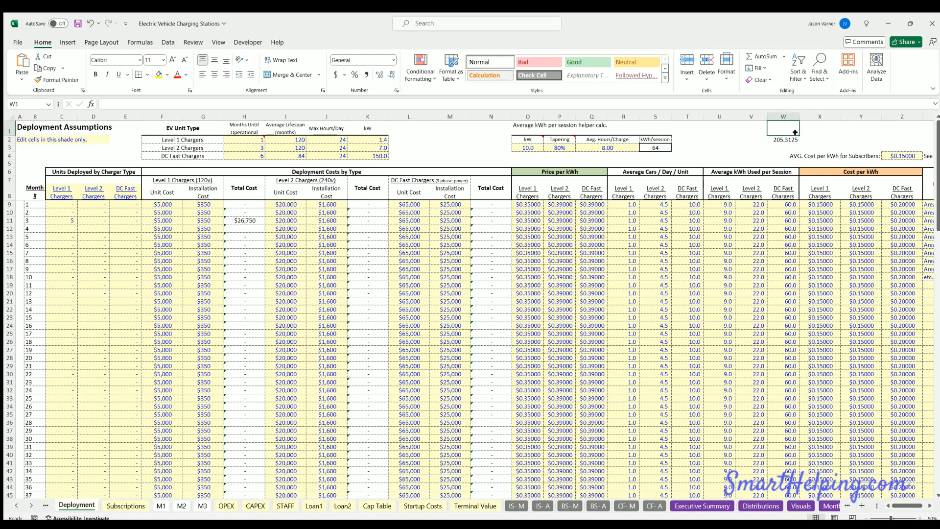
pyautogui.click(820, 128)
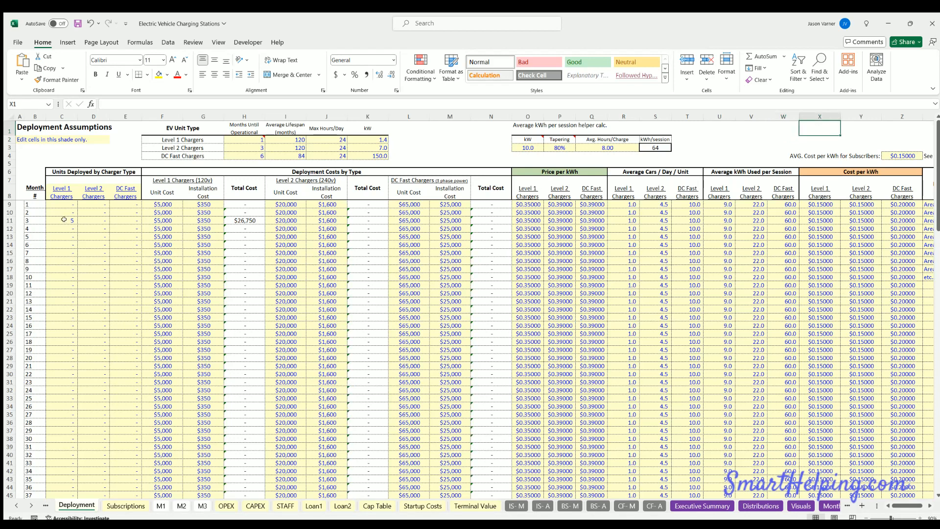
pyautogui.moveTo(62, 220); pyautogui.dragTo(62, 396)
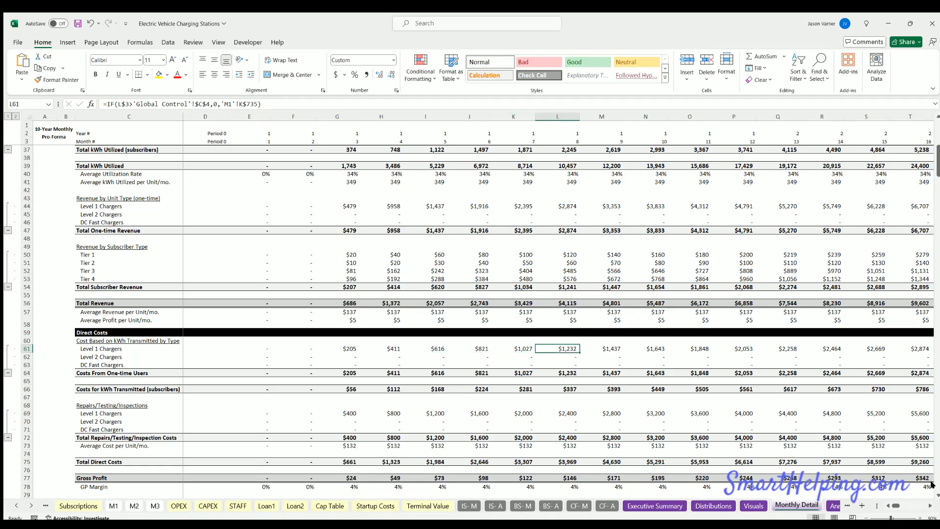
pyautogui.hscroll(3)
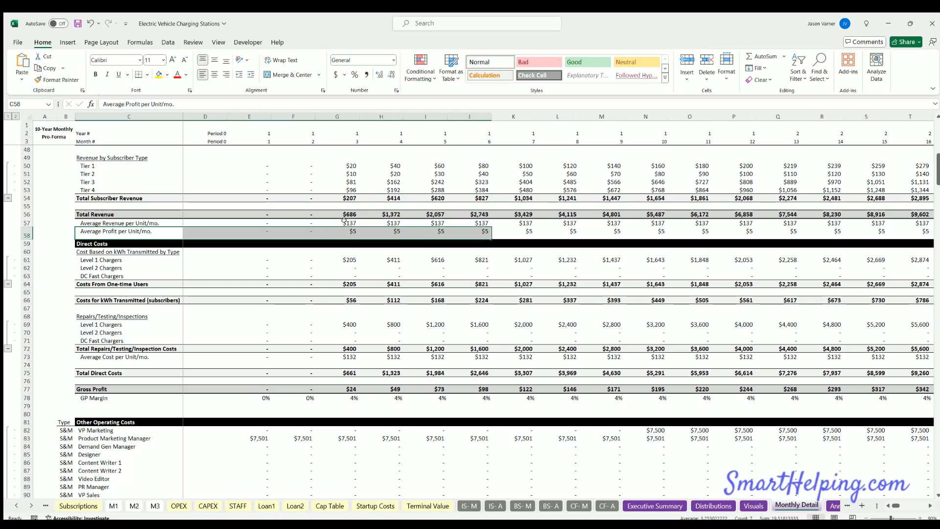
# - Inspect the average revenue per unit and average cost per unit formulas
pyautogui.click(337, 222)
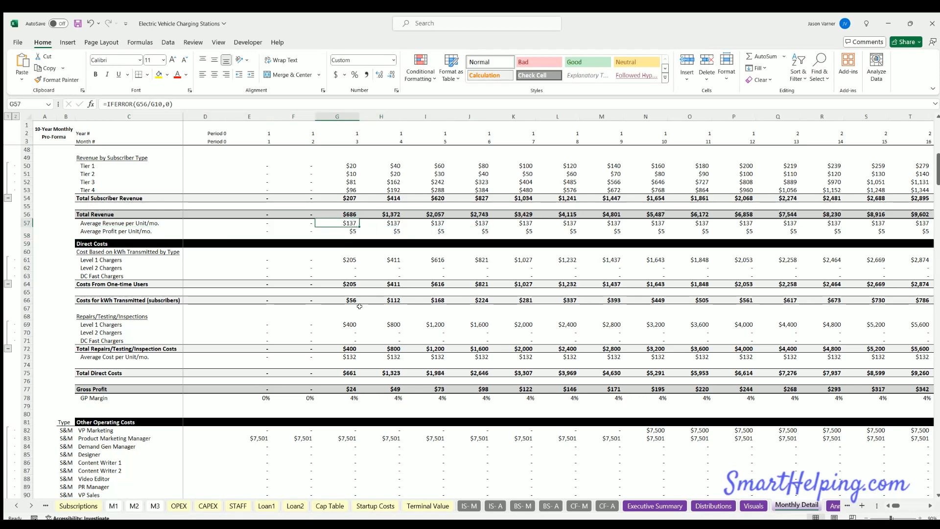
pyautogui.scroll(-3)
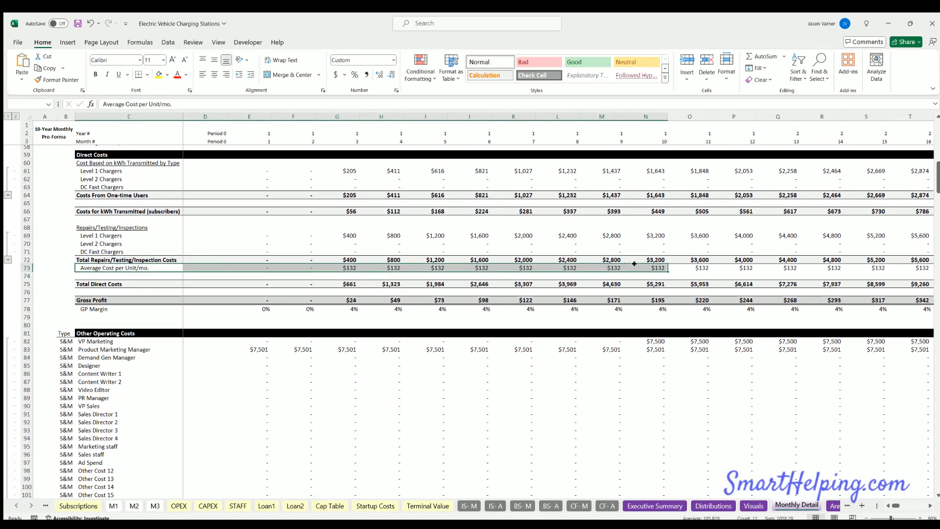
pyautogui.click(349, 268)
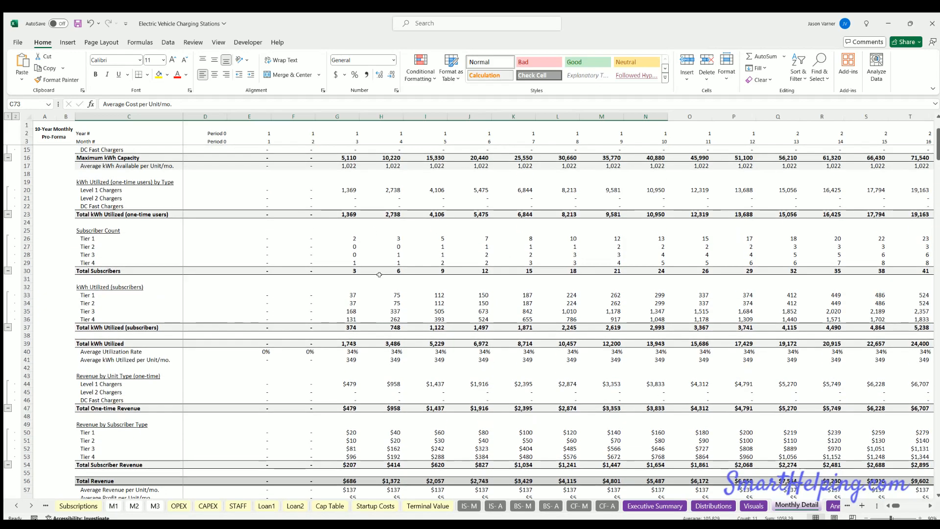
pyautogui.scroll(-3)
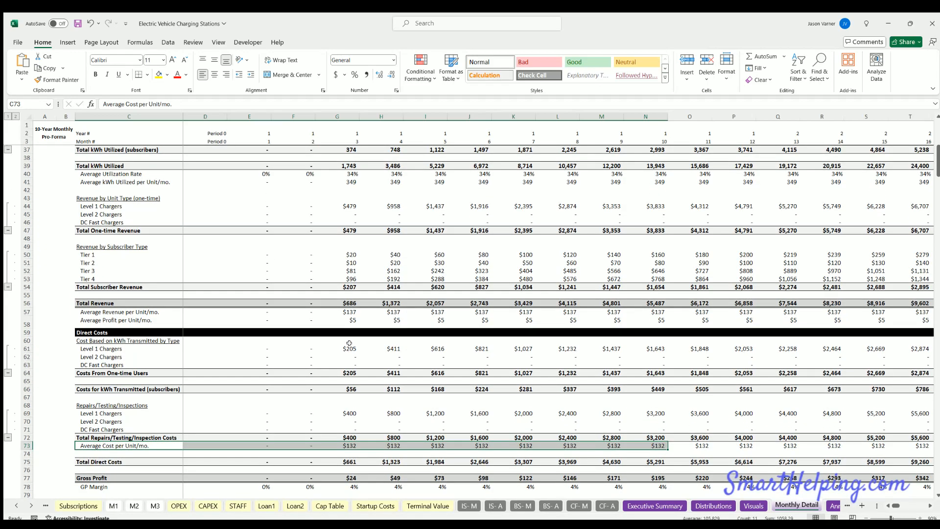
pyautogui.scroll(-3)
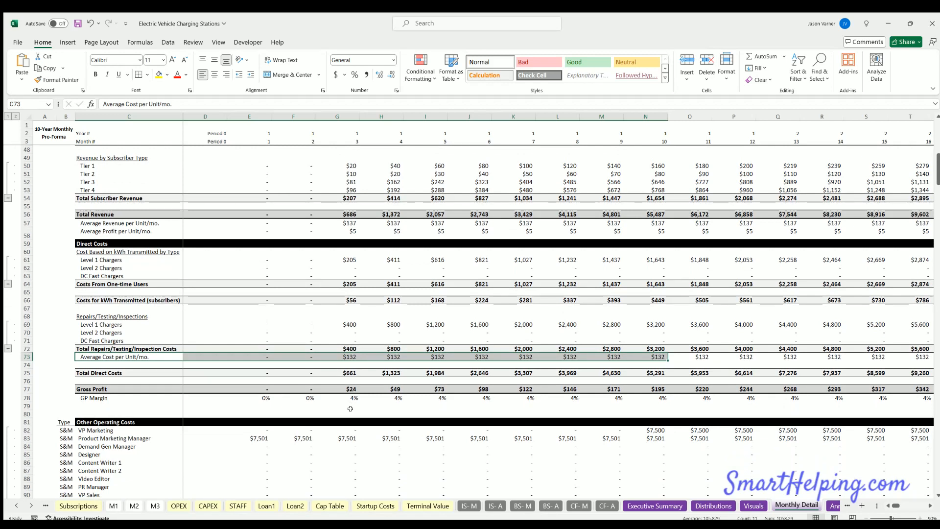
# - Work through a scratch calculation below gross profit on Monthly Detail
pyautogui.click(337, 413)
pyautogui.write('=G57')
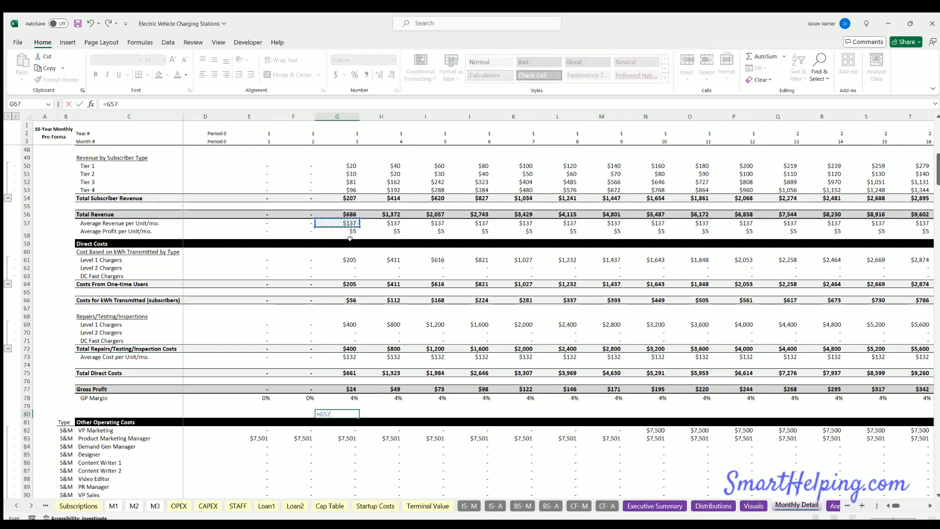
pyautogui.click(337, 357)
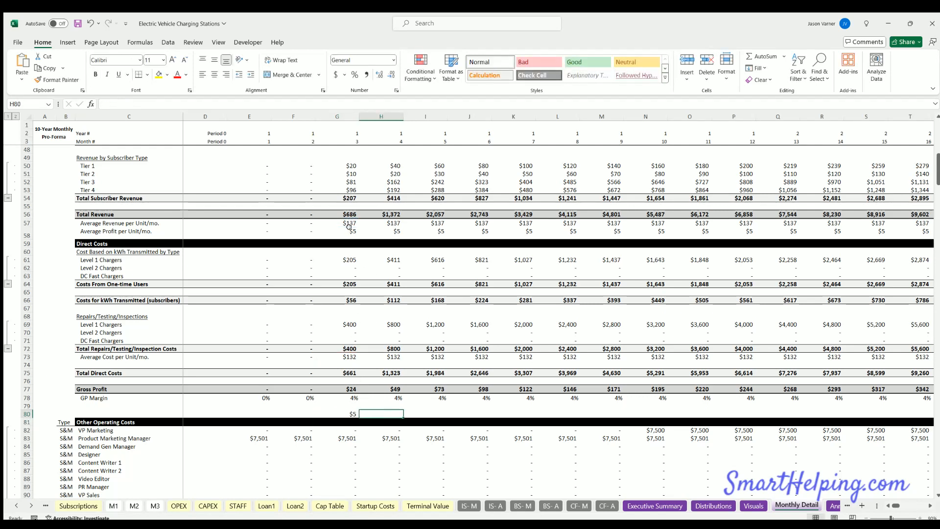
pyautogui.write('=G80*')
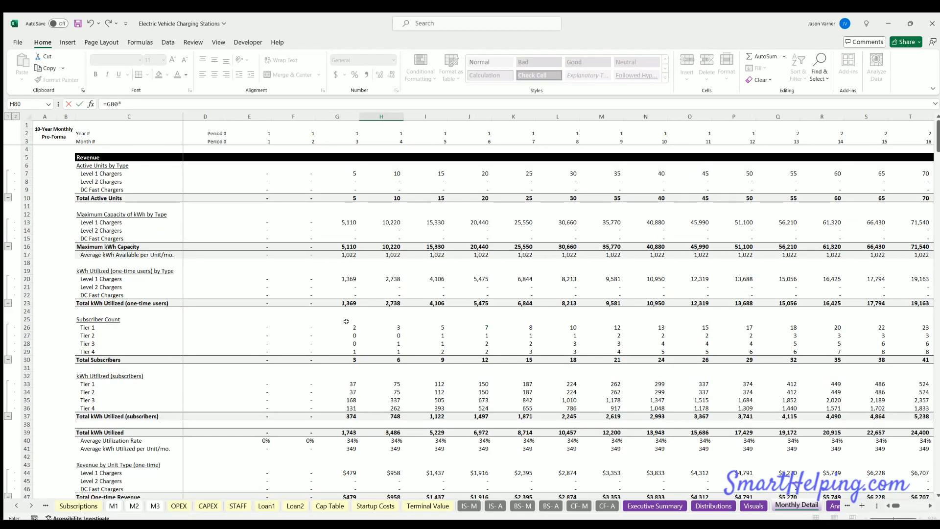
pyautogui.click(337, 198)
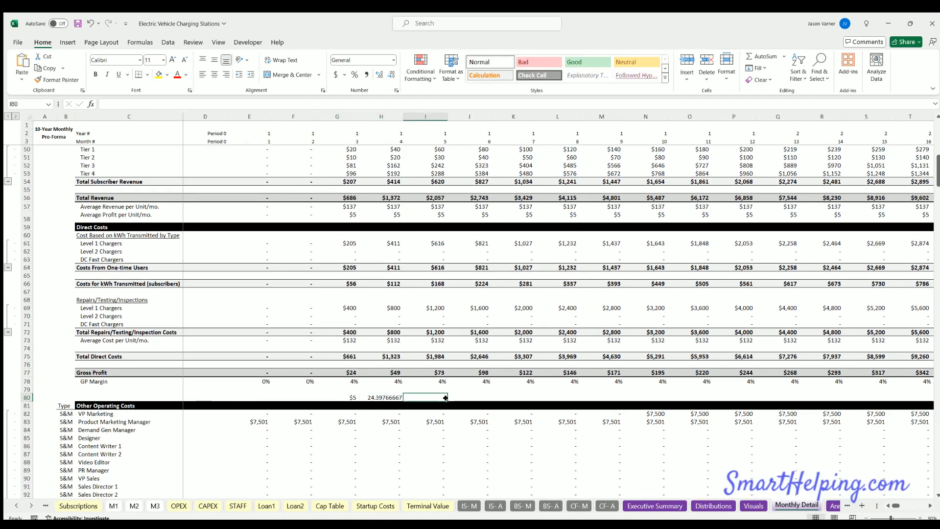
pyautogui.click(249, 397)
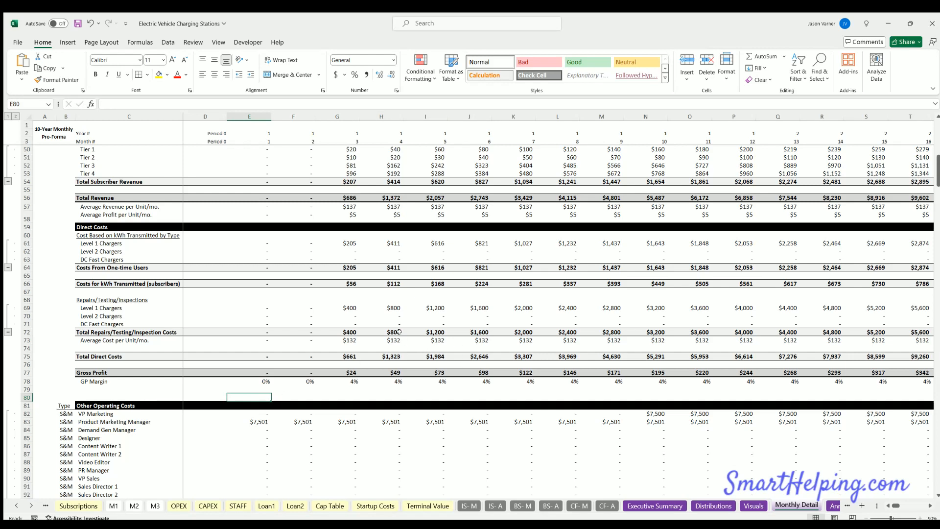
pyautogui.moveTo(400, 320)
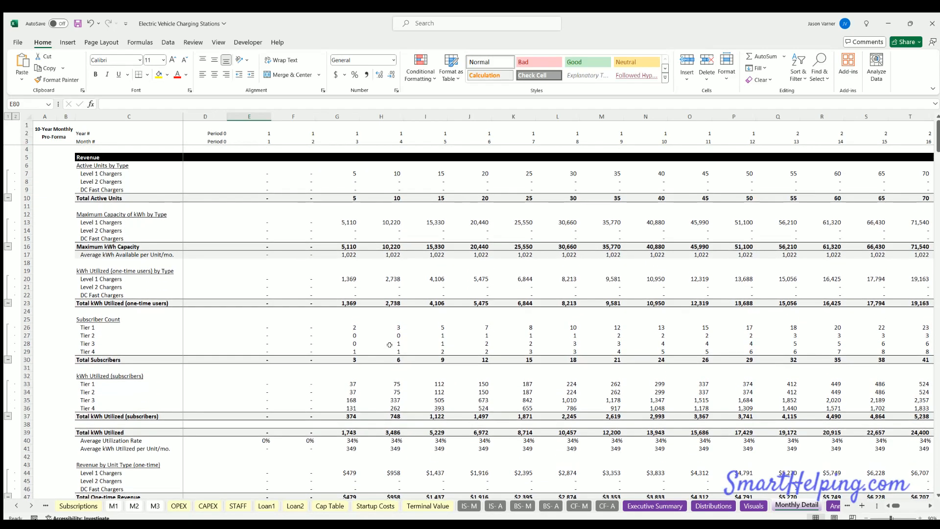
pyautogui.moveTo(356, 172)
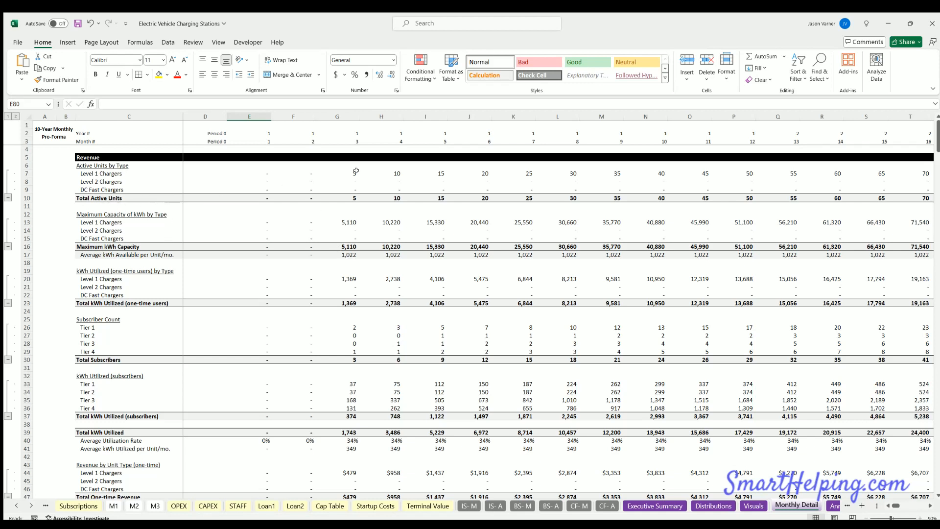
pyautogui.click(425, 173)
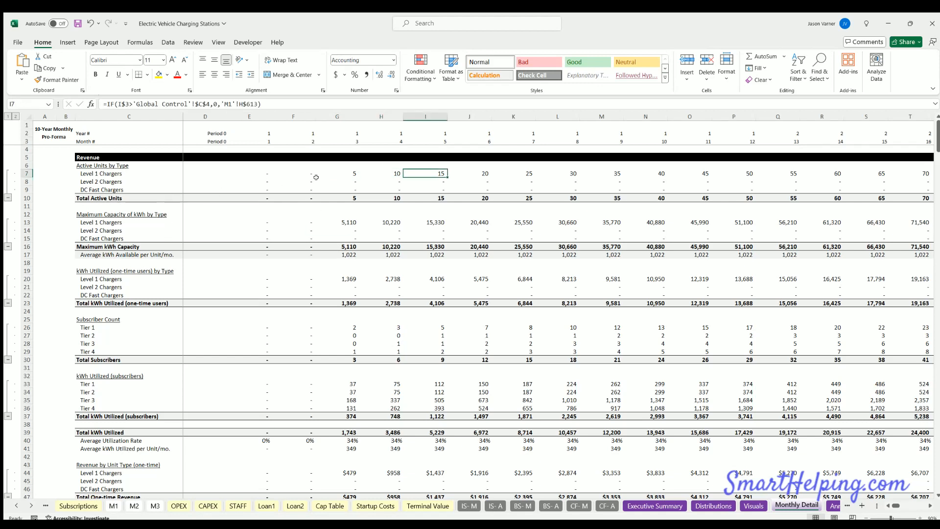
pyautogui.moveTo(343, 219)
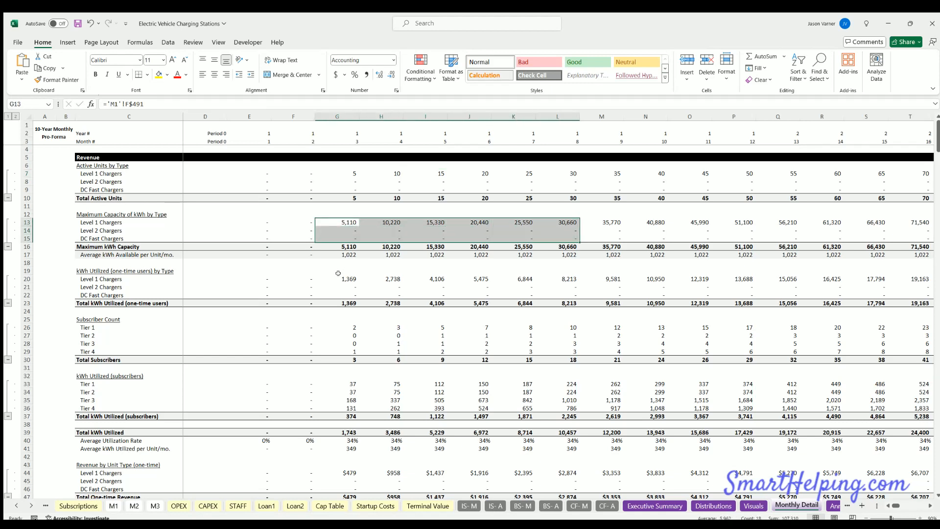
pyautogui.click(337, 278)
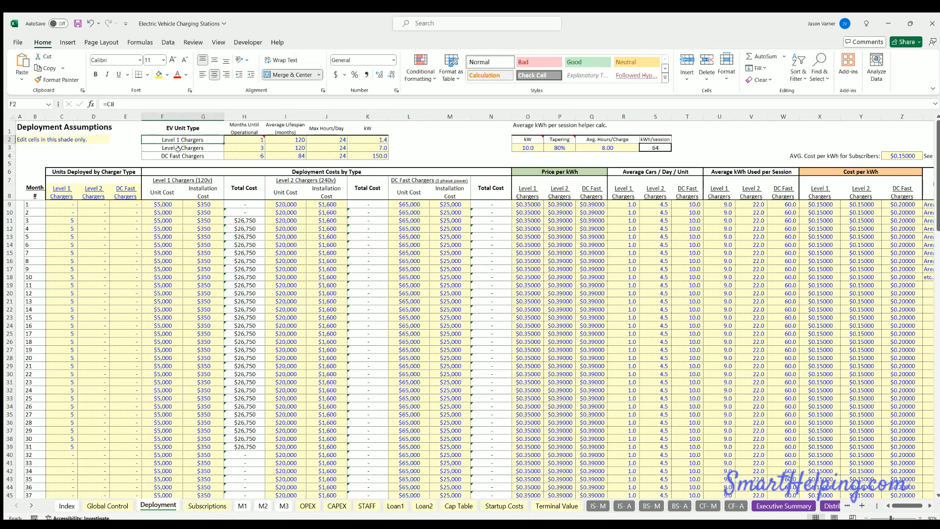
pyautogui.click(368, 139)
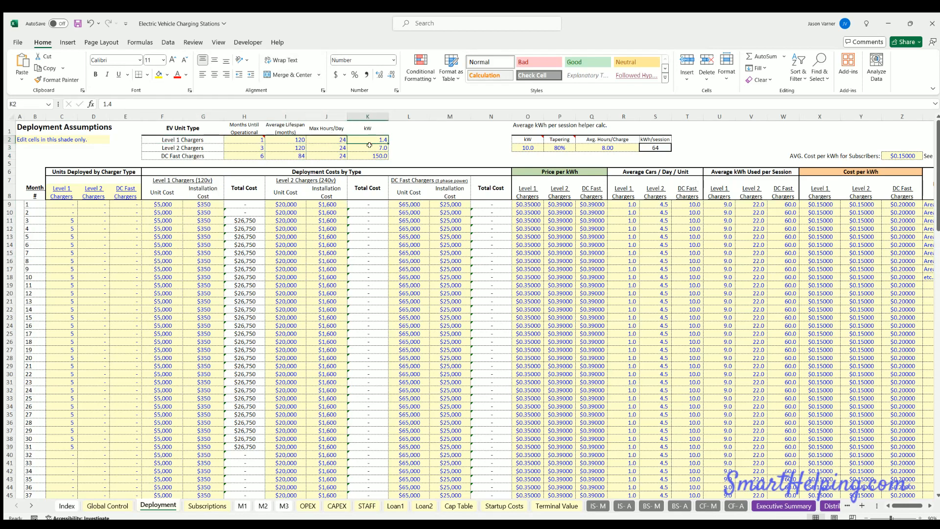
pyautogui.click(368, 147)
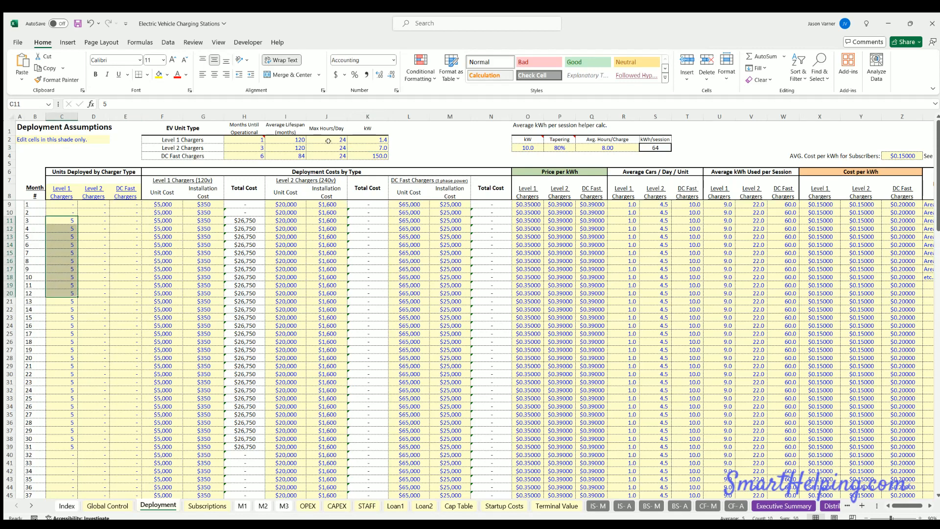
pyautogui.moveTo(734, 208)
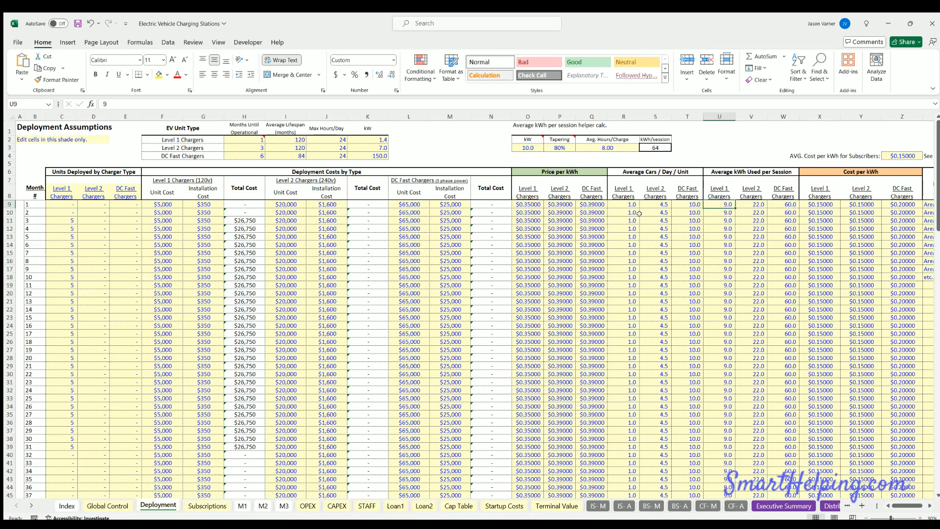
pyautogui.click(623, 203)
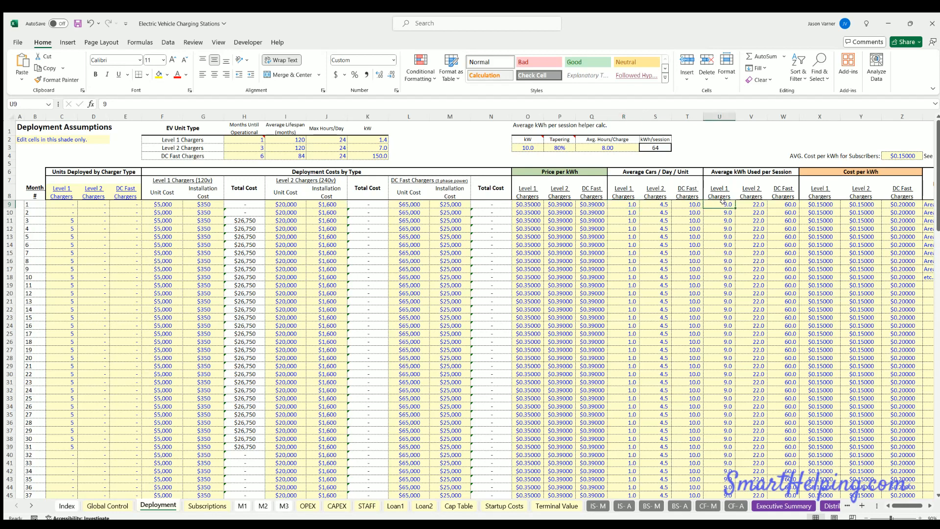
pyautogui.moveTo(716, 205)
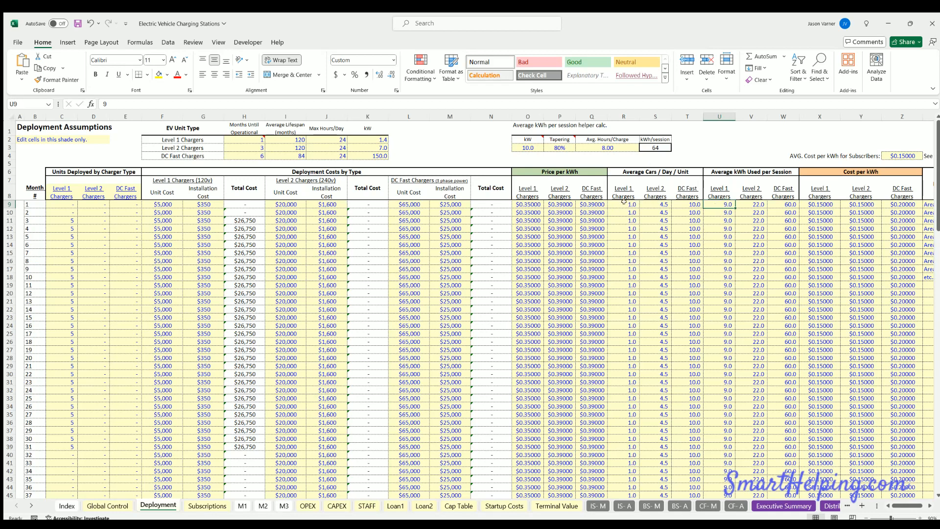
pyautogui.moveTo(63, 203)
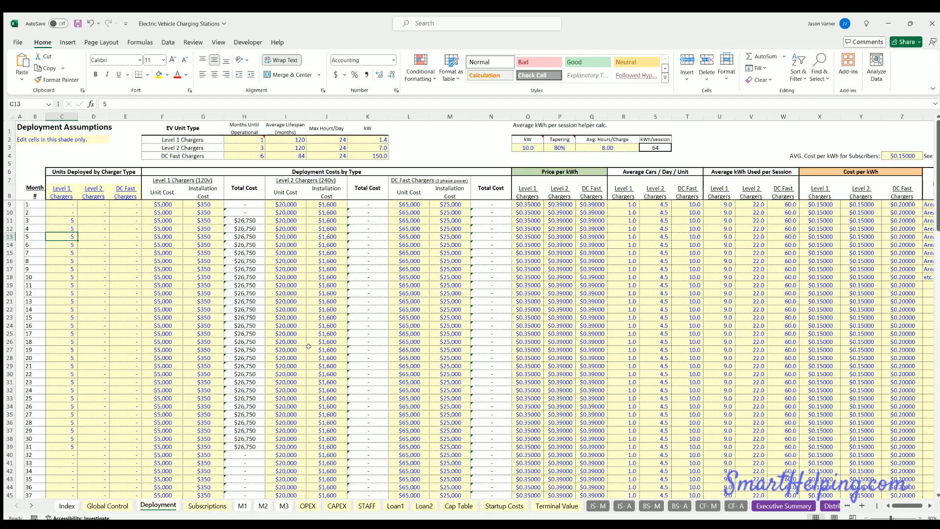
# - Inspect capacity utilization and Level 1 chargers deployed formulas on the Subscriptions sheet
pyautogui.click(207, 505)
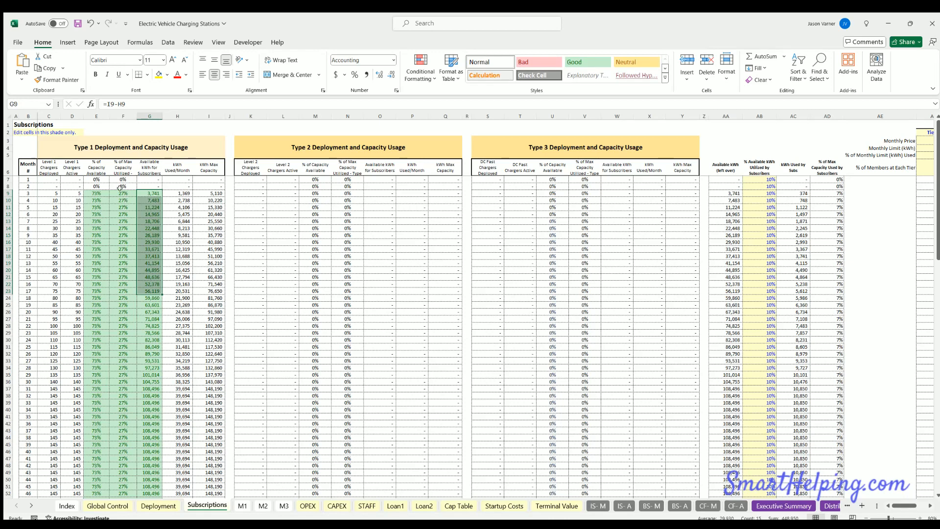
pyautogui.click(123, 193)
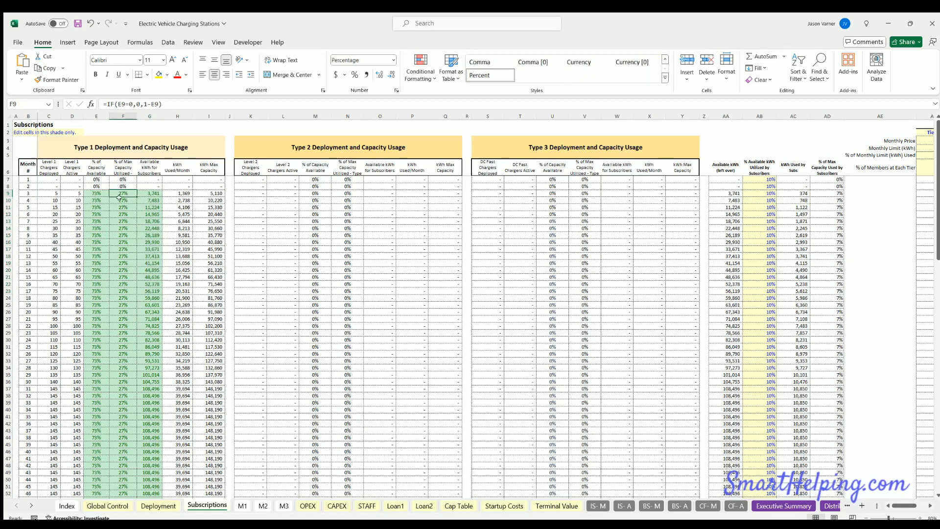
pyautogui.click(123, 207)
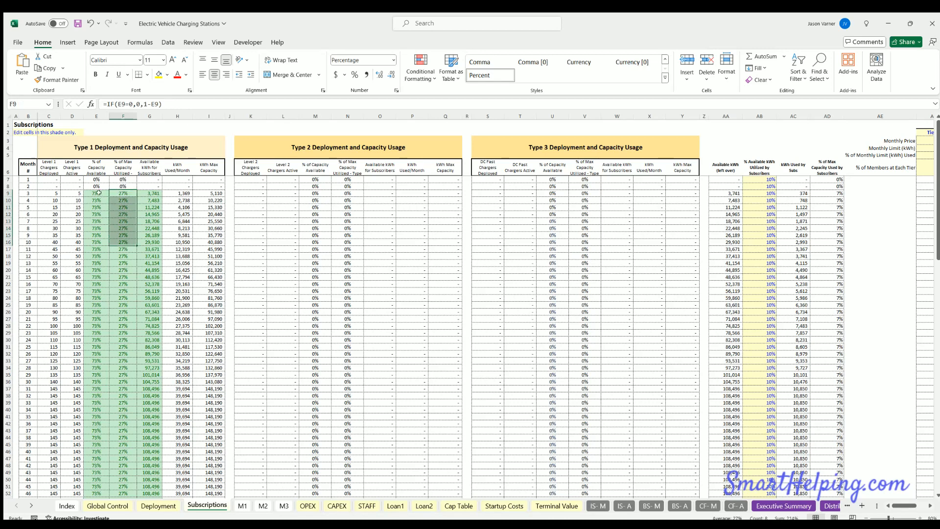
pyautogui.click(96, 193)
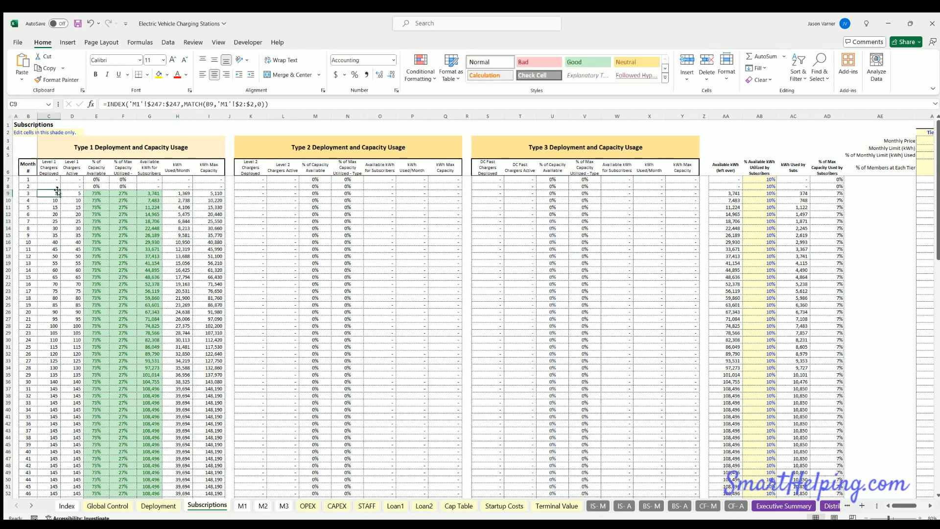
# - Set Level 1 Chargers' months until operational to 3 on Deployment and view Subscriptions
pyautogui.click(107, 506)
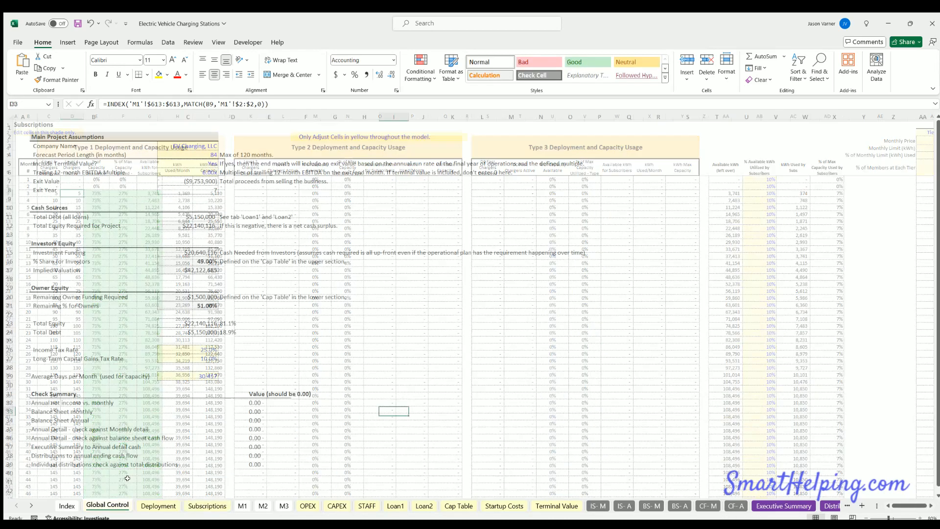
pyautogui.click(158, 505)
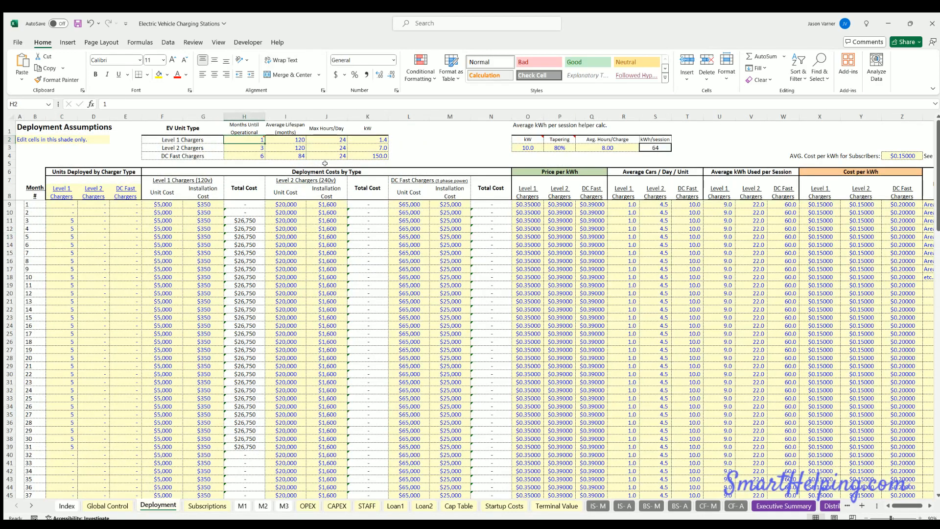
pyautogui.click(243, 147)
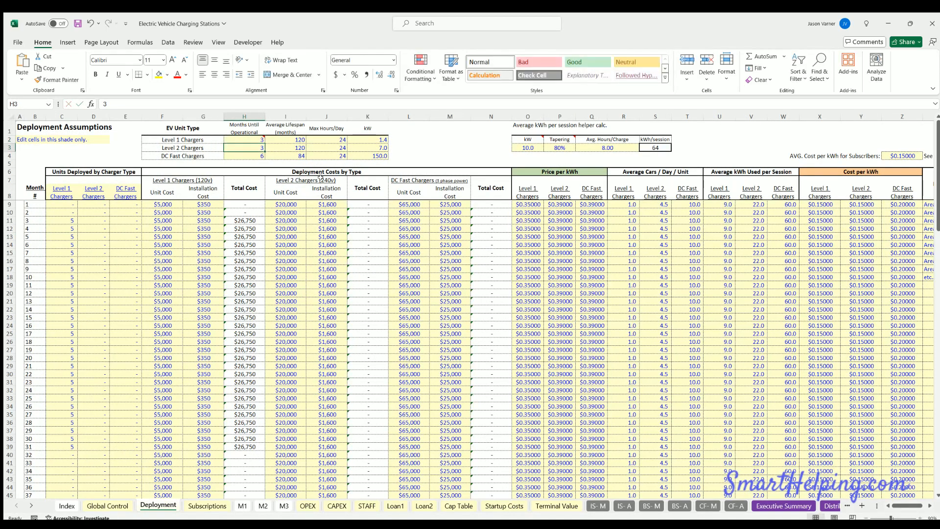
pyautogui.click(207, 506)
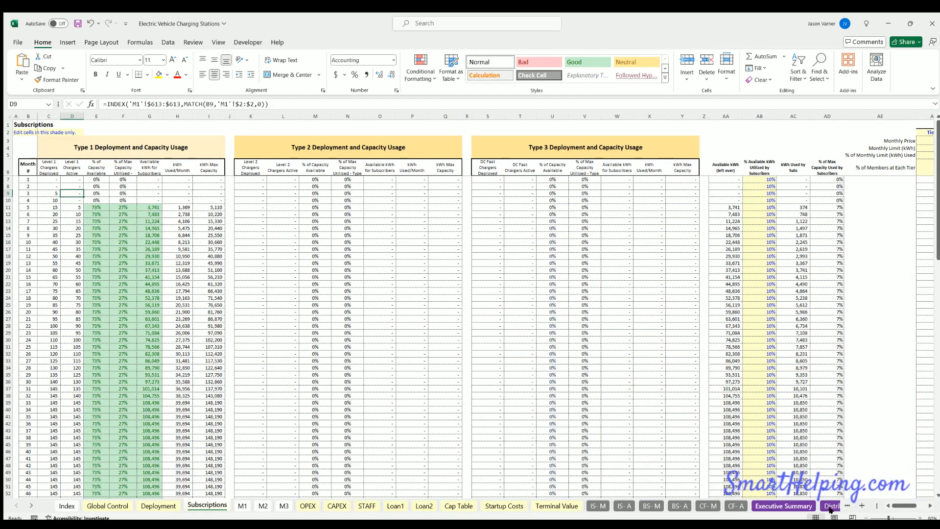
# - Review the total active units formula and scroll through the Monthly Detail sheet
pyautogui.click(796, 506)
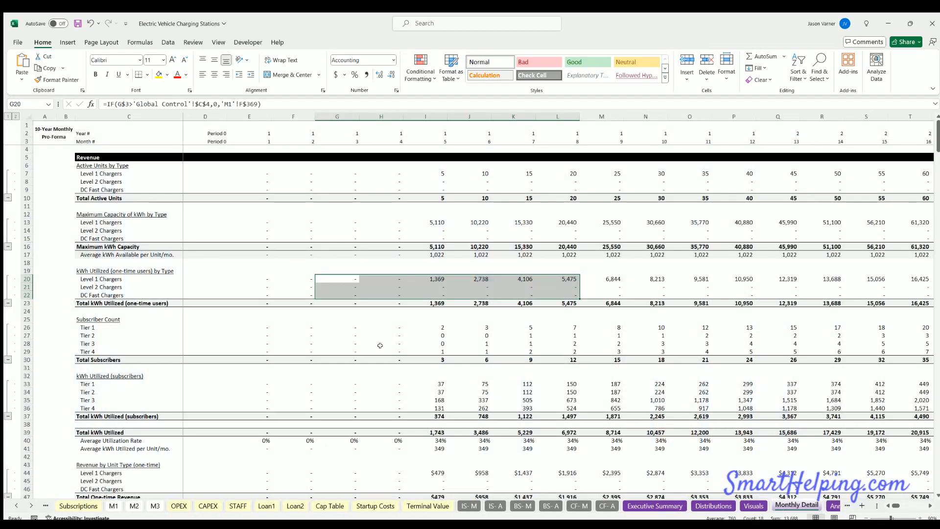
pyautogui.click(425, 198)
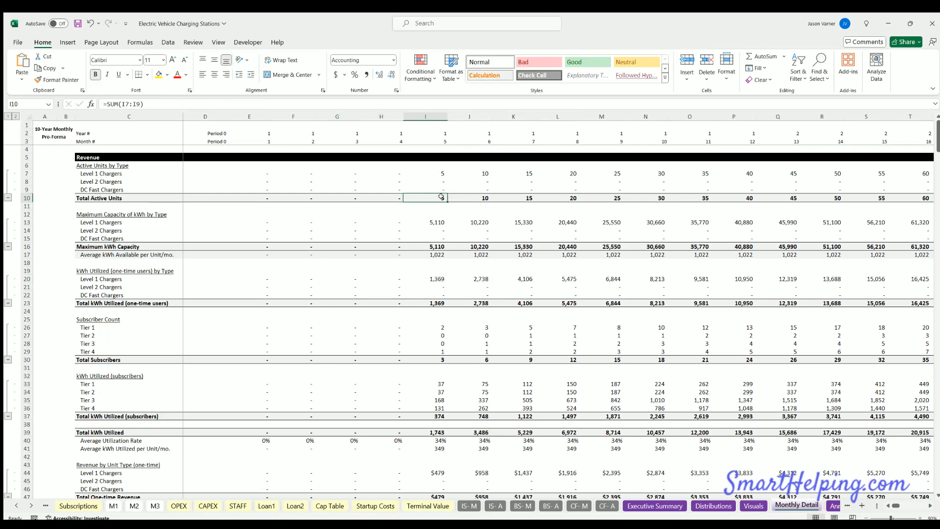
pyautogui.scroll(-3)
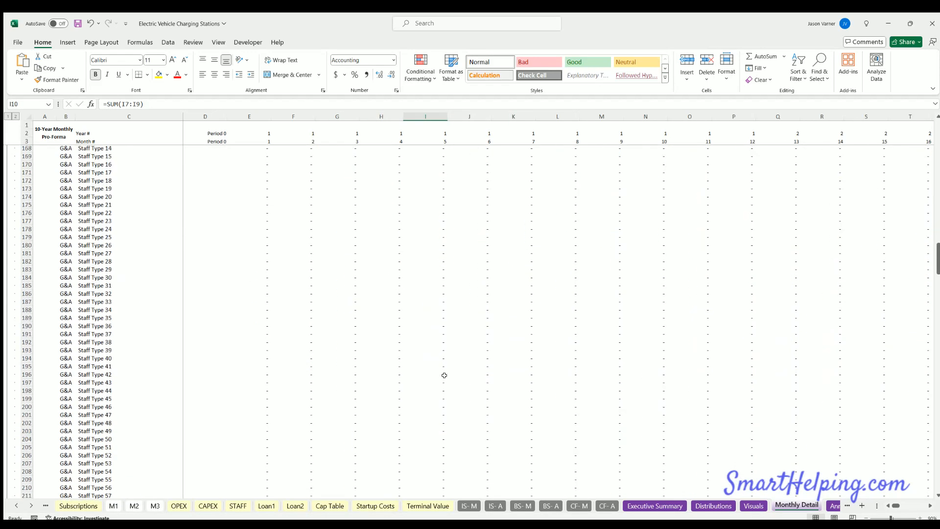
pyautogui.scroll(-3)
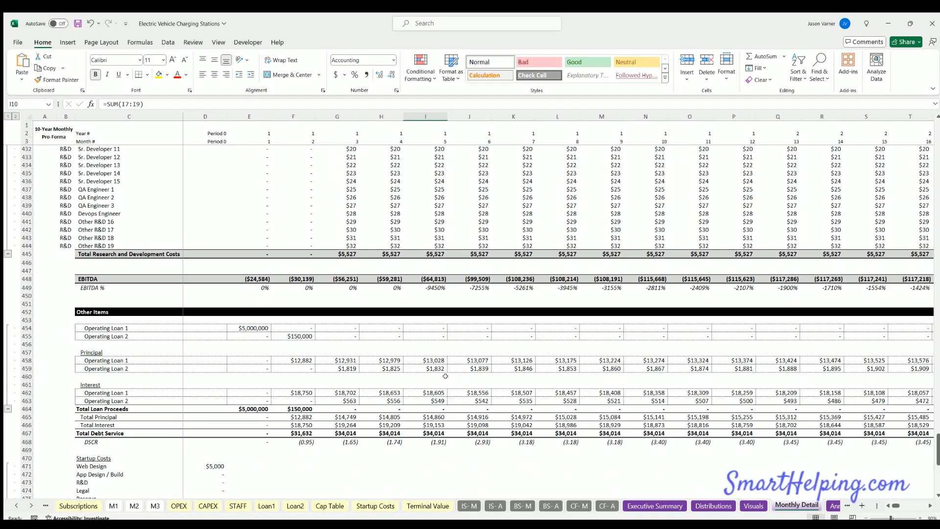
pyautogui.scroll(-3)
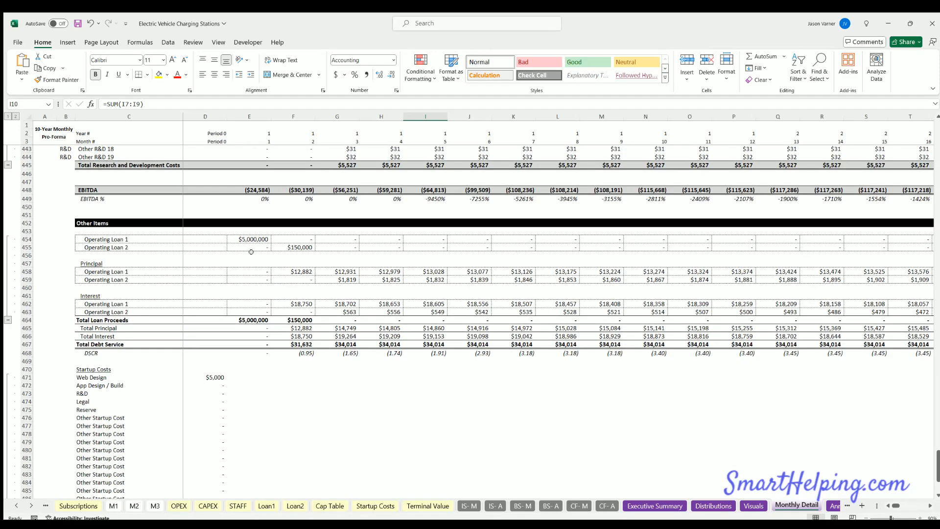
pyautogui.scroll(-3)
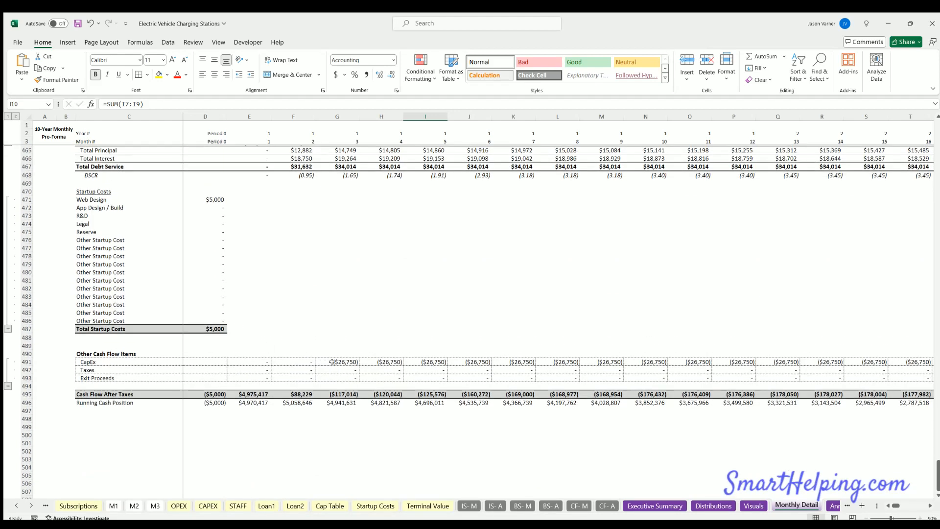
# - Check the CapEx cash flow row, then reset Level 1 months until operational to 1
pyautogui.click(337, 362)
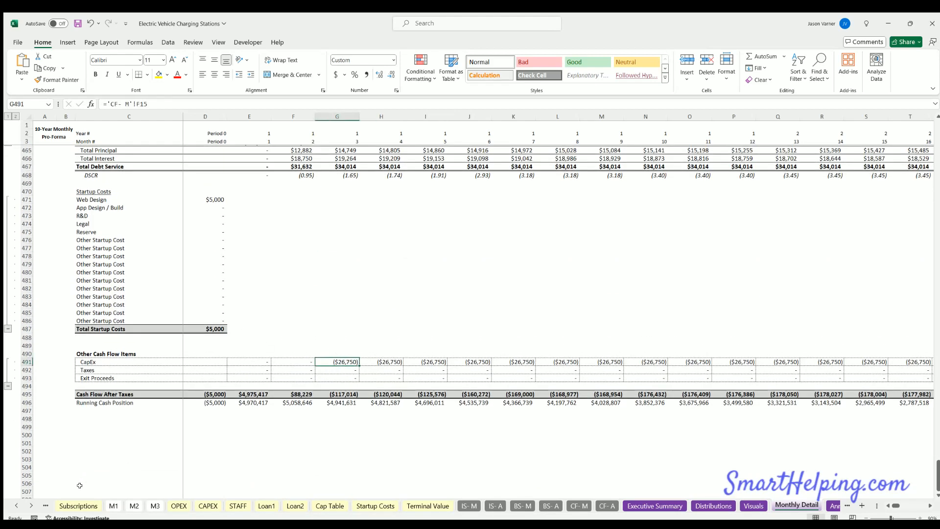
pyautogui.click(130, 506)
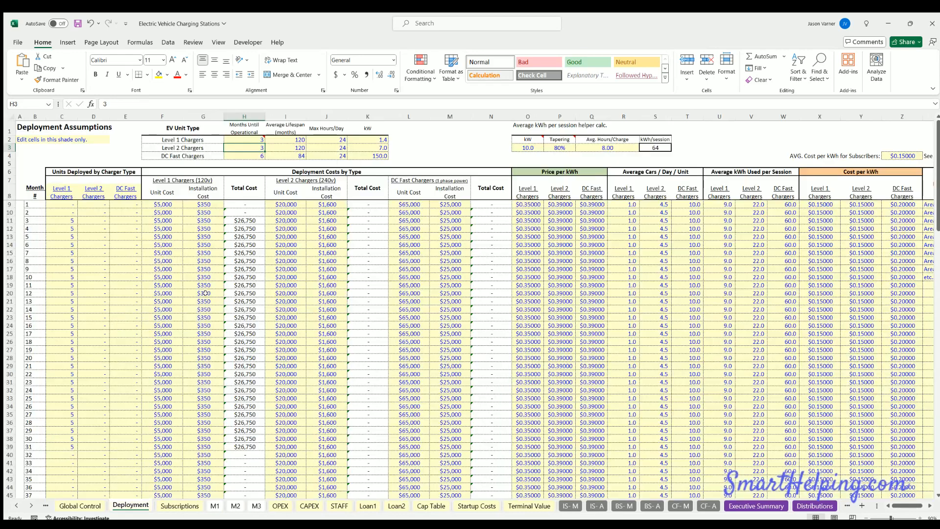
pyautogui.click(244, 220)
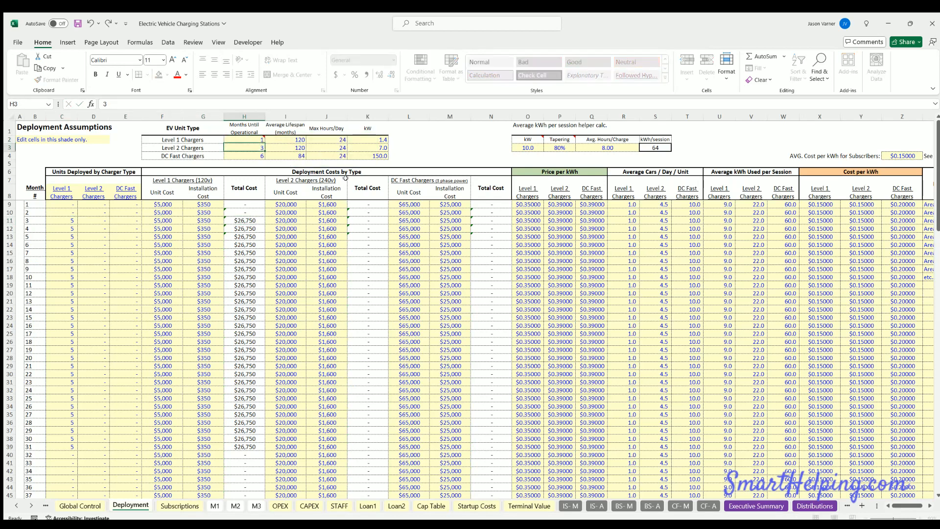
# - Enter 10 Level 2 and 50 DC Fast chargers for month 3 on Deployment
pyautogui.click(93, 220)
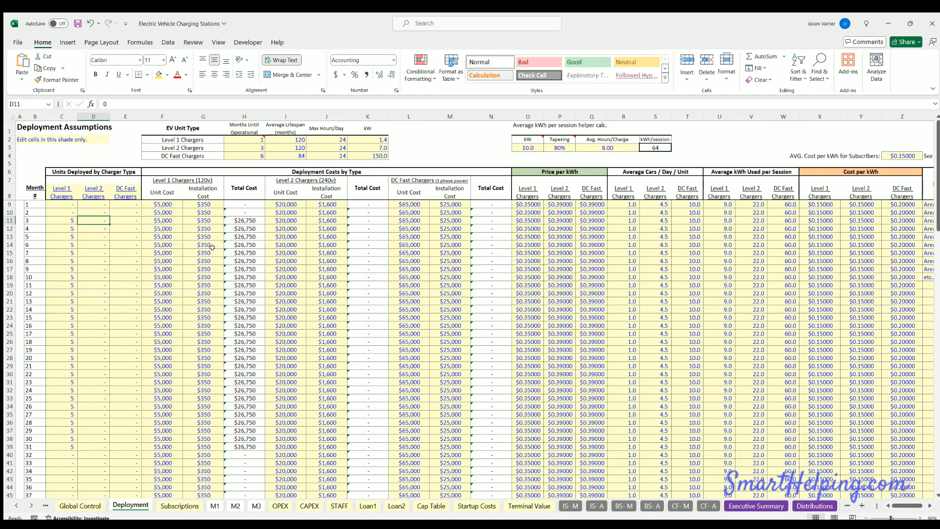
pyautogui.write('10')
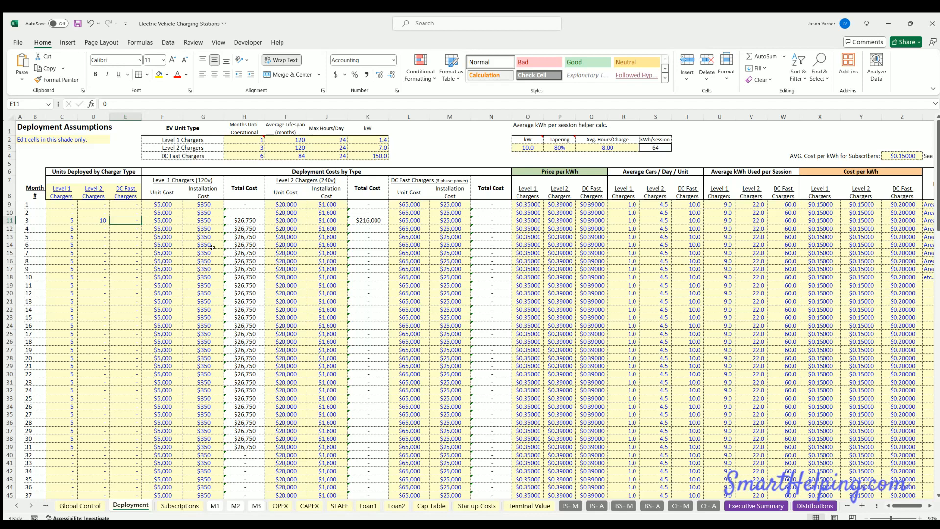
pyautogui.write('50')
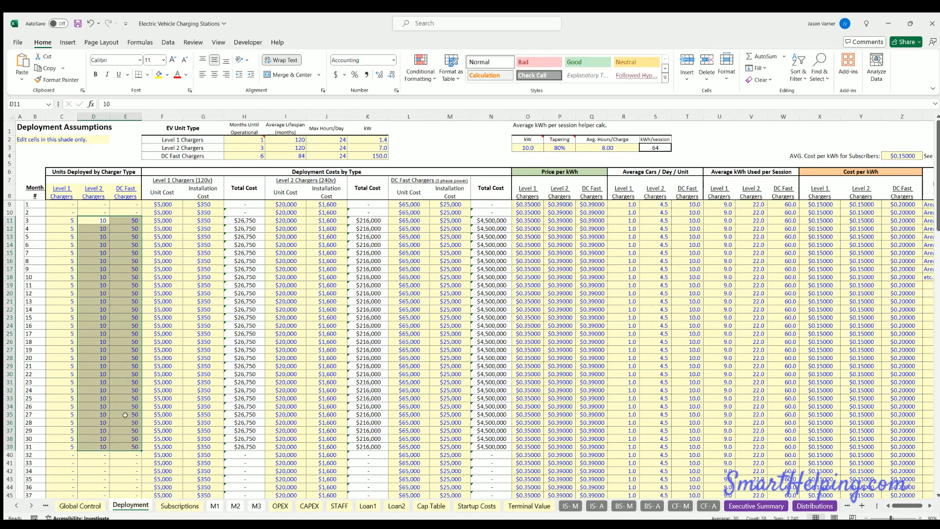
# - Select the DC Fast average kWh per session and average cars per day values
pyautogui.click(125, 423)
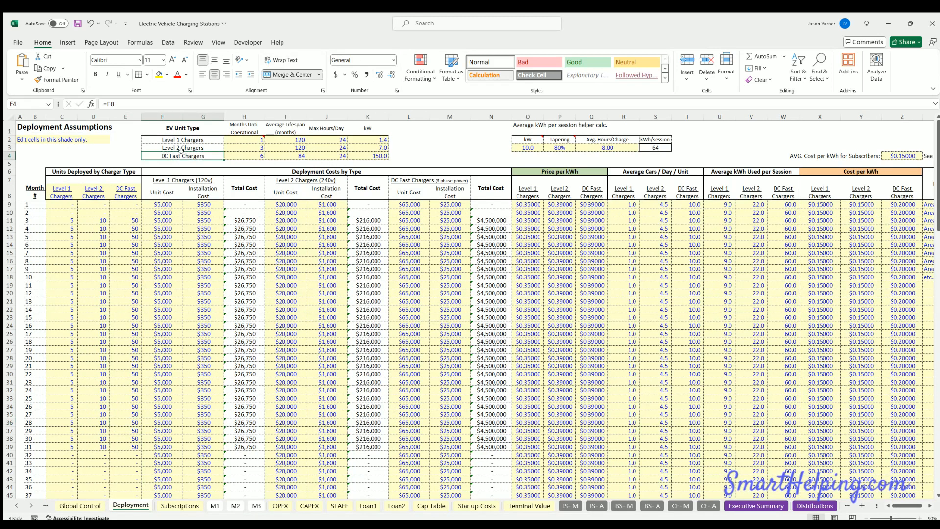
pyautogui.moveTo(288, 158)
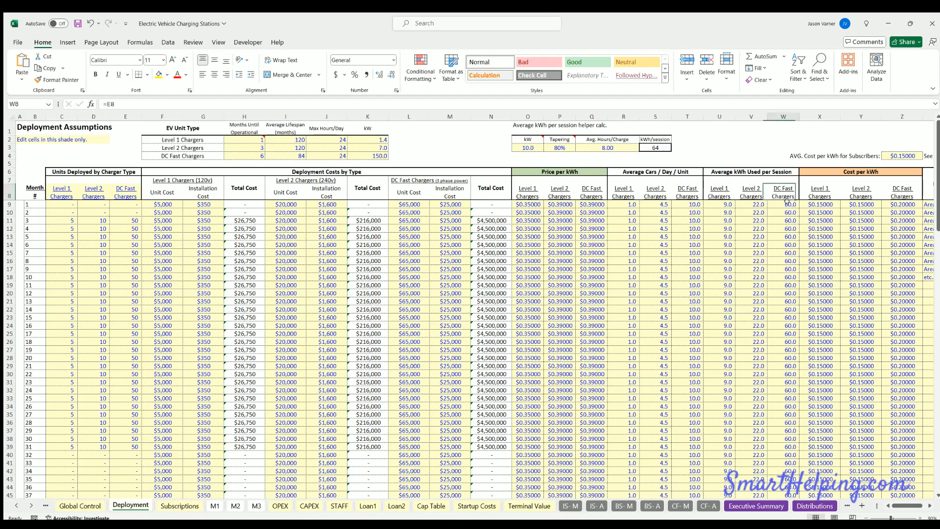
pyautogui.moveTo(783, 204); pyautogui.dragTo(783, 269)
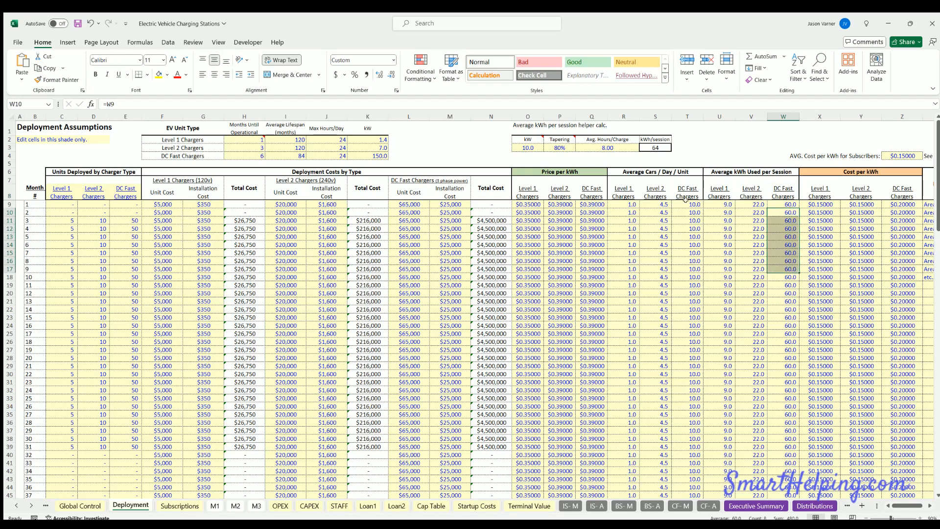
pyautogui.moveTo(687, 204); pyautogui.dragTo(687, 261)
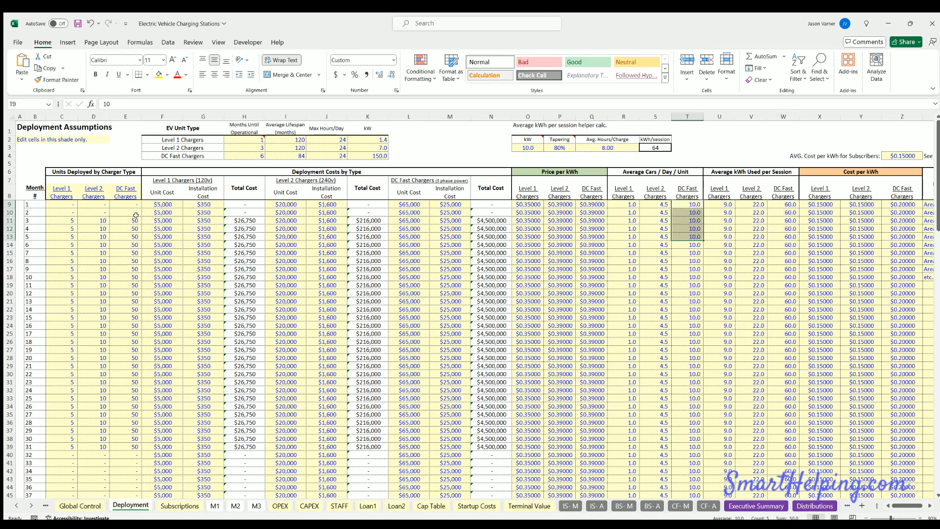
pyautogui.click(815, 508)
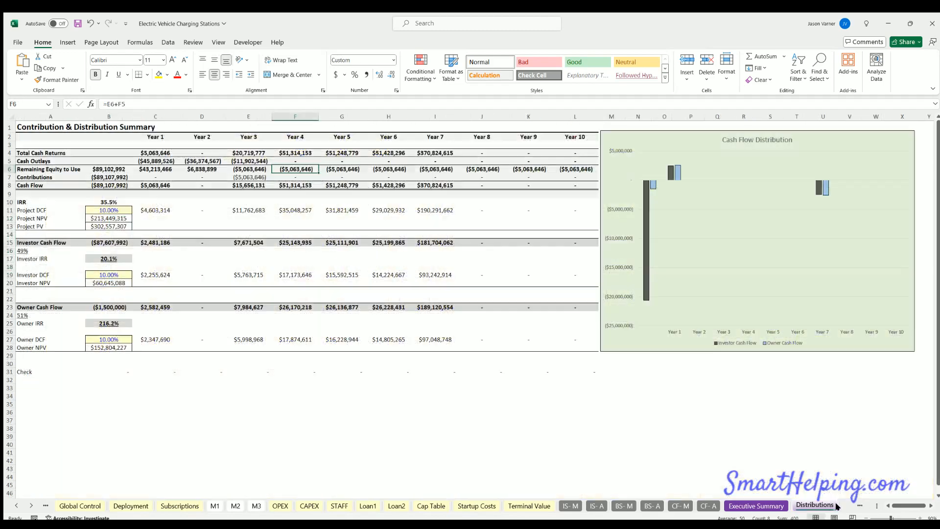
pyautogui.click(796, 506)
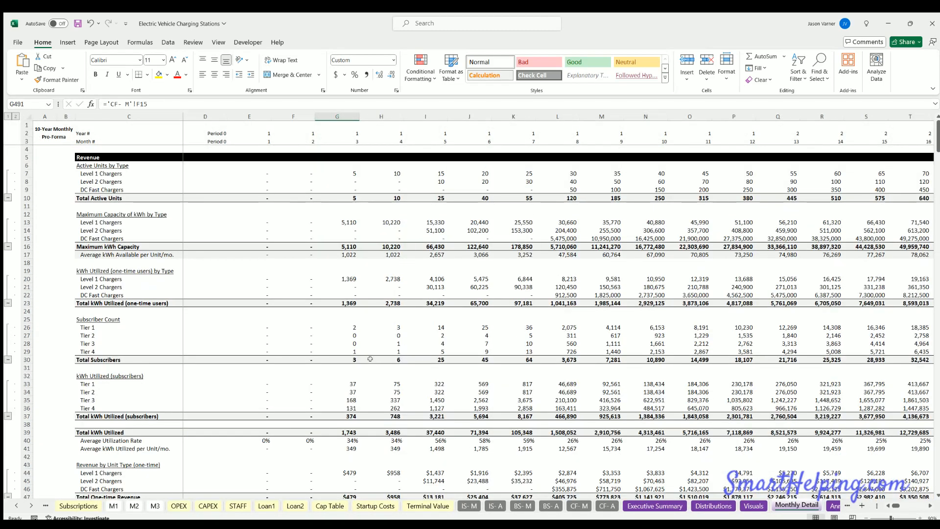
pyautogui.scroll(-3)
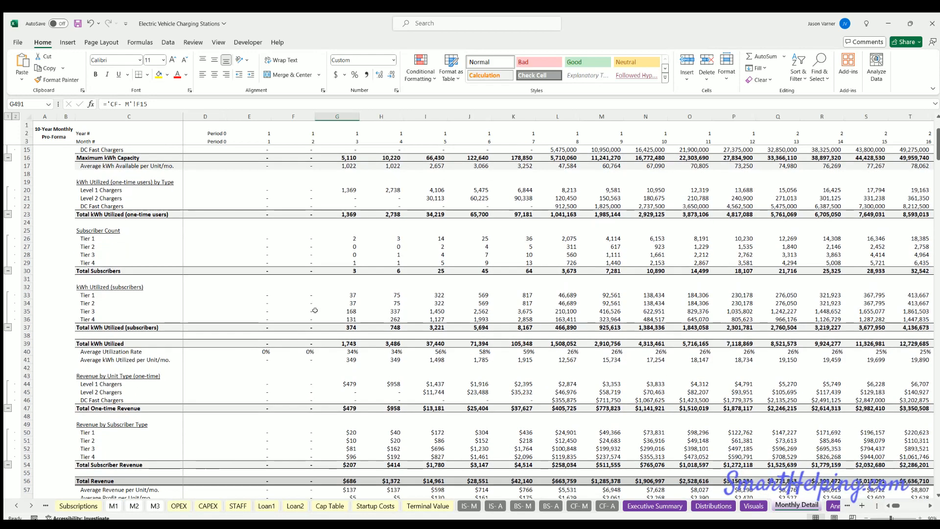
pyautogui.scroll(-3)
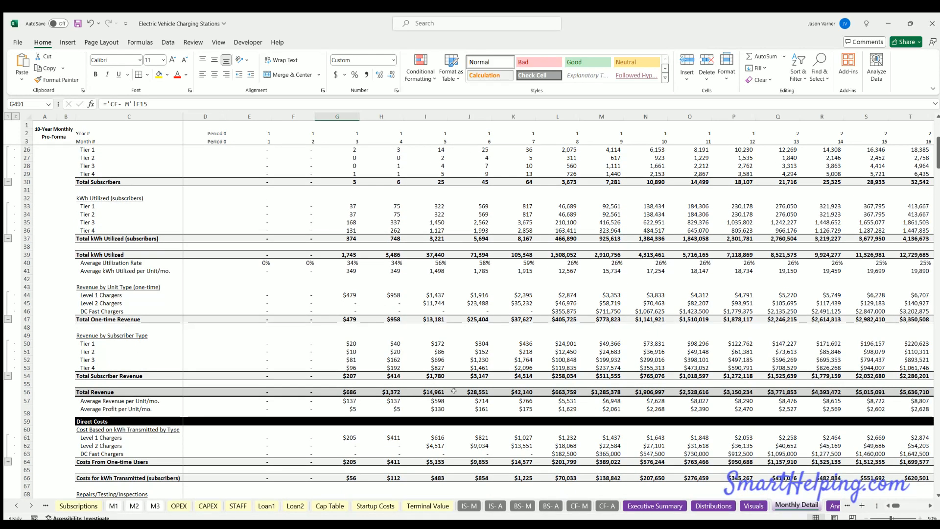
pyautogui.click(557, 392)
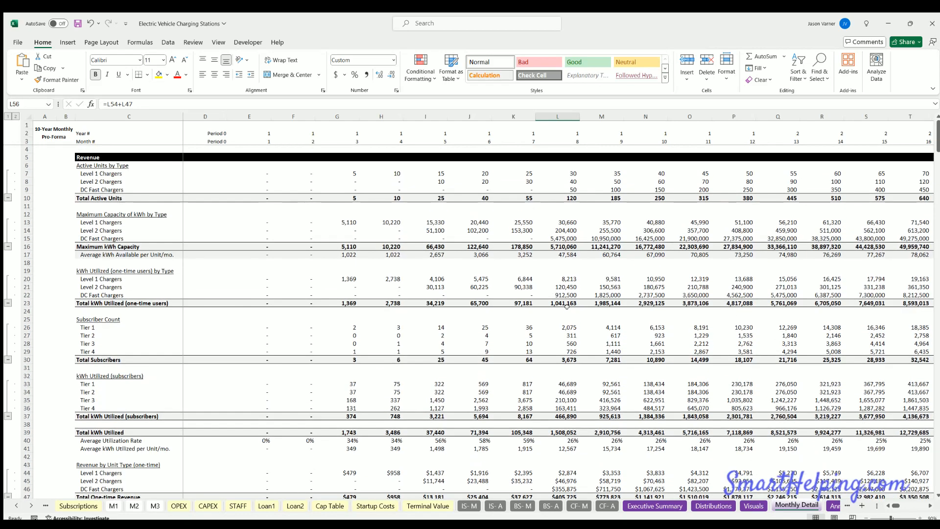
pyautogui.click(557, 190)
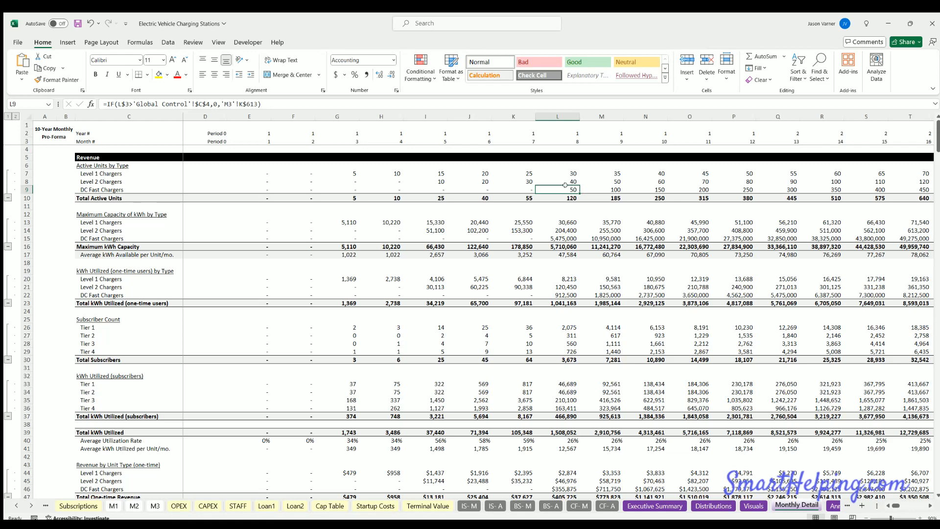
pyautogui.click(337, 190)
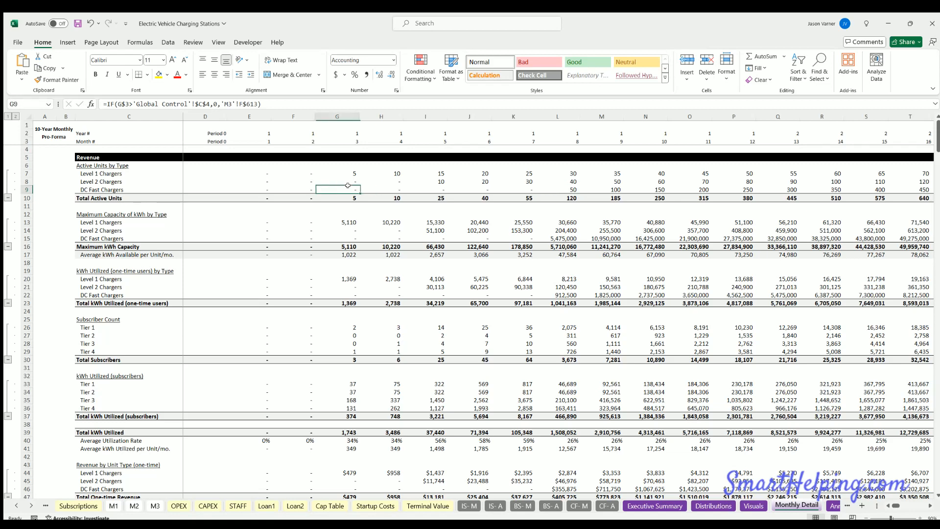
pyautogui.click(557, 189)
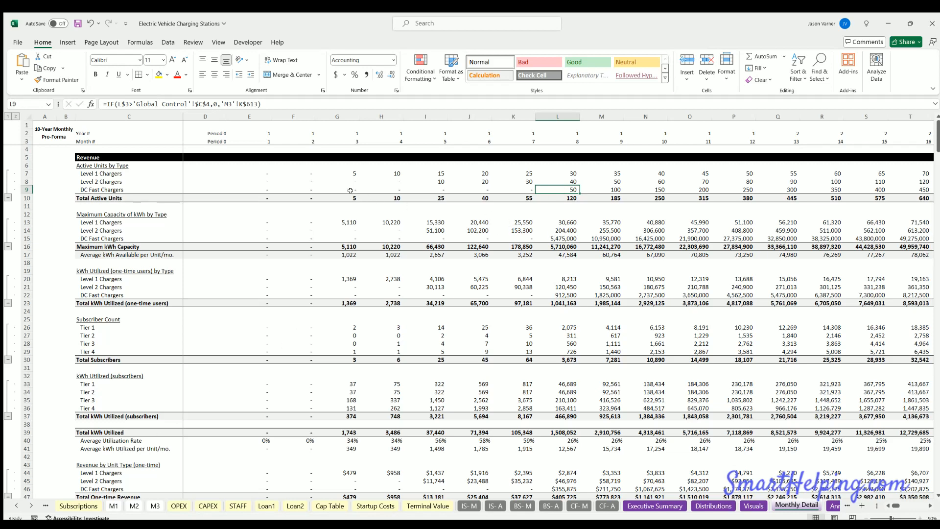
pyautogui.moveTo(454, 191)
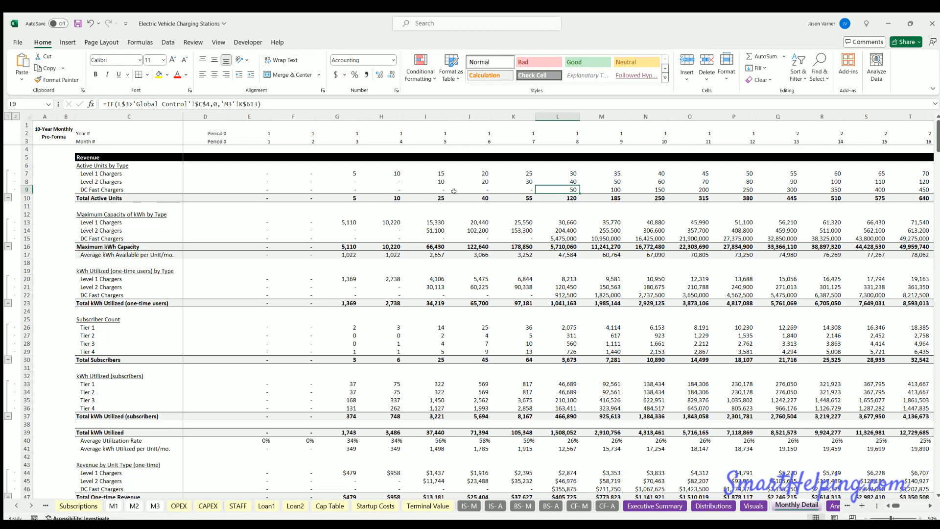
pyautogui.moveTo(557, 234)
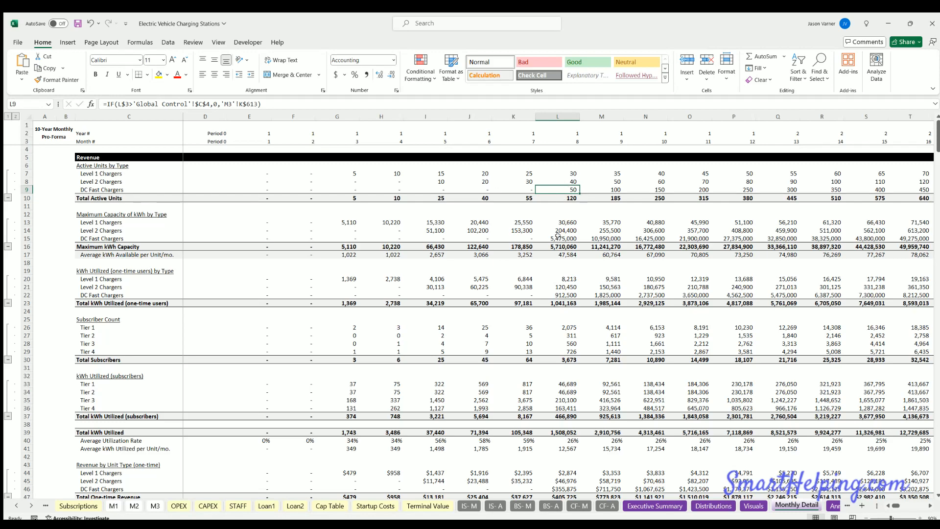
pyautogui.click(558, 238)
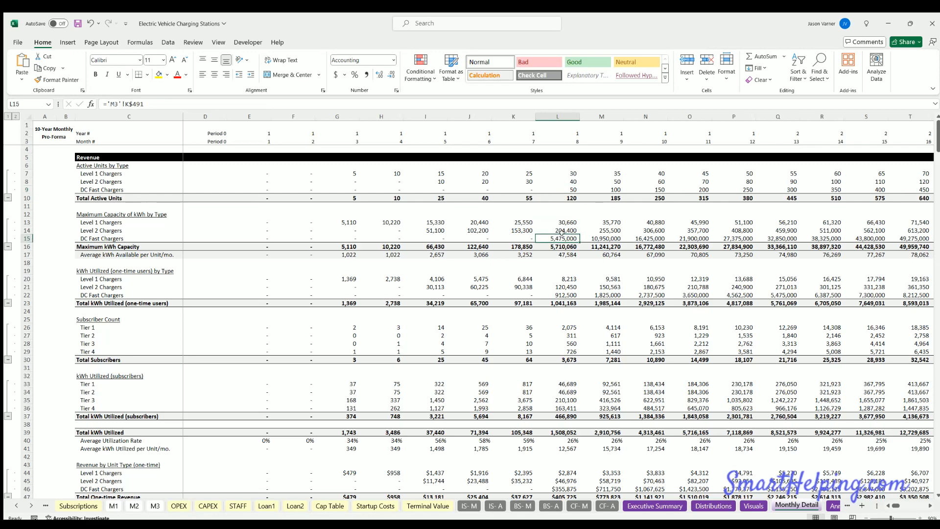
pyautogui.scroll(-3)
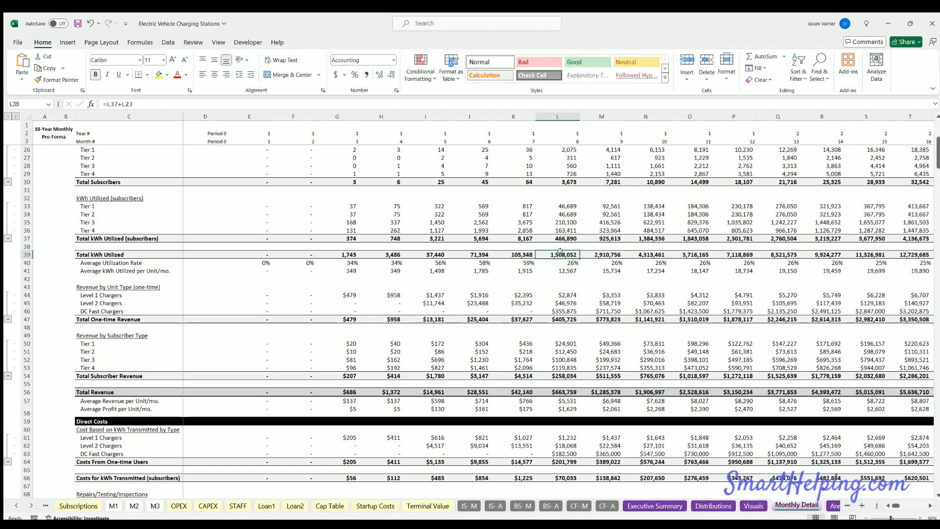
pyautogui.scroll(-3)
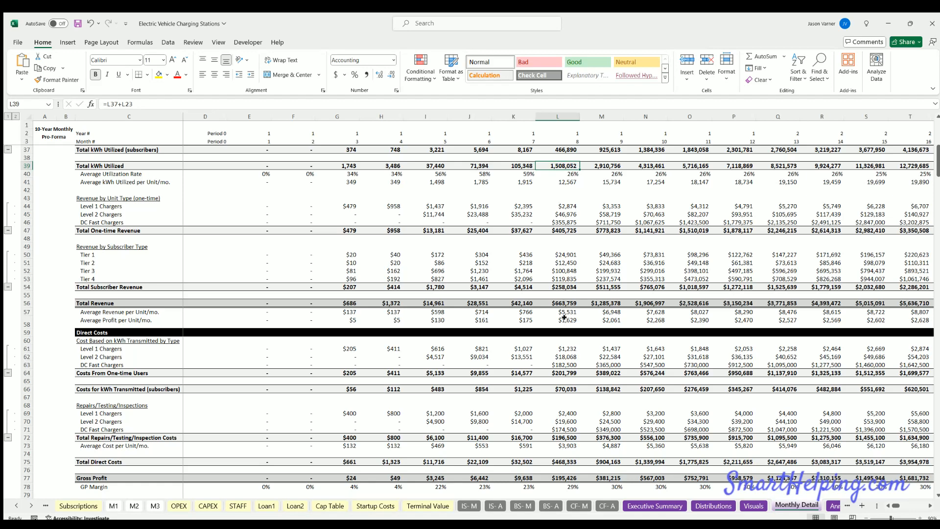
pyautogui.click(558, 320)
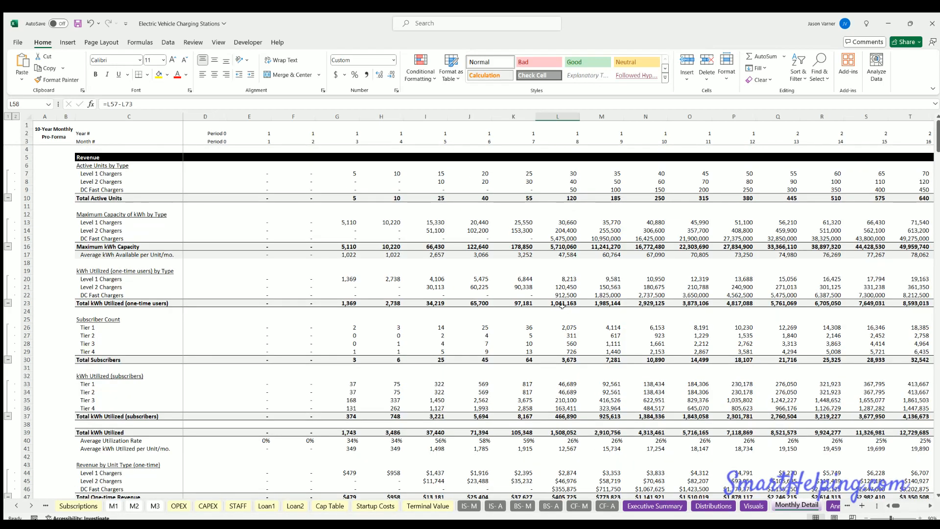
pyautogui.scroll(-3)
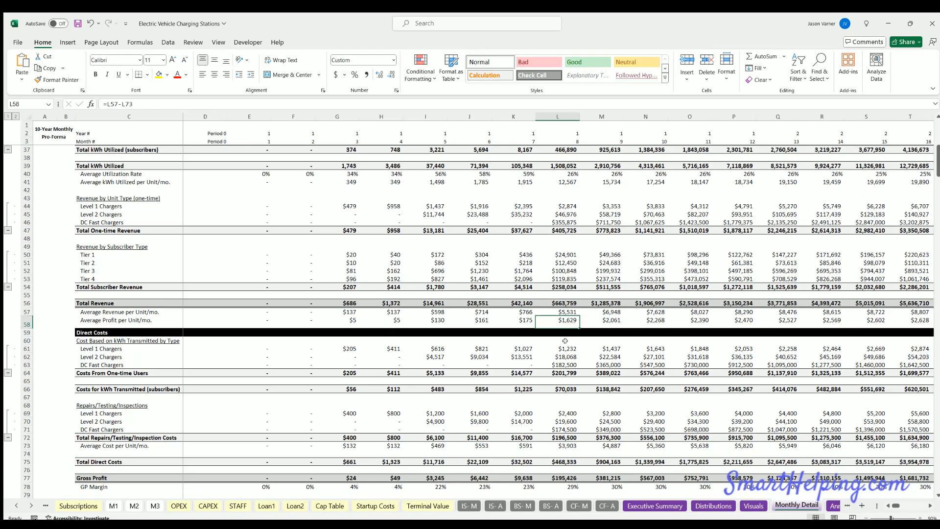
pyautogui.scroll(-3)
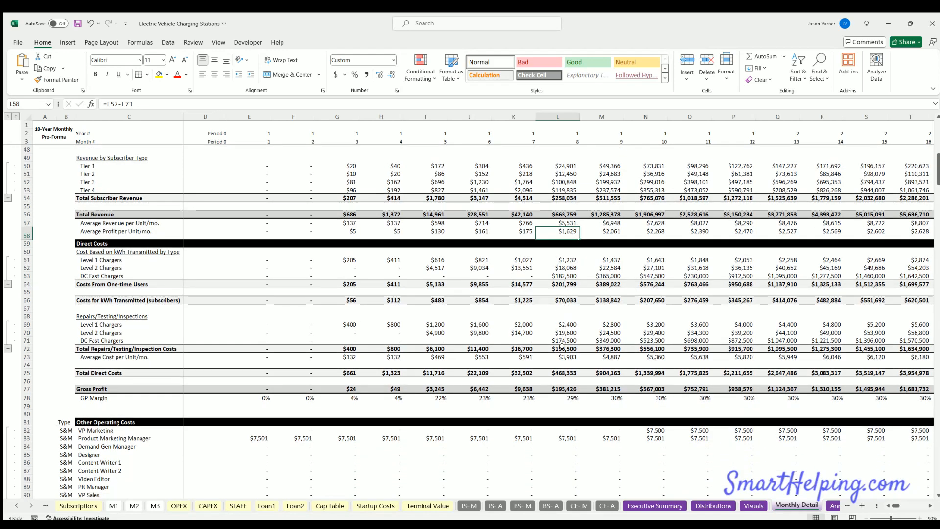
pyautogui.click(558, 389)
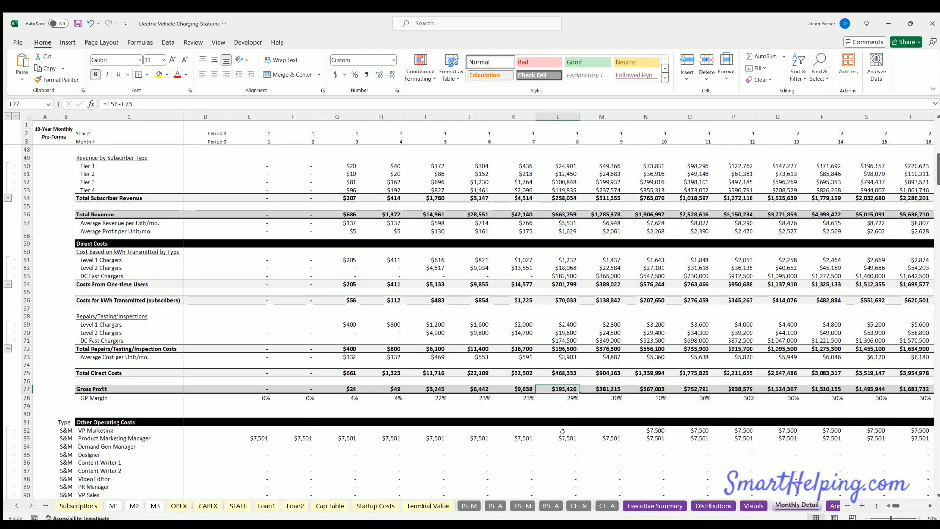
pyautogui.scroll(-3)
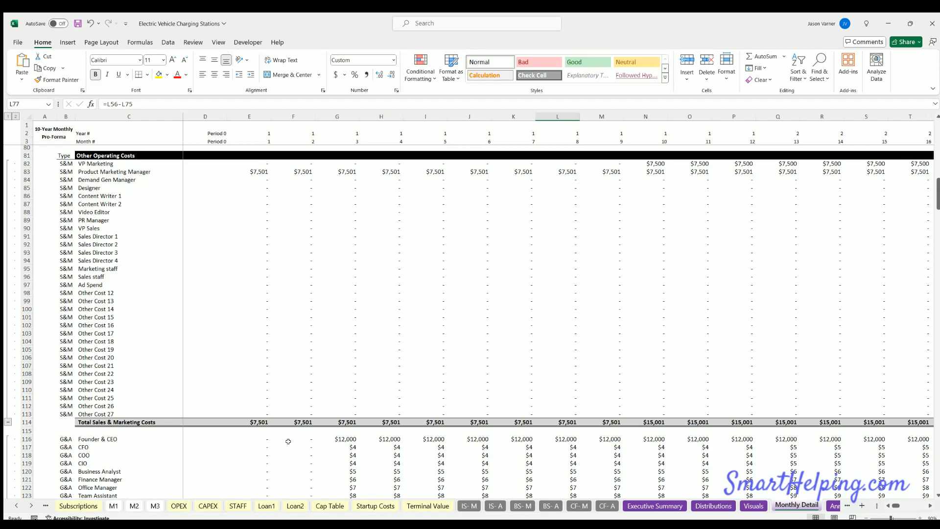
# - Check VP Marketing's monthly costs for years 1, 2 and 4 on OPEX
pyautogui.click(178, 506)
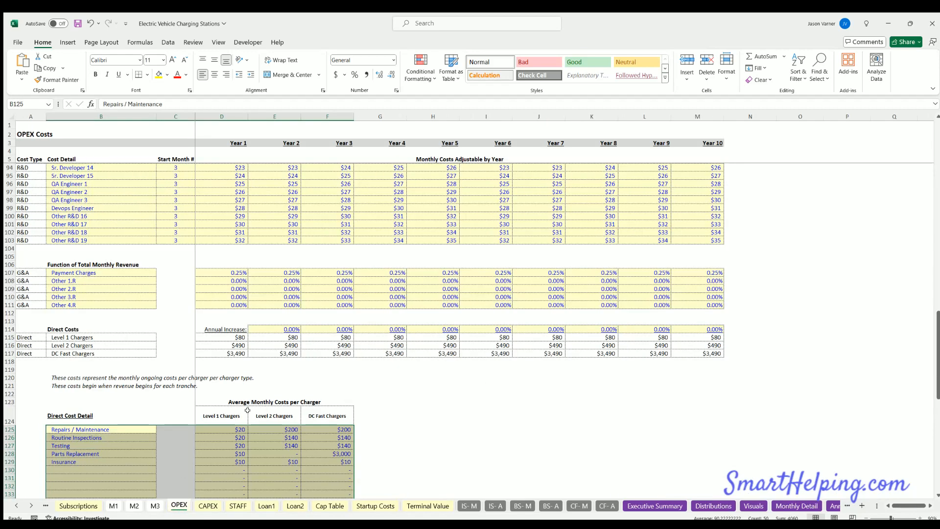
pyautogui.scroll(3)
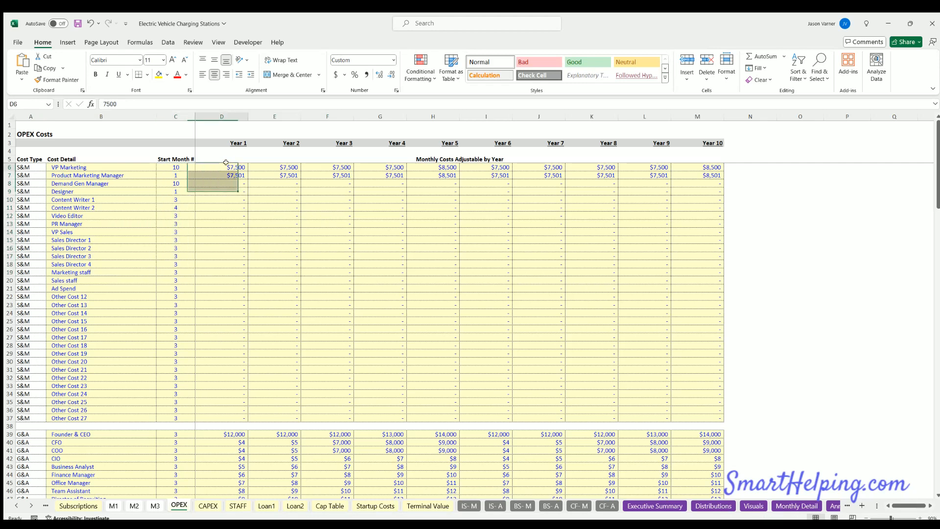
pyautogui.click(380, 166)
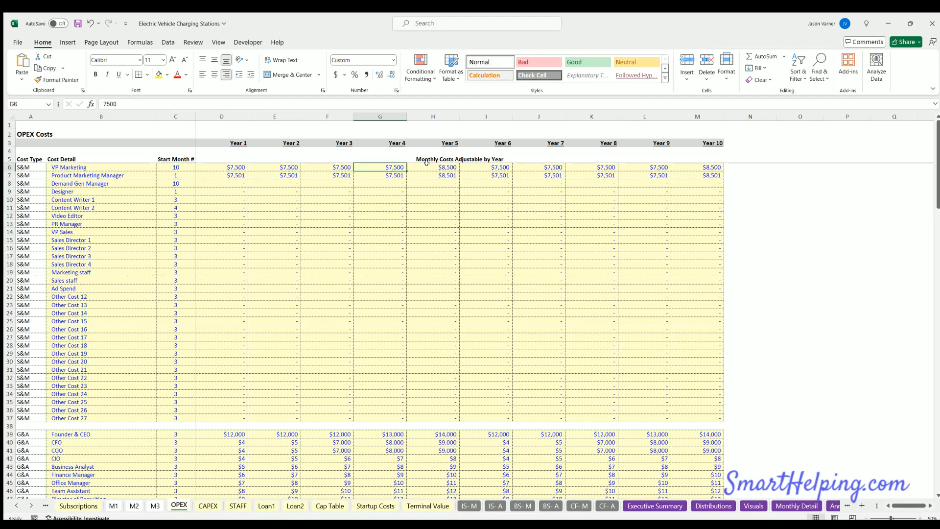
pyautogui.click(274, 166)
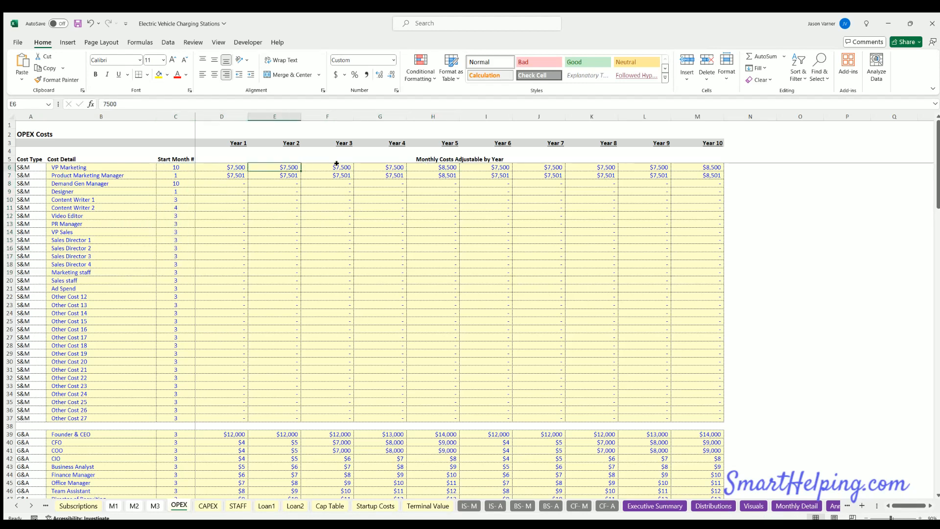
pyautogui.click(221, 167)
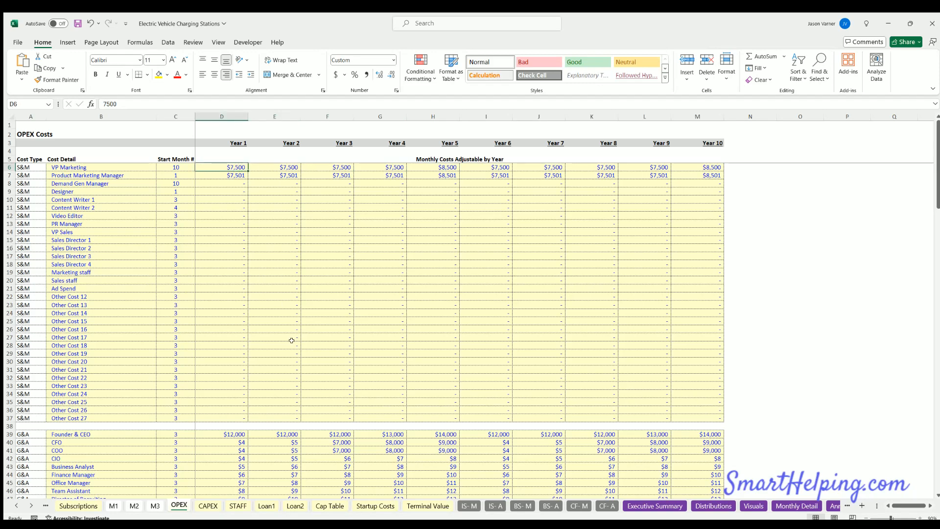
# - Review the 0.25% payment charges, repairs and parts costs, and annual increase rates
pyautogui.scroll(-3)
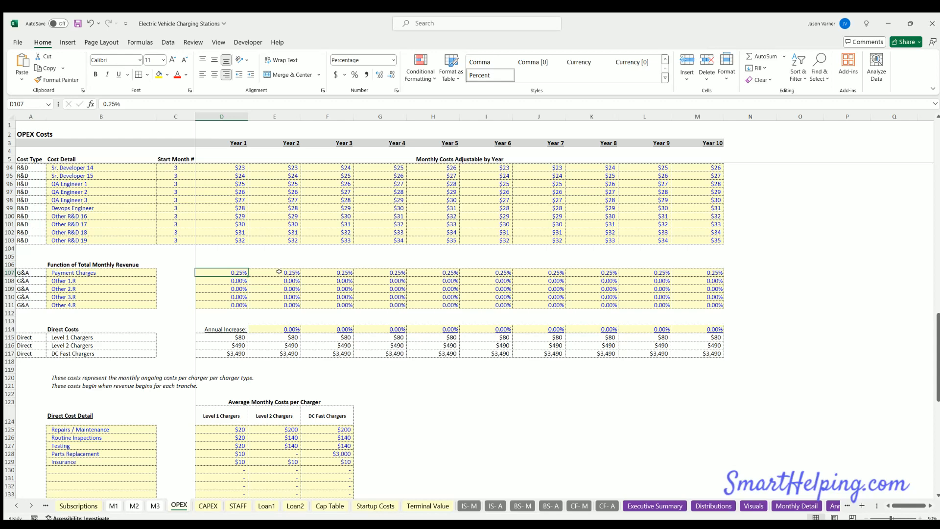
pyautogui.click(328, 272)
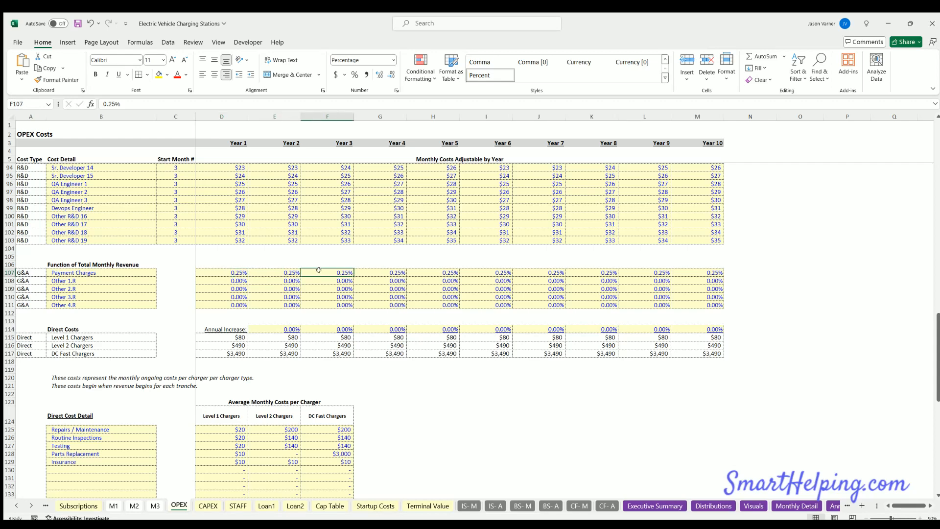
pyautogui.scroll(-3)
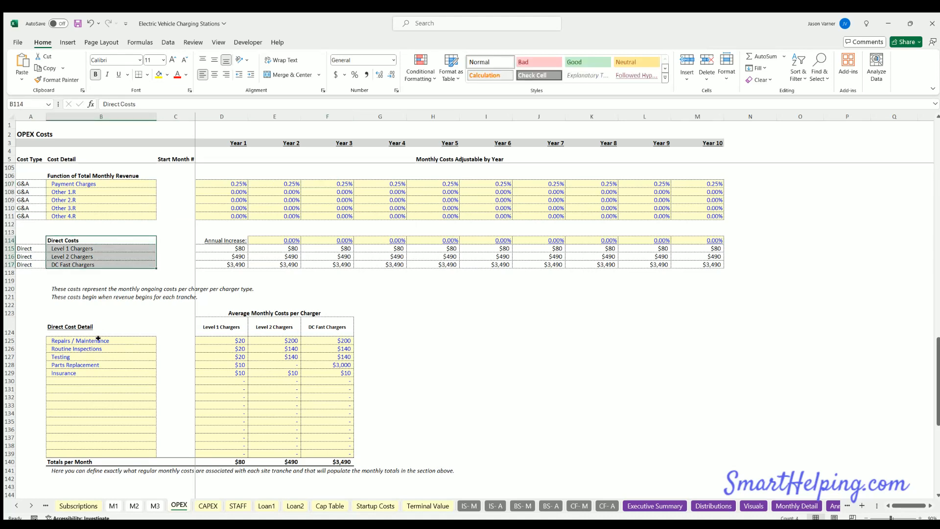
pyautogui.click(100, 340)
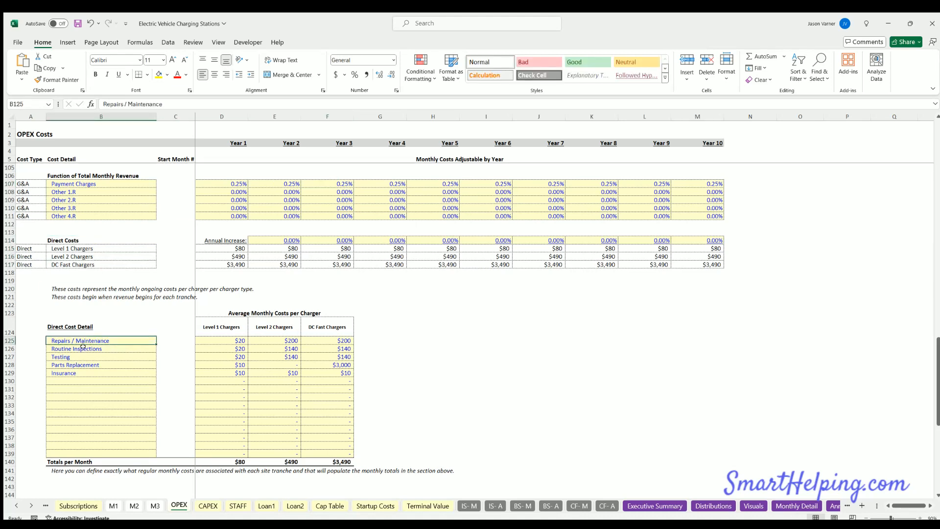
pyautogui.click(101, 364)
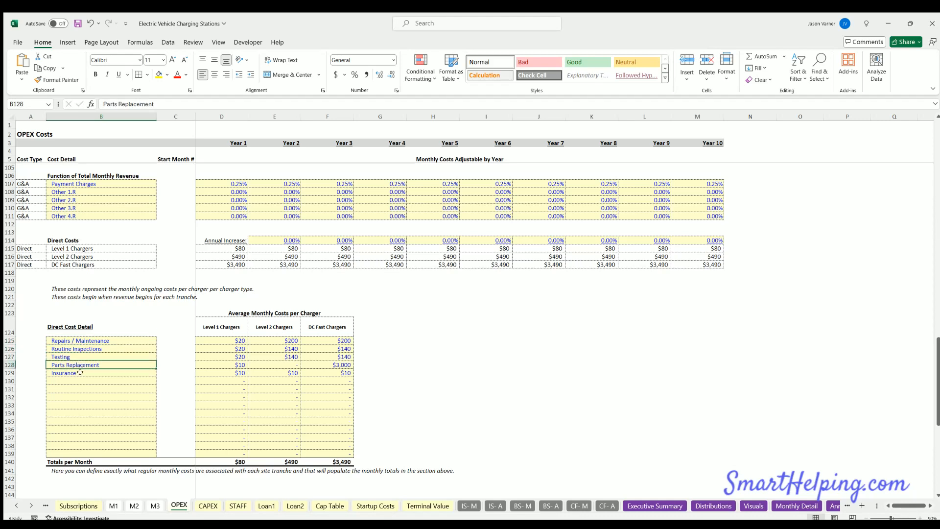
pyautogui.click(221, 340)
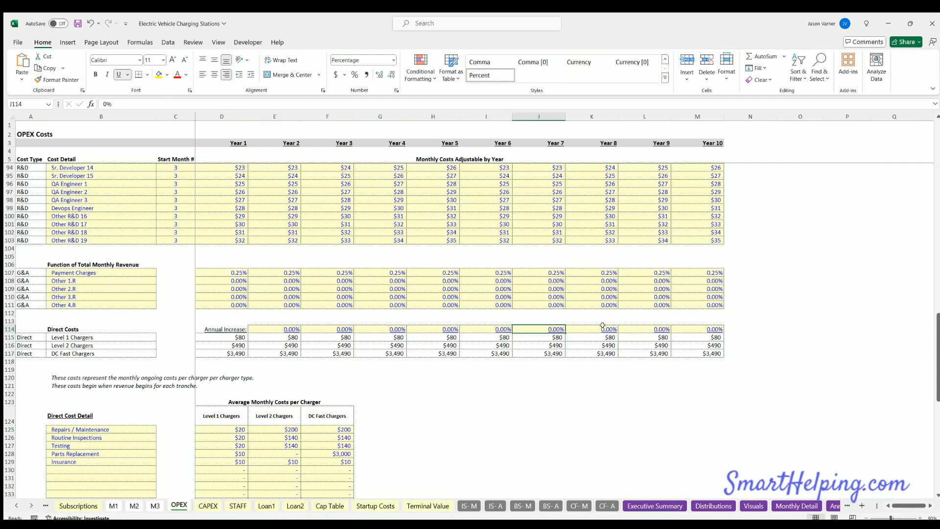
pyautogui.click(697, 328)
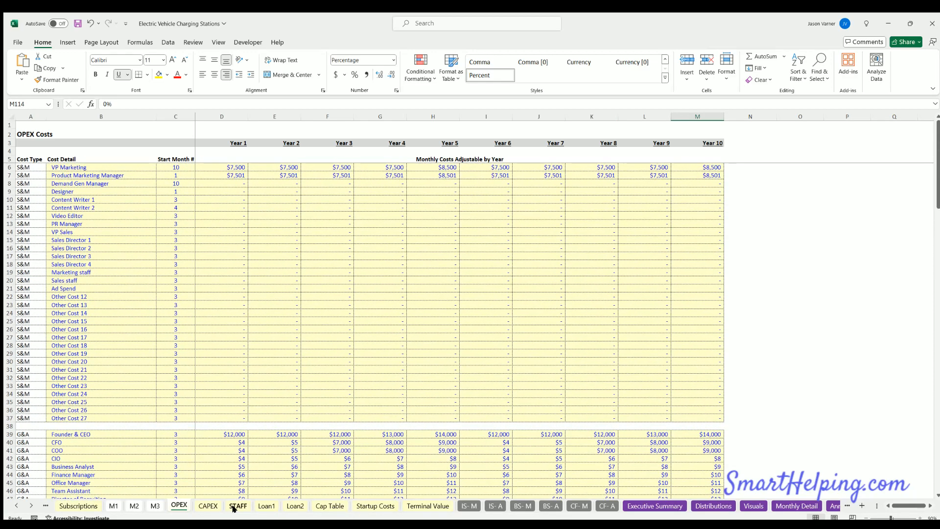
# - Open the Staffing Costs sheet and scroll through the salaries
pyautogui.click(238, 506)
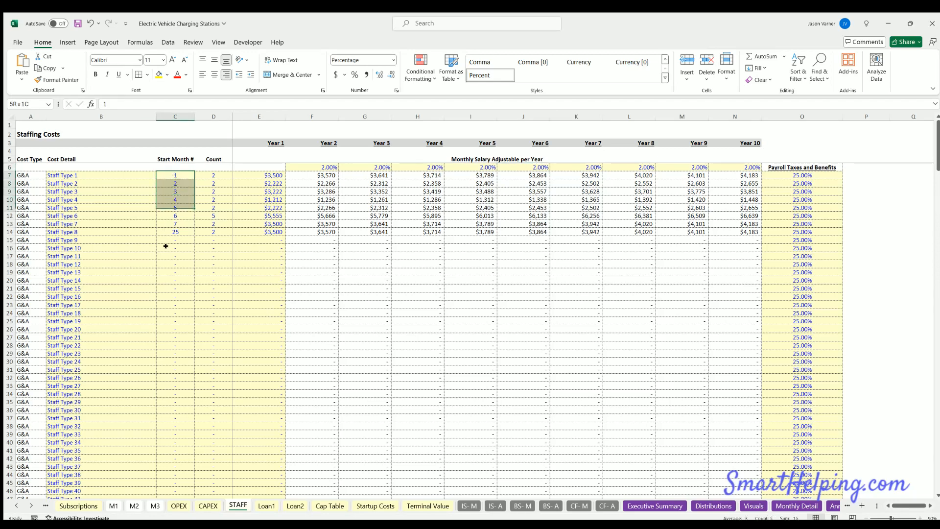
pyautogui.scroll(-3)
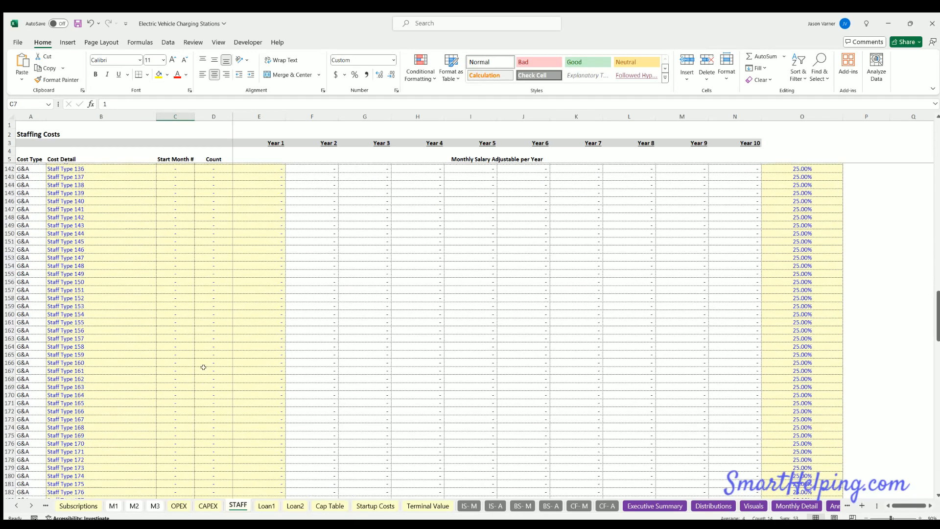
pyautogui.scroll(-3)
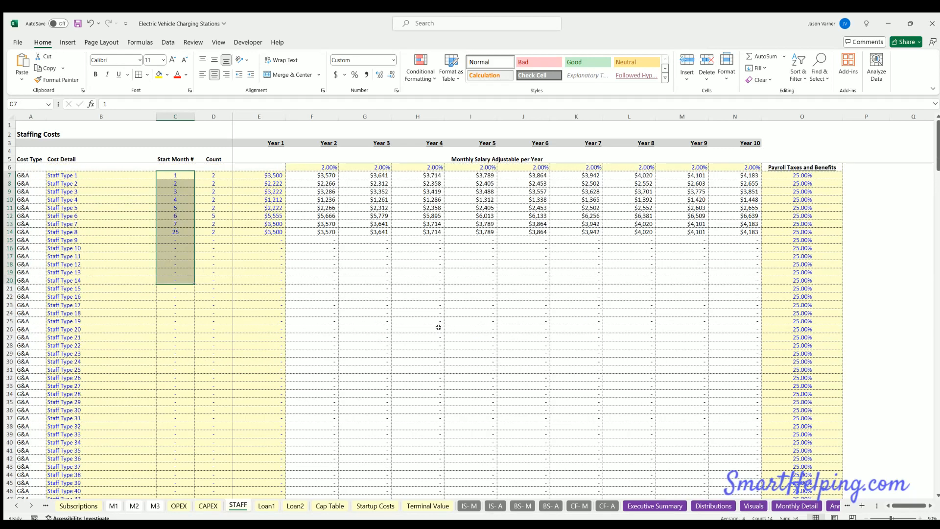
pyautogui.moveTo(376, 312)
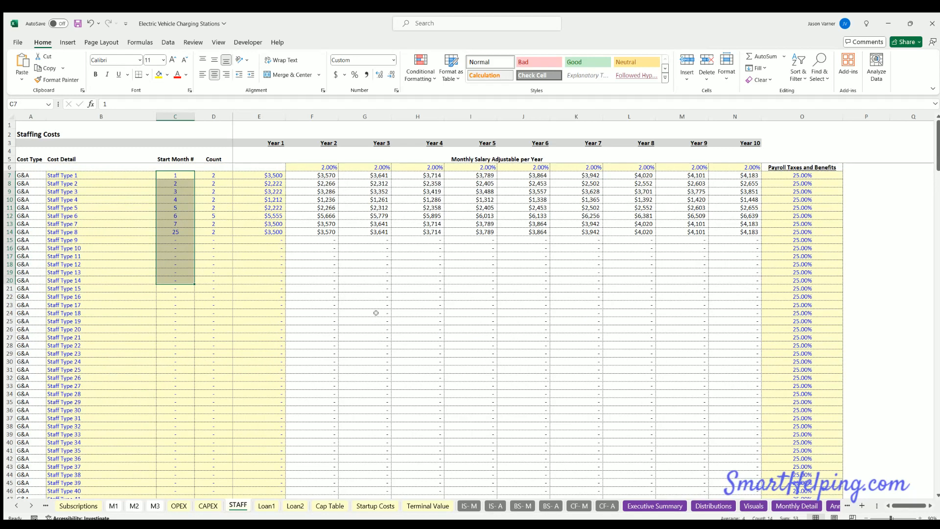
pyautogui.moveTo(272, 405)
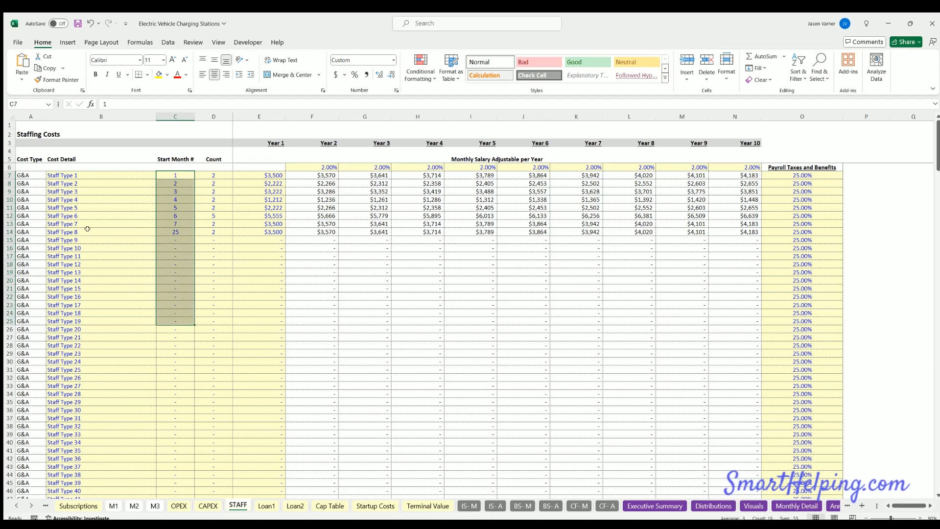
# - Check the payroll taxes and benefits rates, then bring up the Loan 1 schedule
pyautogui.click(259, 176)
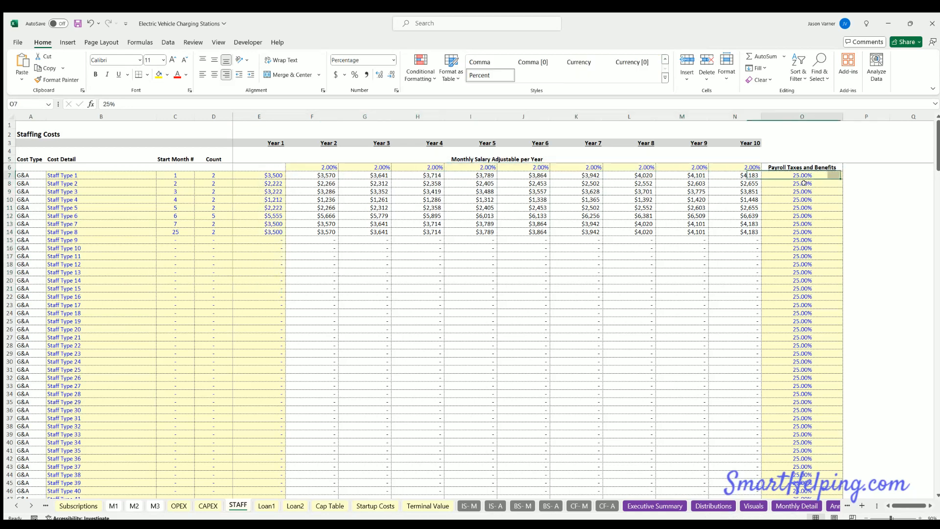
pyautogui.click(802, 248)
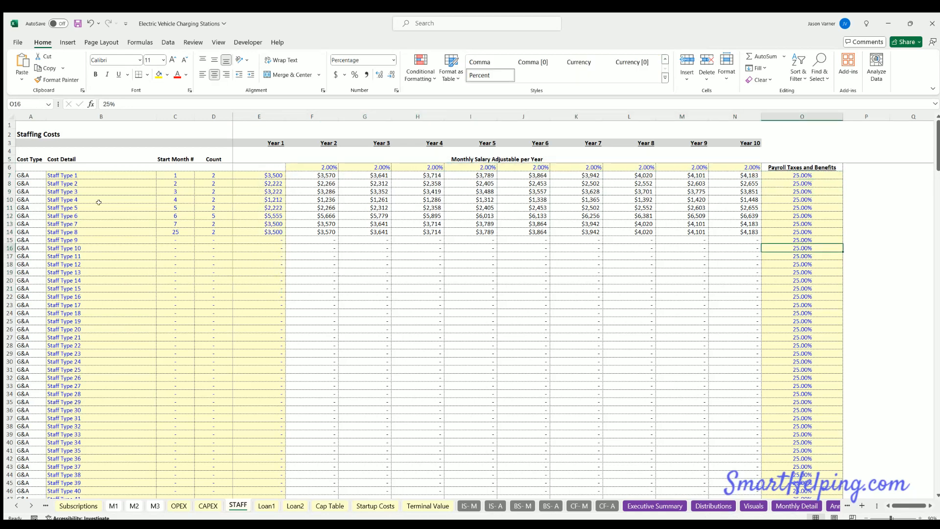
pyautogui.scroll(-3)
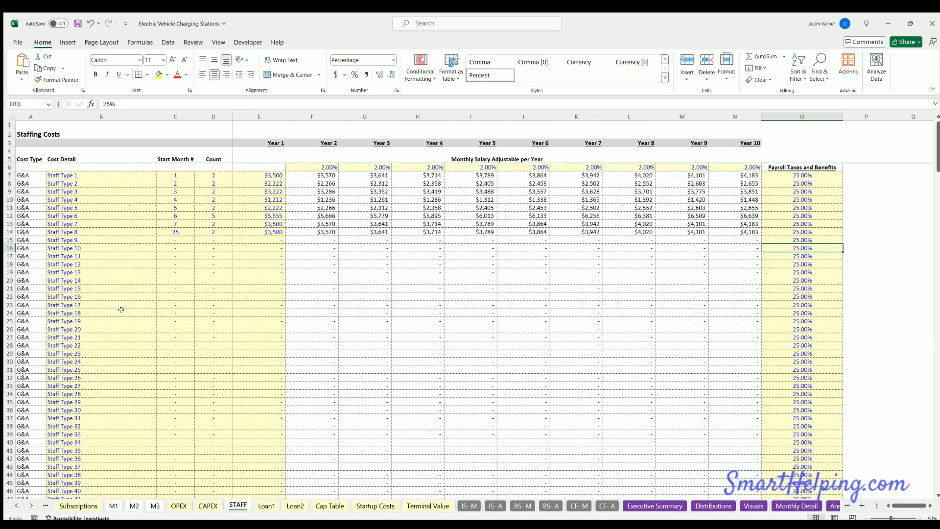
pyautogui.click(267, 506)
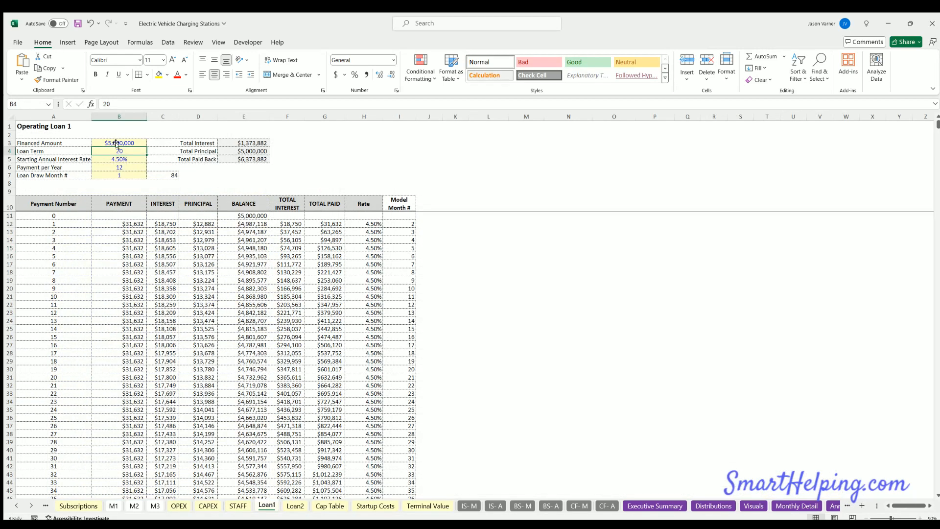
# - Review Loan 1's draw month, $5,000,000 amount, 20-year term and 4.50% rate
pyautogui.click(118, 142)
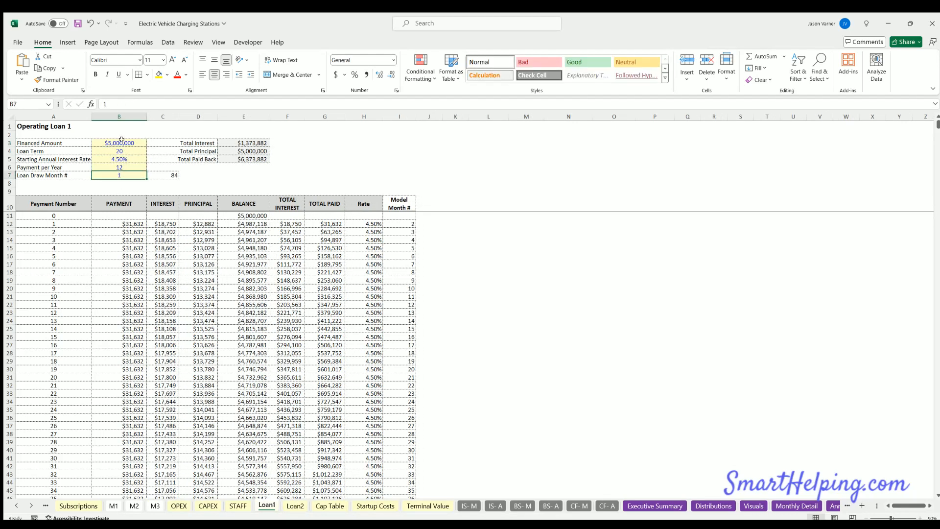
pyautogui.click(119, 143)
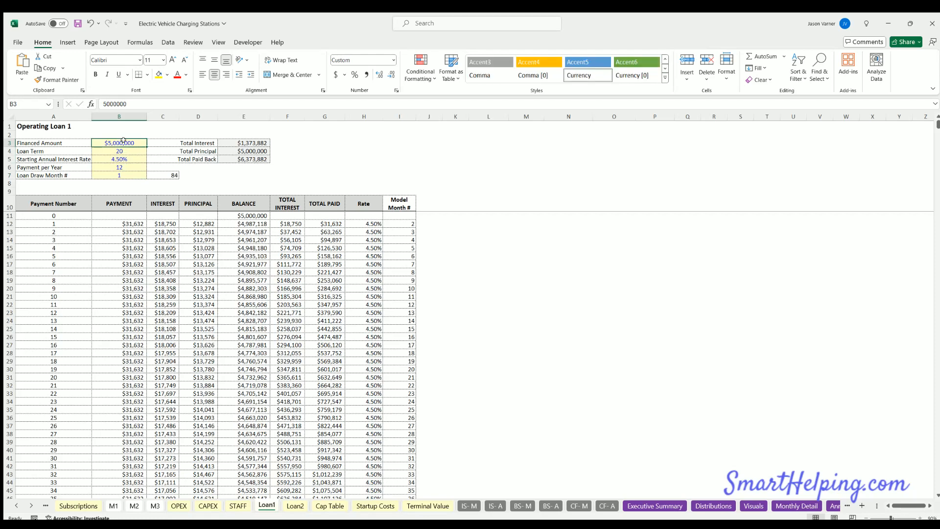
pyautogui.click(119, 151)
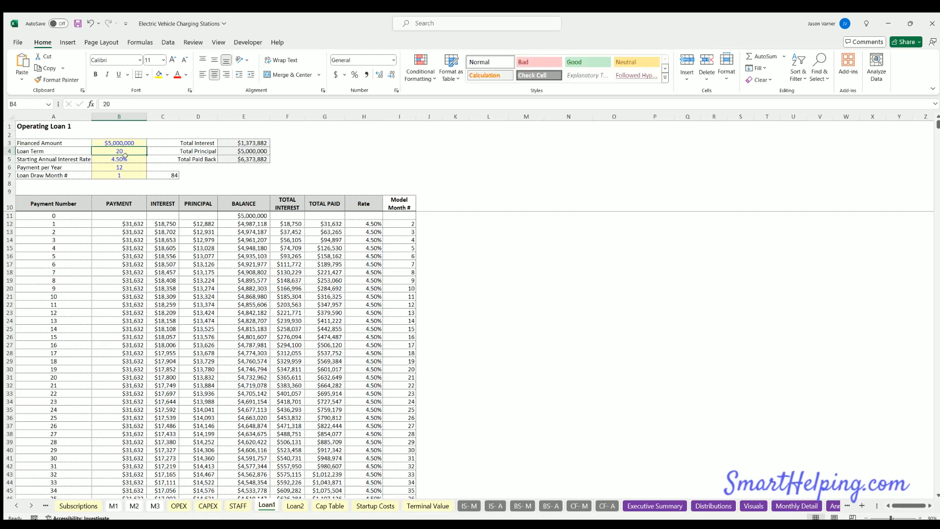
pyautogui.click(119, 159)
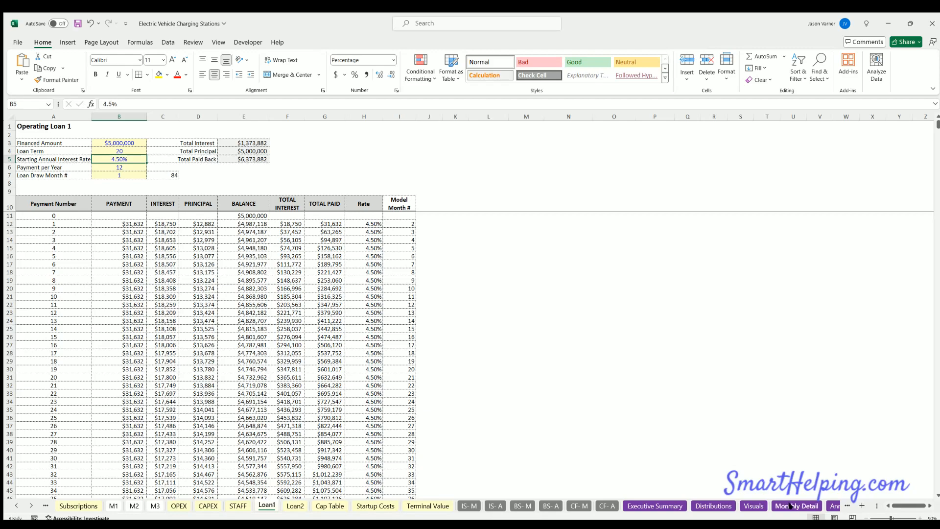
# - Trace Loan 1 principal, interest, DSCR and CapEx formulas in Monthly Detail
pyautogui.click(796, 506)
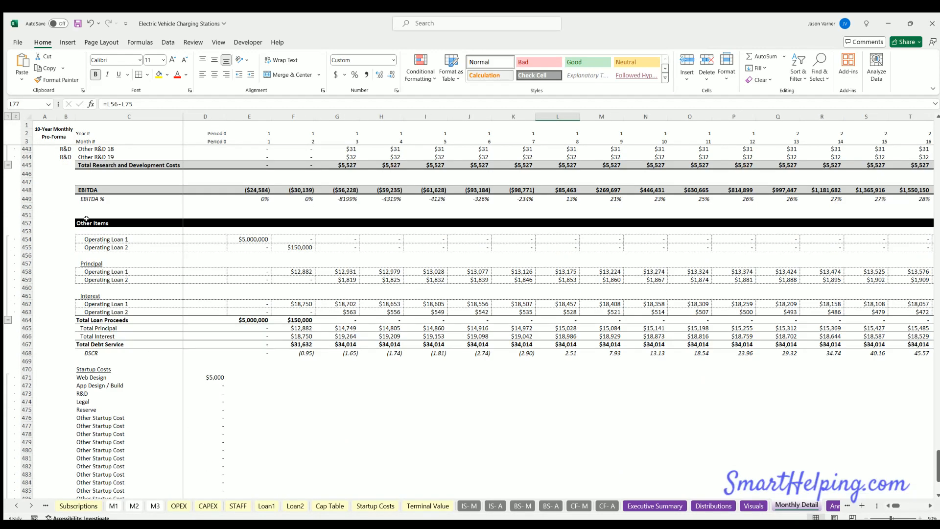
pyautogui.click(249, 240)
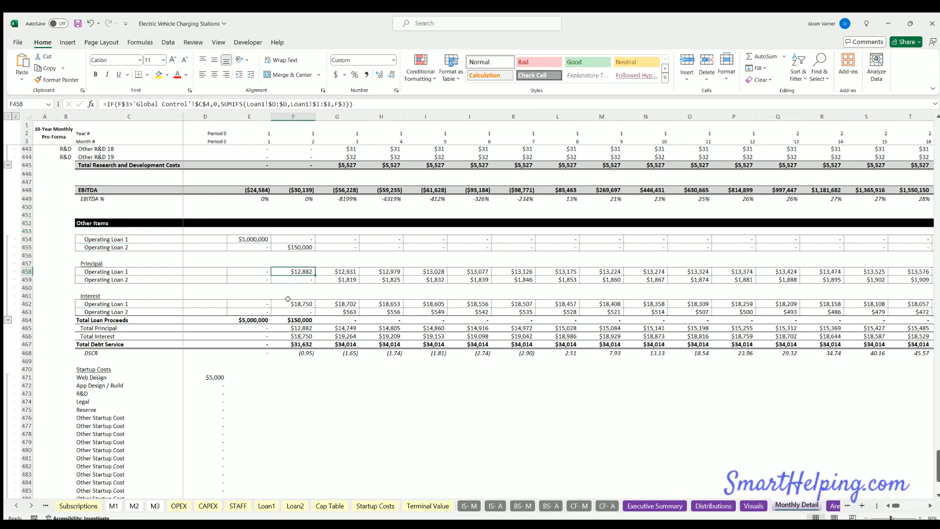
pyautogui.click(294, 304)
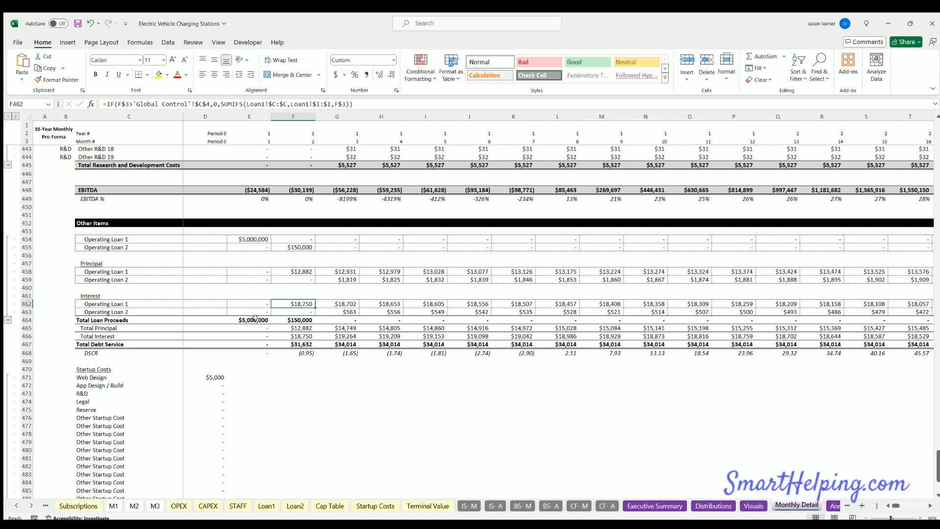
pyautogui.click(294, 328)
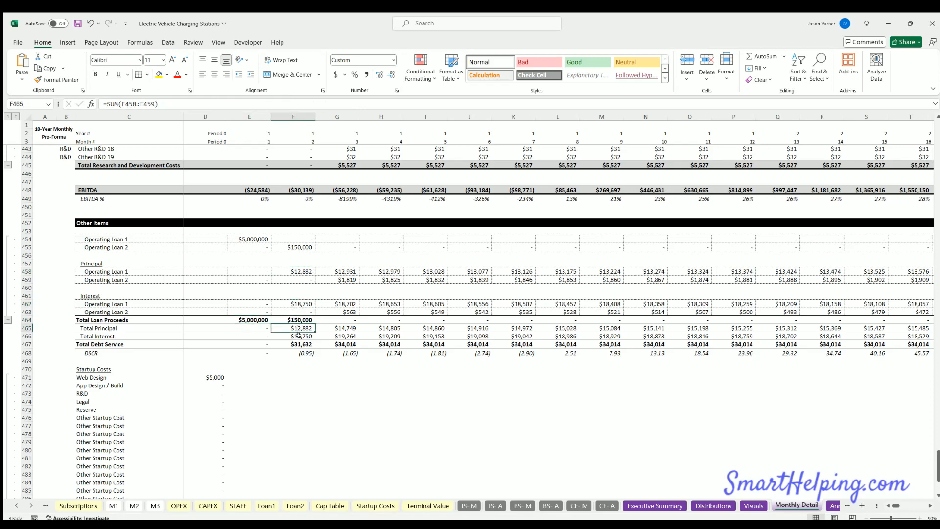
pyautogui.click(293, 336)
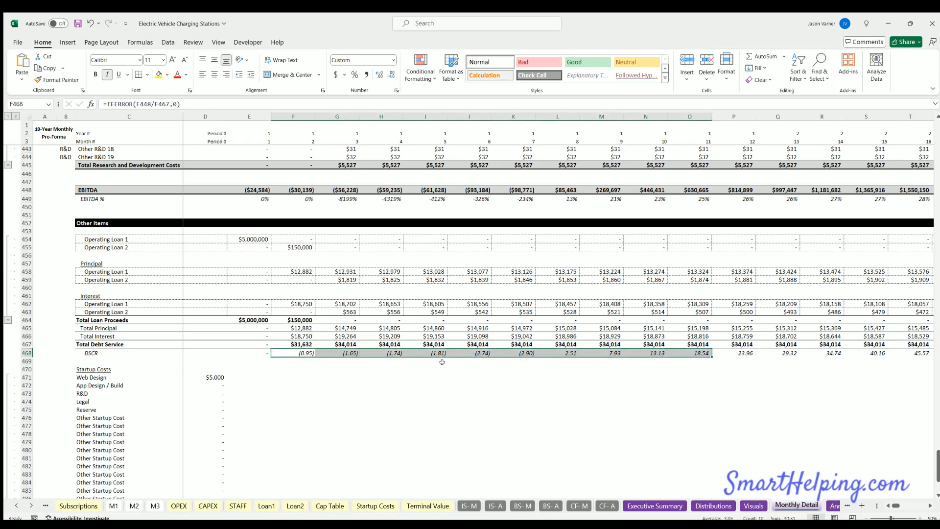
pyautogui.click(337, 352)
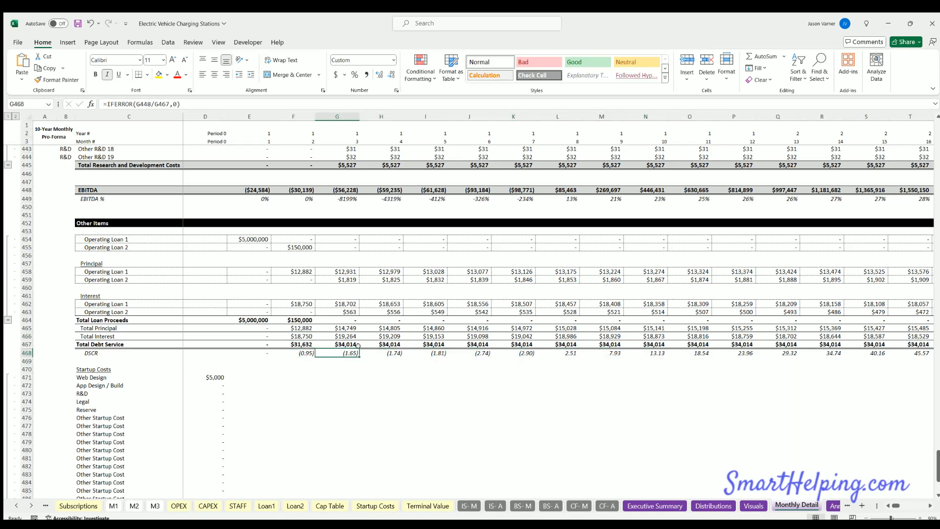
pyautogui.moveTo(342, 420)
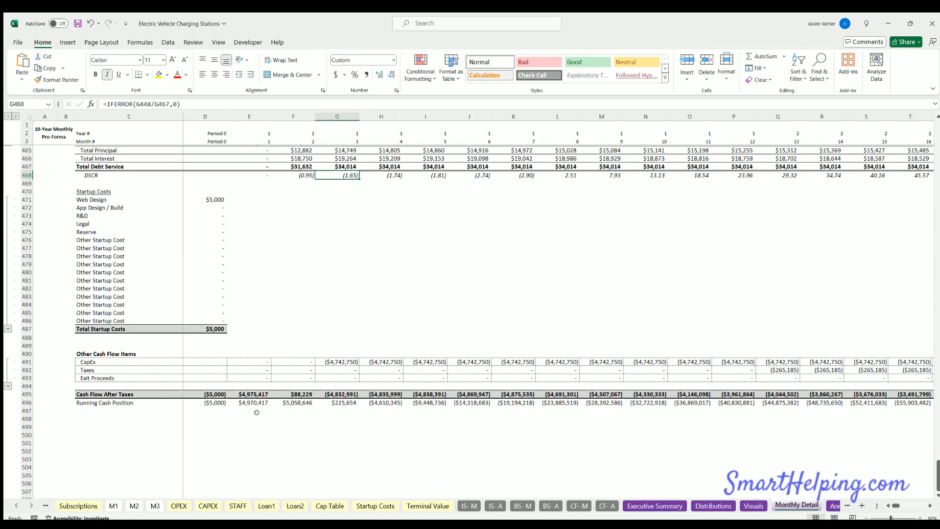
pyautogui.click(381, 362)
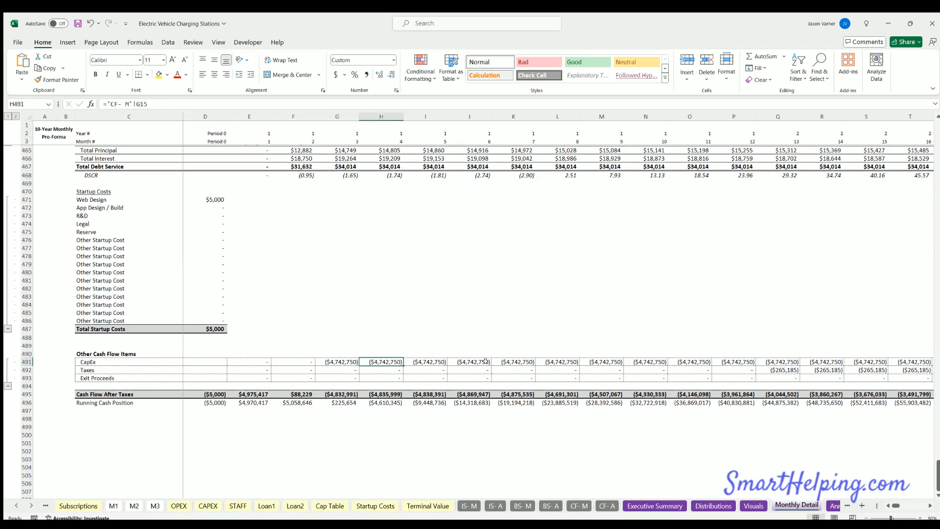
pyautogui.click(514, 362)
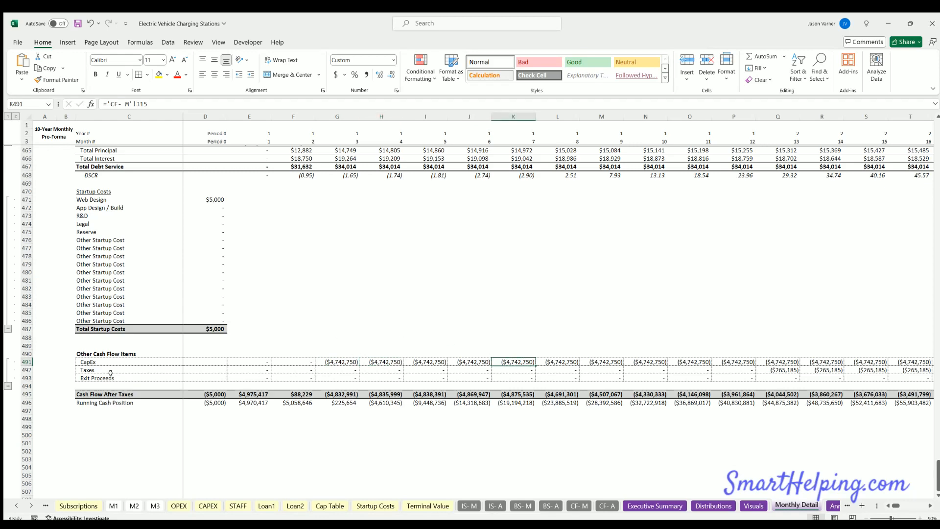
# - Check DC Fast unit count and months until operational, then open the Distributions summary
pyautogui.click(77, 506)
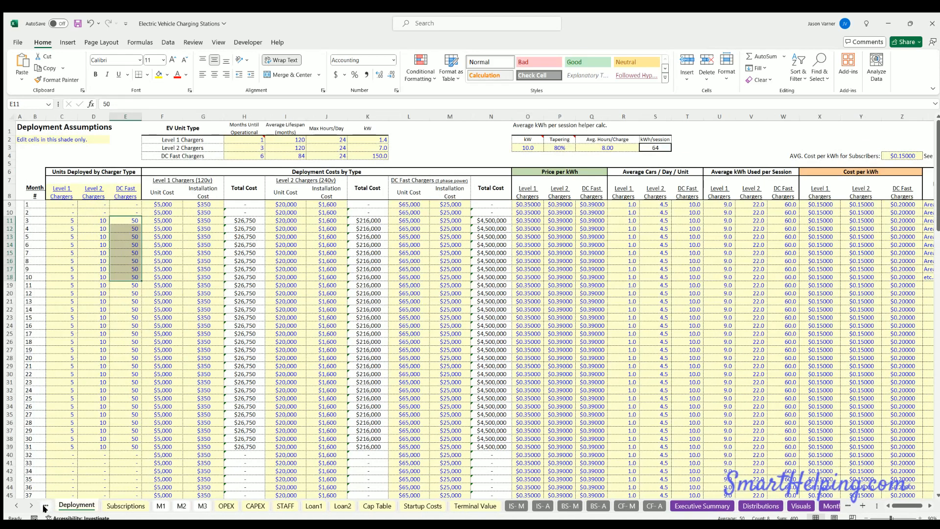
pyautogui.click(125, 229)
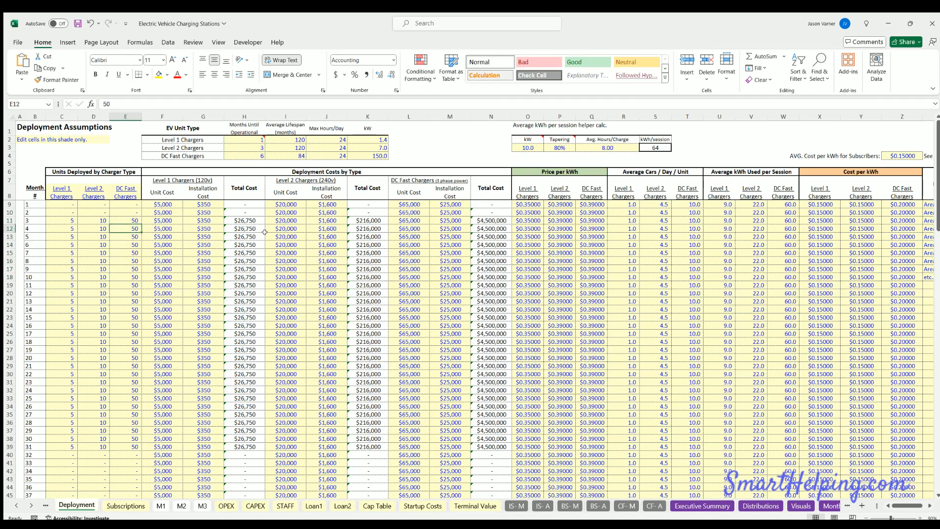
pyautogui.click(491, 220)
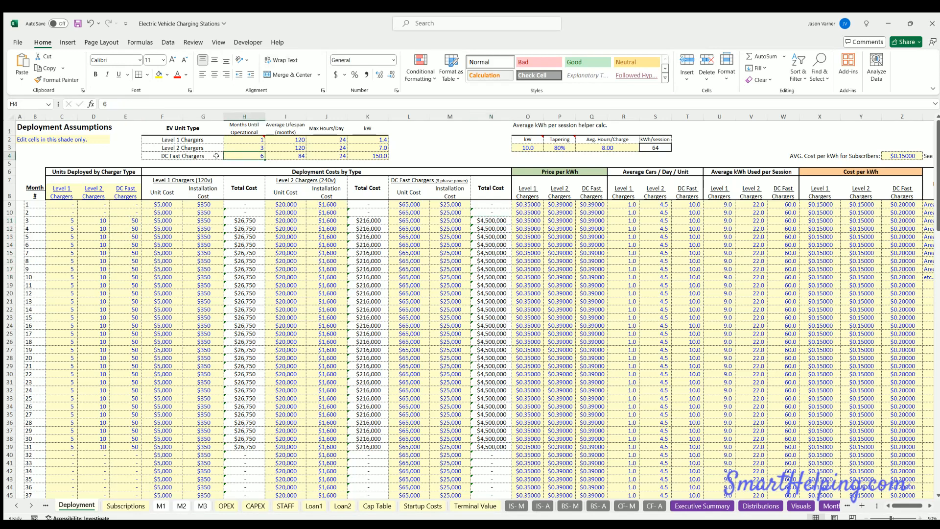
pyautogui.click(244, 156)
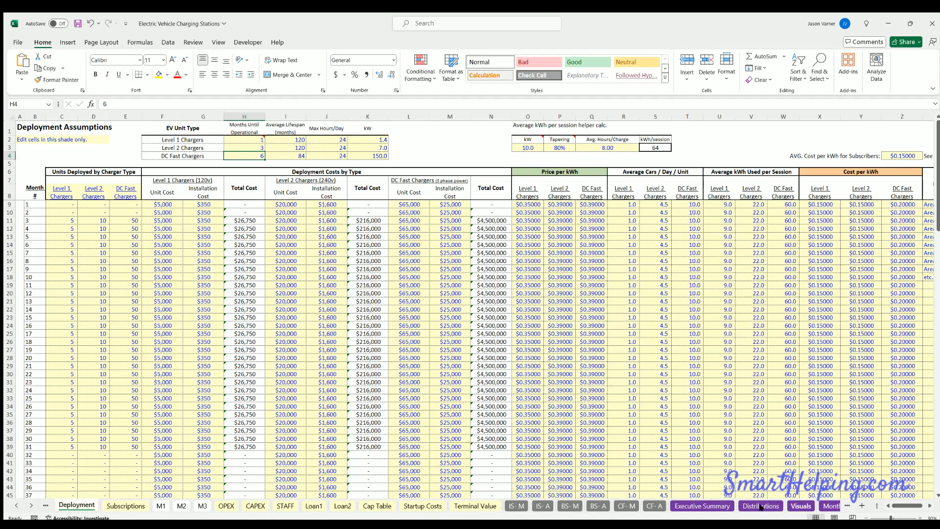
pyautogui.click(760, 505)
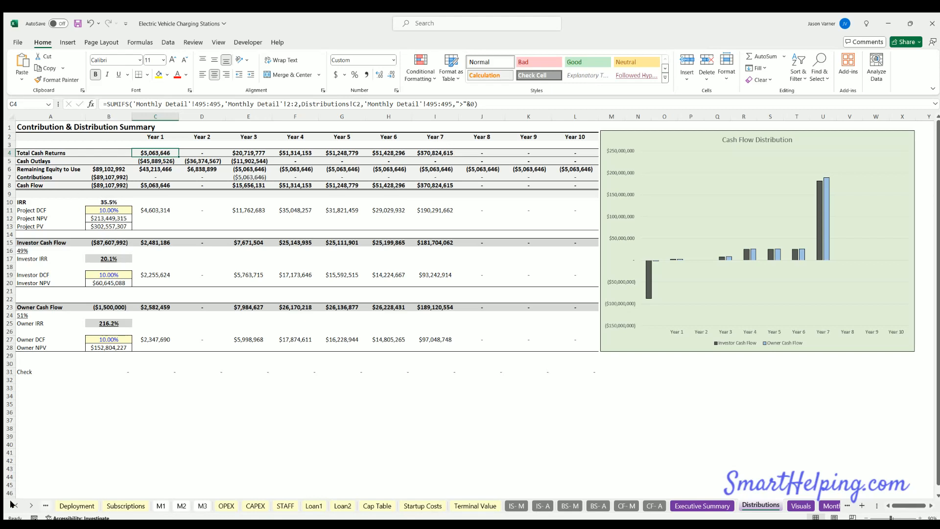
# - Glance at Global Control, select Distributions' cash flow and investor/owner rows, then open Cap Table
pyautogui.click(107, 506)
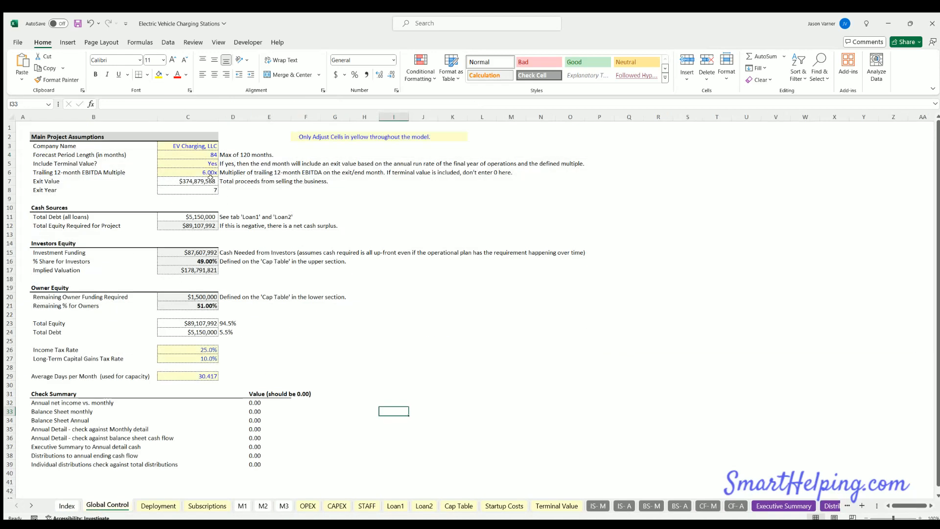
pyautogui.click(815, 506)
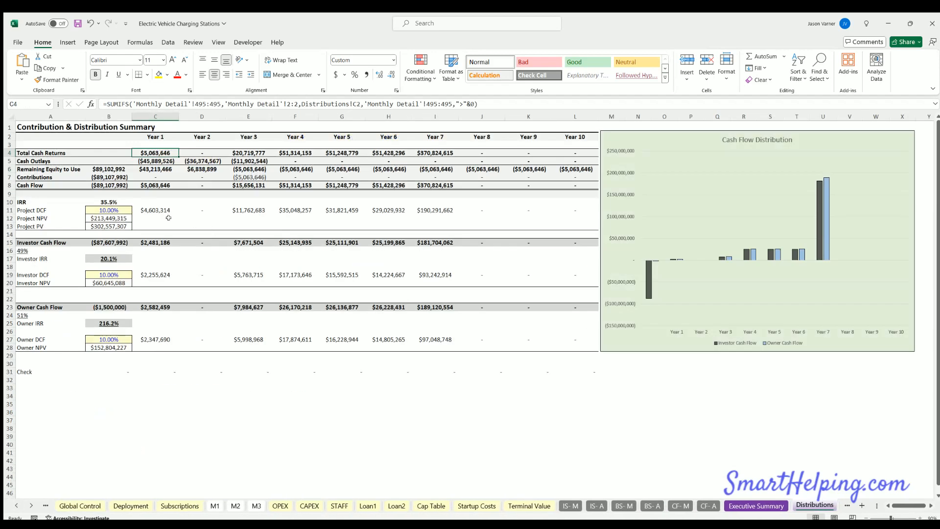
pyautogui.click(109, 202)
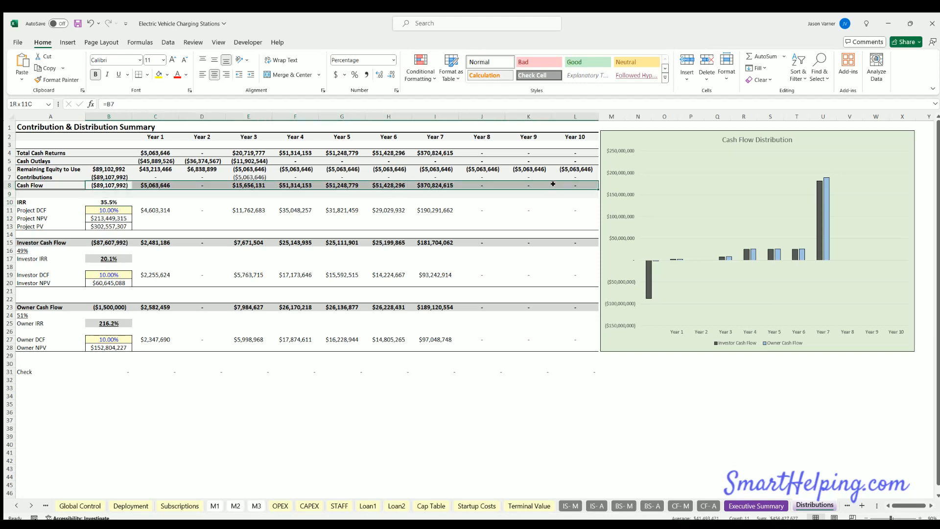
pyautogui.click(51, 185)
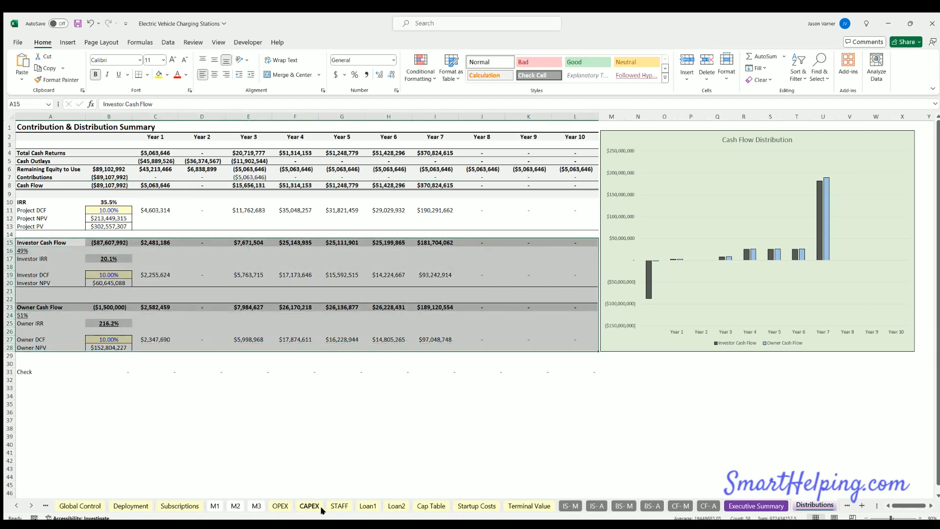
pyautogui.click(431, 506)
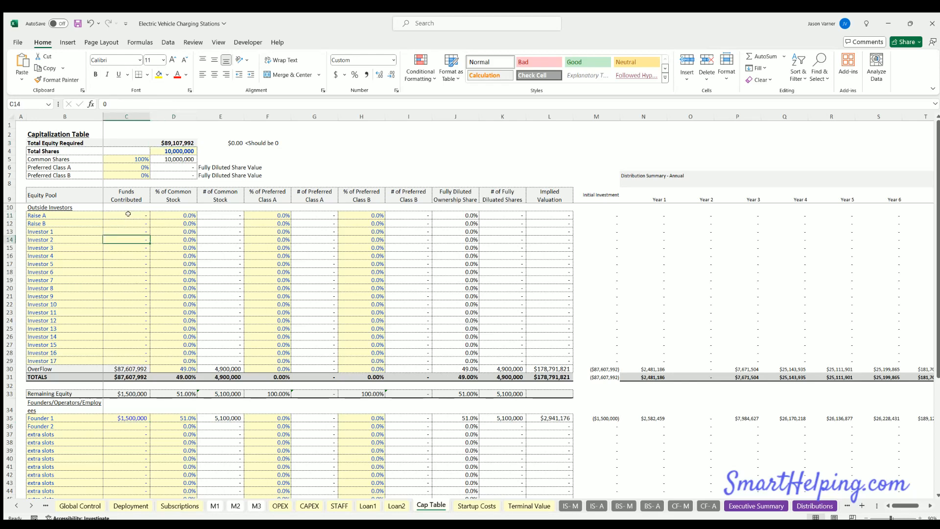
# - Try entering 1% and 500000 into Founder 1's cap table cells
pyautogui.scroll(-3)
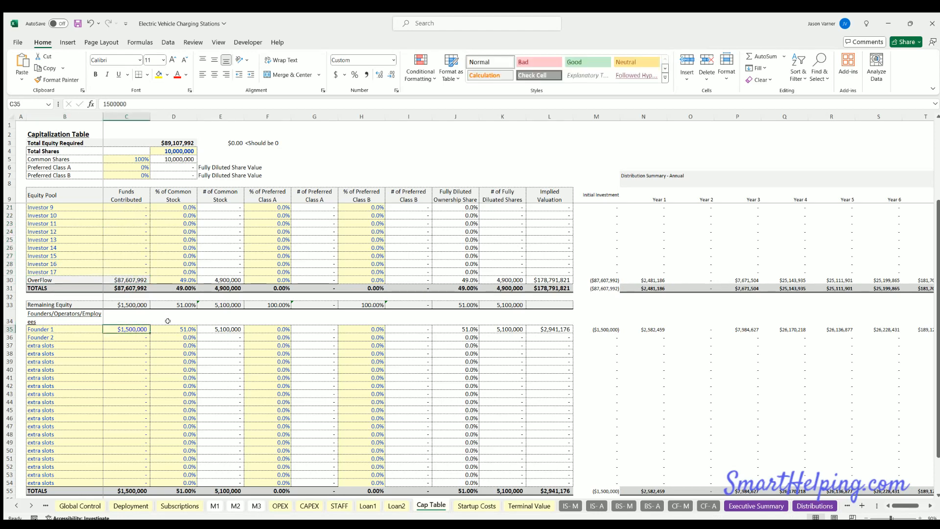
pyautogui.write('1%')
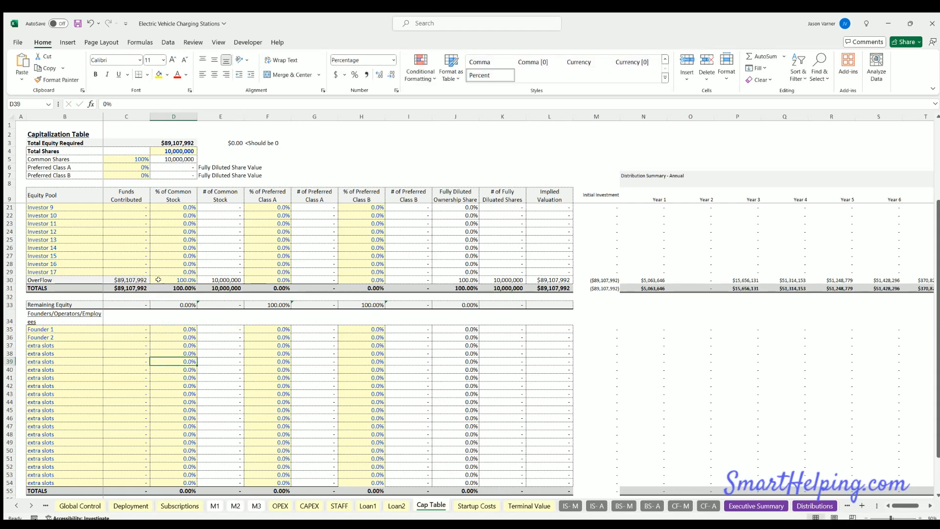
pyautogui.moveTo(123, 281)
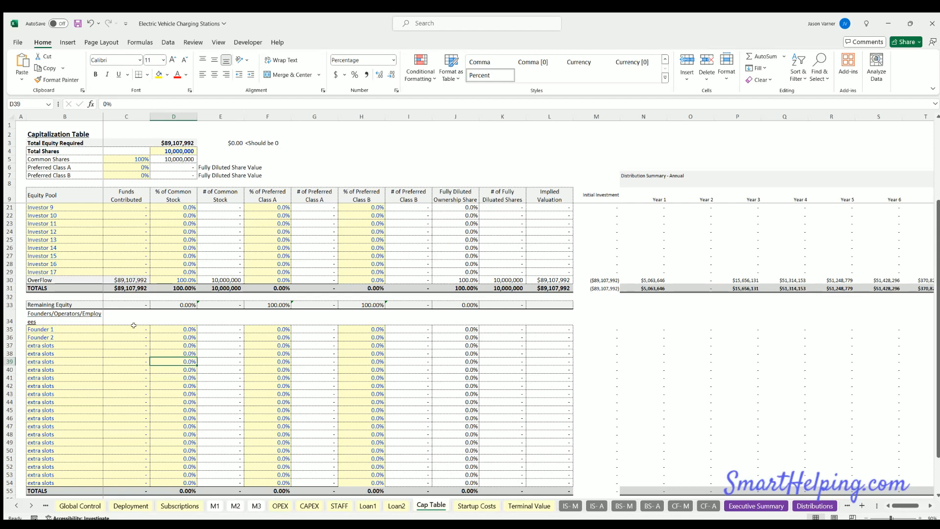
pyautogui.click(126, 329)
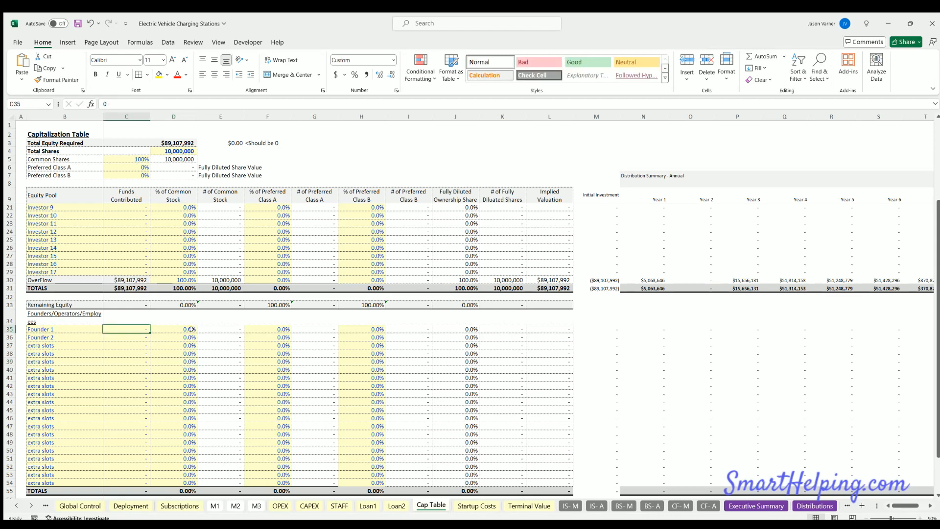
pyautogui.write('5000000')
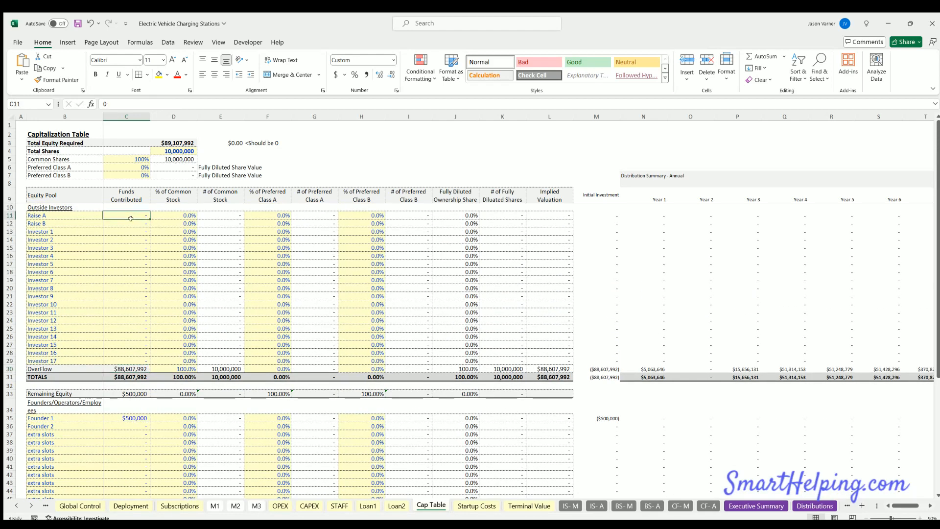
# - Enter 80% common stock and 5000000 contributed funds for Founder 1
pyautogui.click(126, 230)
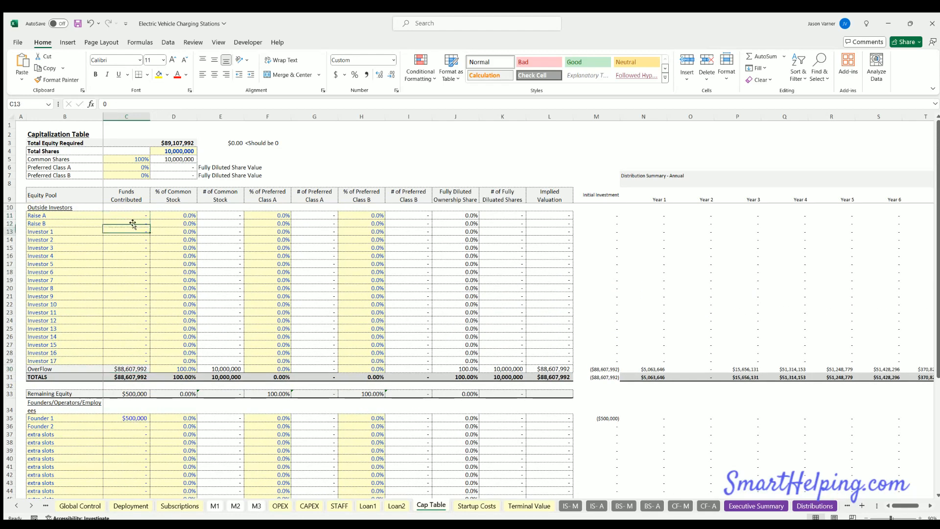
pyautogui.click(125, 214)
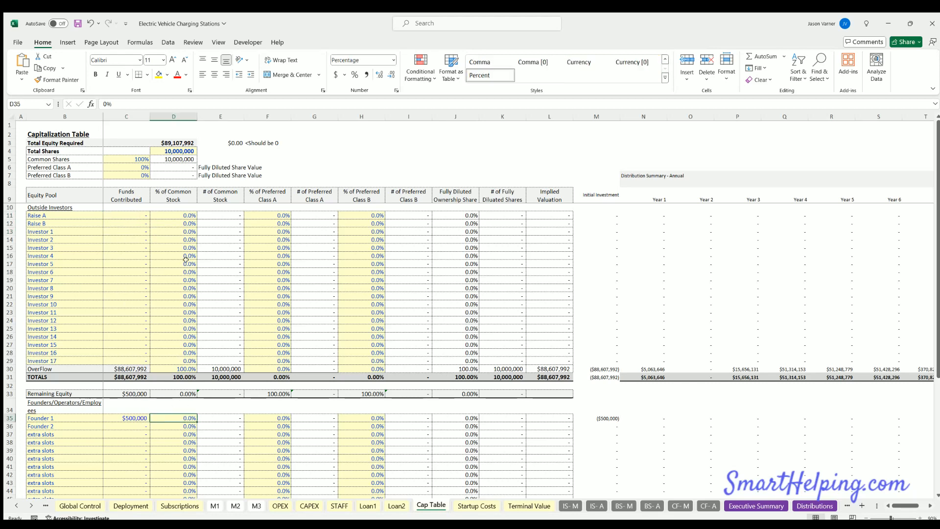
pyautogui.click(134, 418)
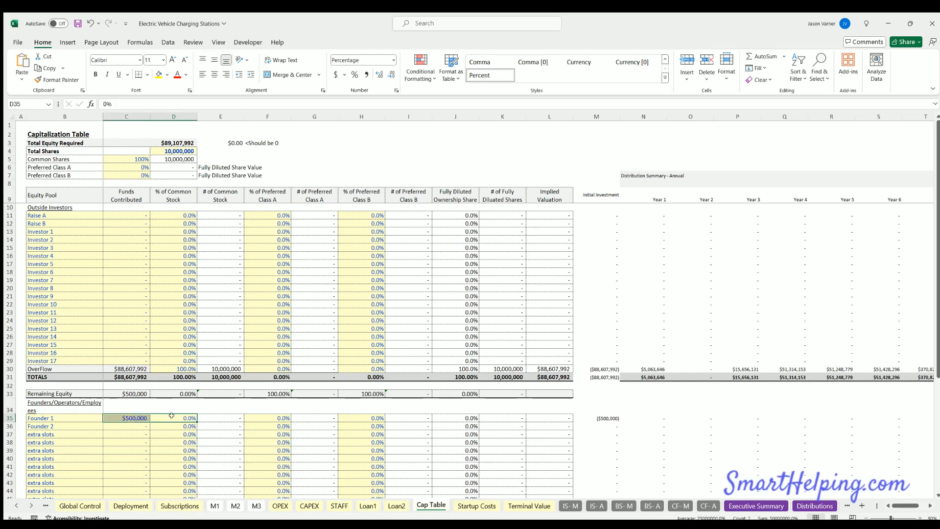
pyautogui.scroll(-3)
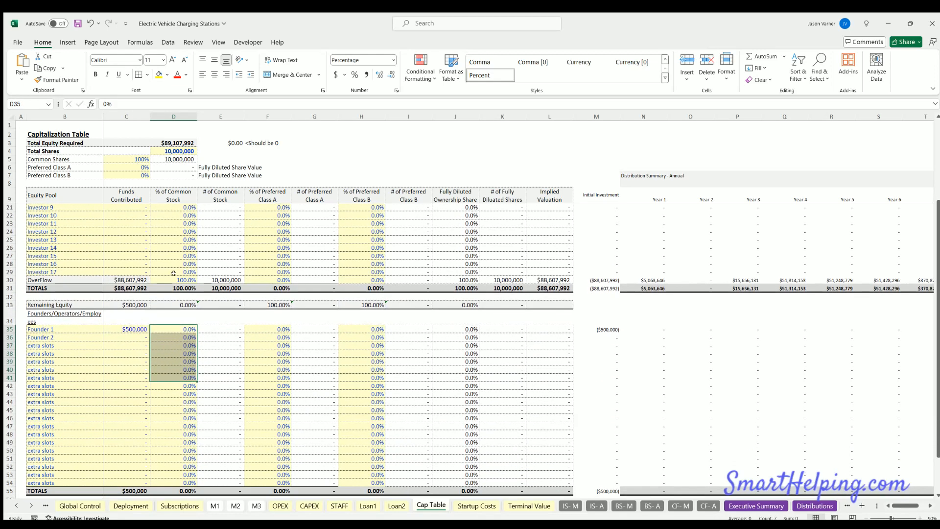
pyautogui.click(174, 280)
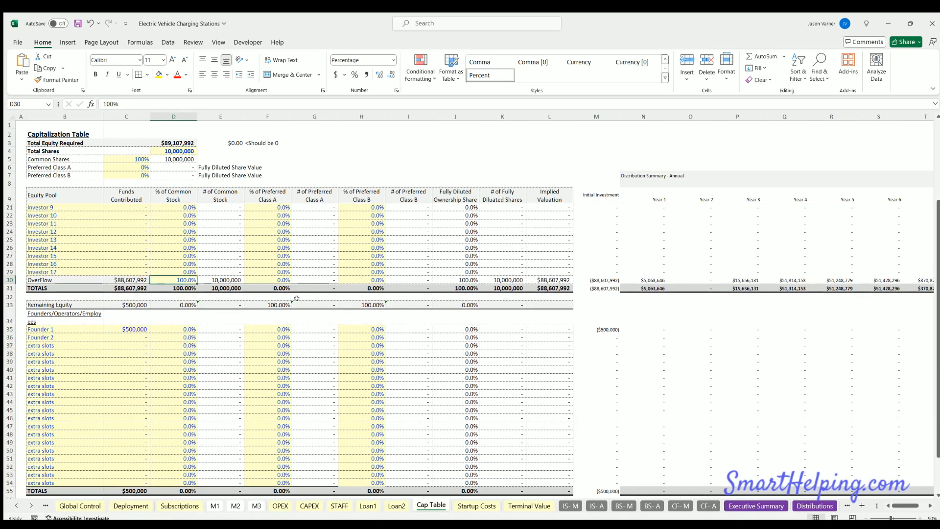
pyautogui.write('80%')
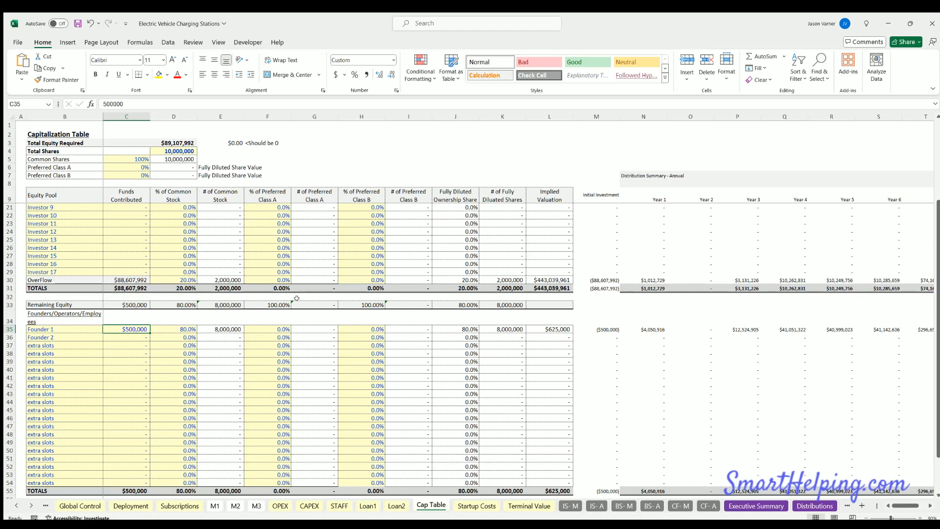
pyautogui.write('5')
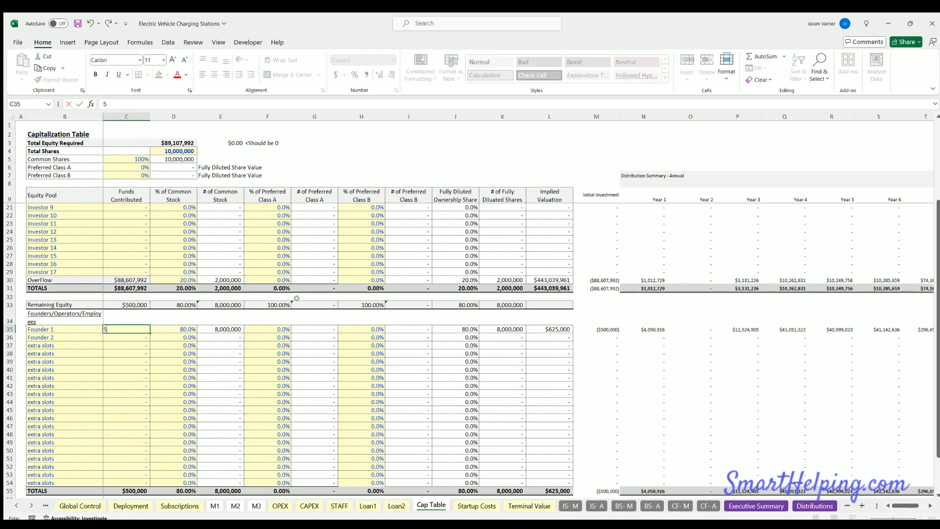
pyautogui.write('5000000')
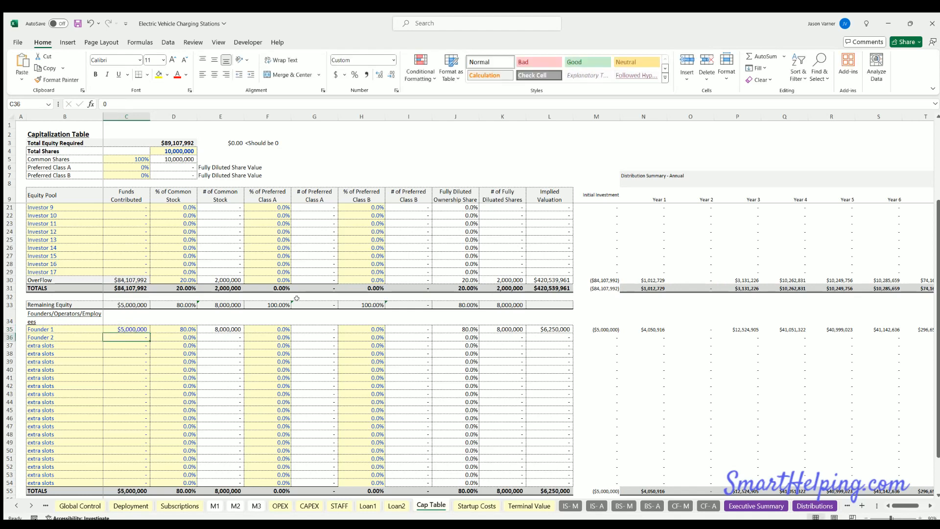
pyautogui.moveTo(882, 493)
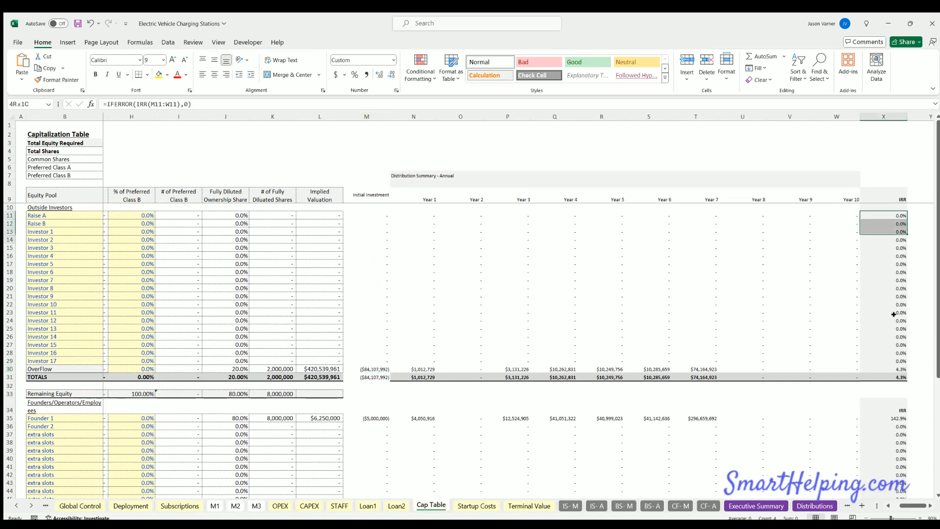
# - Highlight outside investors' common stock percentages, visit Startup Costs, then open Terminal Value
pyautogui.scroll(-3)
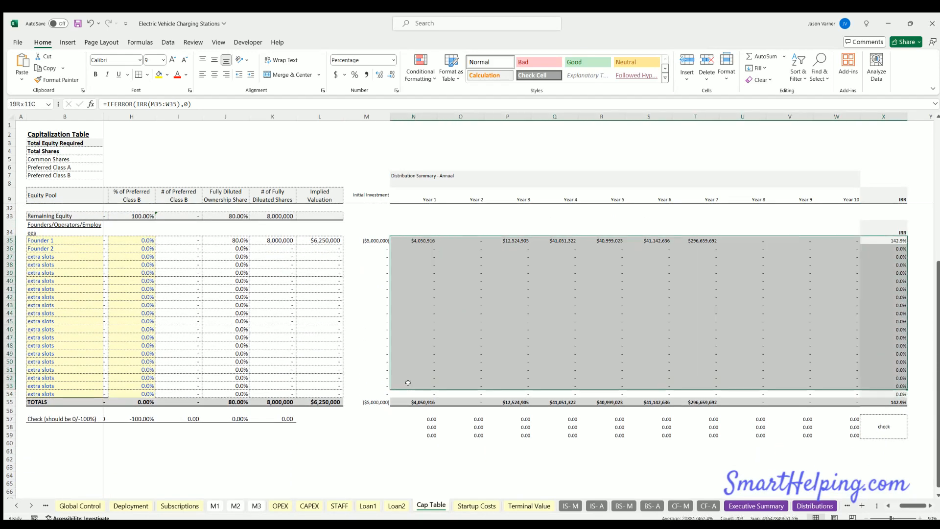
pyautogui.hscroll(-3)
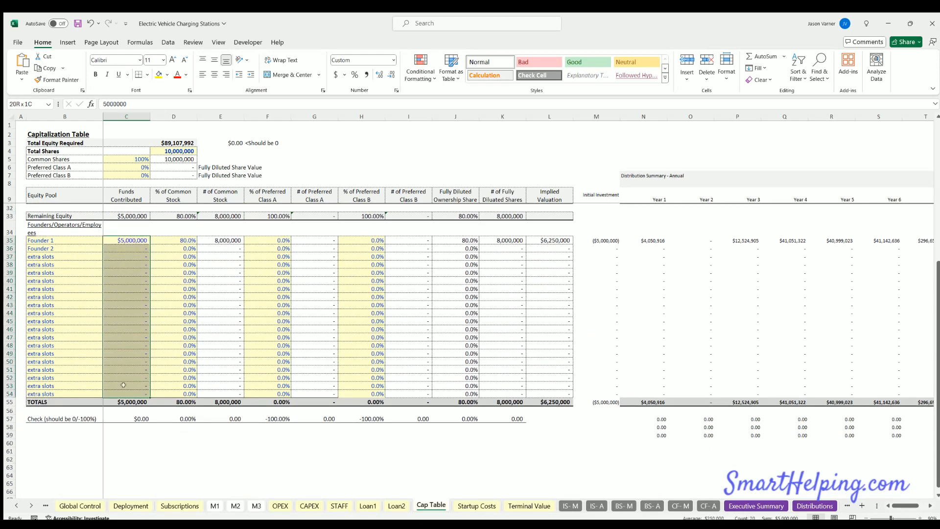
pyautogui.click(174, 142)
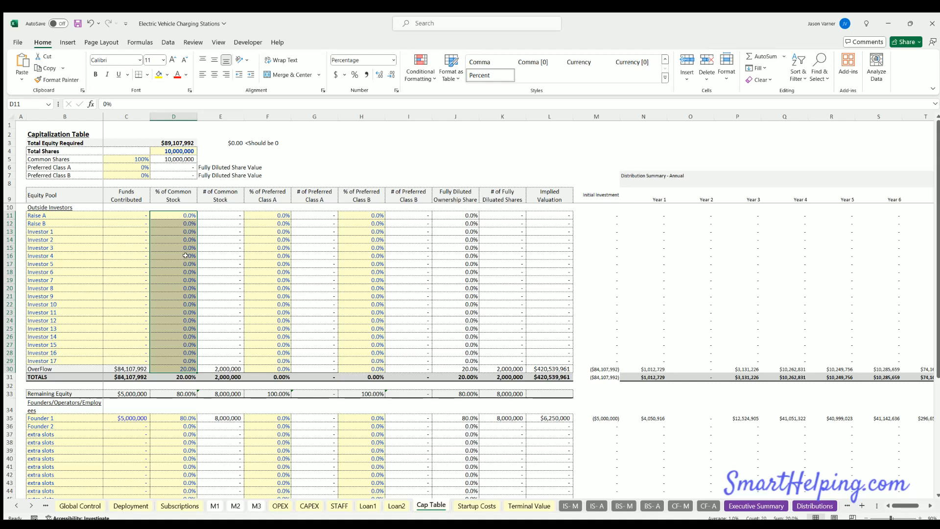
pyautogui.click(476, 505)
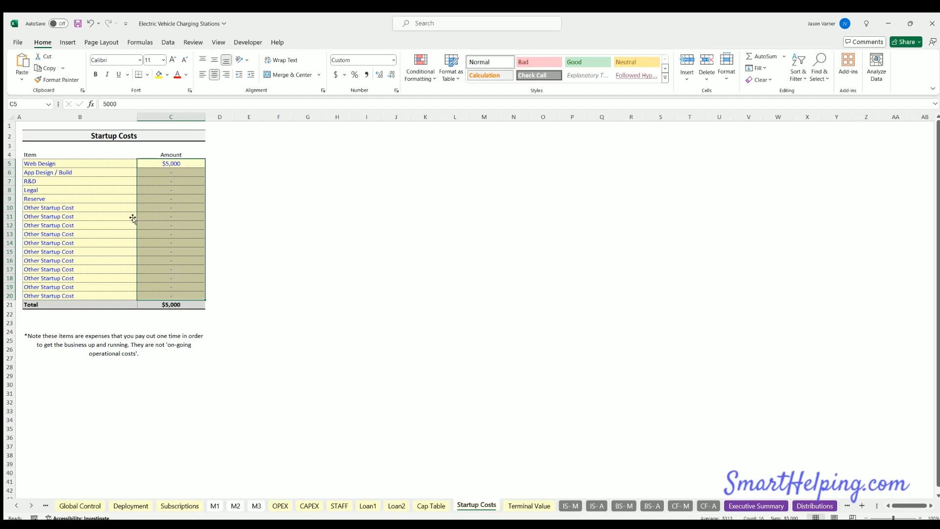
pyautogui.moveTo(115, 233)
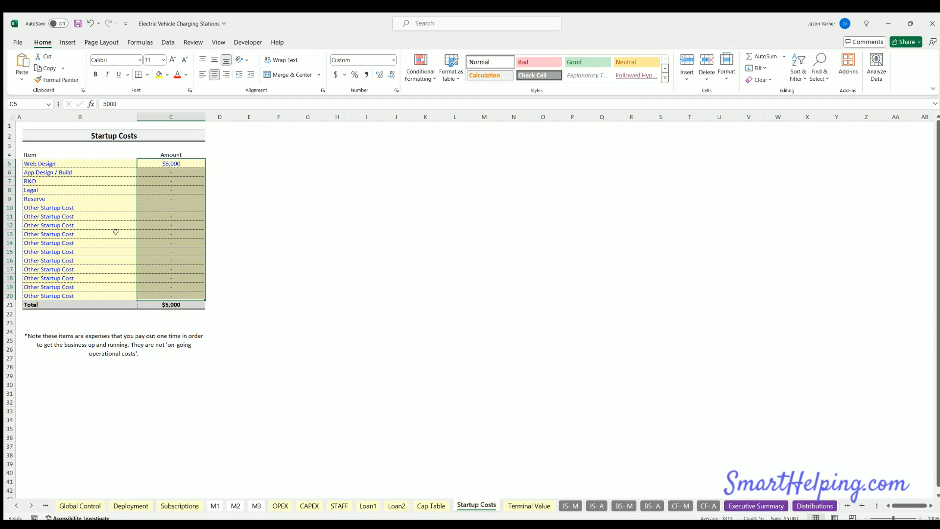
pyautogui.moveTo(467, 490)
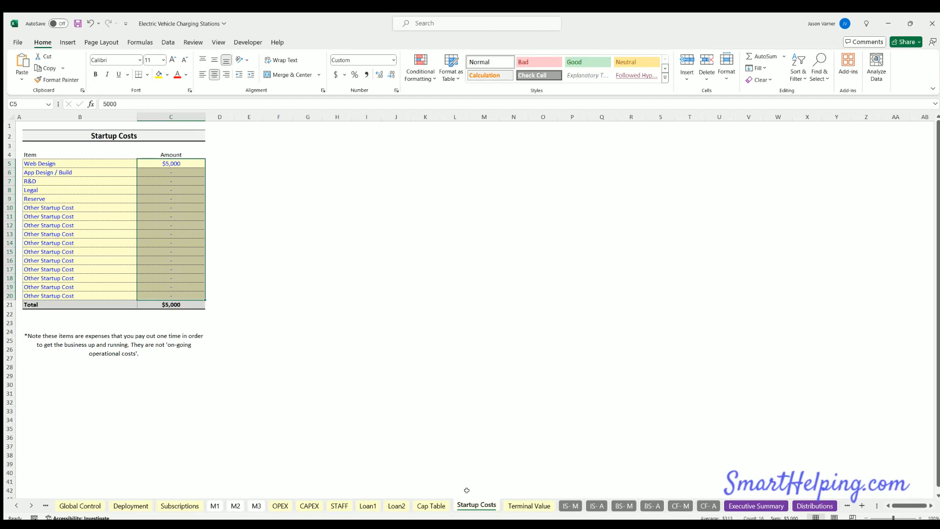
pyautogui.click(529, 506)
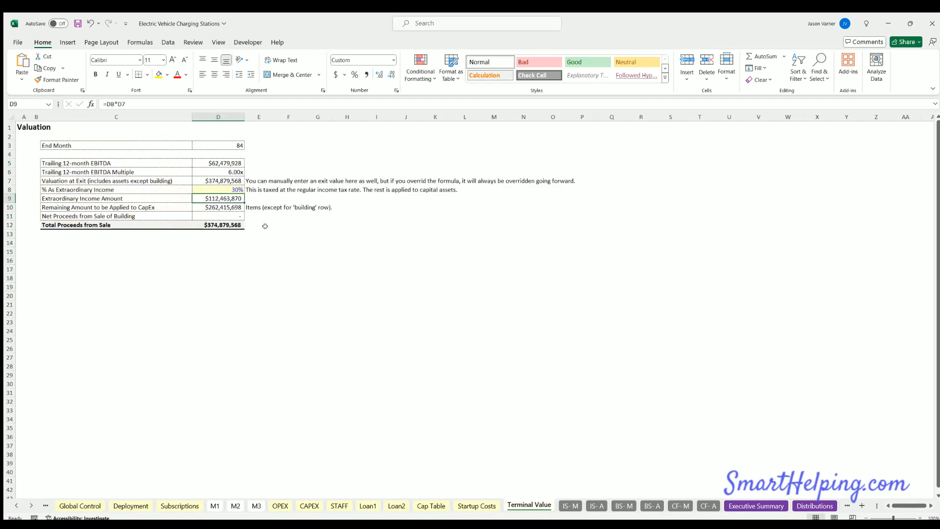
# - Select the extraordinary income percentage, then view the CAPEX $4,742,750 deployment depreciation schedule
pyautogui.click(222, 190)
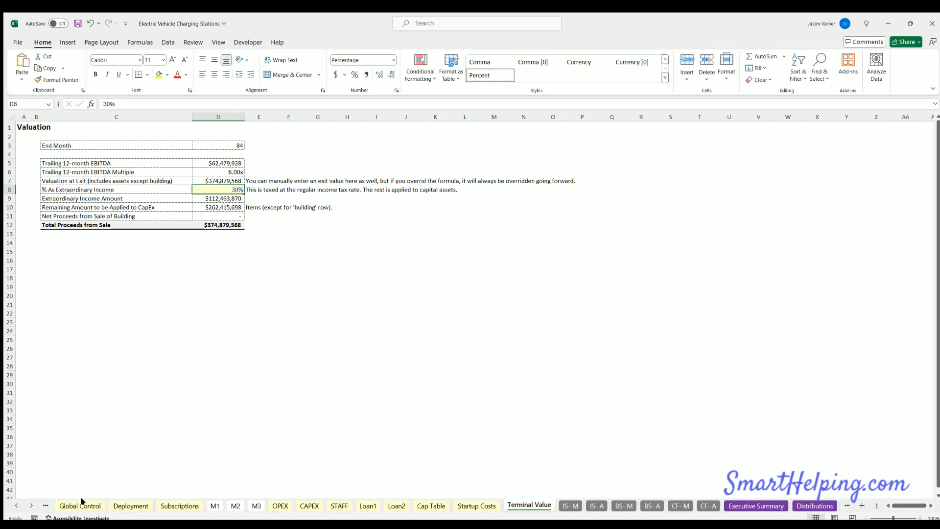
pyautogui.moveTo(309, 506)
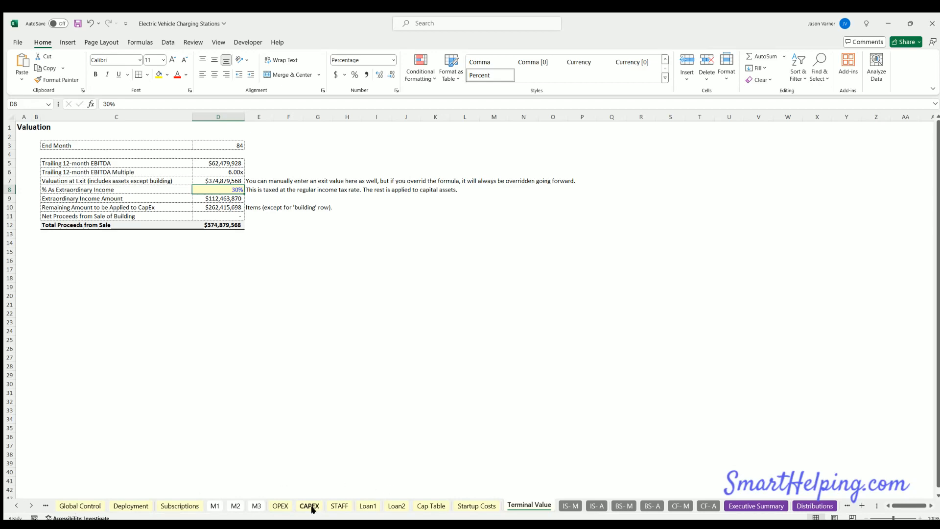
pyautogui.click(309, 506)
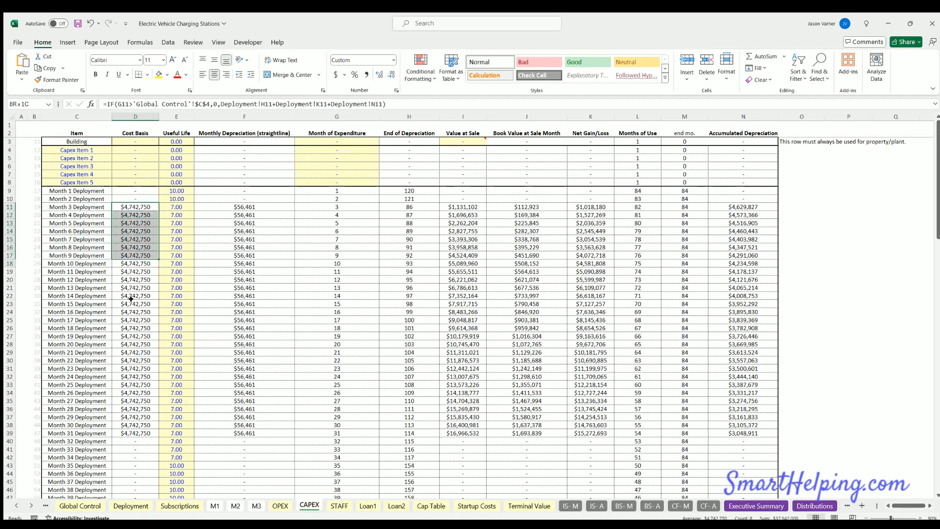
# - Select the CAPEX deployment cost basis values and flip to Terminal Value and back
pyautogui.moveTo(135, 206); pyautogui.dragTo(136, 384)
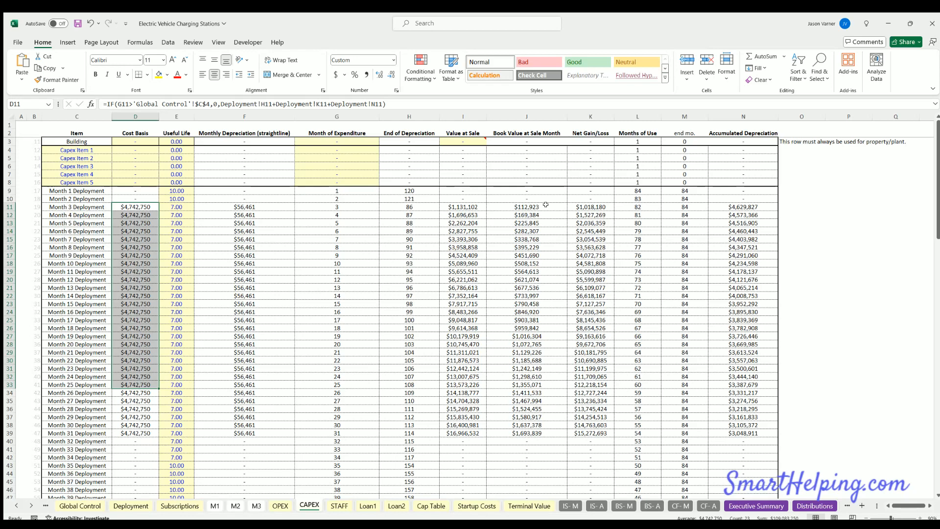
pyautogui.moveTo(530, 214)
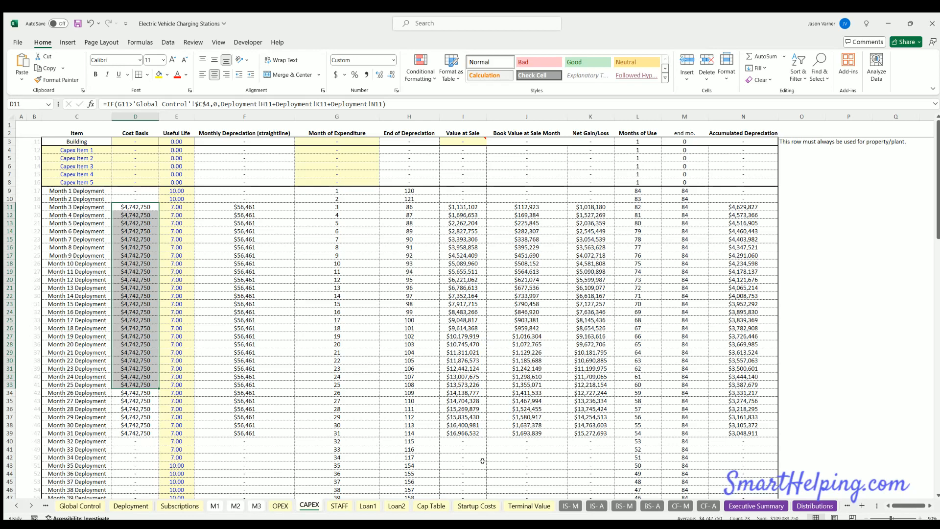
pyautogui.click(529, 505)
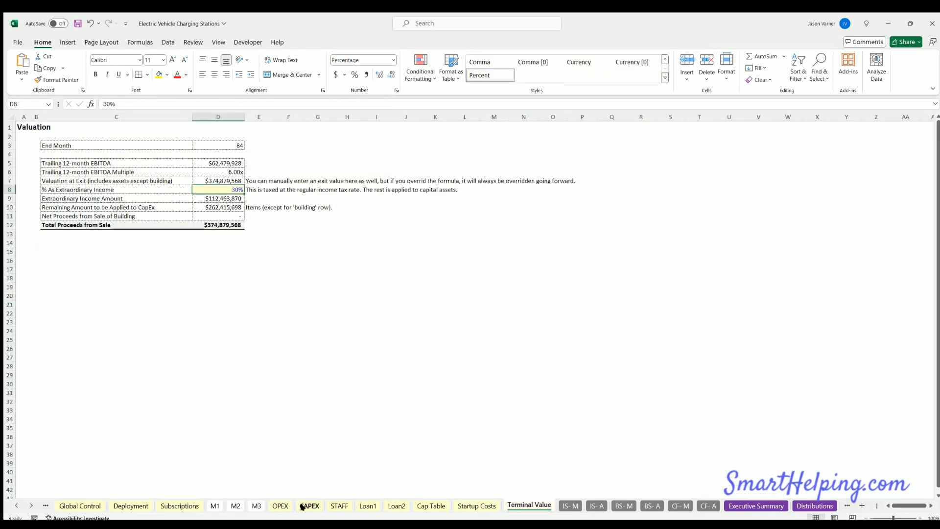
pyautogui.click(309, 505)
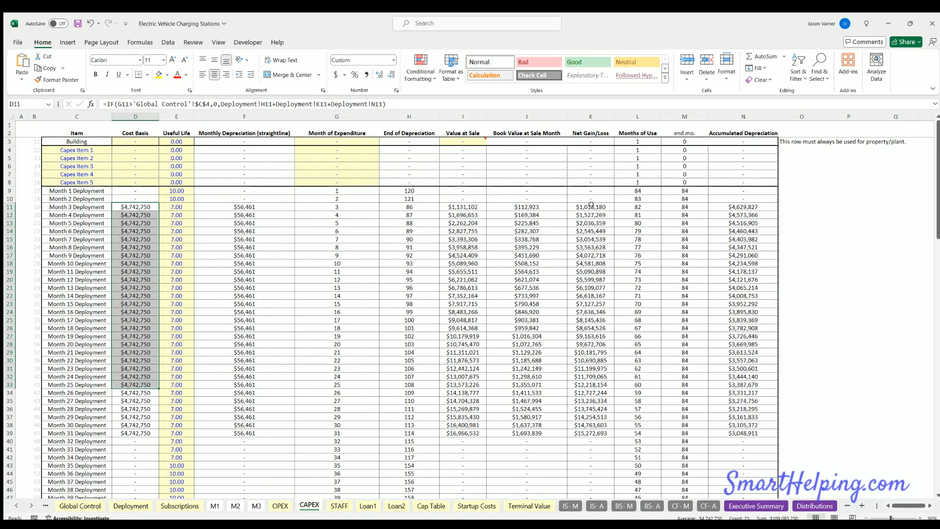
pyautogui.scroll(-3)
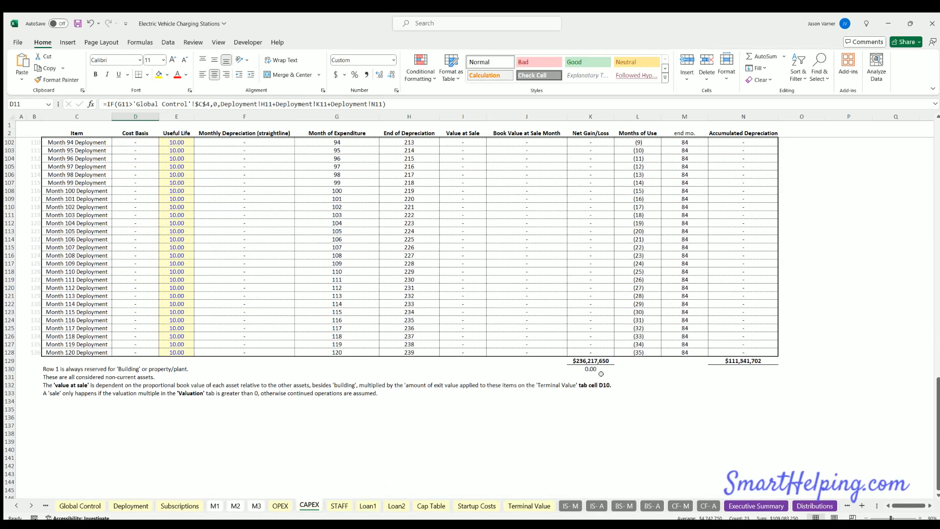
# - Check IS-A, then scroll IS-M to month 84's $236,217,650 net gain on asset sale
pyautogui.click(596, 505)
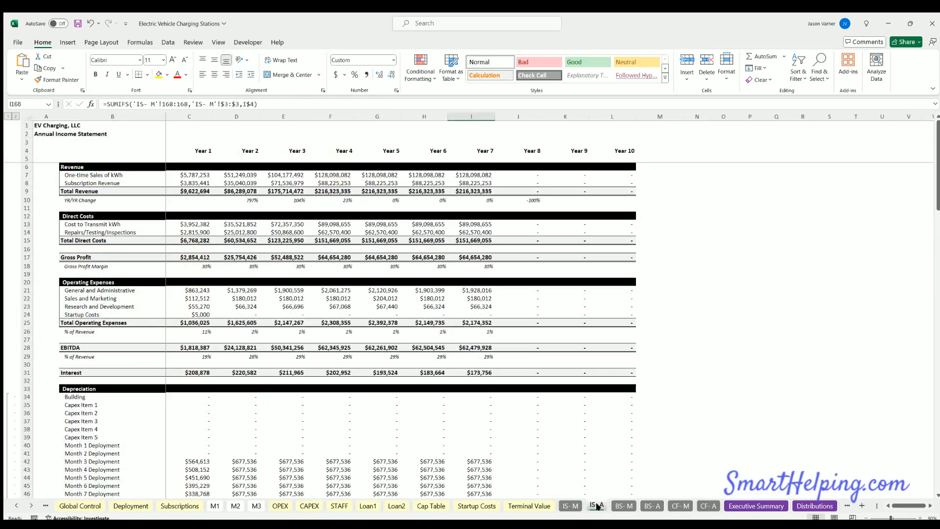
pyautogui.click(569, 506)
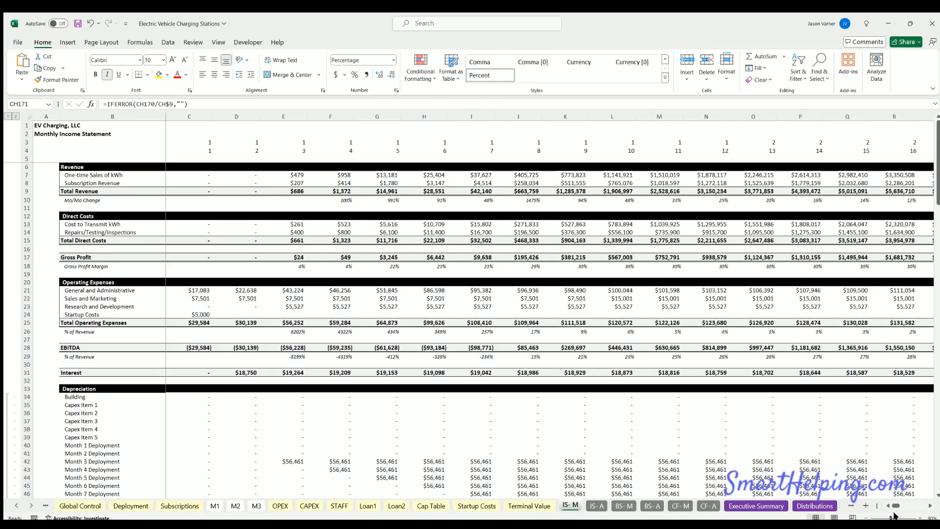
pyautogui.hscroll(3)
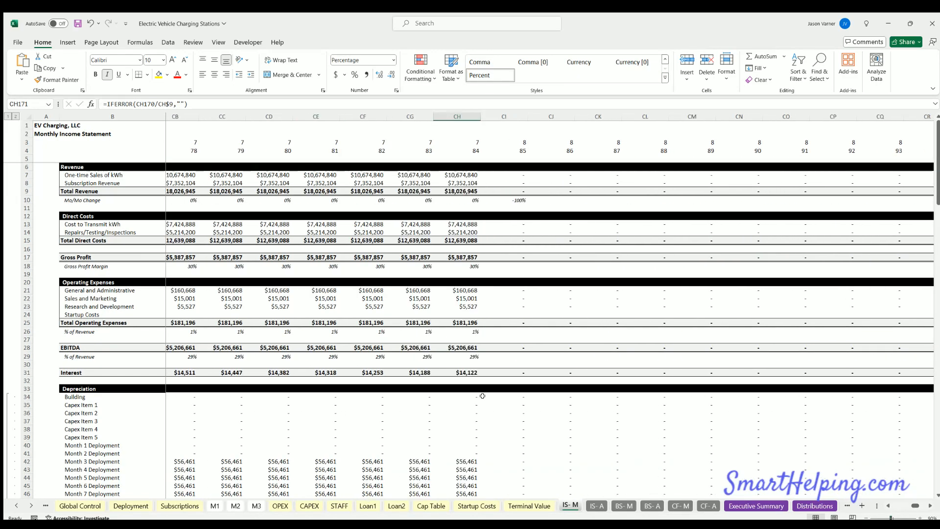
pyautogui.scroll(-3)
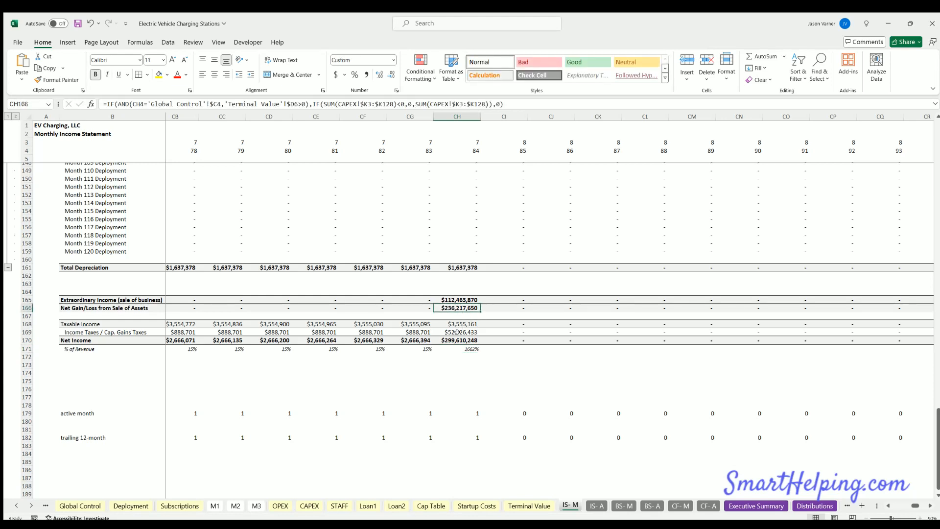
pyautogui.click(80, 505)
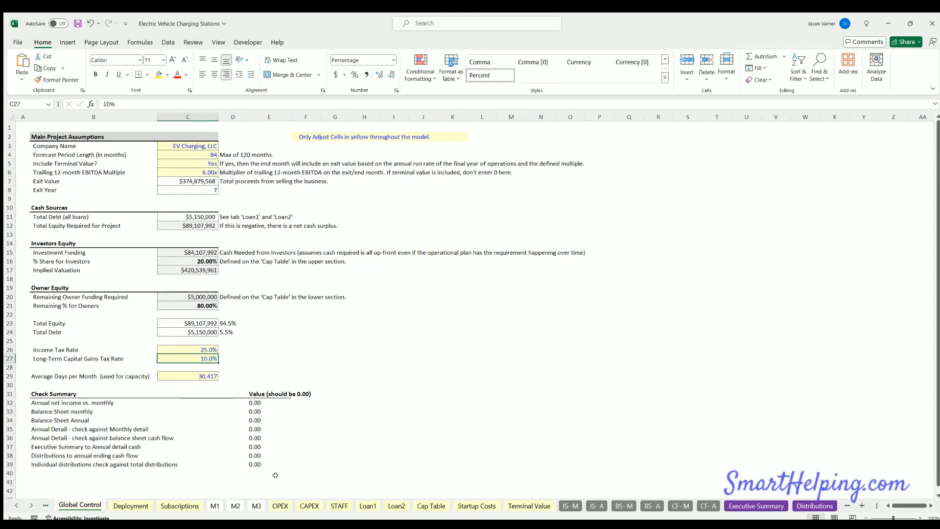
pyautogui.click(569, 505)
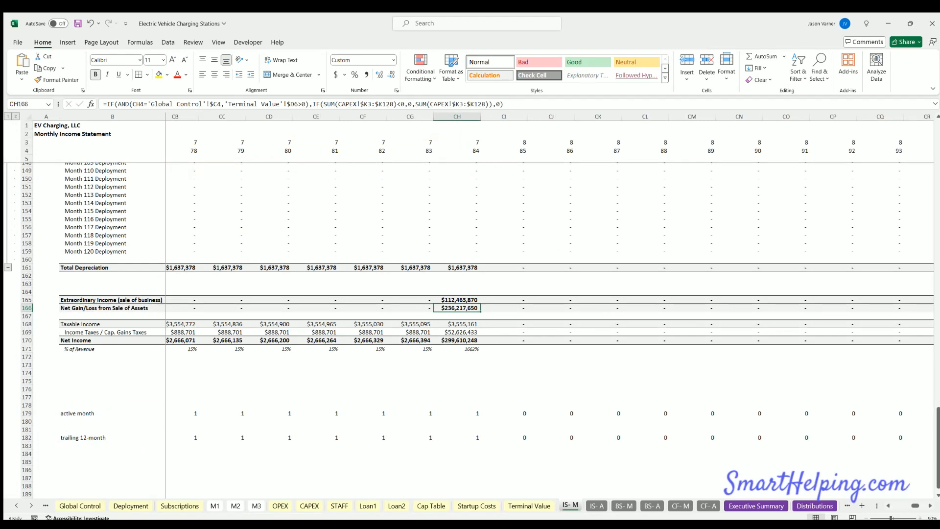
# - Scroll the monthly income statement back left to the month-1 columns
pyautogui.hscroll(-3)
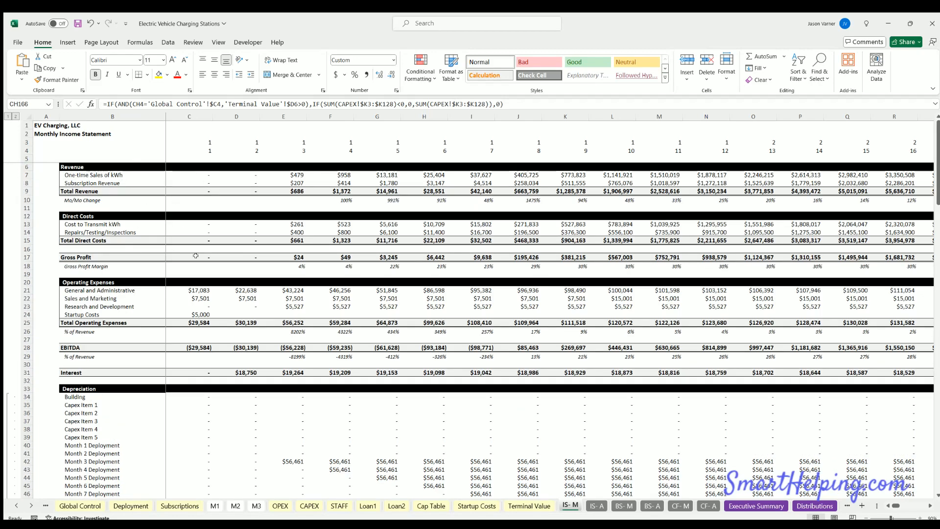
pyautogui.moveTo(257, 367)
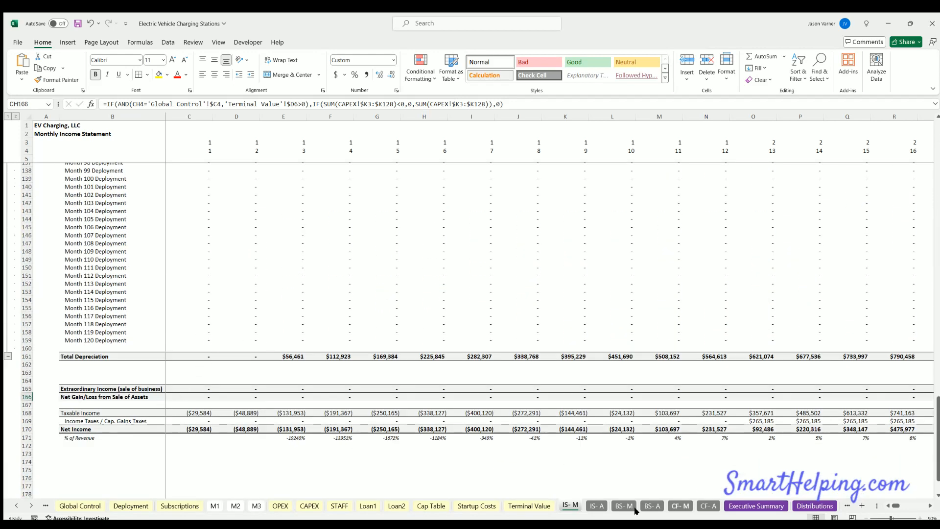
# - Scroll the BS-M sheet out to month 84 with $545,535,619 total assets
pyautogui.click(623, 505)
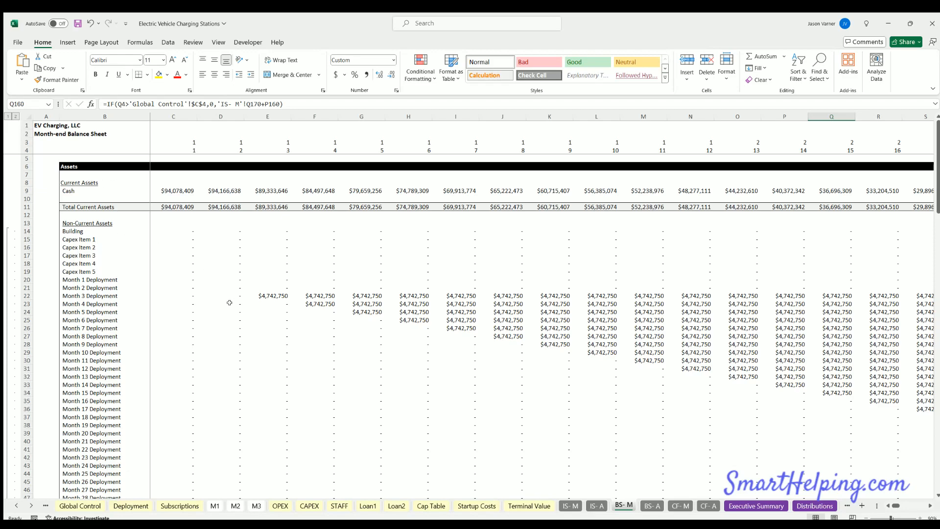
pyautogui.scroll(-3)
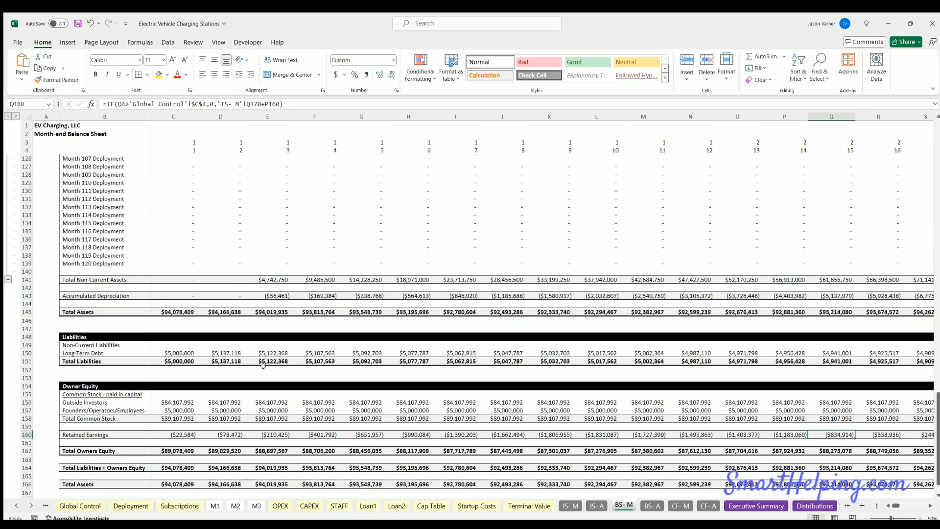
pyautogui.hscroll(3)
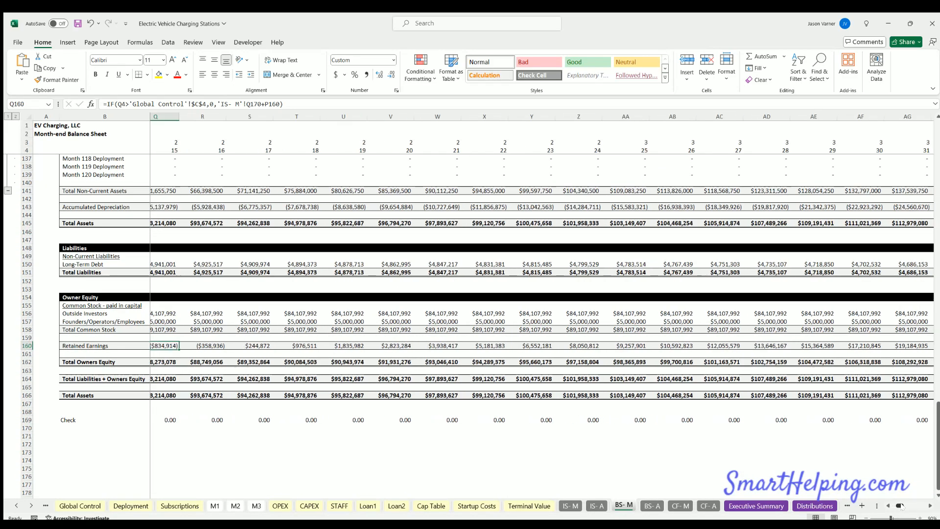
pyautogui.hscroll(3)
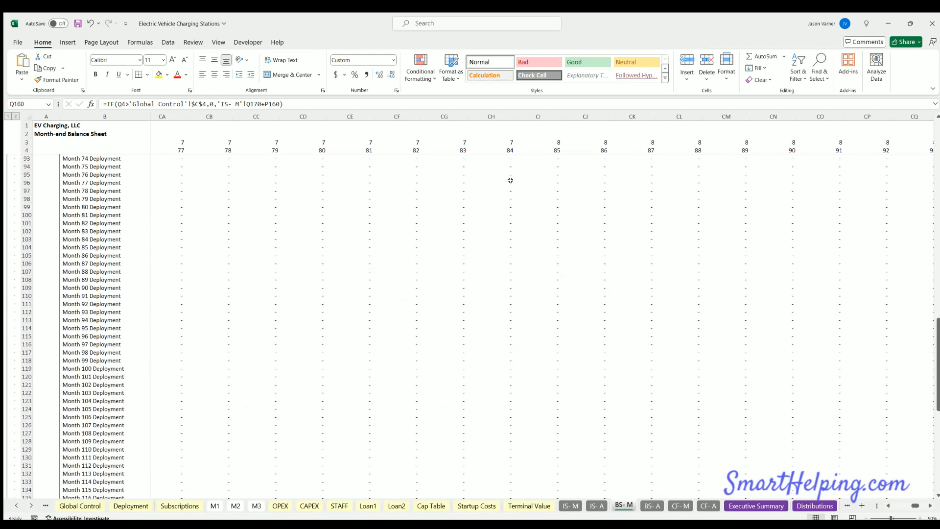
pyautogui.scroll(-3)
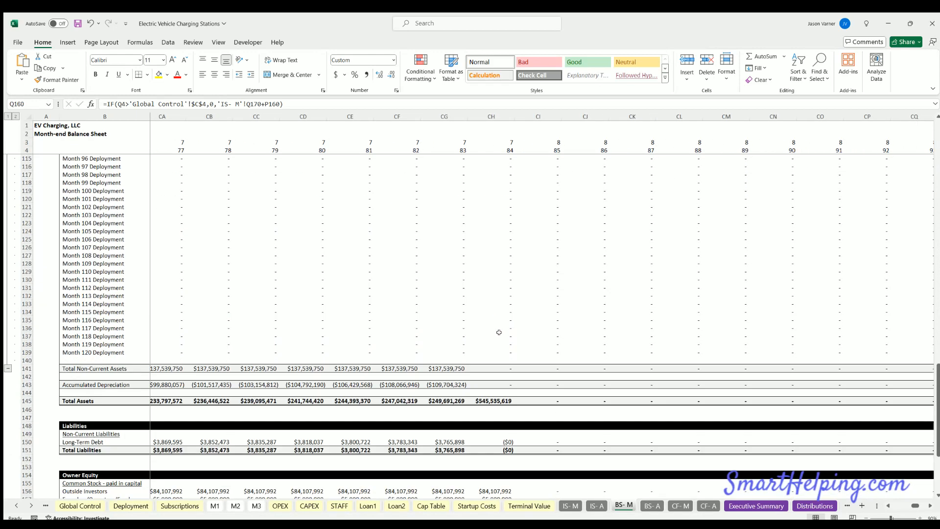
# - Scroll IS-M to month 120, inspect the month-116 revenue formula, then view Deployment Assumptions
pyautogui.click(80, 506)
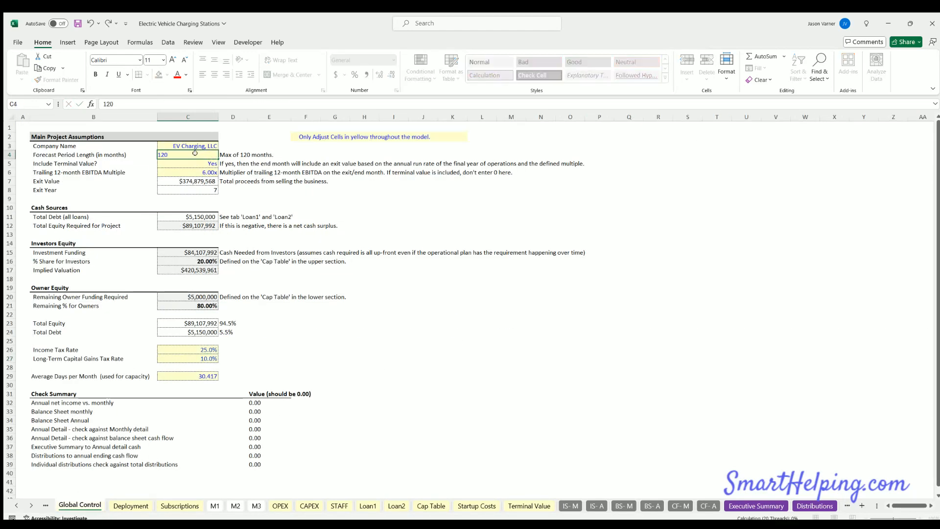
pyautogui.click(569, 506)
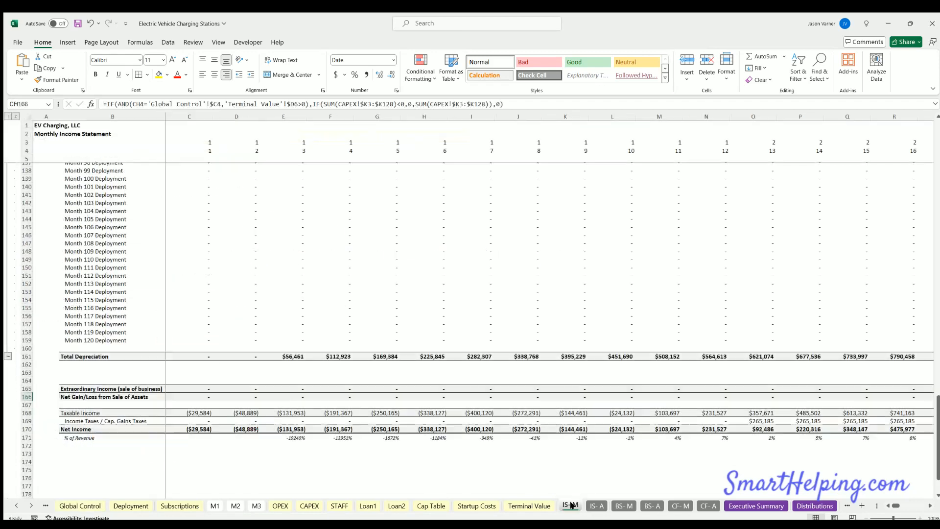
pyautogui.hscroll(3)
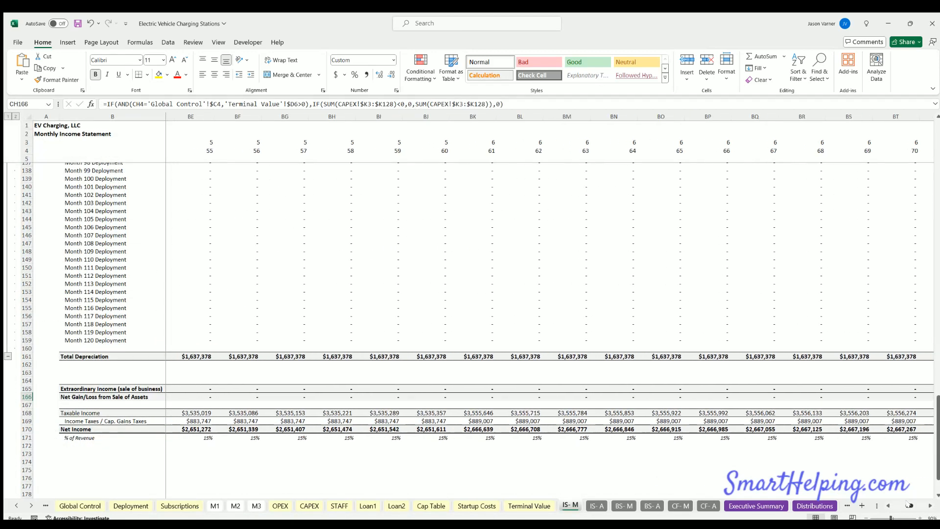
pyautogui.hscroll(3)
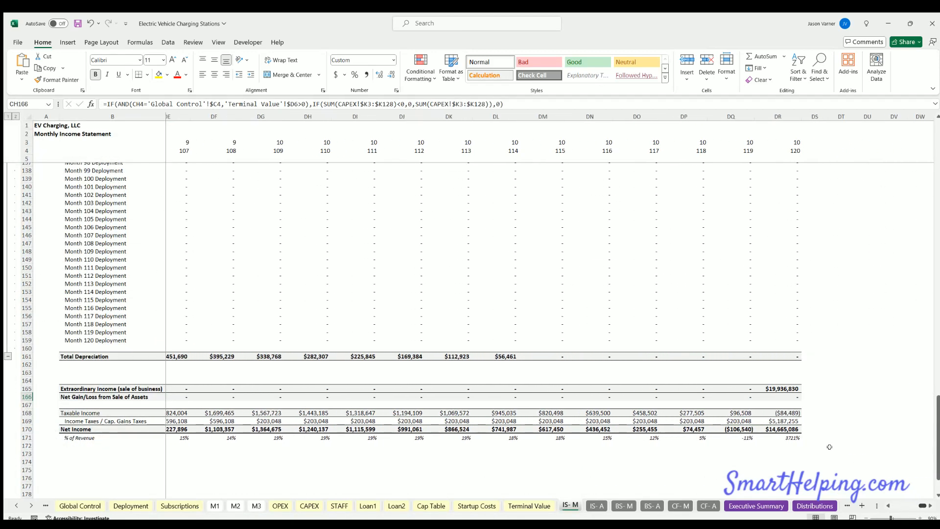
pyautogui.scroll(3)
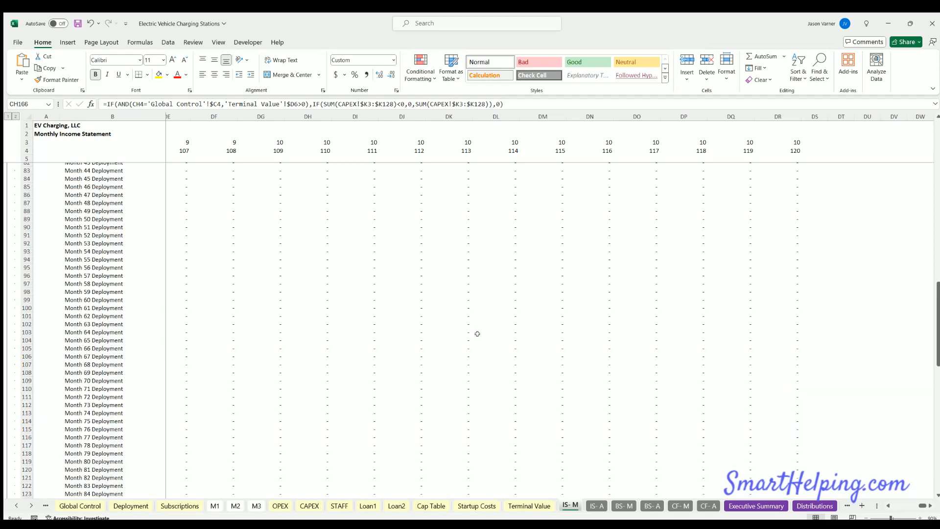
pyautogui.scroll(3)
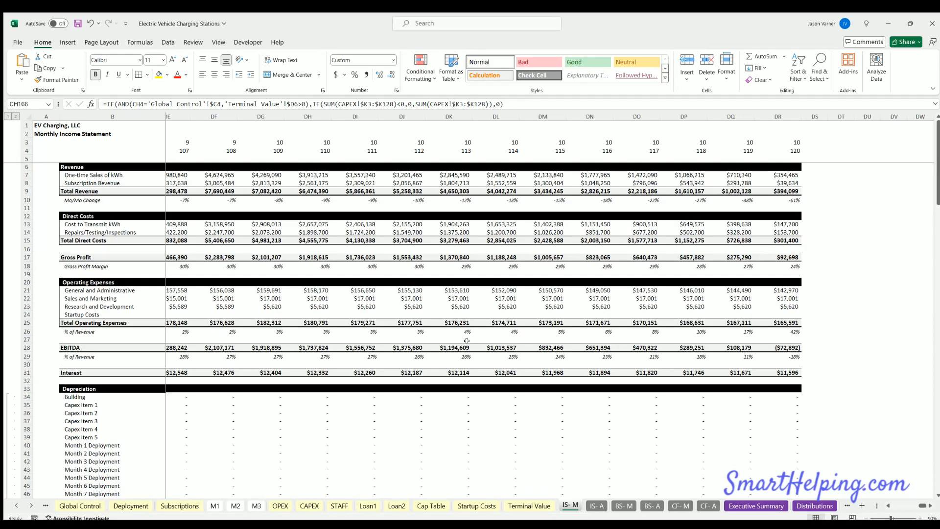
pyautogui.moveTo(447, 185)
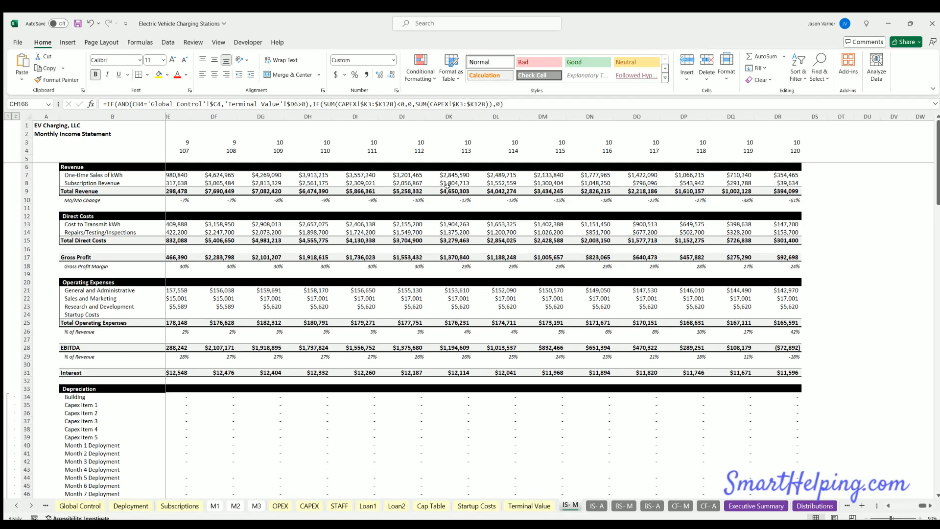
pyautogui.click(589, 191)
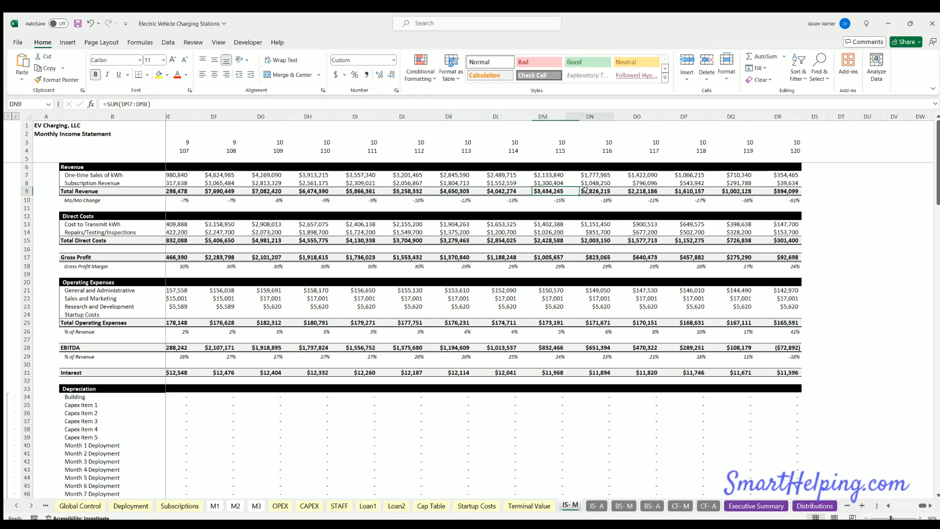
pyautogui.click(130, 506)
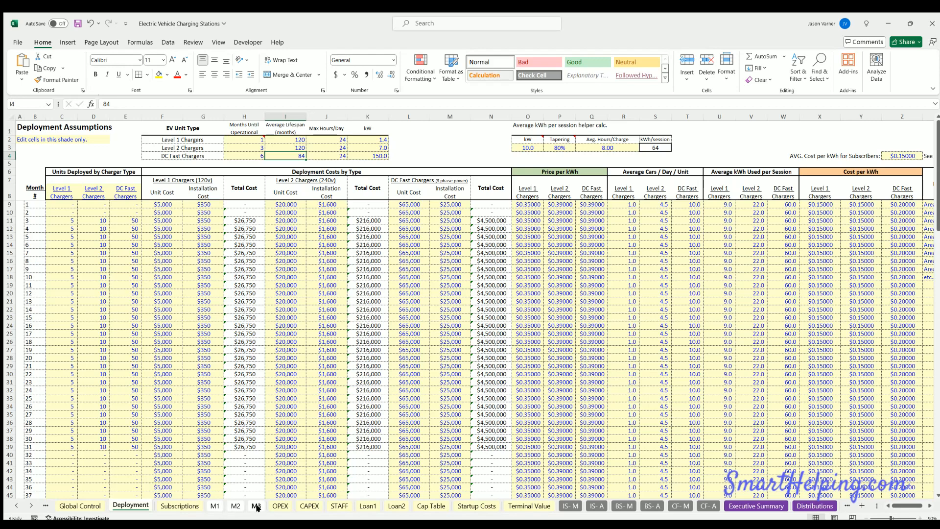
# - Browse the M3 sheet of charger counts
pyautogui.click(257, 506)
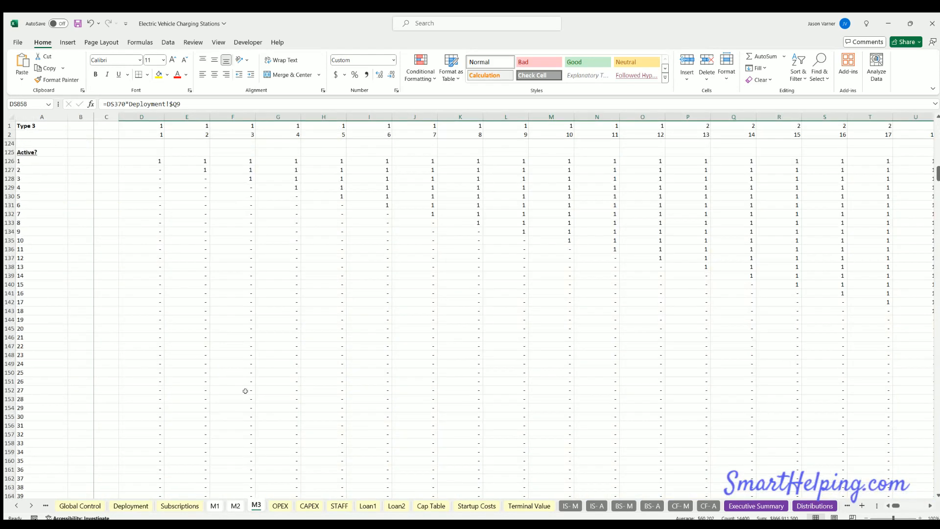
pyautogui.scroll(-3)
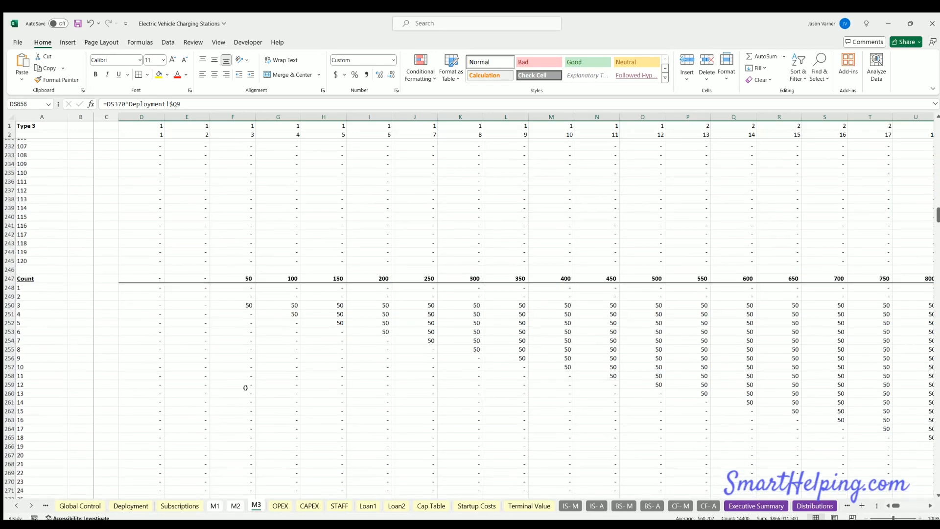
pyautogui.scroll(-3)
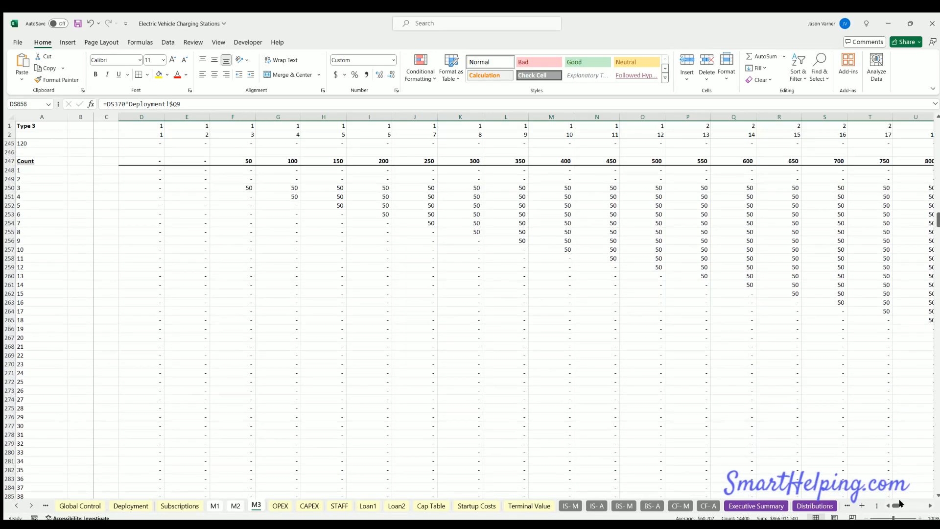
pyautogui.hscroll(3)
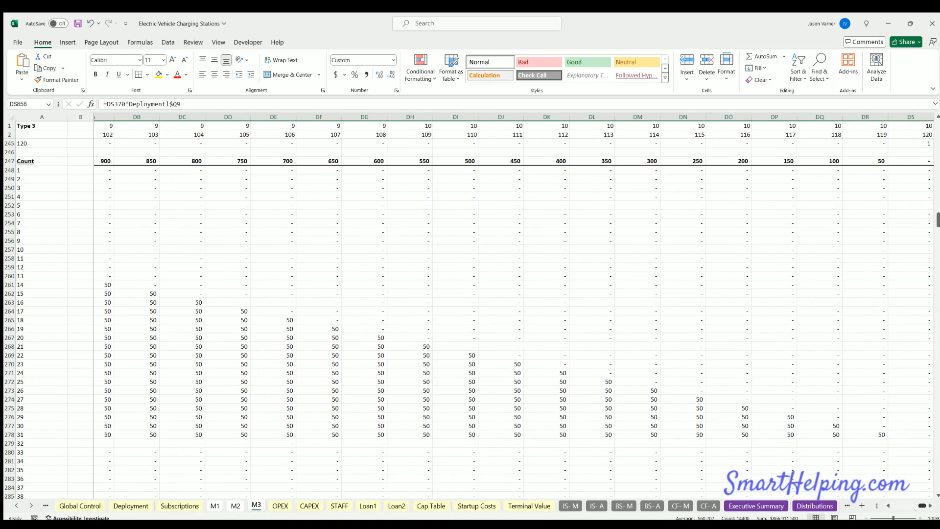
pyautogui.hscroll(-3)
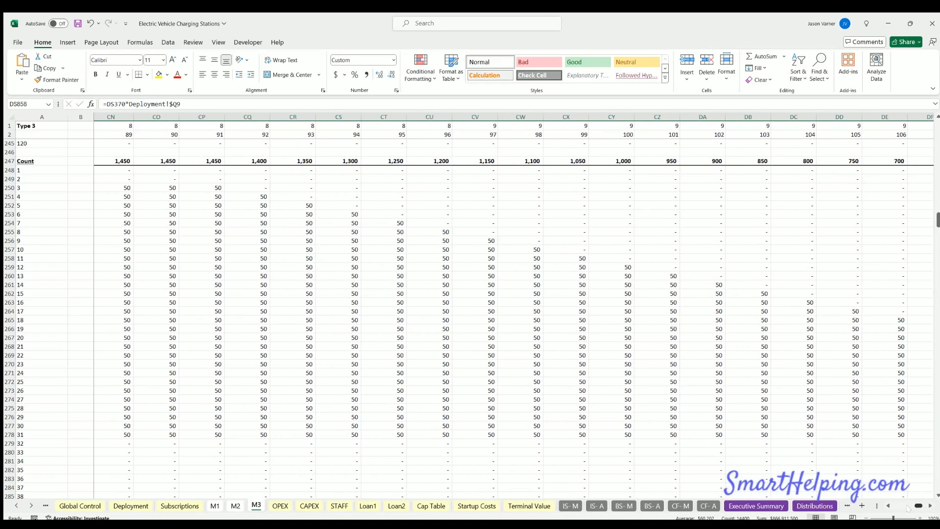
pyautogui.hscroll(-3)
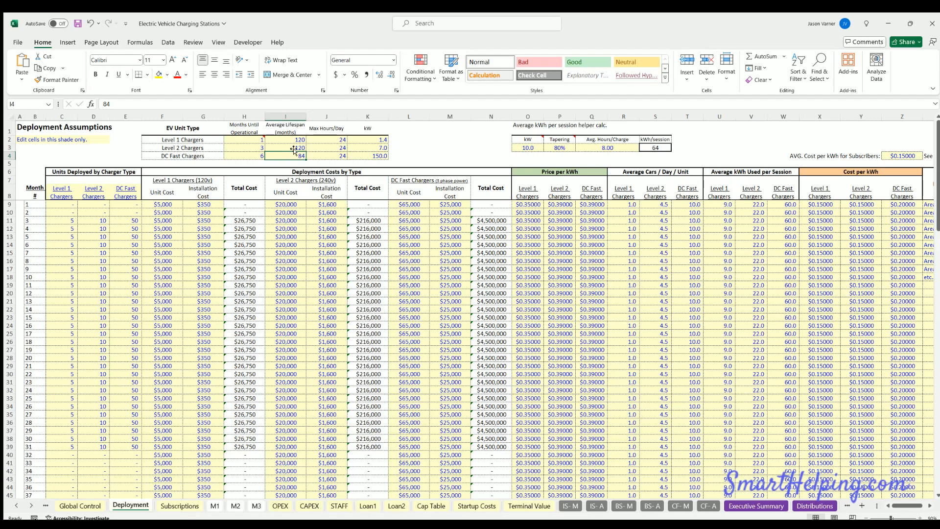
# - Check Level 2 chargers' 120-month lifespan and max hours, then open Distributions
pyautogui.click(285, 148)
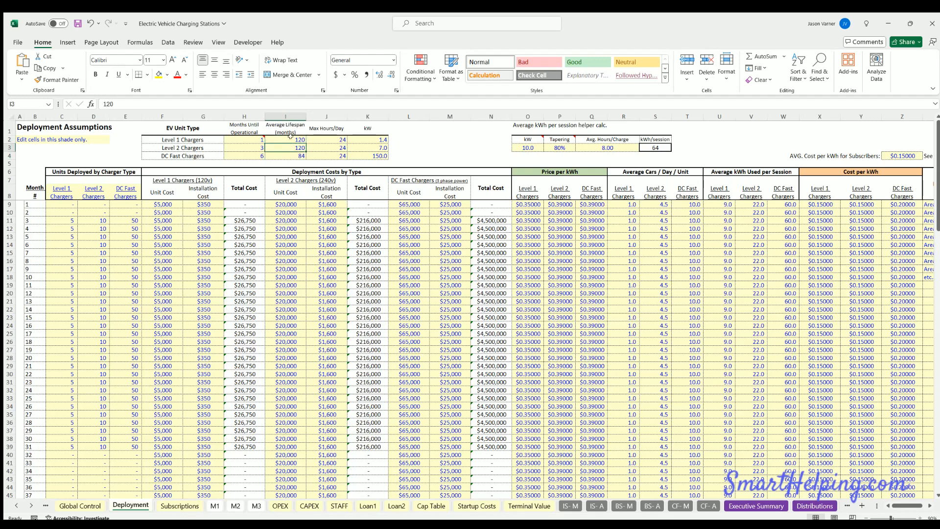
pyautogui.click(286, 156)
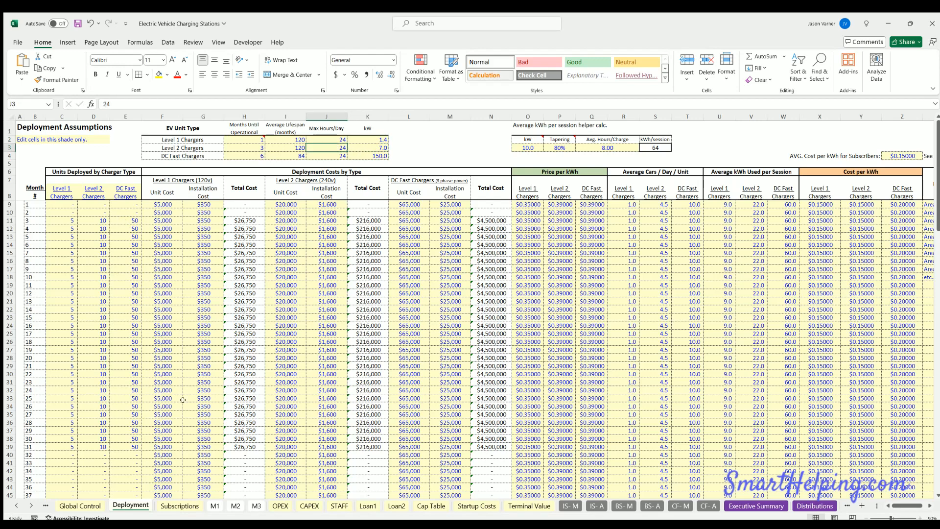
pyautogui.moveTo(675, 518)
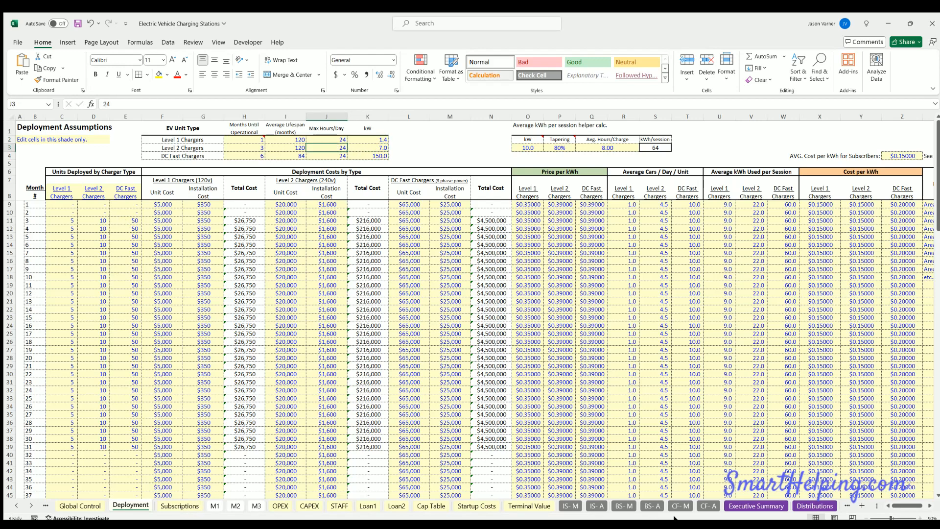
pyautogui.click(814, 506)
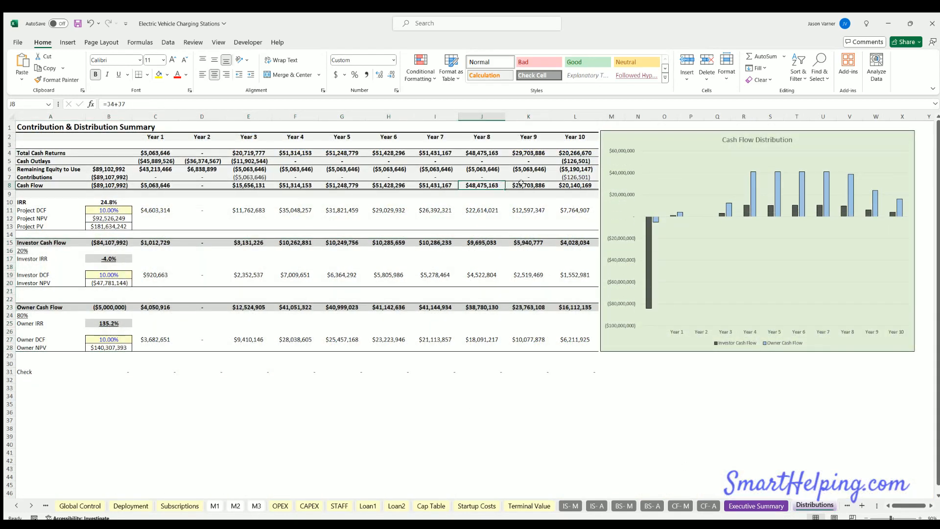
# - Inspect the project IRR formula in B10, then visit Global Control, CF-M and IS-M
pyautogui.click(109, 201)
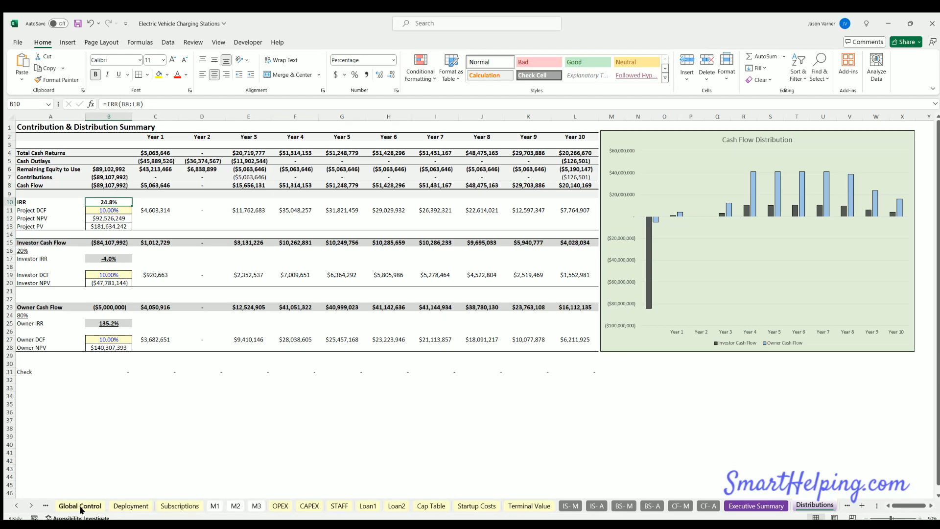
pyautogui.click(79, 506)
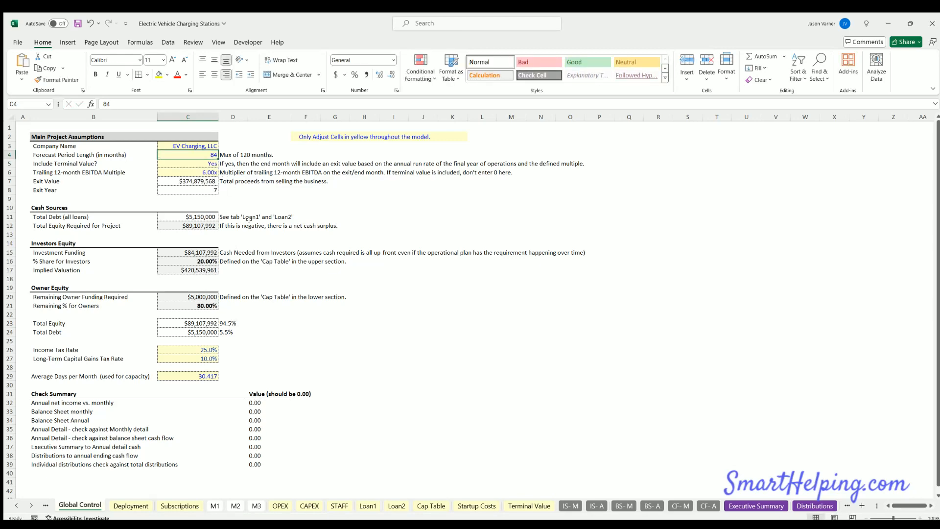
pyautogui.click(679, 505)
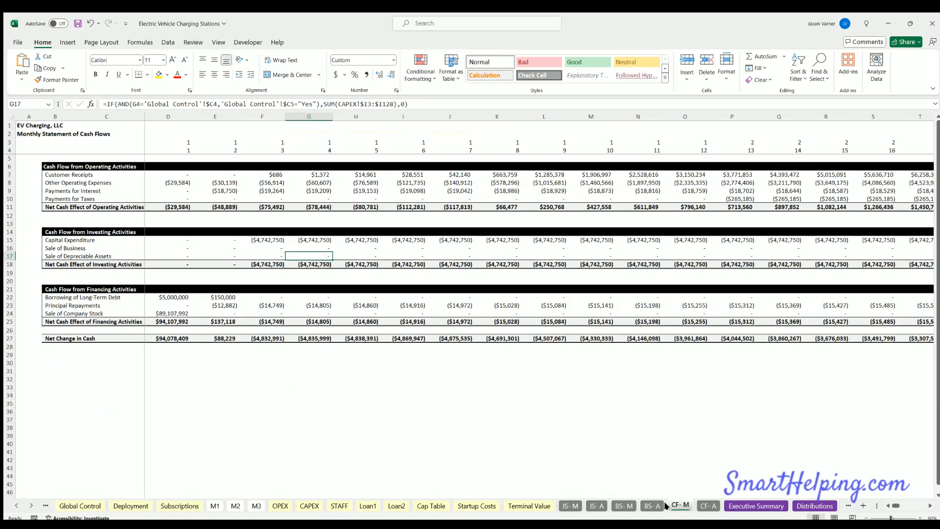
pyautogui.click(569, 505)
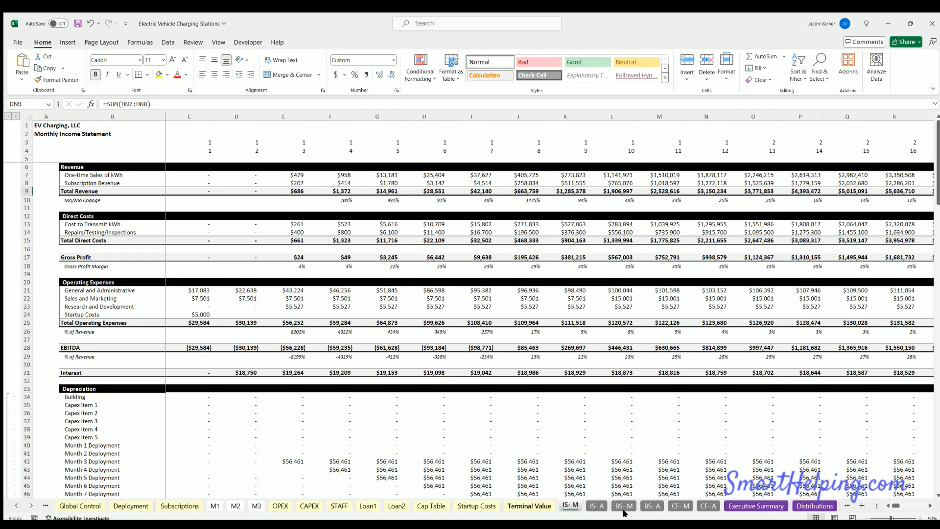
# - Scroll down through the monthly balance sheet and right across its months
pyautogui.click(625, 506)
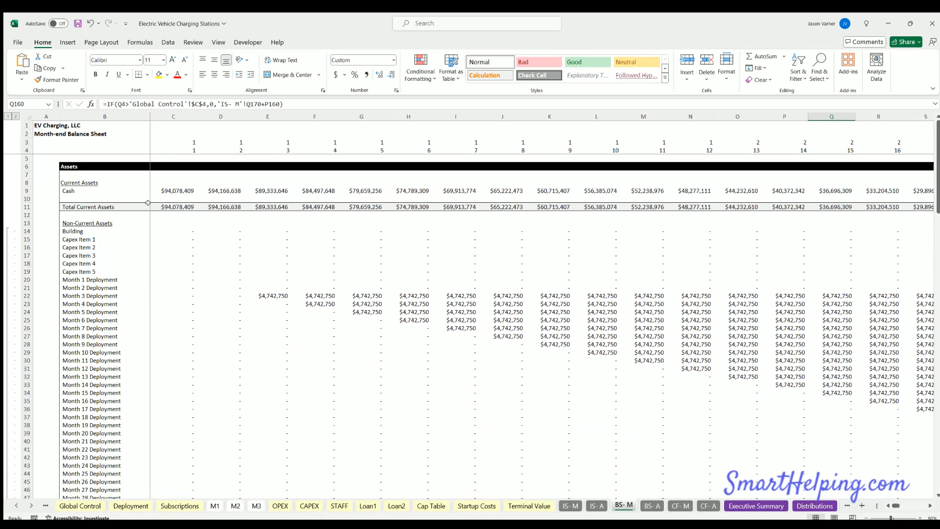
pyautogui.scroll(-3)
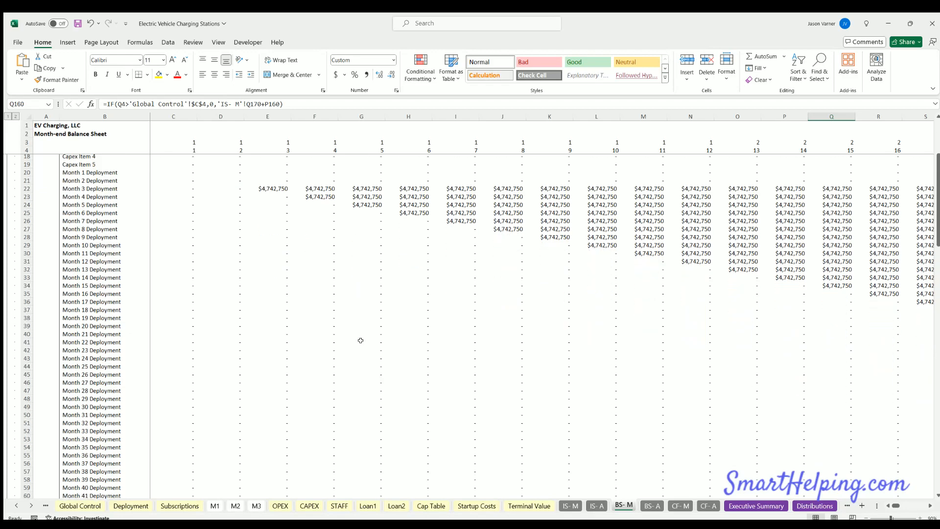
pyautogui.scroll(-3)
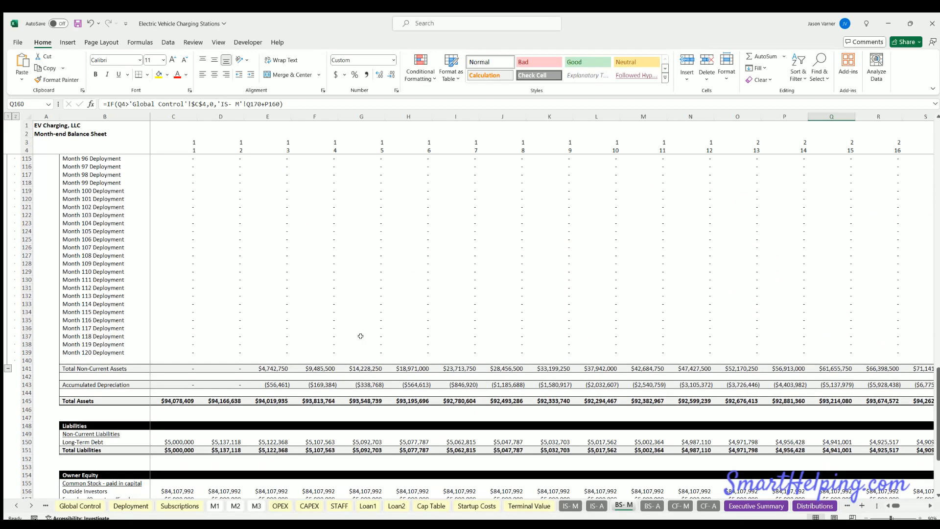
pyautogui.scroll(-3)
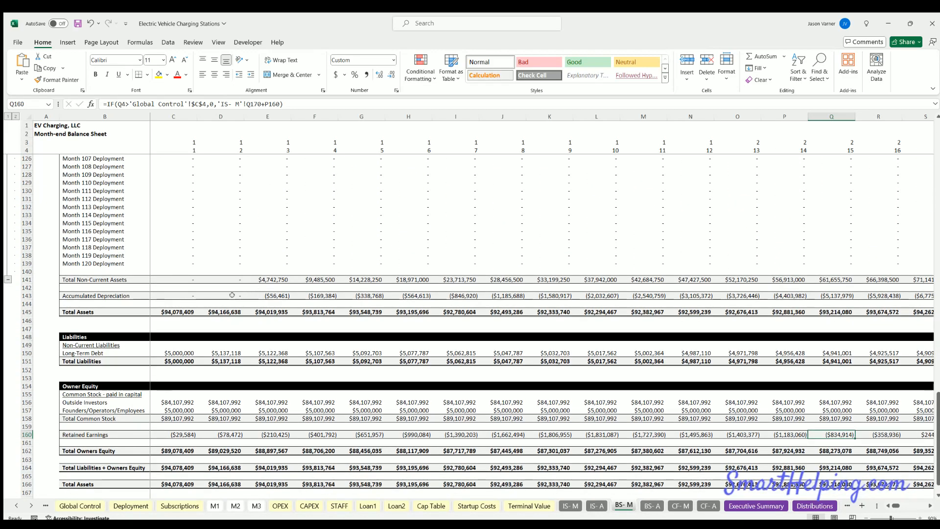
pyautogui.scroll(-3)
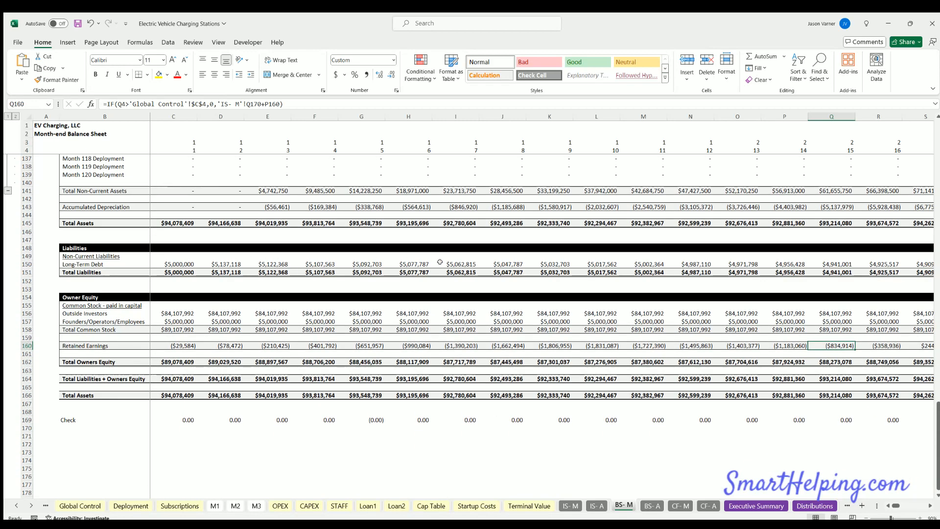
pyautogui.moveTo(172, 313)
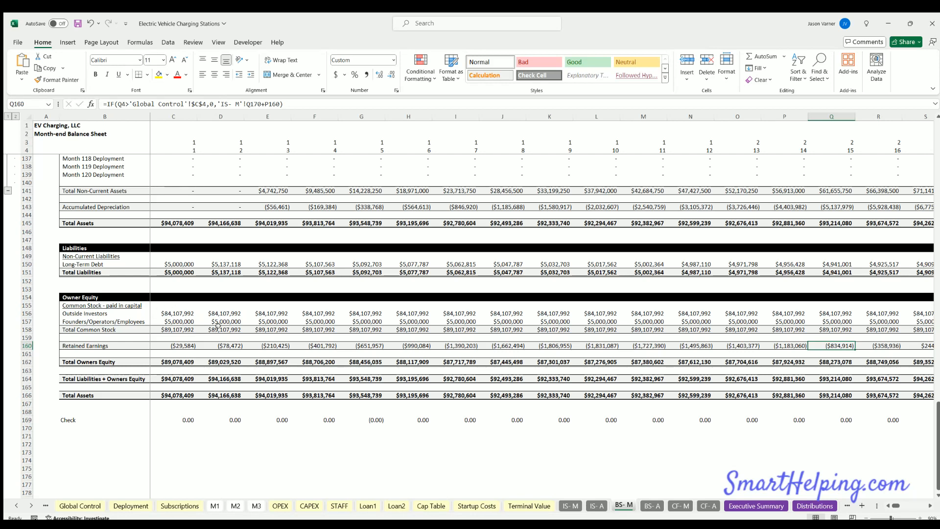
pyautogui.moveTo(166, 354)
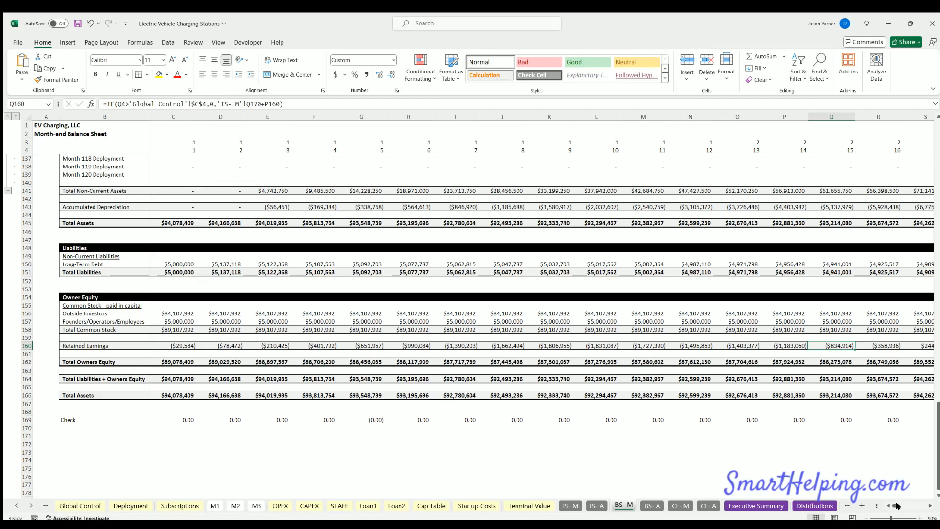
pyautogui.hscroll(3)
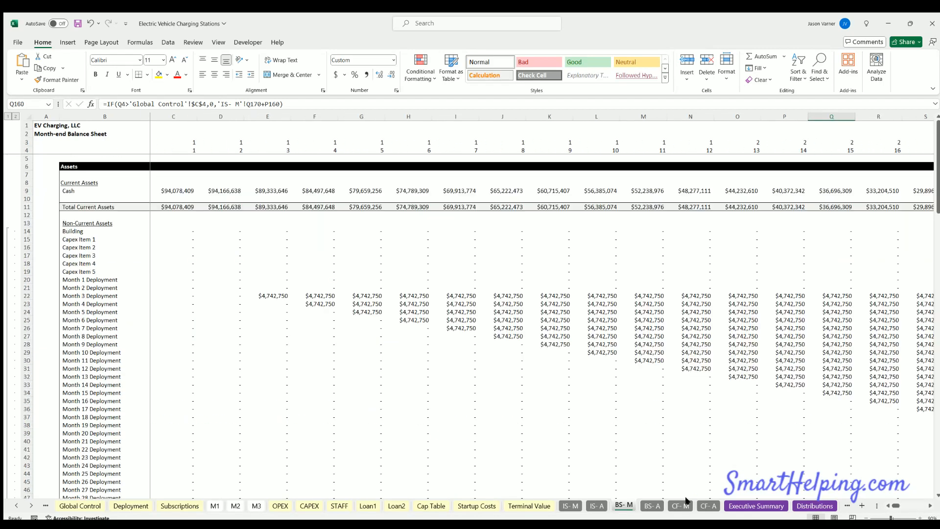
# - Switch to CF-M and scroll to months 75–84 showing $323,679,776 net cash change
pyautogui.click(680, 505)
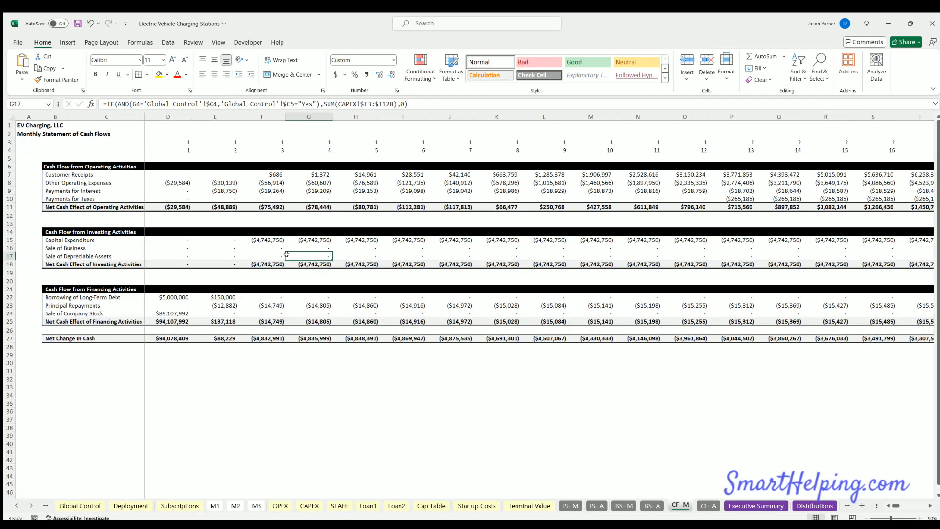
pyautogui.click(623, 506)
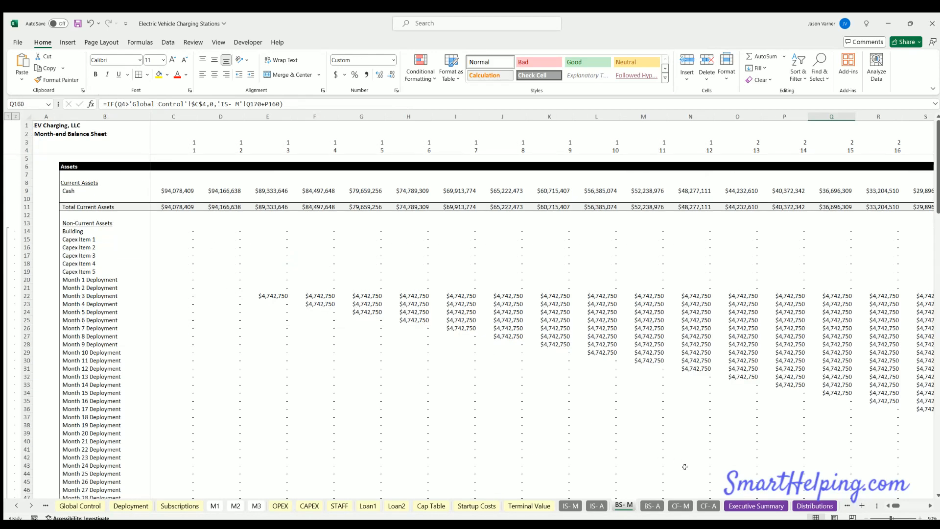
pyautogui.click(681, 505)
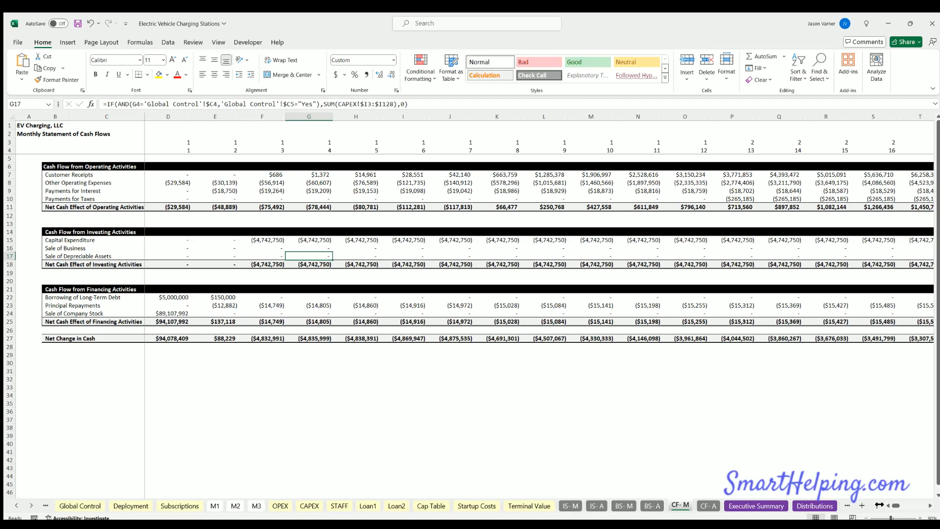
pyautogui.hscroll(3)
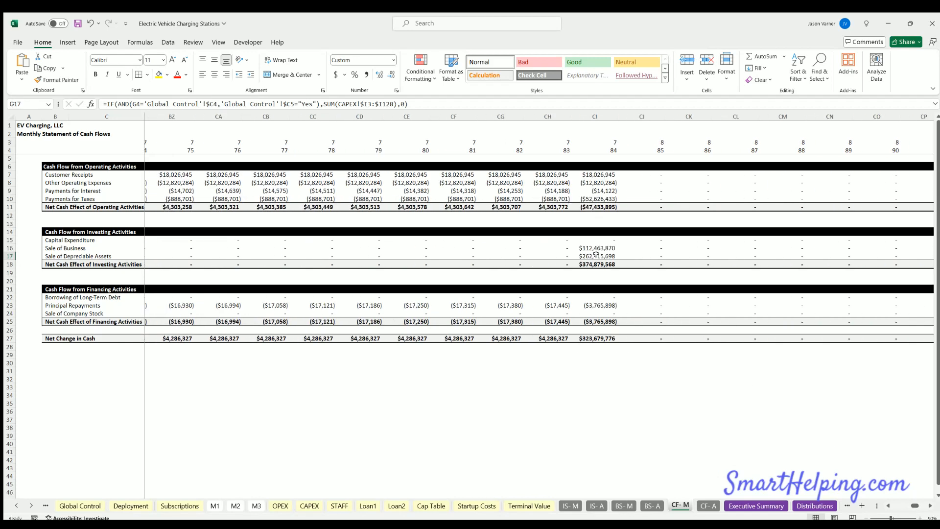
pyautogui.moveTo(597, 298)
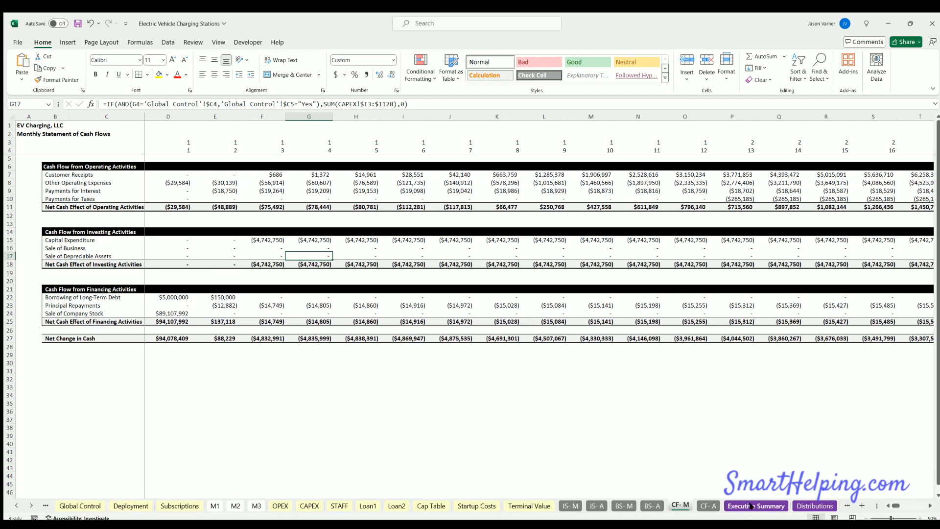
# - Review the Executive Summary IRR tables, then view Distributions with 35.5% project IRR
pyautogui.click(755, 505)
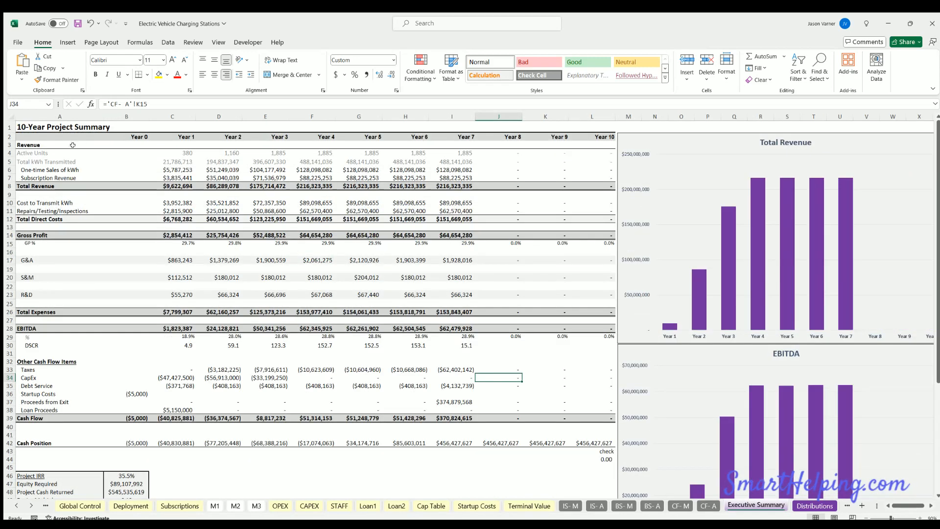
pyautogui.moveTo(123, 157)
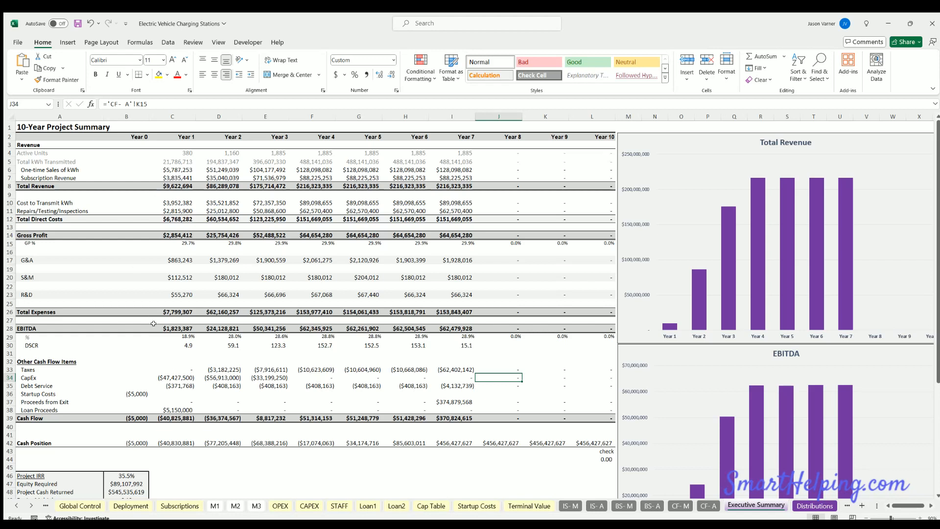
pyautogui.moveTo(235, 434)
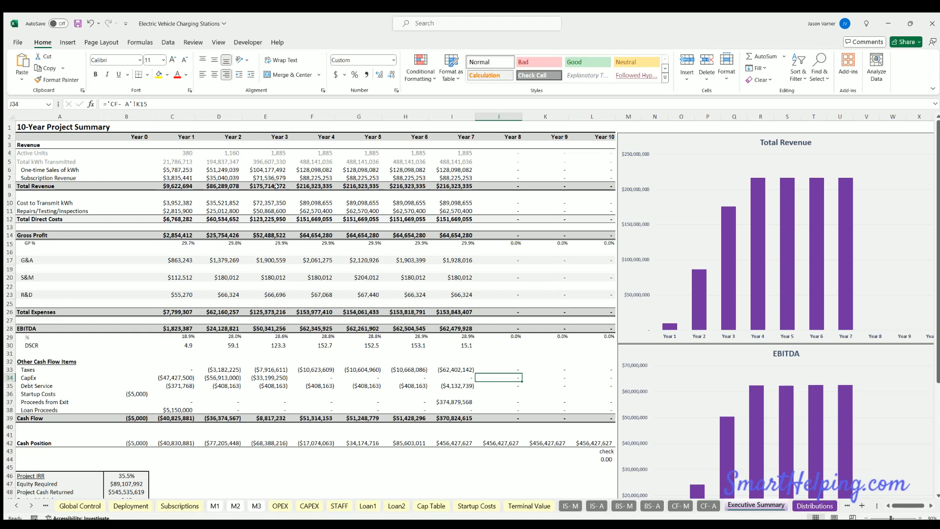
pyautogui.moveTo(162, 160)
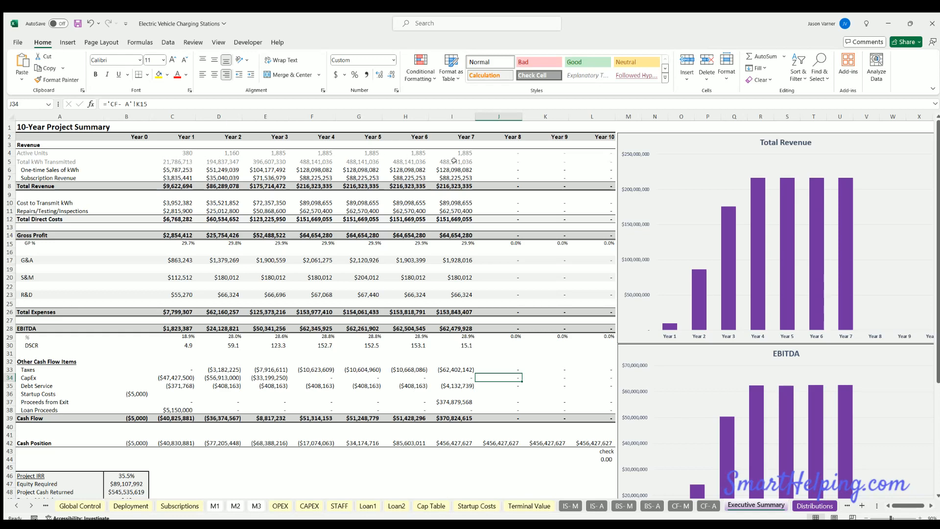
pyautogui.scroll(-3)
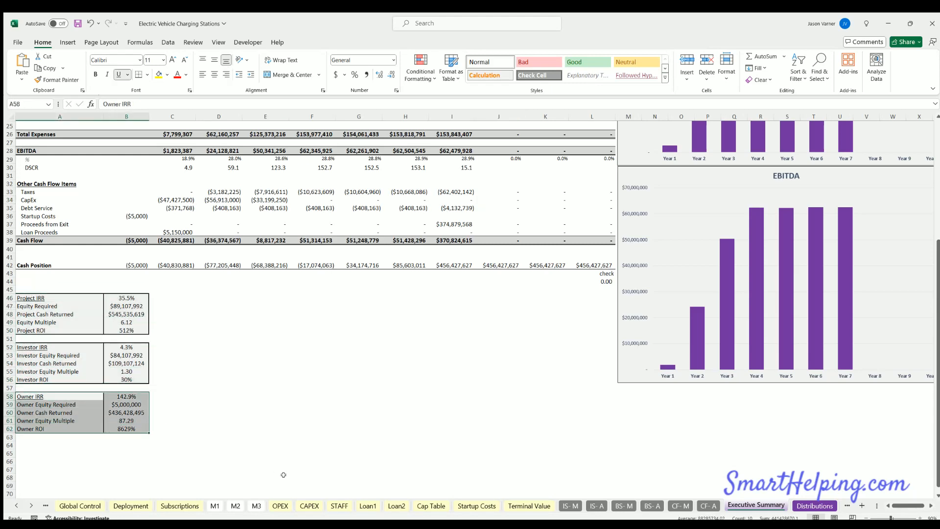
pyautogui.click(430, 506)
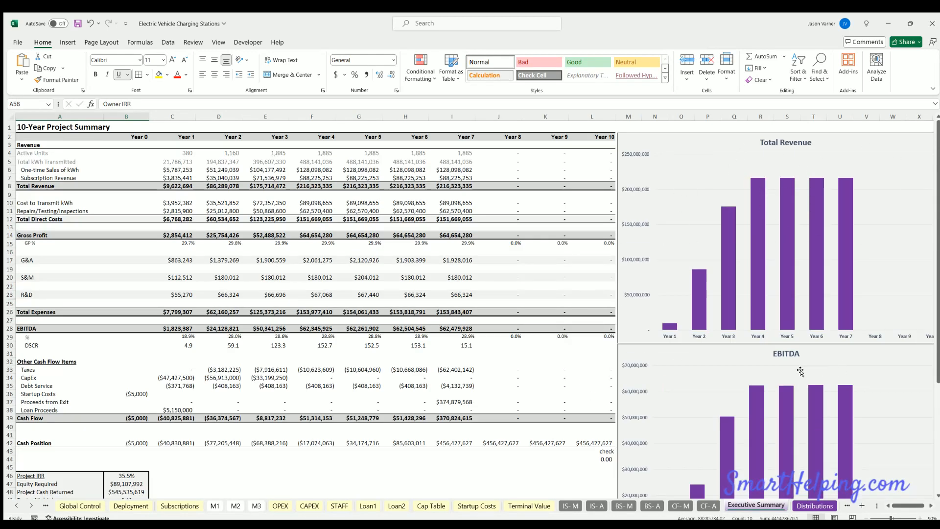
pyautogui.click(814, 505)
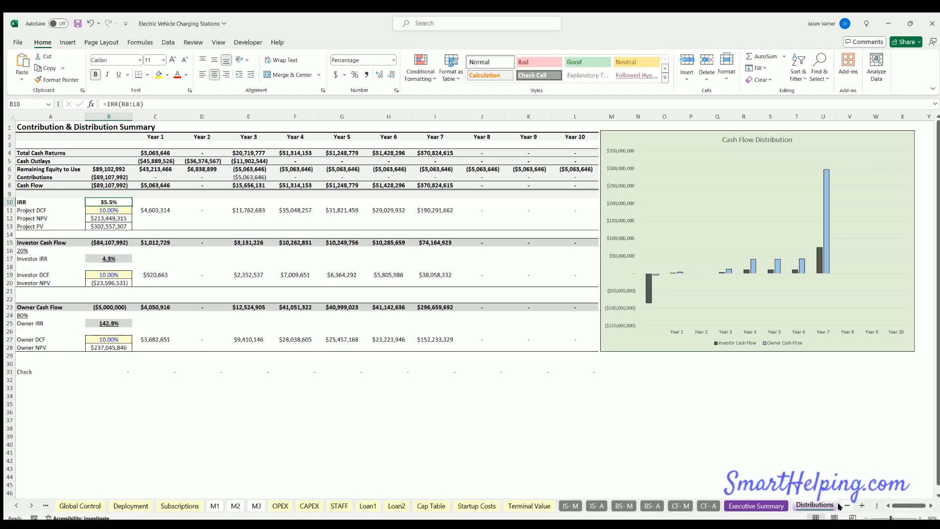
# - Switch to the Visuals sheet charting 7 years of revenue, EBITDA, cash flow and assets
pyautogui.click(800, 506)
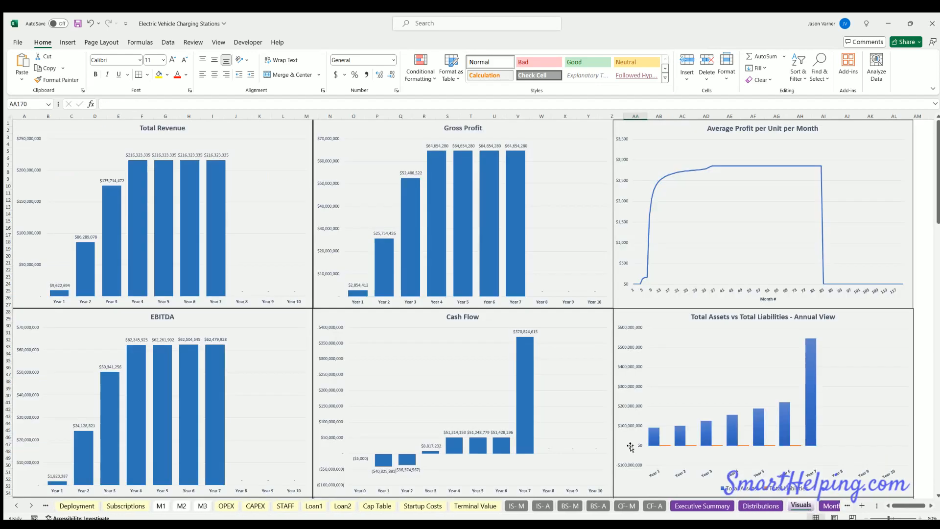
pyautogui.moveTo(285, 358)
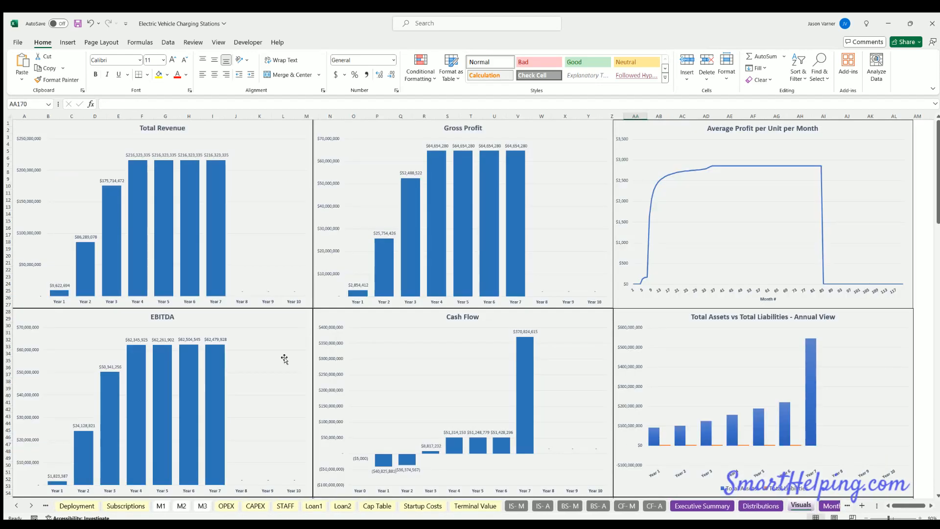
pyautogui.moveTo(242, 142)
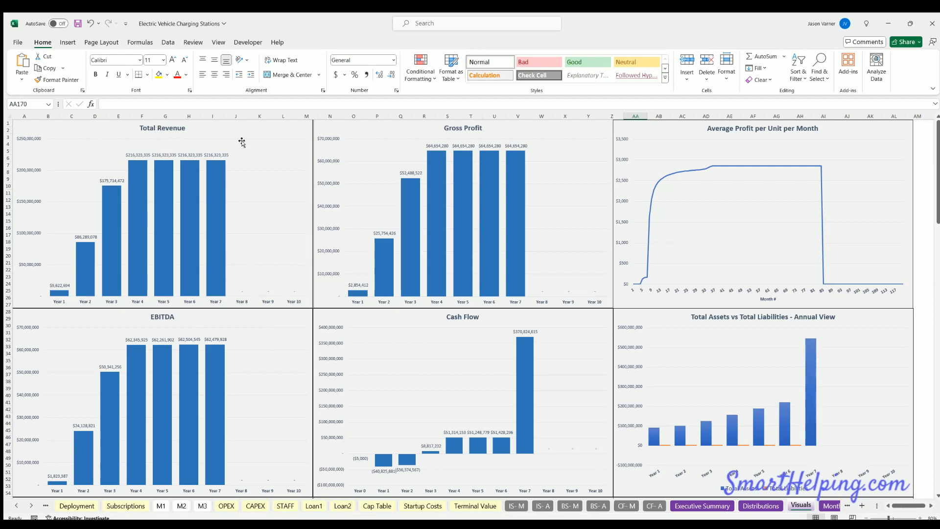
pyautogui.moveTo(739, 201)
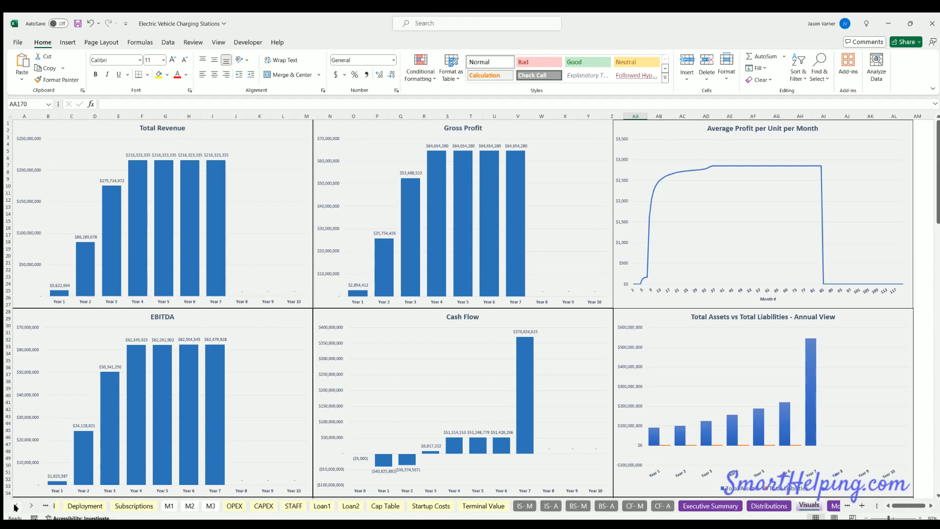
# - Deploy 5 DC fast chargers monthly for months 32–71, then review the updated 27.2% project IRR
pyautogui.click(107, 506)
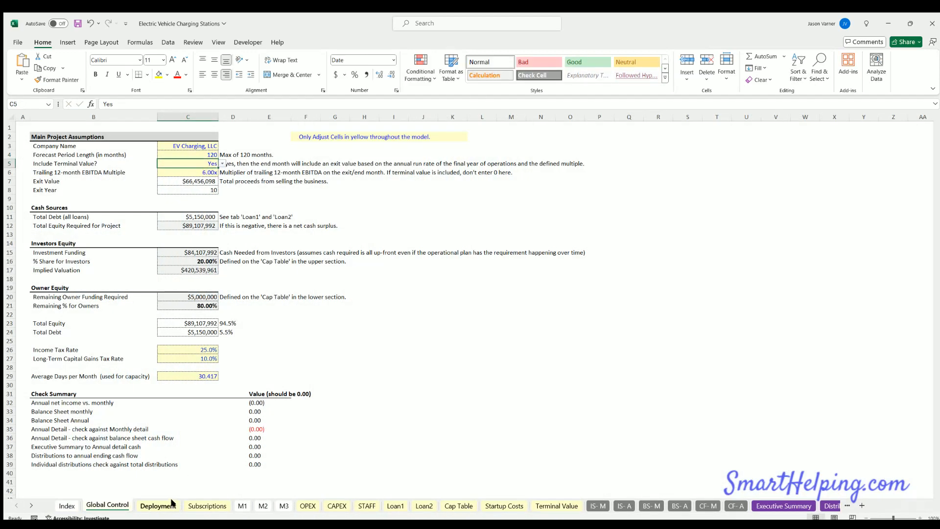
pyautogui.click(157, 505)
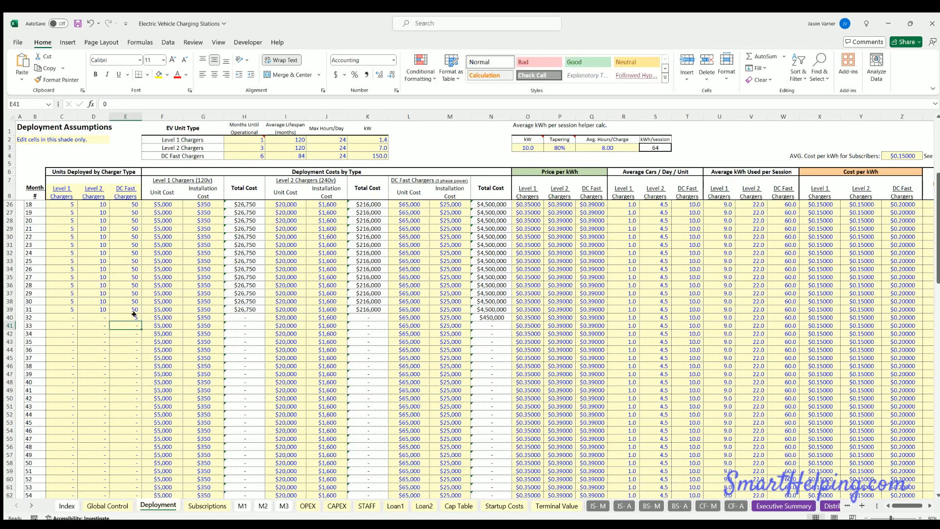
pyautogui.scroll(-3)
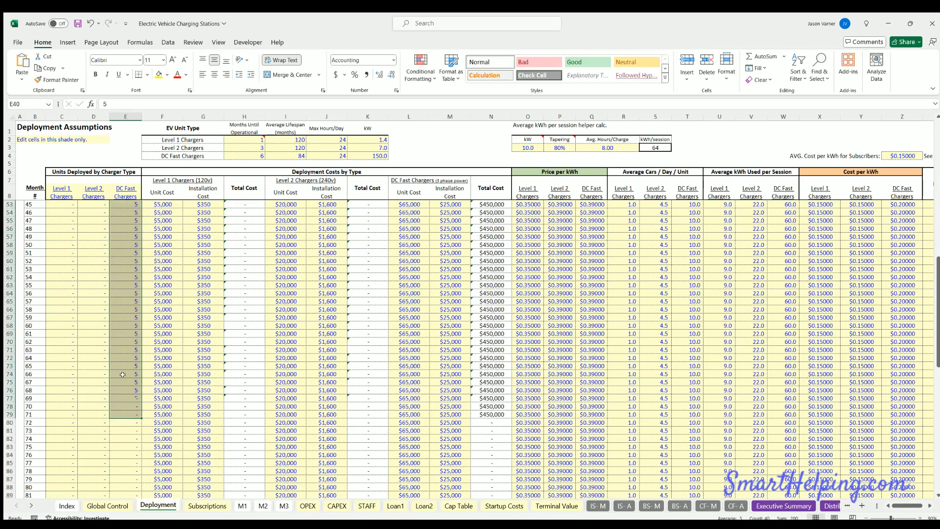
pyautogui.click(814, 506)
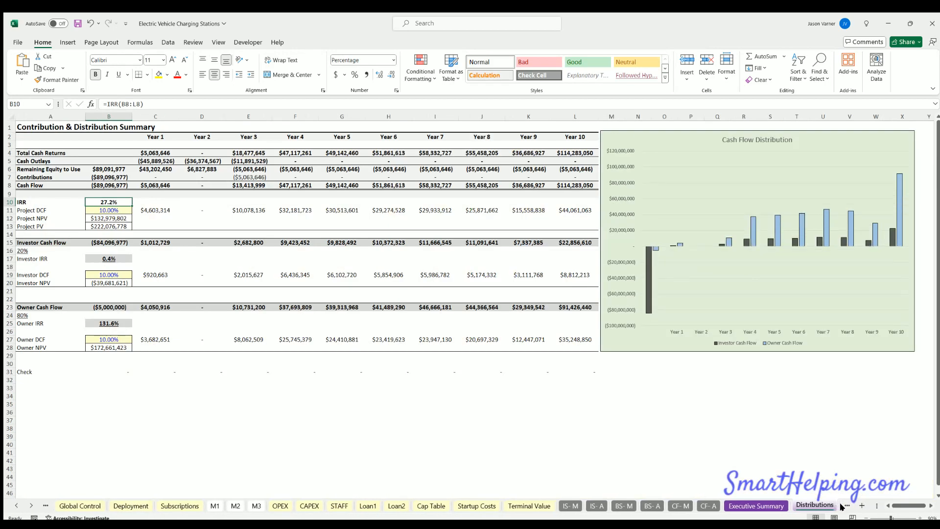
pyautogui.click(801, 506)
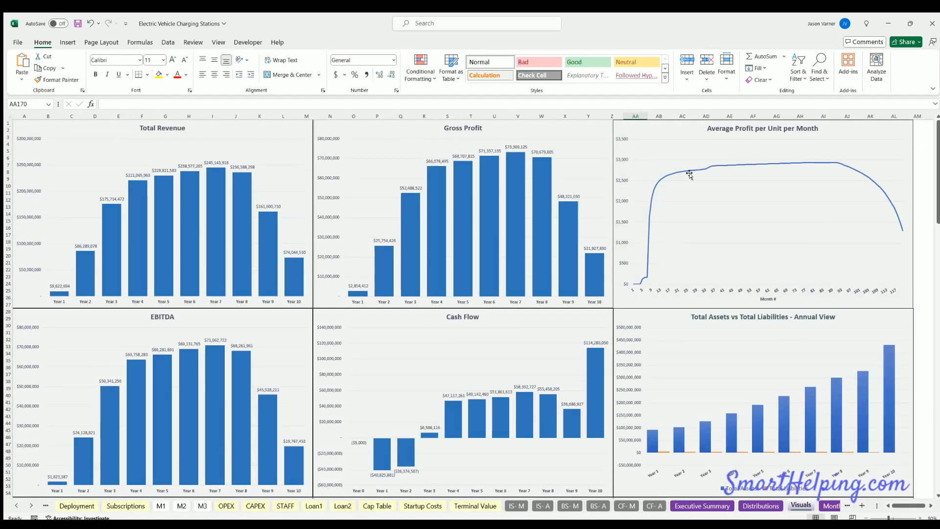
pyautogui.moveTo(745, 166)
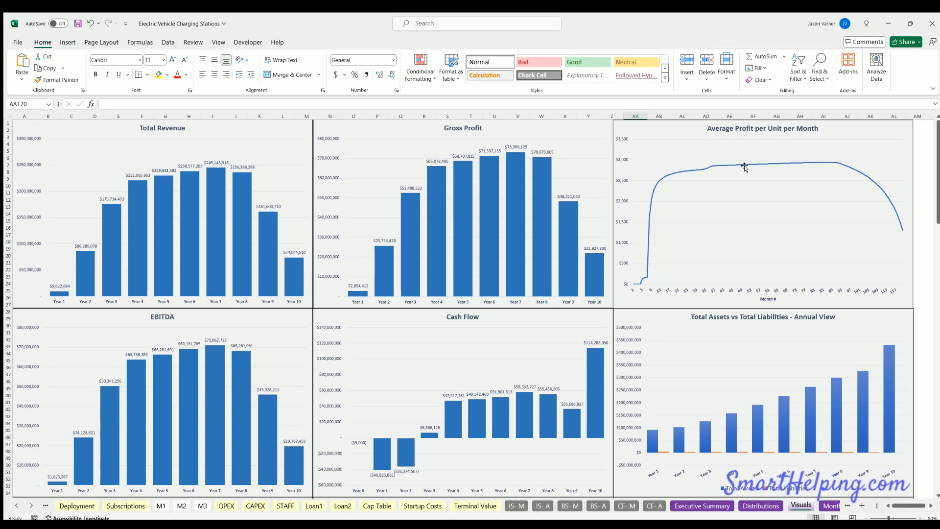
pyautogui.scroll(-3)
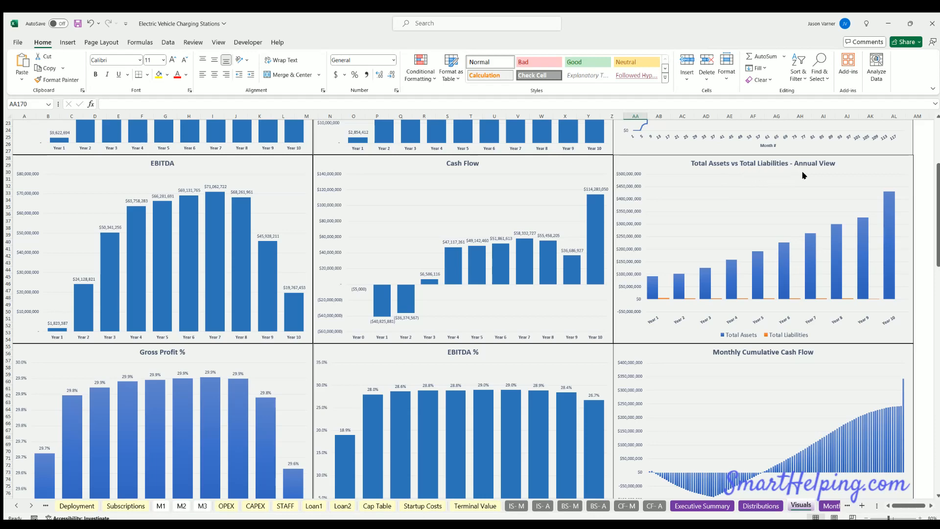
pyautogui.scroll(-3)
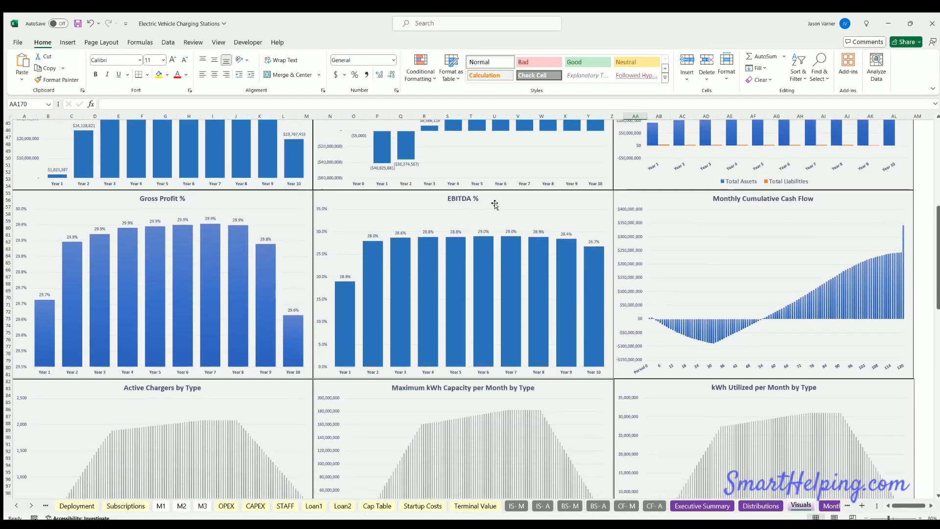
pyautogui.moveTo(772, 321)
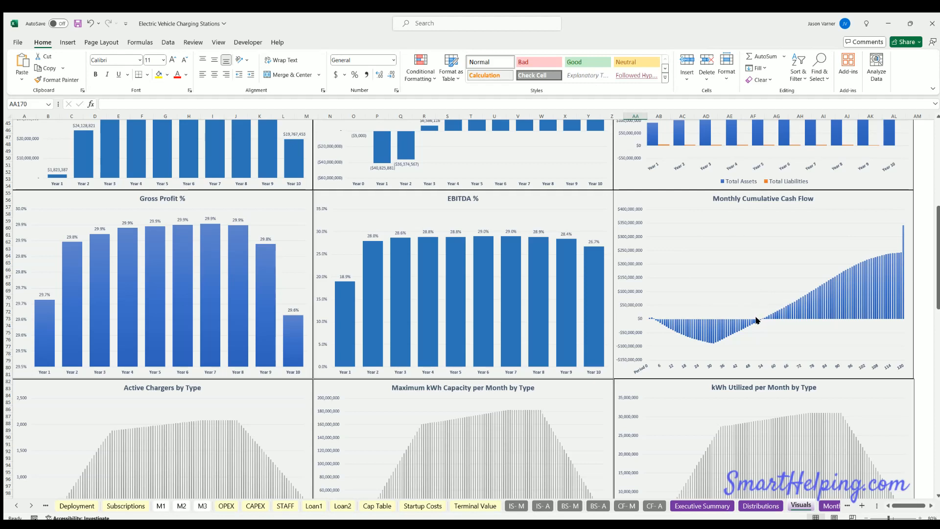
pyautogui.moveTo(682, 323)
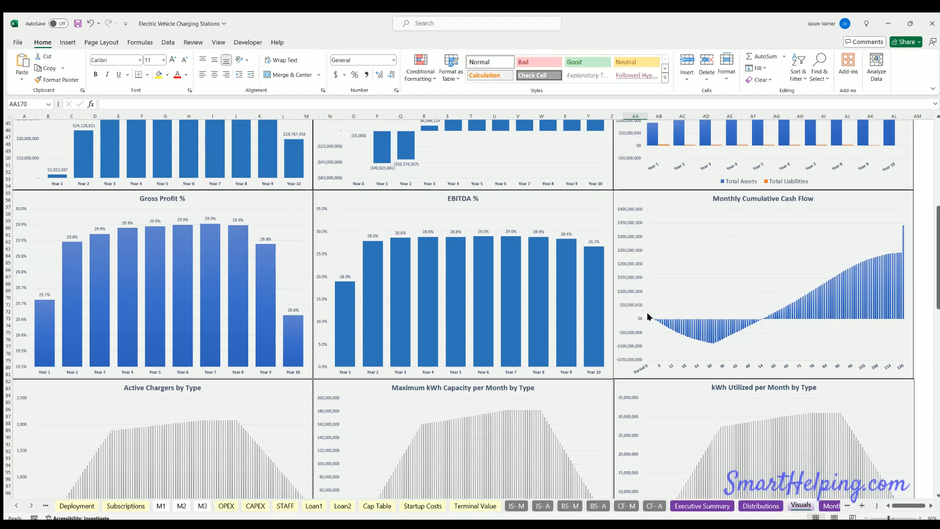
pyautogui.moveTo(693, 340)
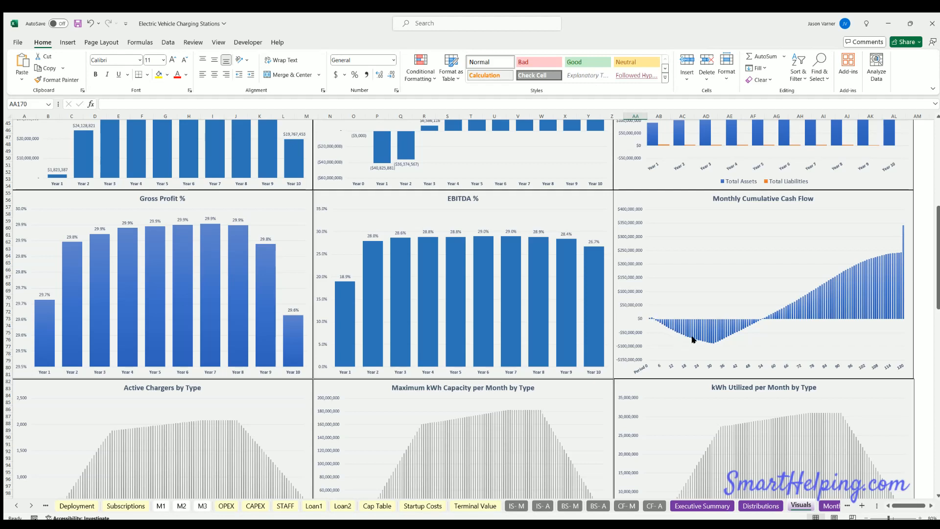
pyautogui.moveTo(724, 337)
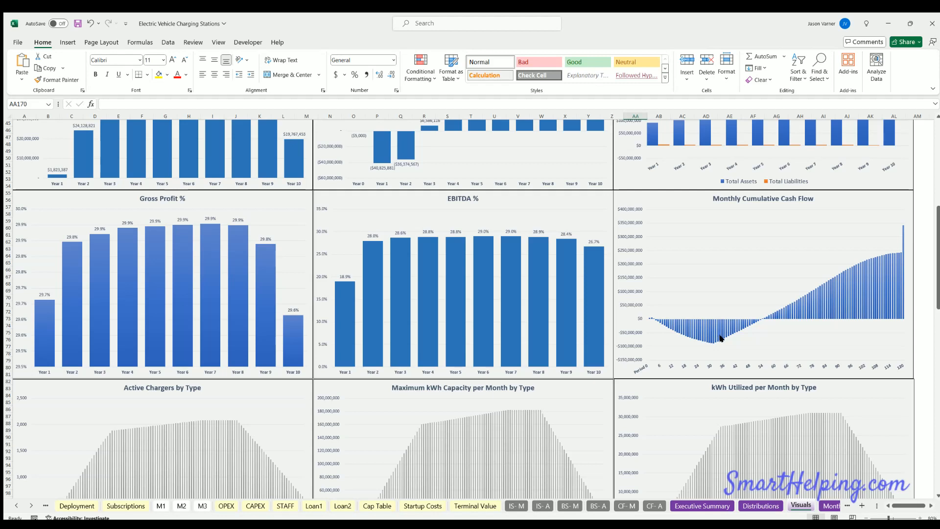
pyautogui.moveTo(756, 324)
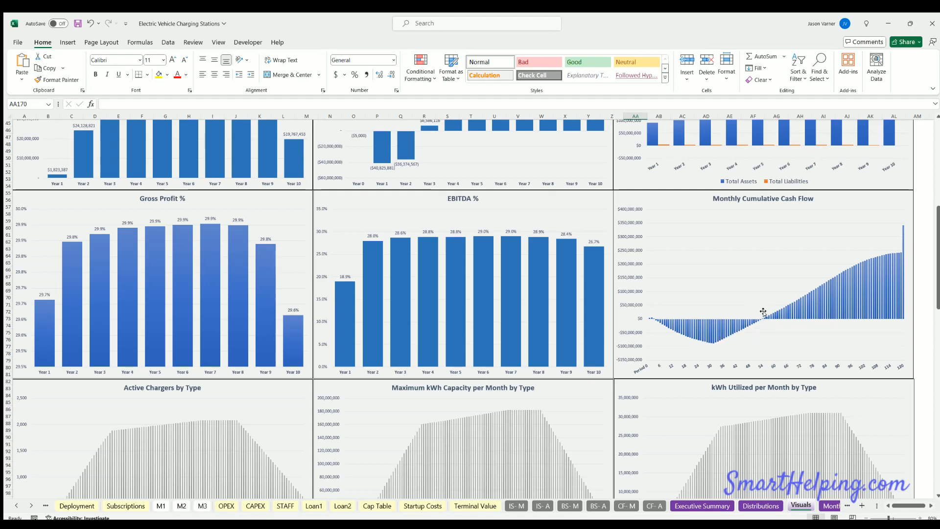
pyautogui.moveTo(836, 273)
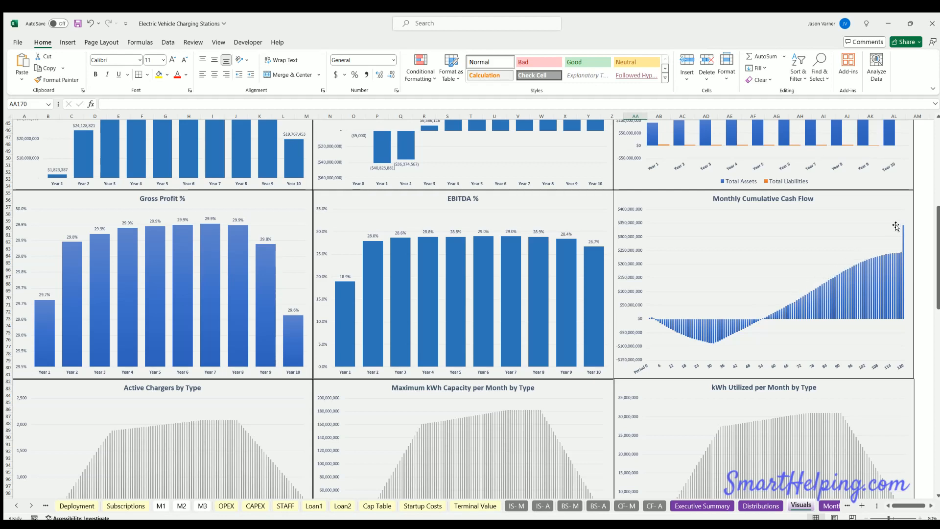
pyautogui.moveTo(625, 292)
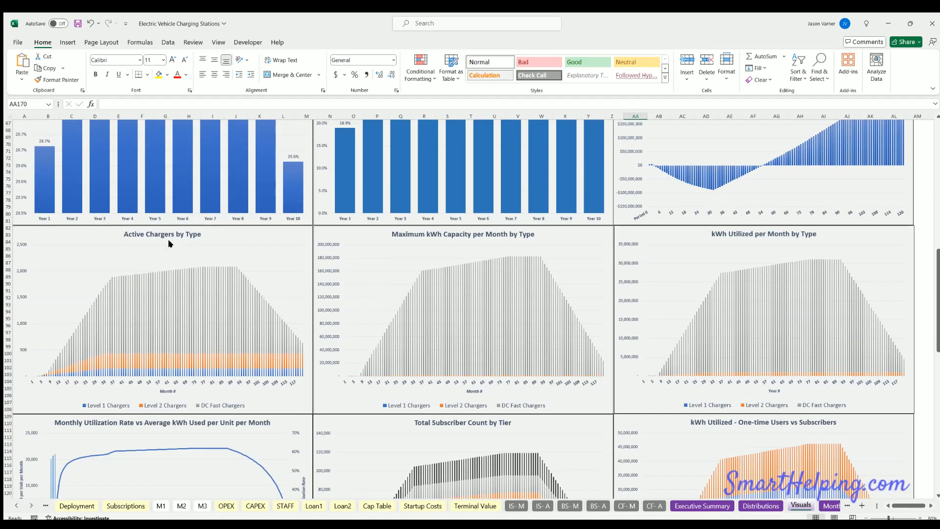
pyautogui.moveTo(144, 374)
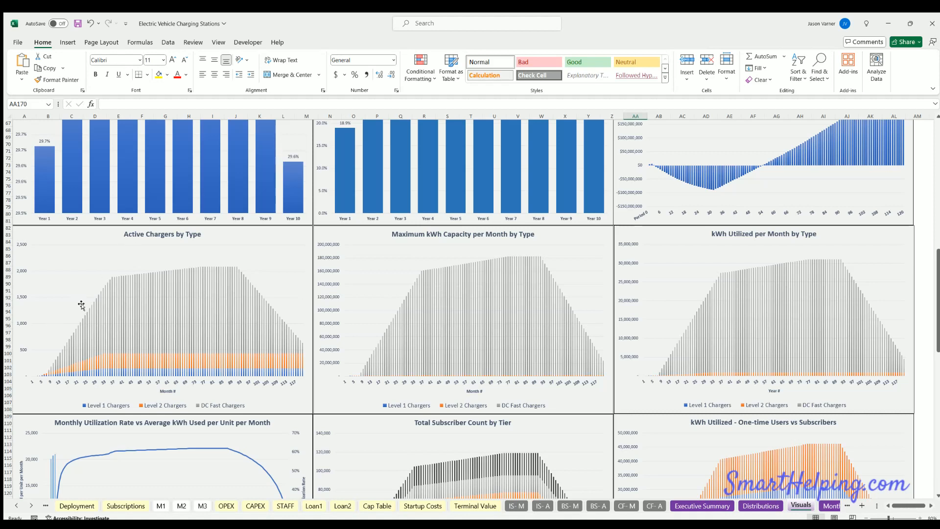
pyautogui.moveTo(221, 264)
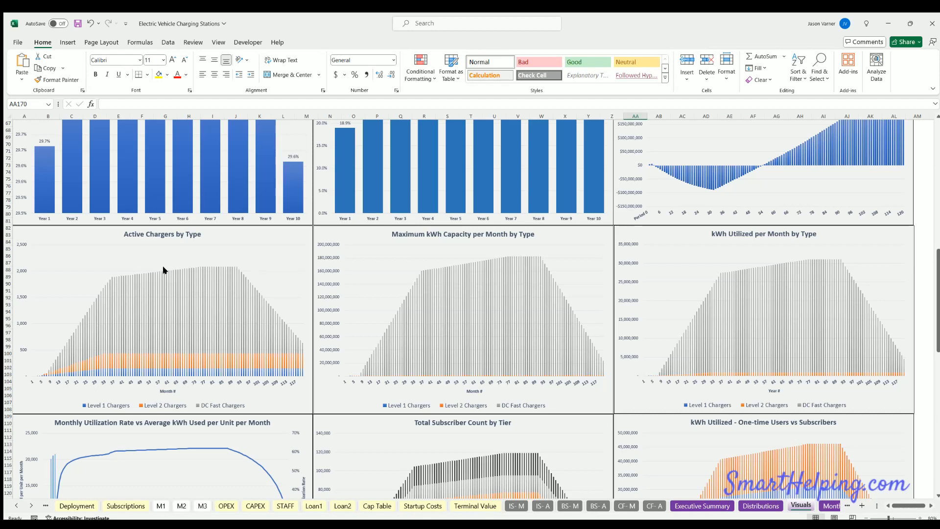
pyautogui.moveTo(96, 407)
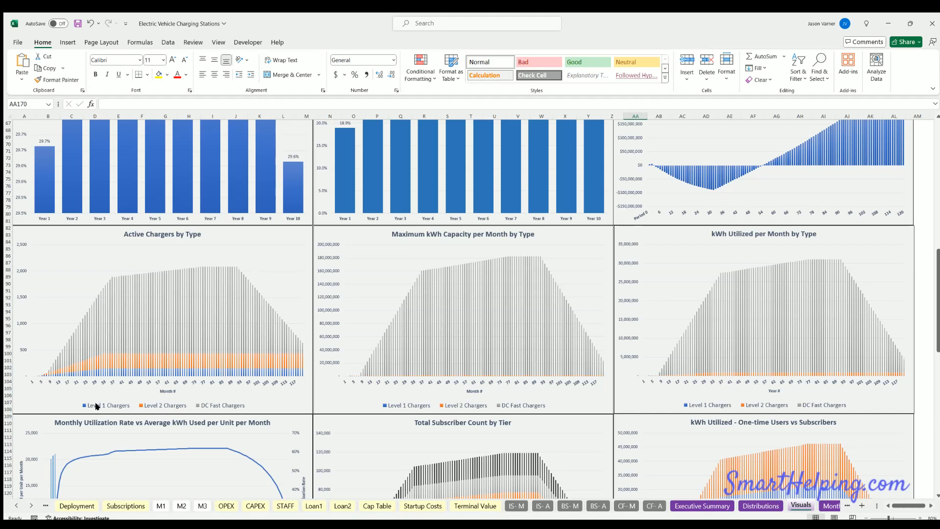
pyautogui.moveTo(120, 343)
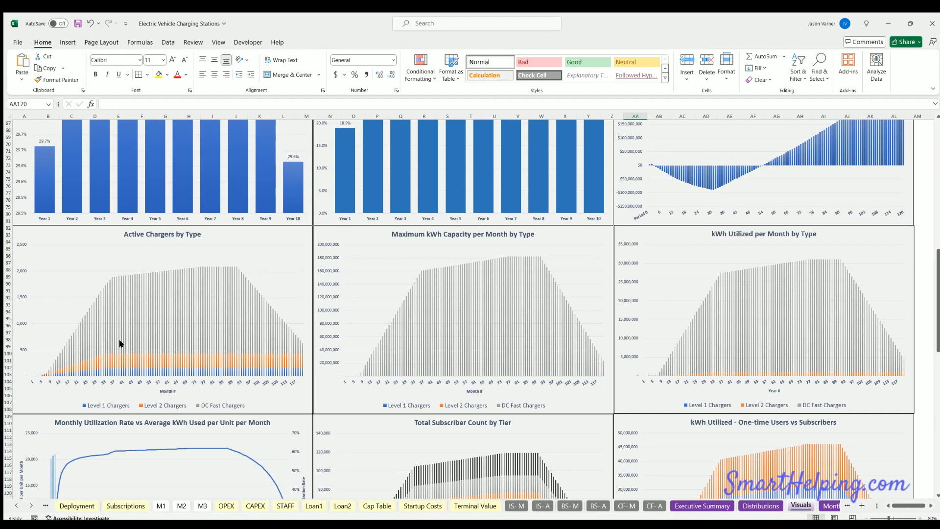
pyautogui.moveTo(153, 301)
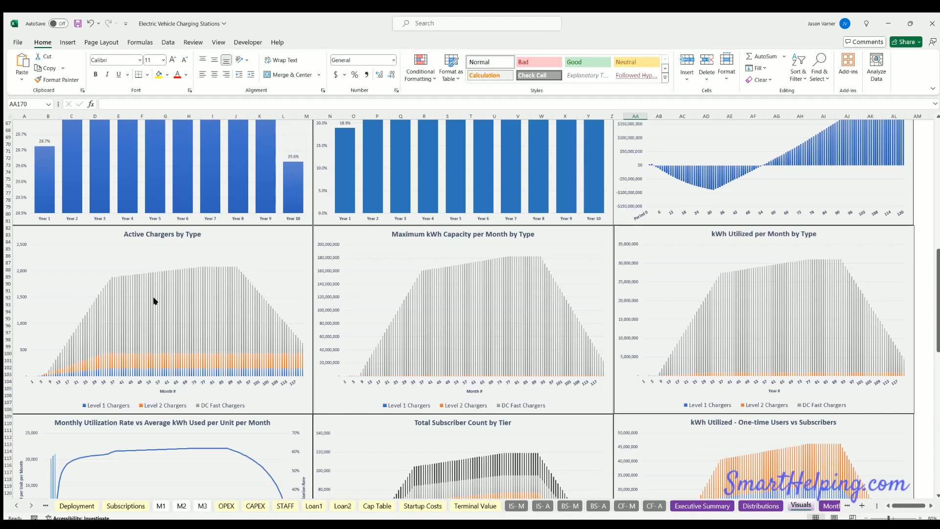
pyautogui.moveTo(214, 313)
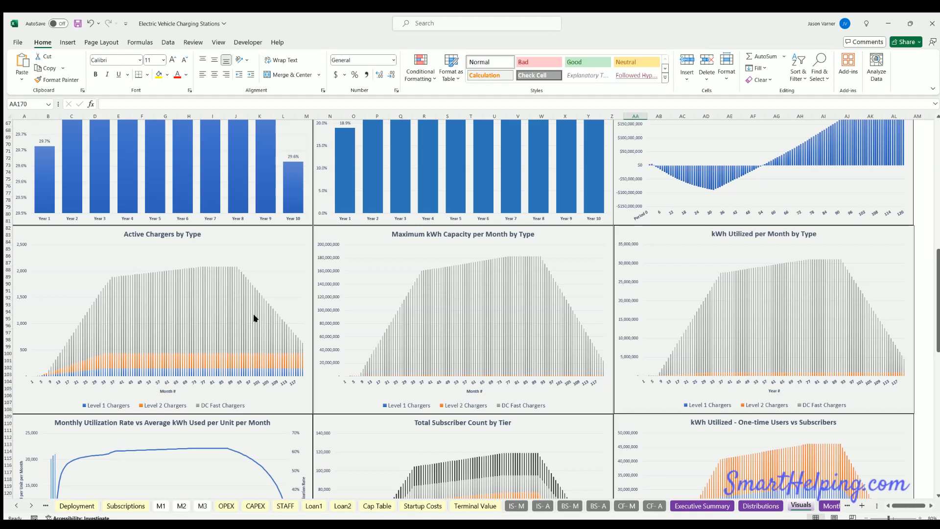
pyautogui.moveTo(377, 298)
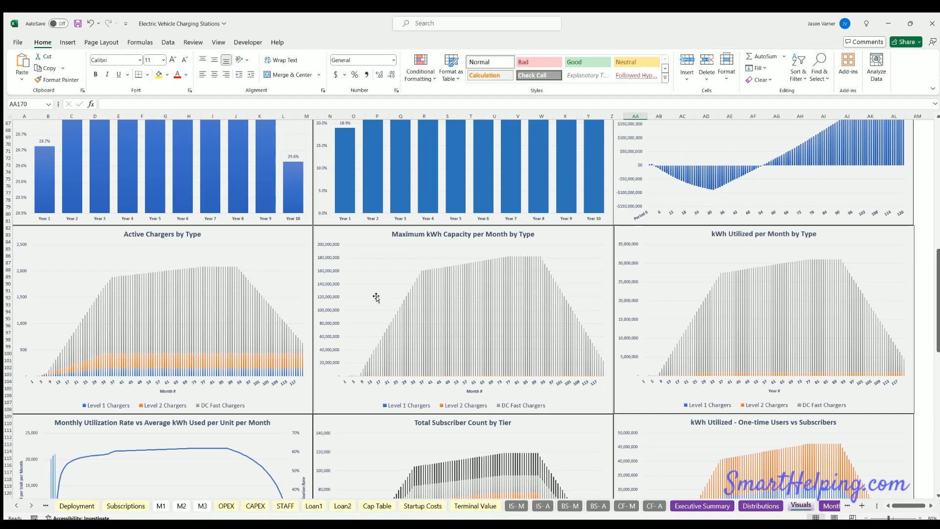
pyautogui.moveTo(467, 238)
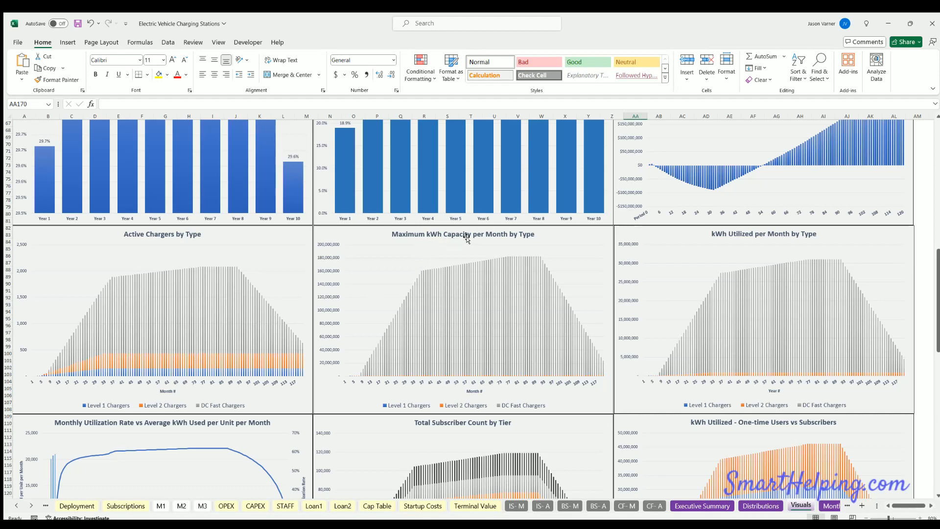
pyautogui.moveTo(492, 322)
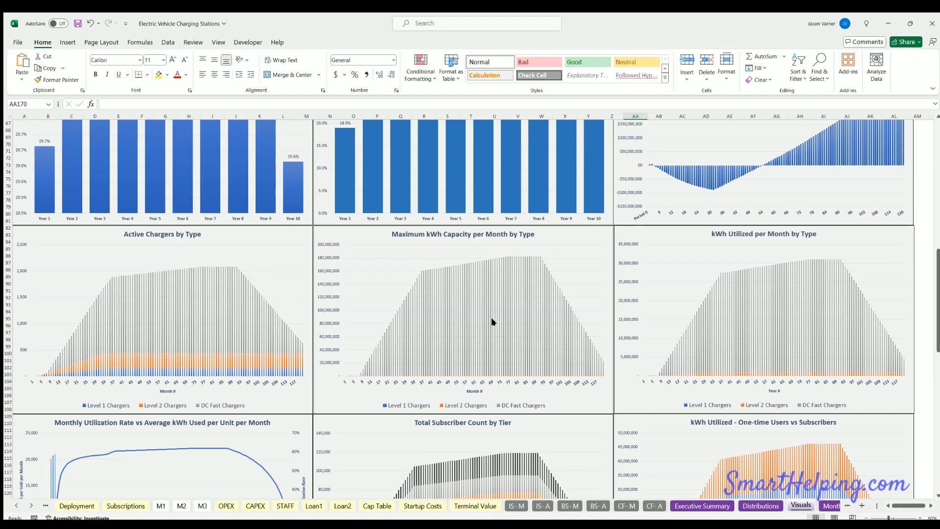
pyautogui.moveTo(473, 381)
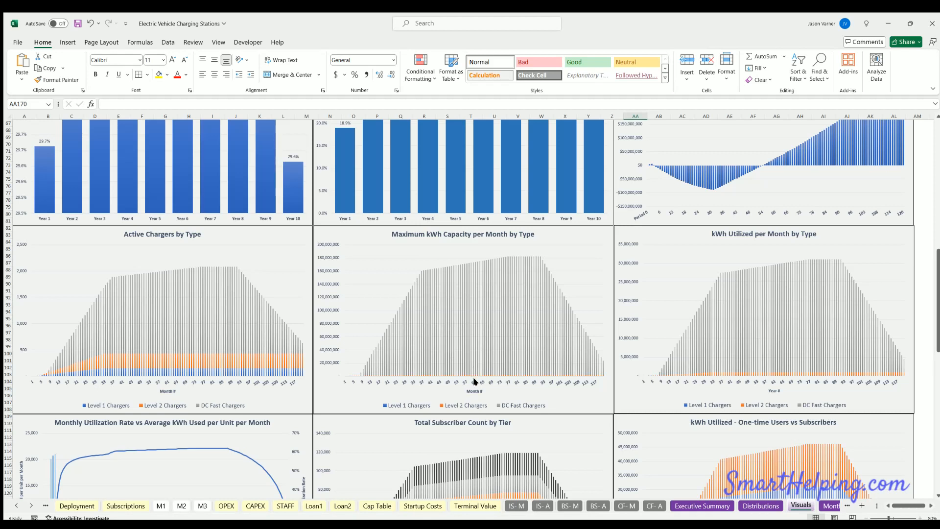
pyautogui.moveTo(491, 293)
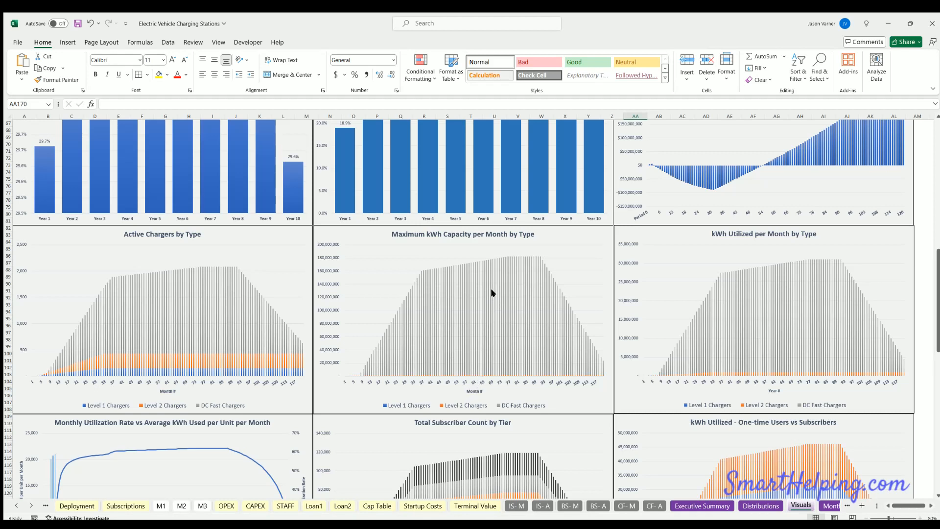
pyautogui.moveTo(746, 245)
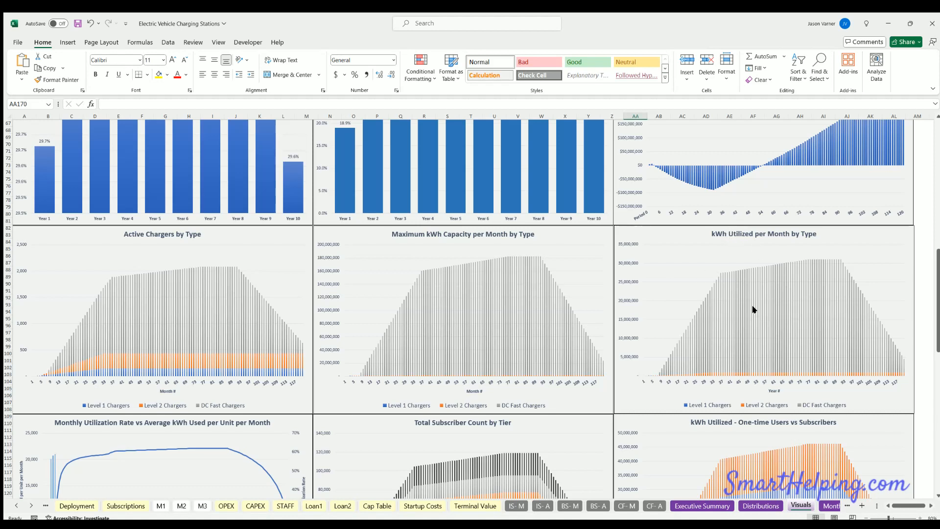
pyautogui.moveTo(226, 320)
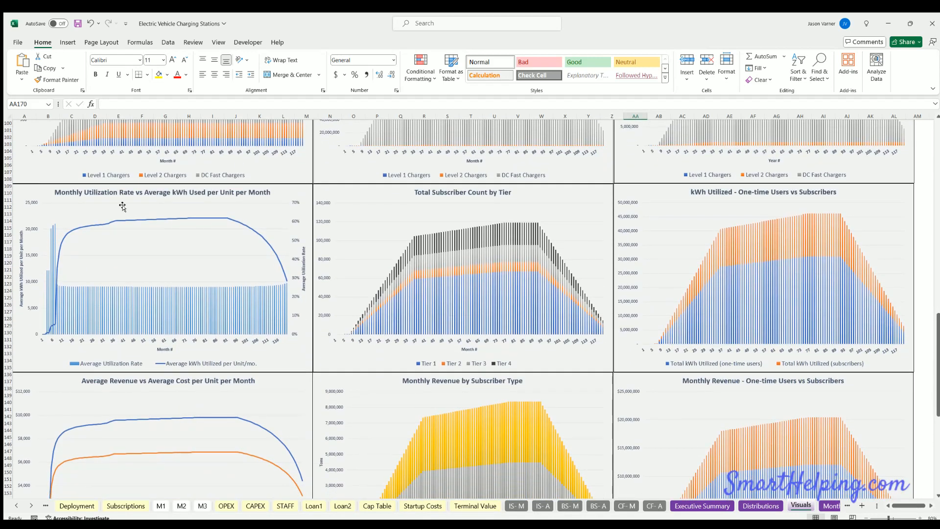
pyautogui.moveTo(193, 201)
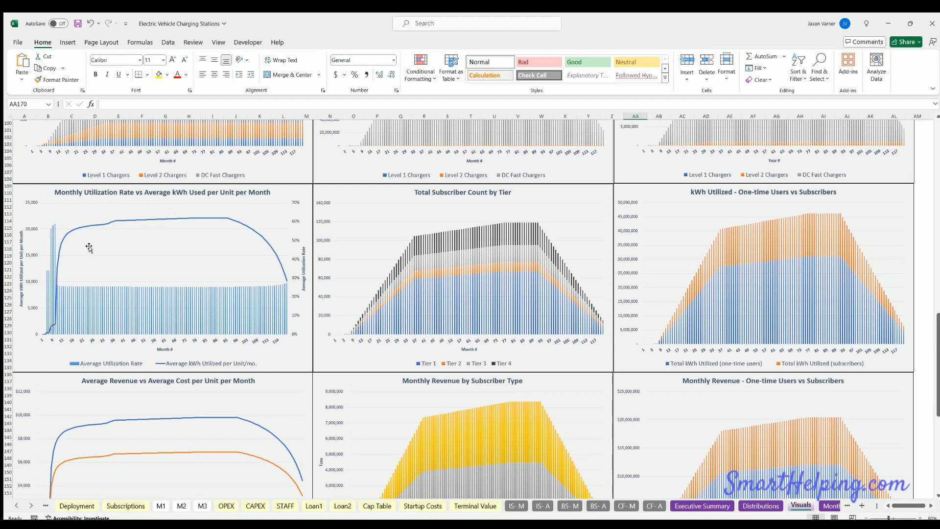
pyautogui.moveTo(71, 299)
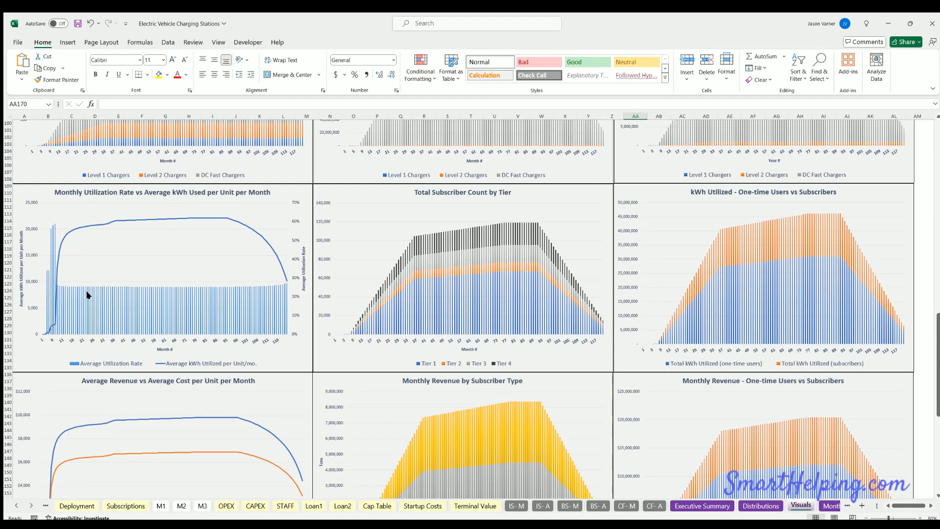
pyautogui.moveTo(274, 285)
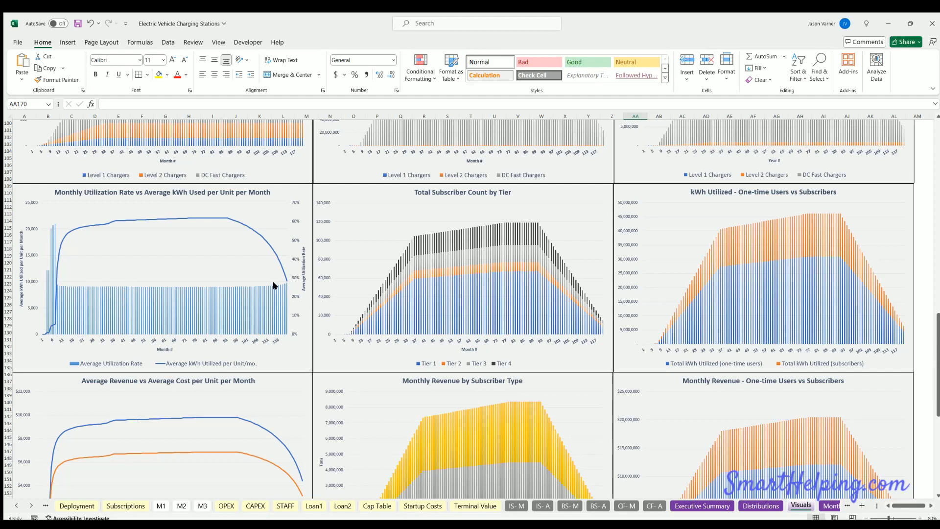
pyautogui.moveTo(147, 291)
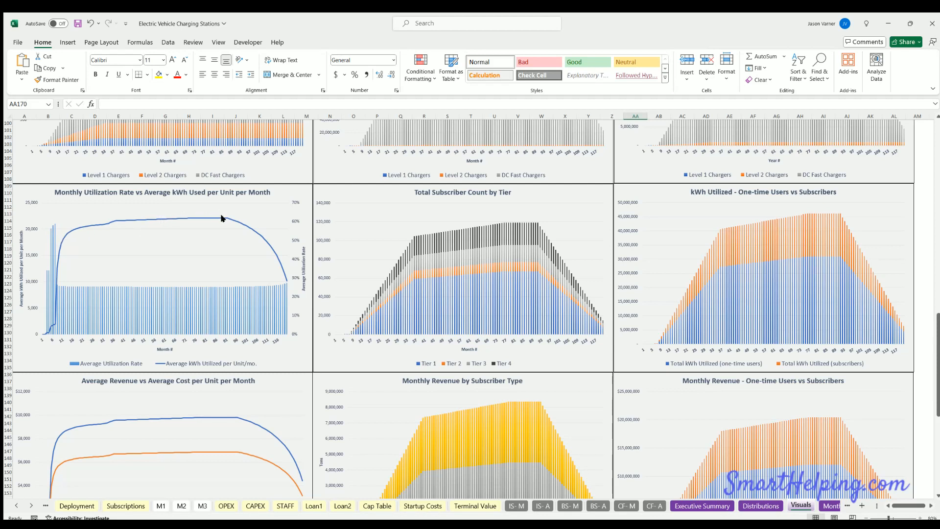
pyautogui.moveTo(269, 249)
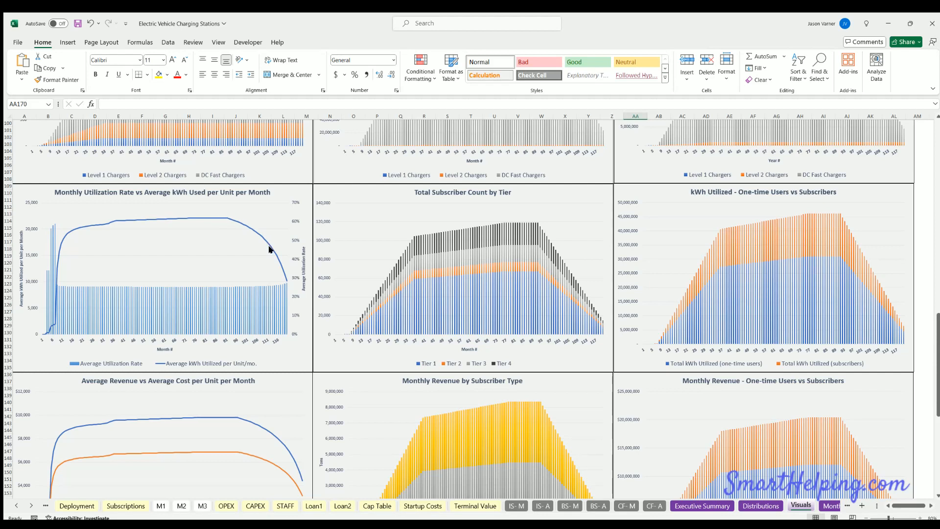
pyautogui.moveTo(232, 222)
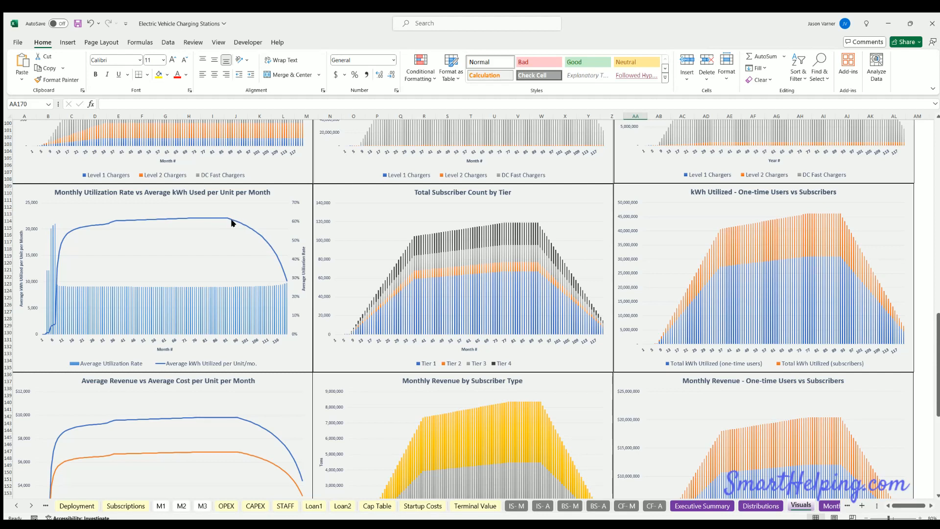
pyautogui.moveTo(225, 220)
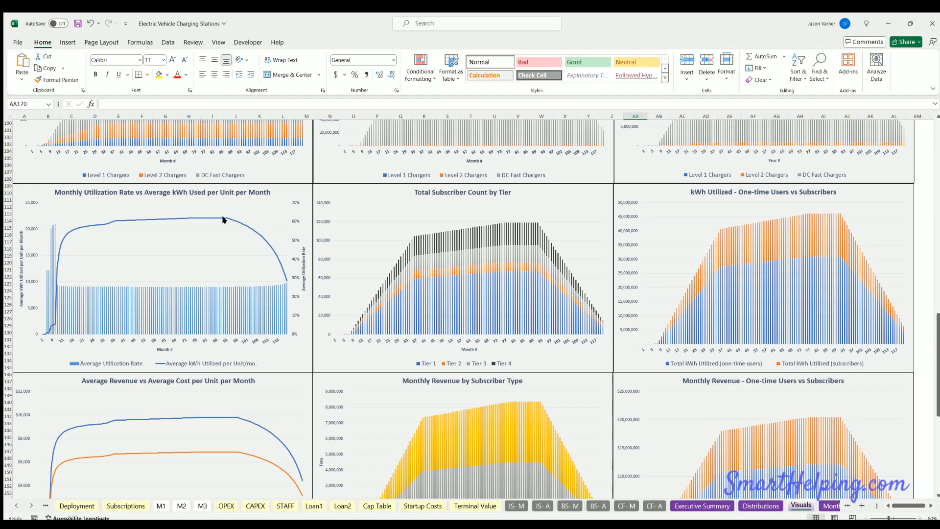
pyautogui.moveTo(251, 232)
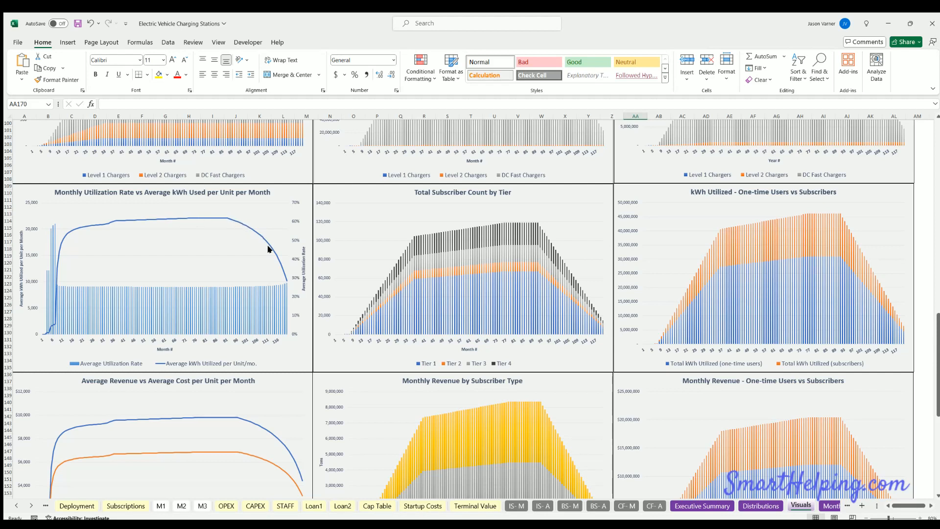
pyautogui.moveTo(271, 250)
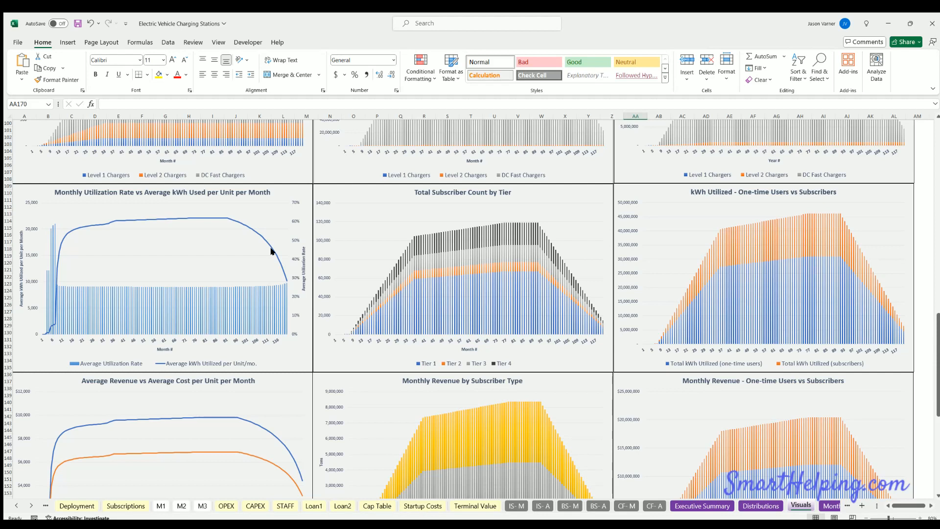
pyautogui.moveTo(394, 283)
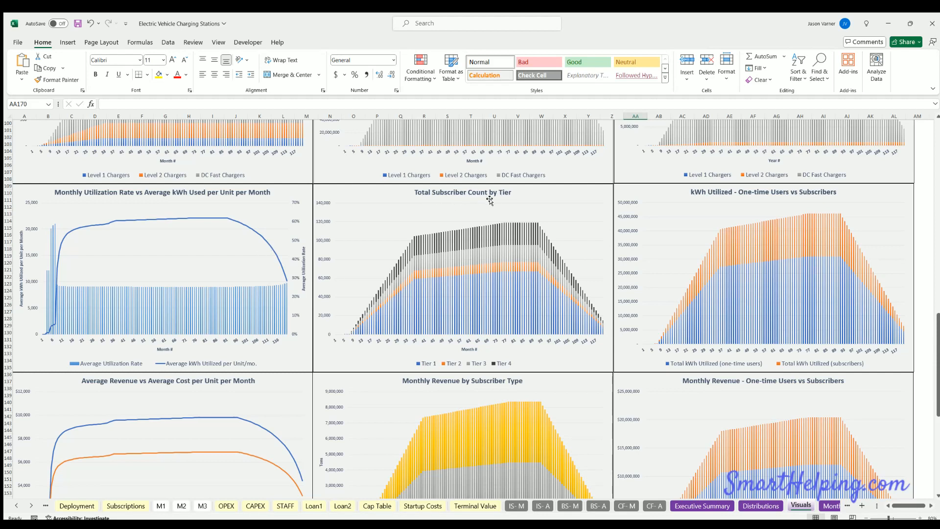
pyautogui.moveTo(348, 222)
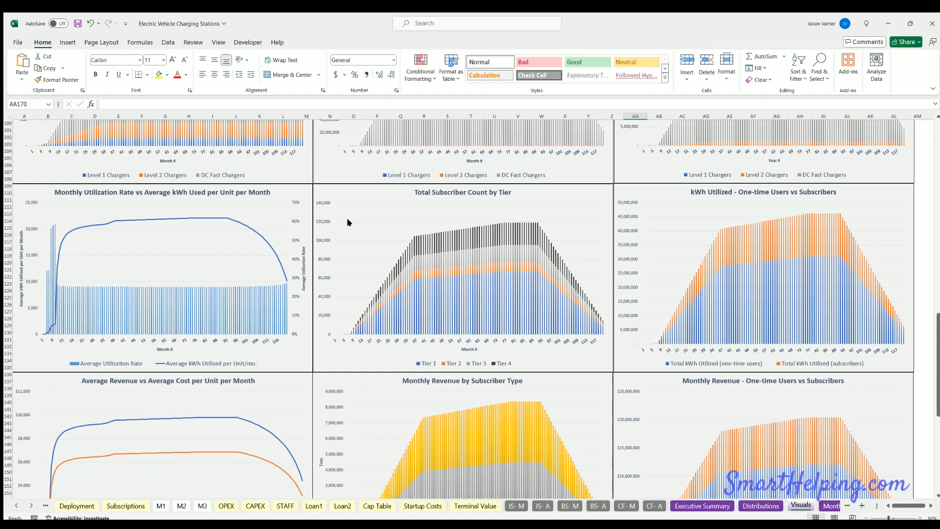
pyautogui.moveTo(510, 250)
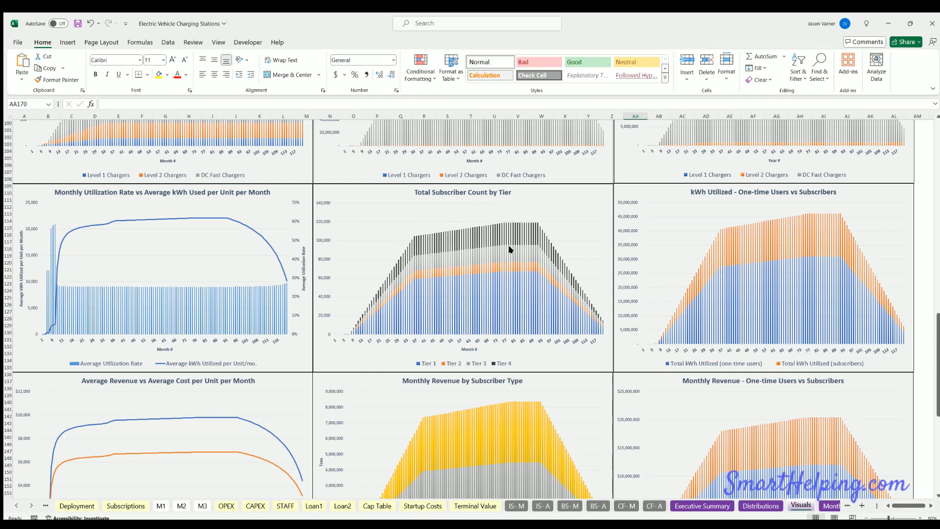
pyautogui.moveTo(515, 257)
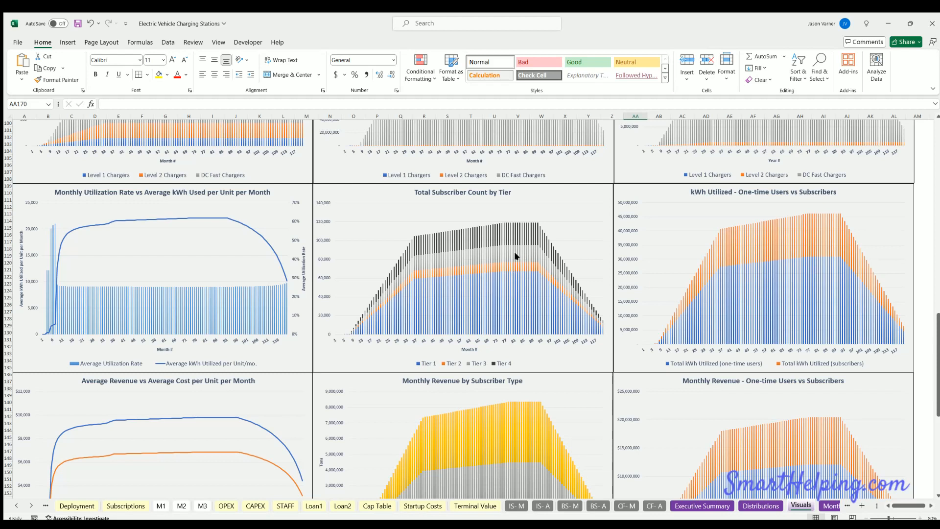
pyautogui.moveTo(726, 232)
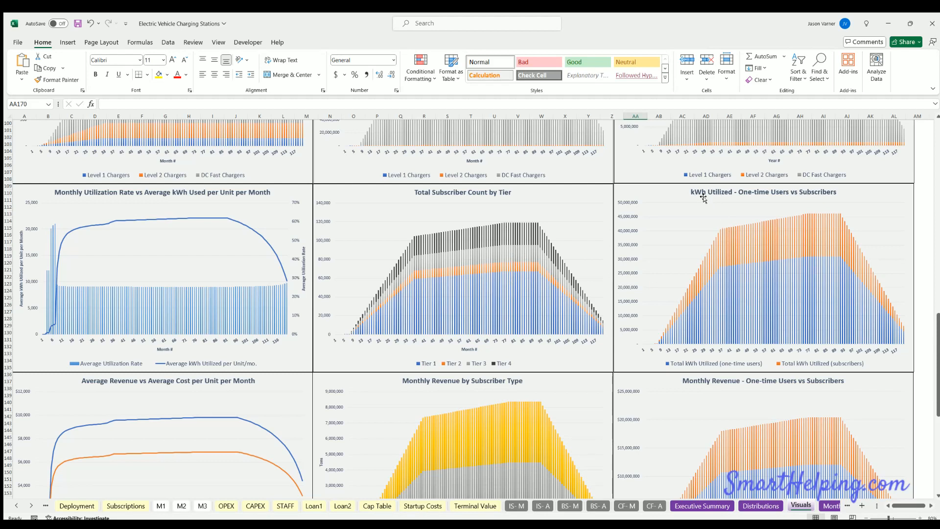
pyautogui.moveTo(804, 197)
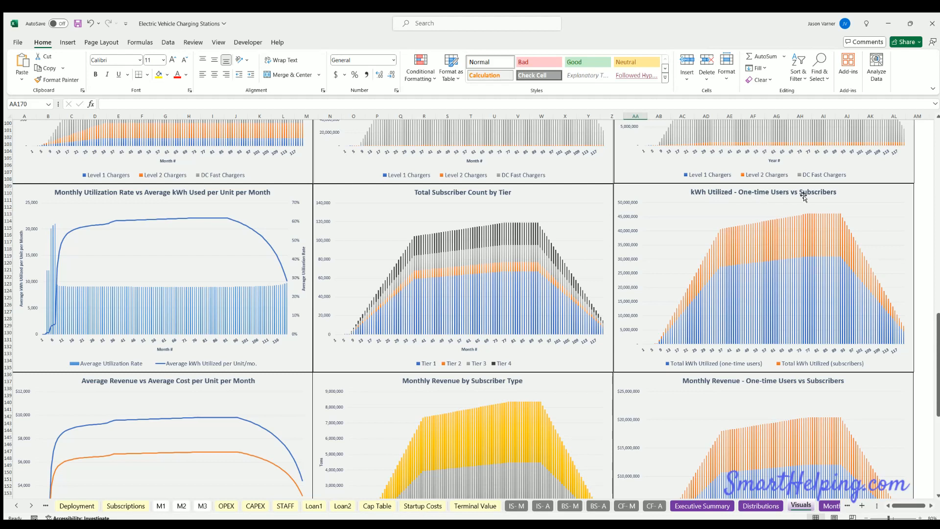
pyautogui.moveTo(782, 221)
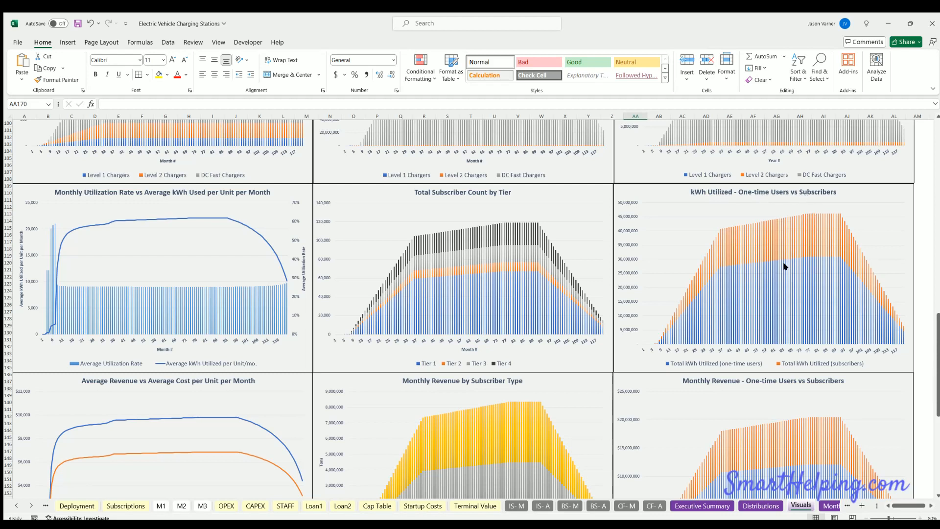
pyautogui.moveTo(779, 305)
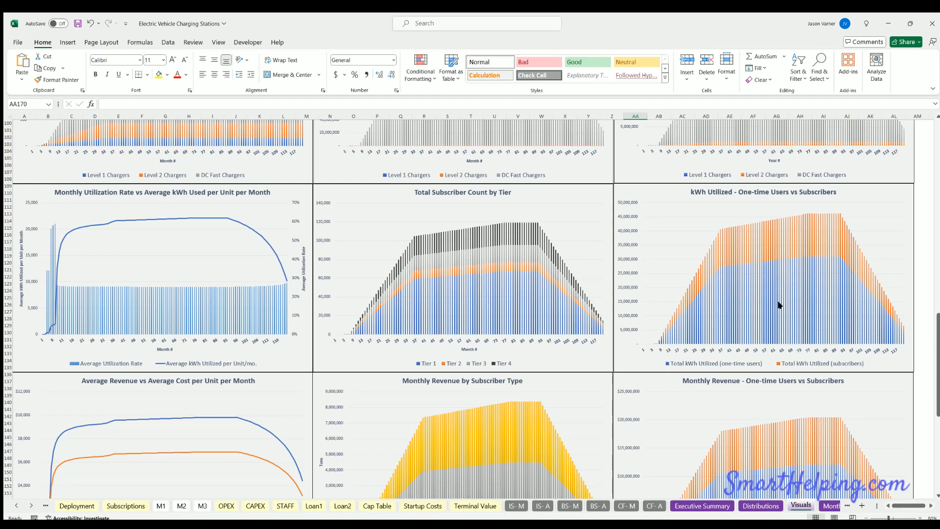
pyautogui.moveTo(670, 339)
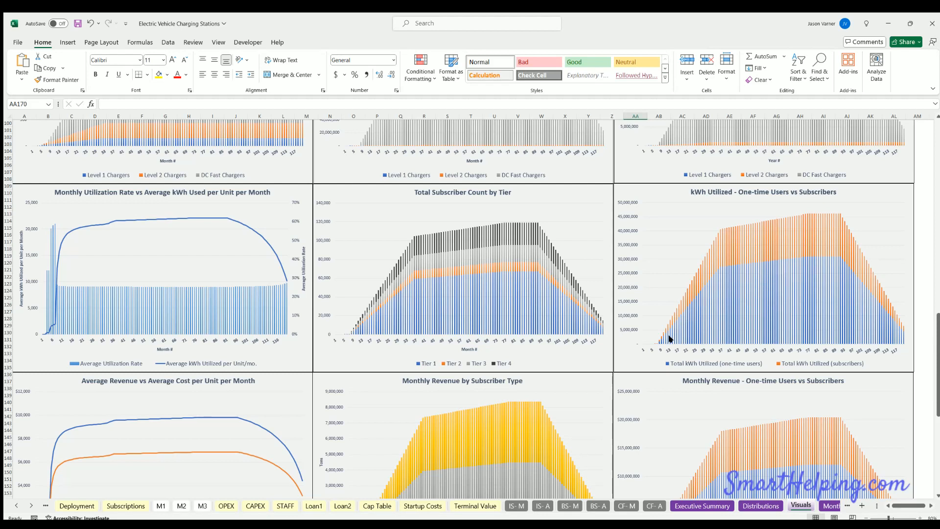
pyautogui.moveTo(777, 267)
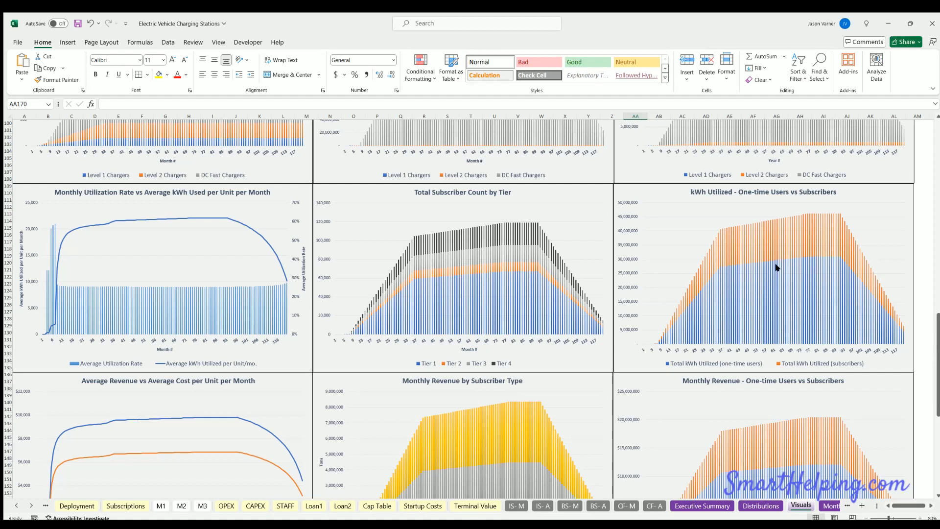
pyautogui.moveTo(799, 288)
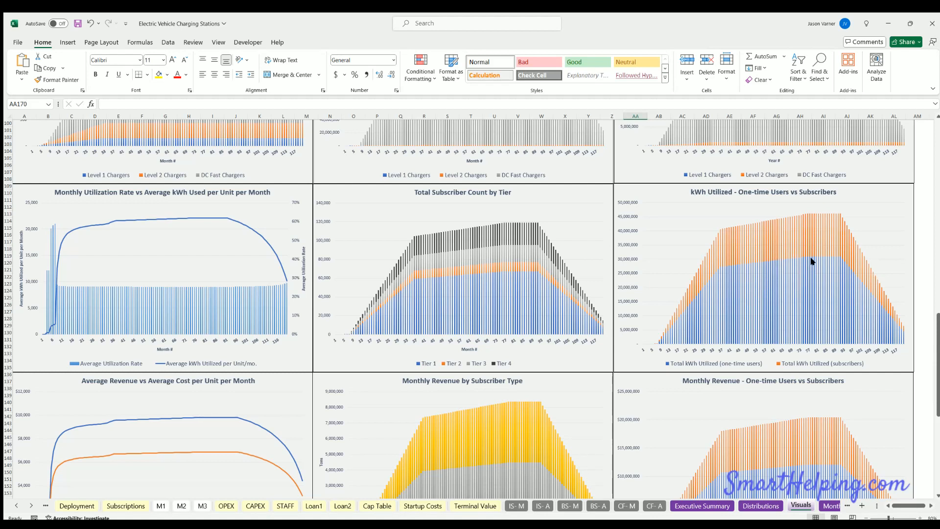
pyautogui.moveTo(809, 236)
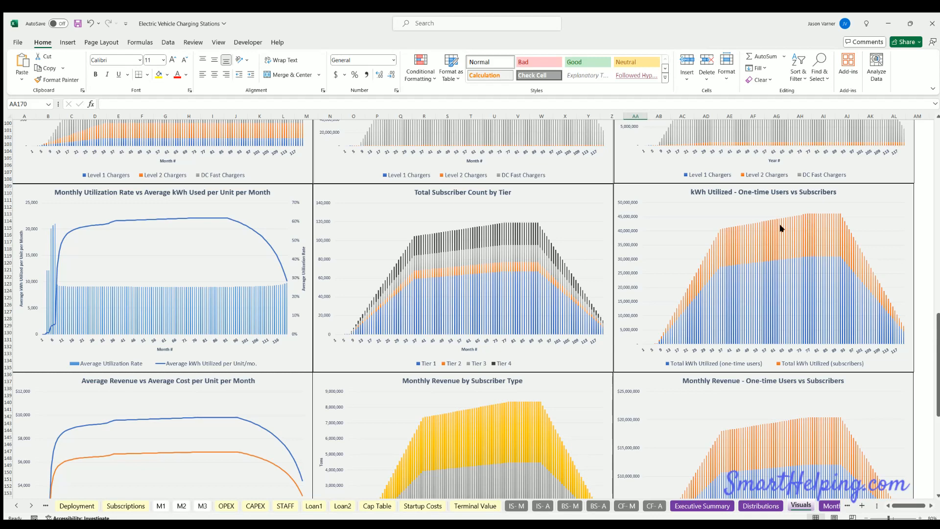
pyautogui.scroll(-3)
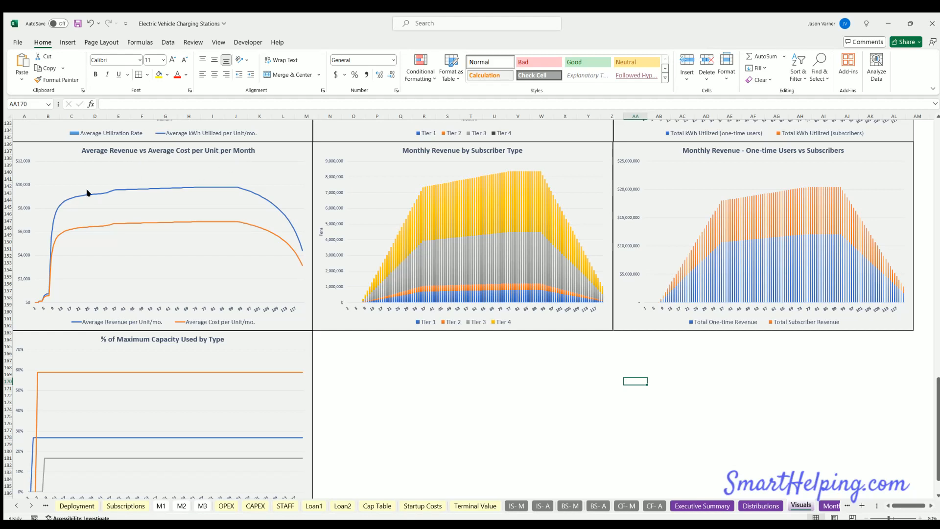
pyautogui.moveTo(239, 192)
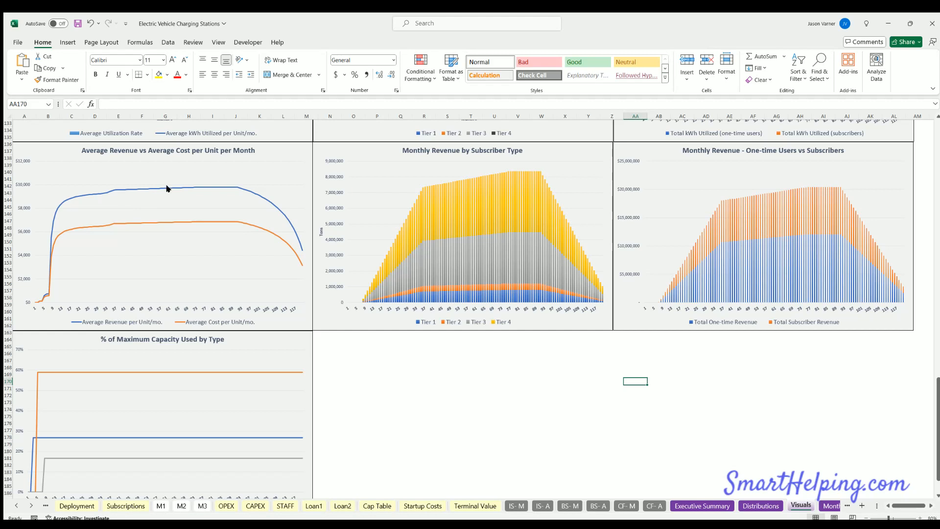
pyautogui.moveTo(168, 223)
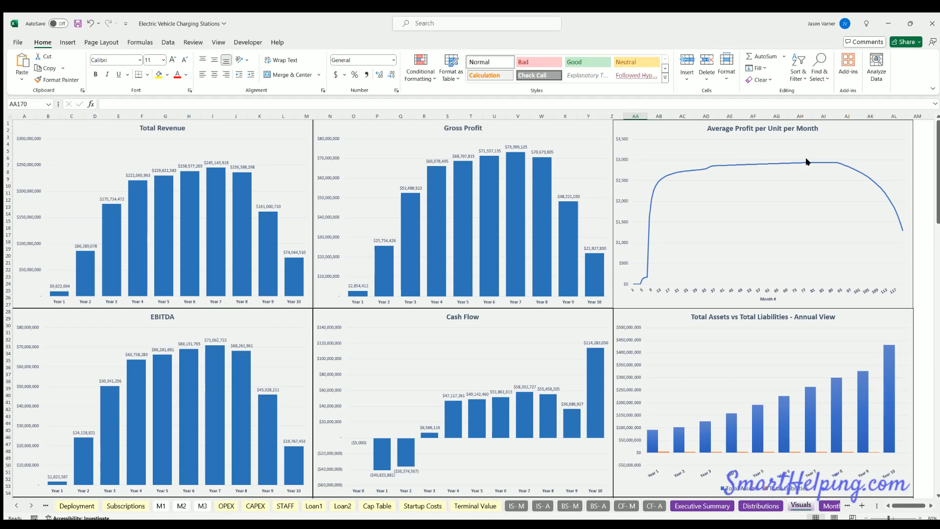
pyautogui.moveTo(141, 264)
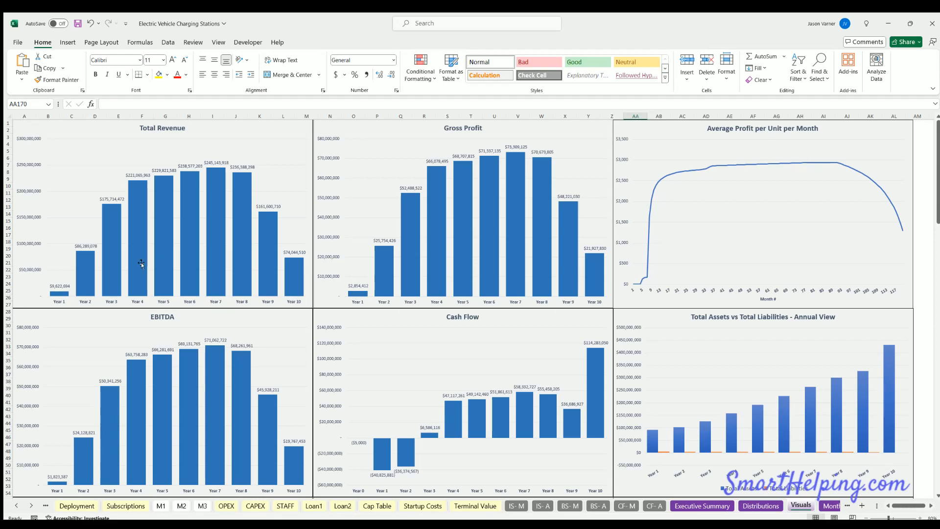
pyautogui.scroll(-3)
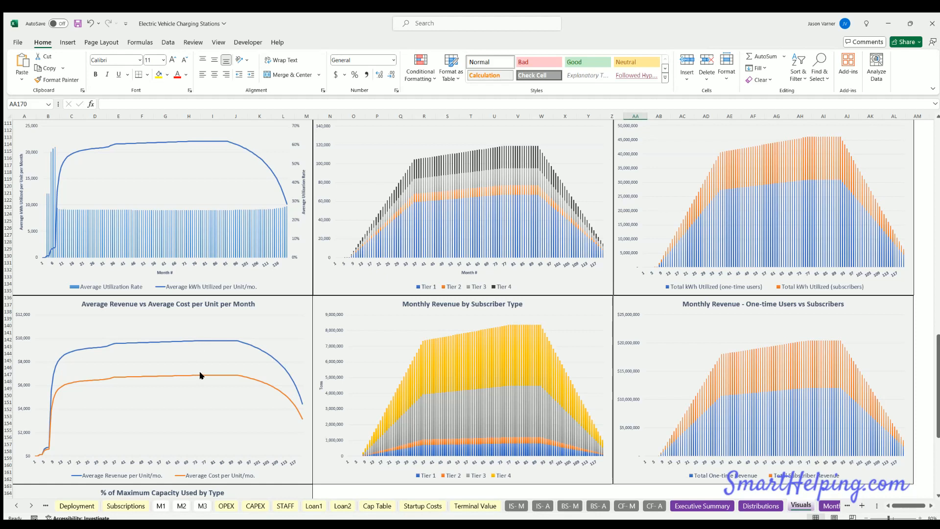
pyautogui.moveTo(202, 343)
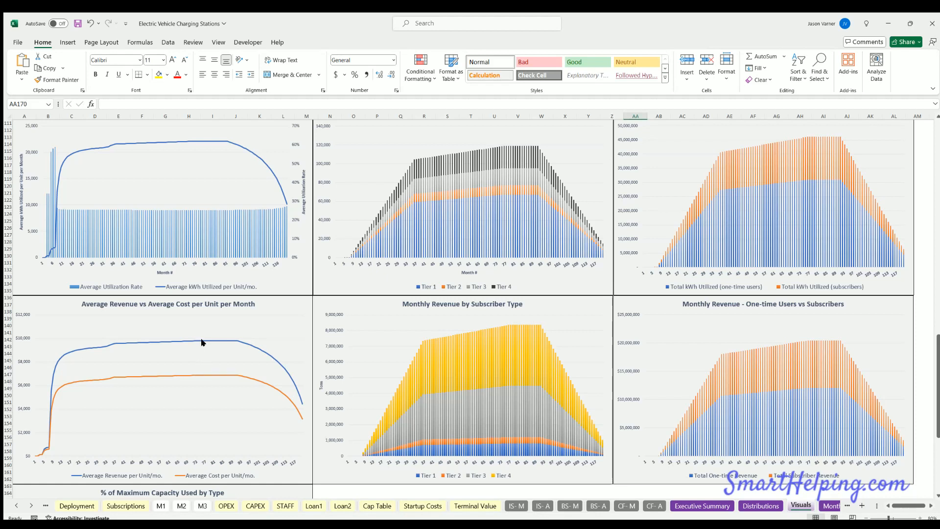
pyautogui.moveTo(203, 374)
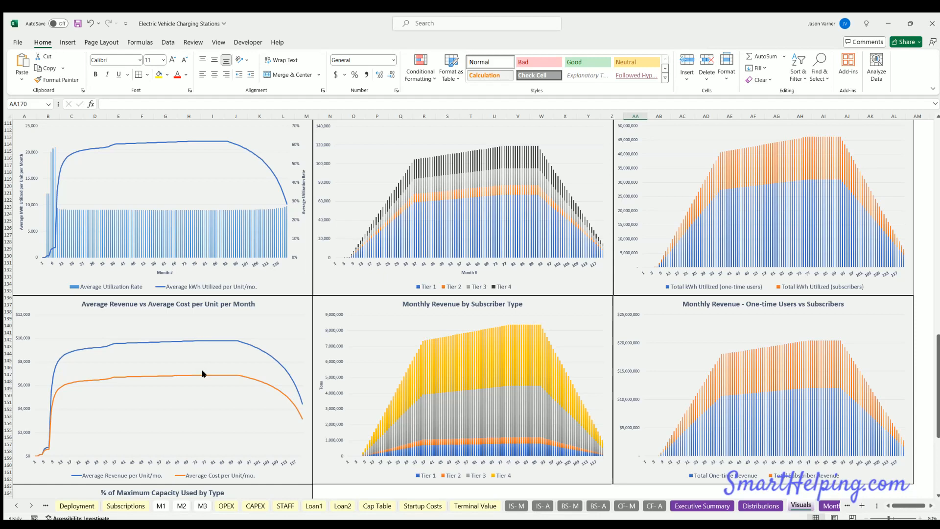
pyautogui.moveTo(240, 328)
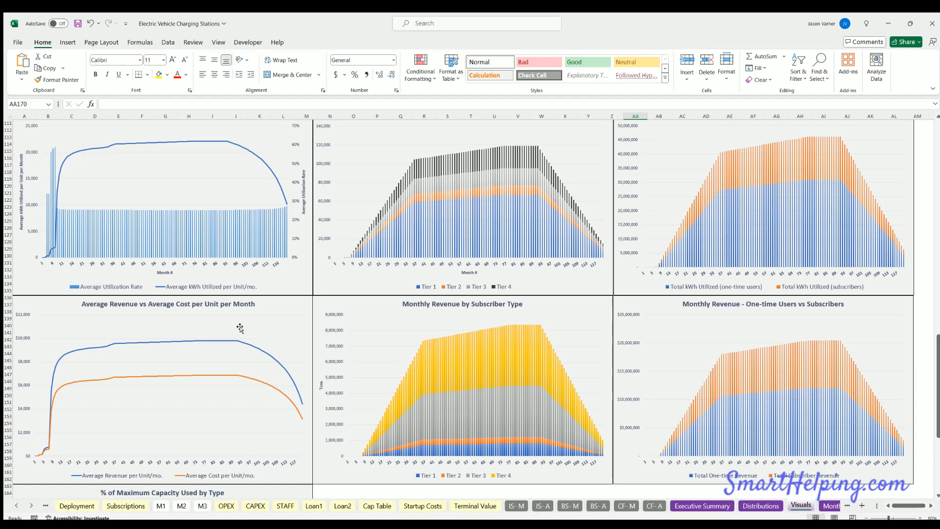
pyautogui.scroll(-3)
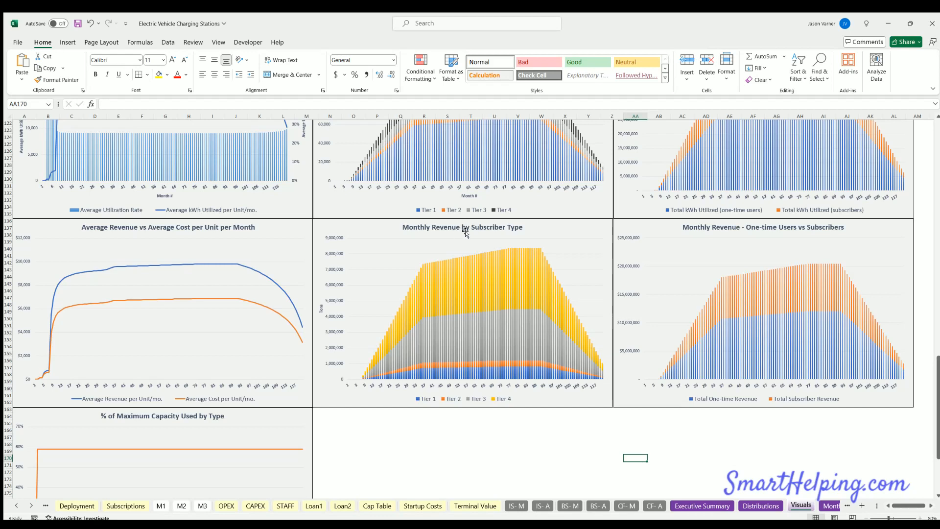
pyautogui.scroll(-3)
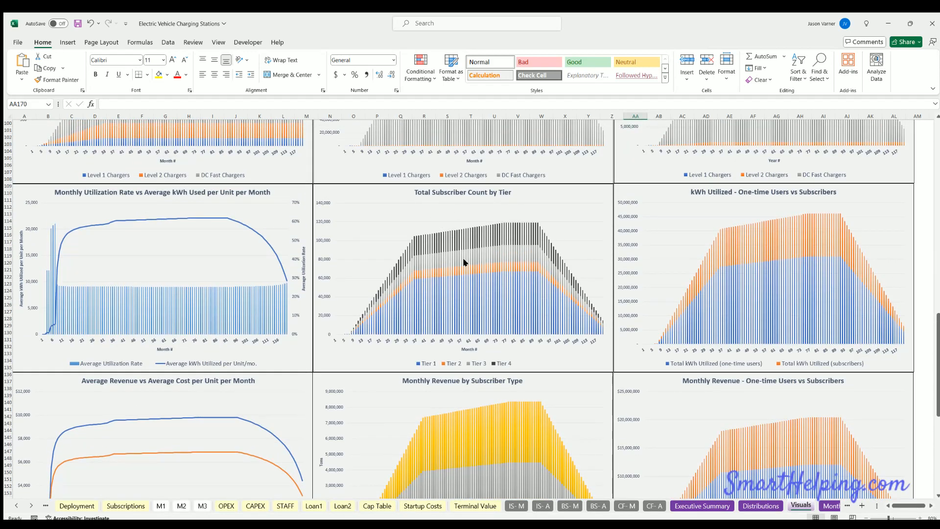
pyautogui.scroll(-3)
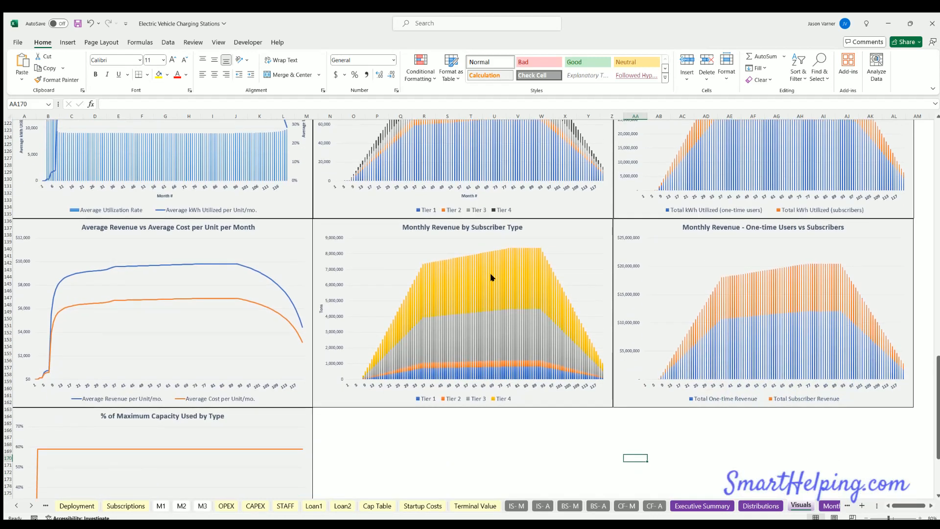
pyautogui.moveTo(414, 318)
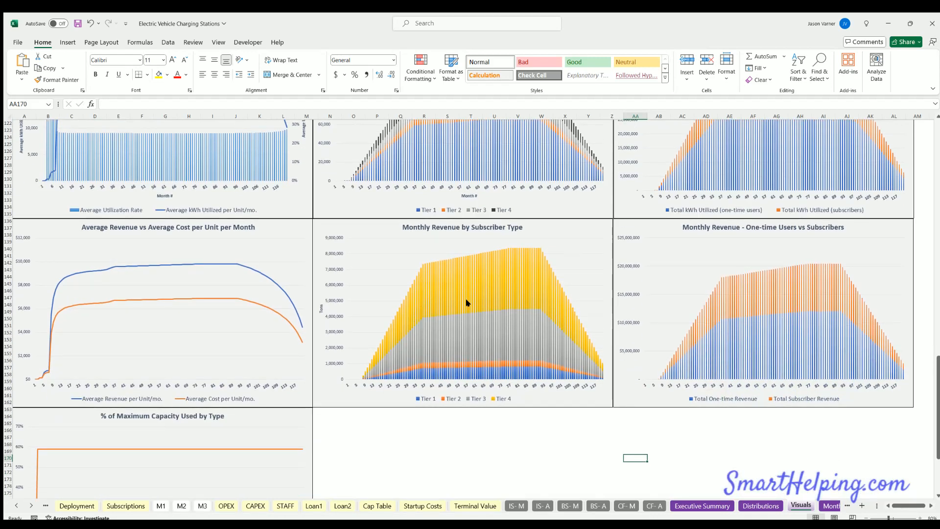
pyautogui.click(462, 312)
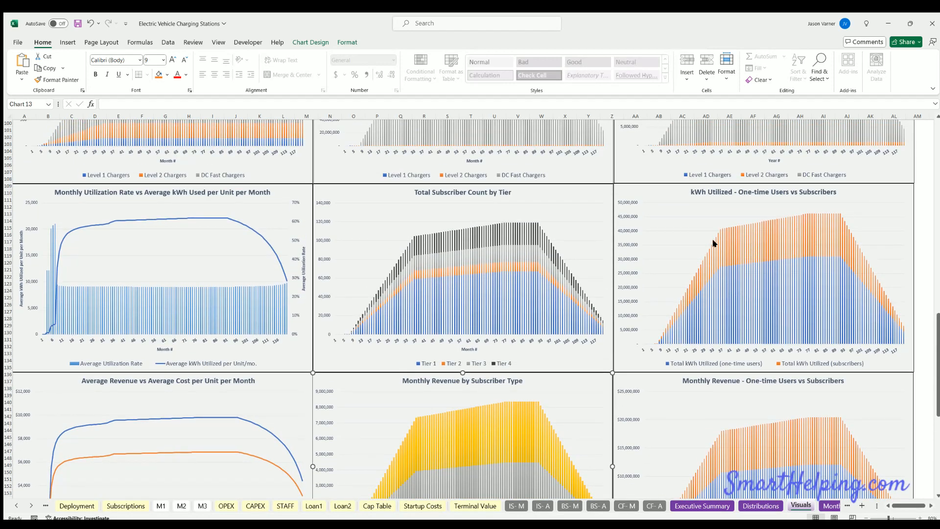
pyautogui.moveTo(775, 289)
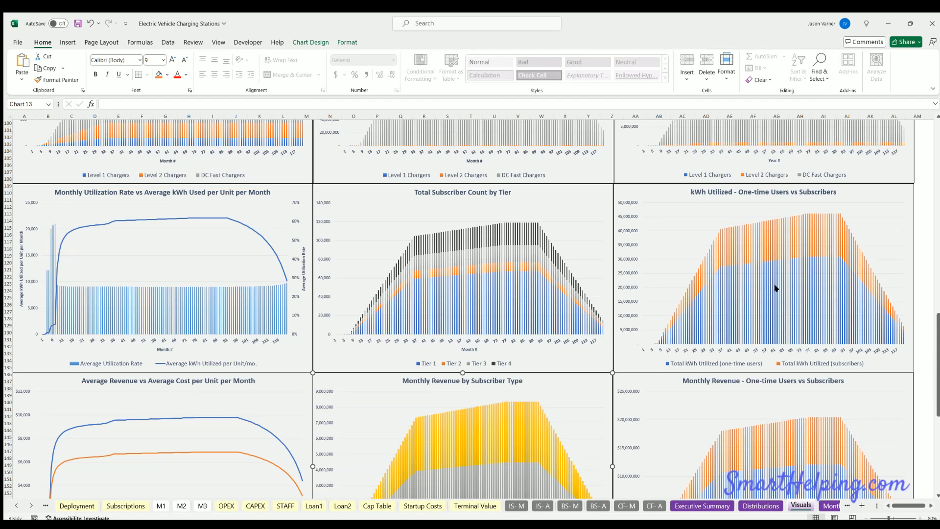
pyautogui.scroll(-3)
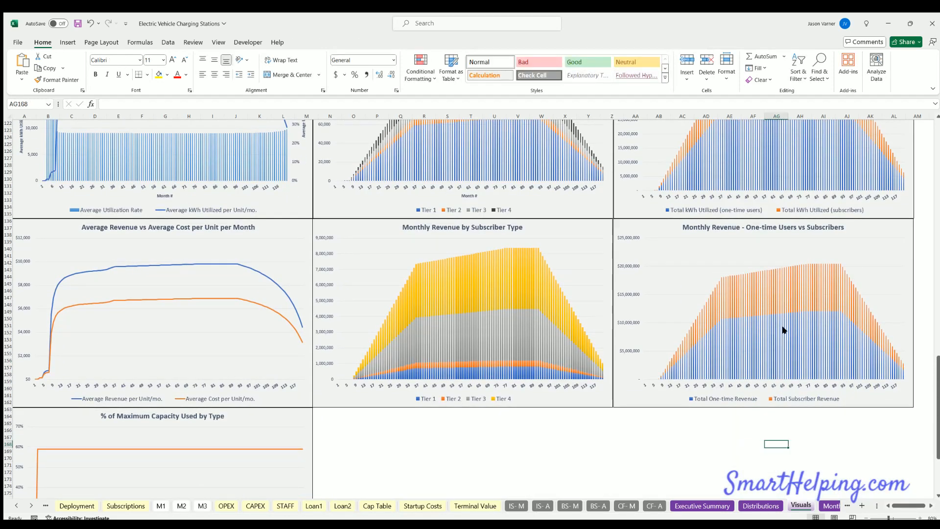
pyautogui.scroll(-3)
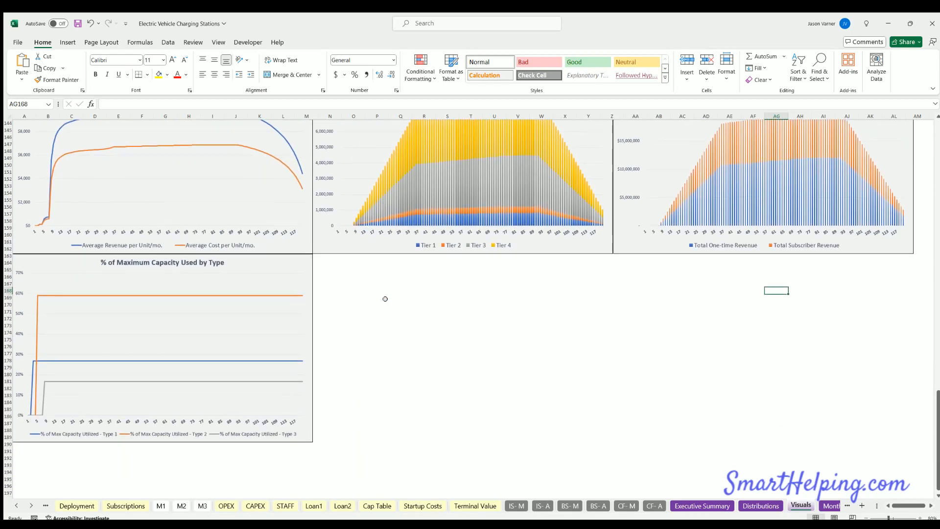
pyautogui.moveTo(177, 264)
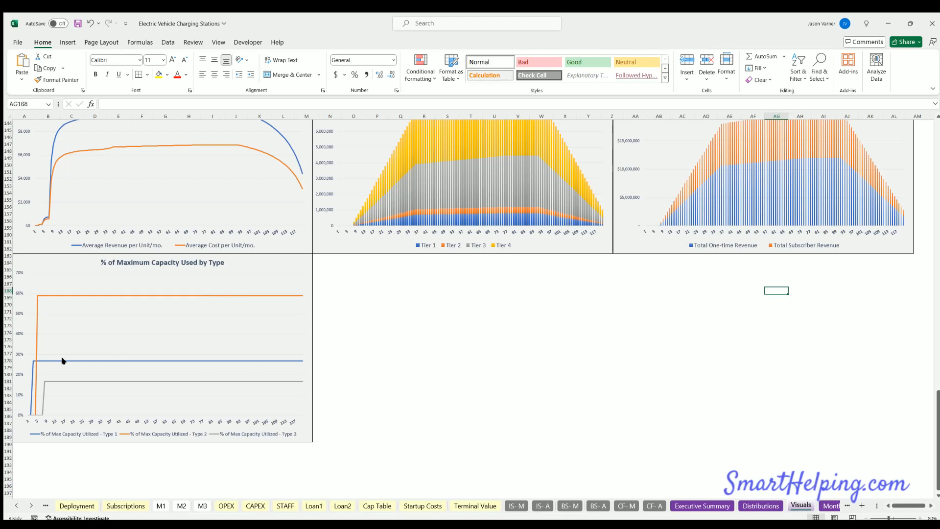
pyautogui.moveTo(159, 299)
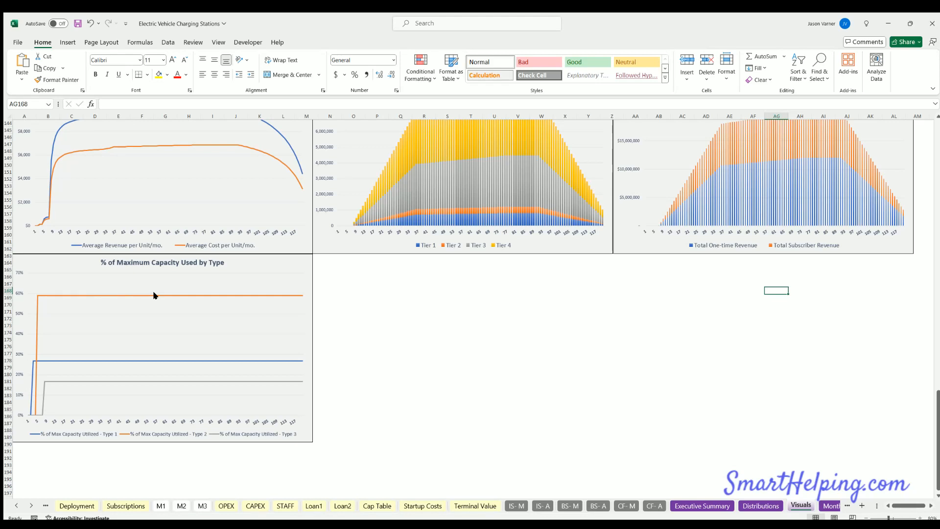
pyautogui.moveTo(151, 358)
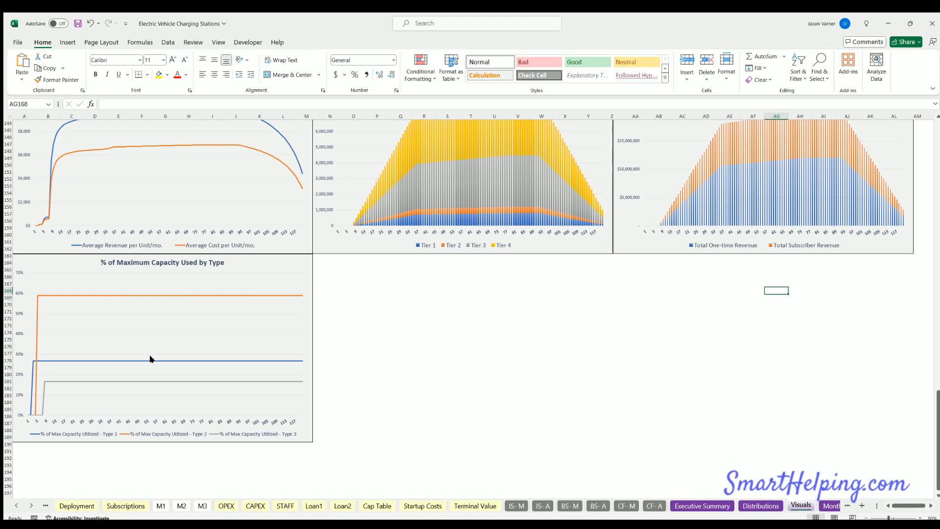
pyautogui.moveTo(152, 361)
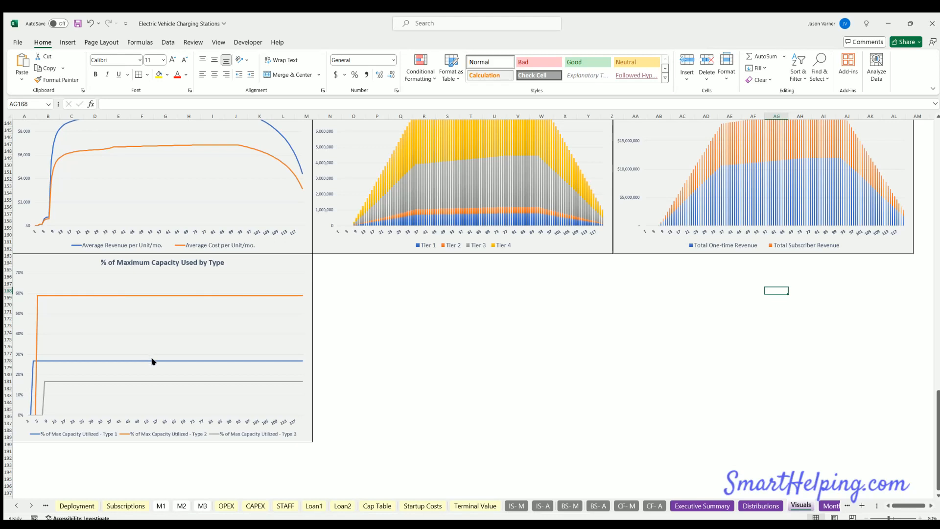
pyautogui.moveTo(156, 382)
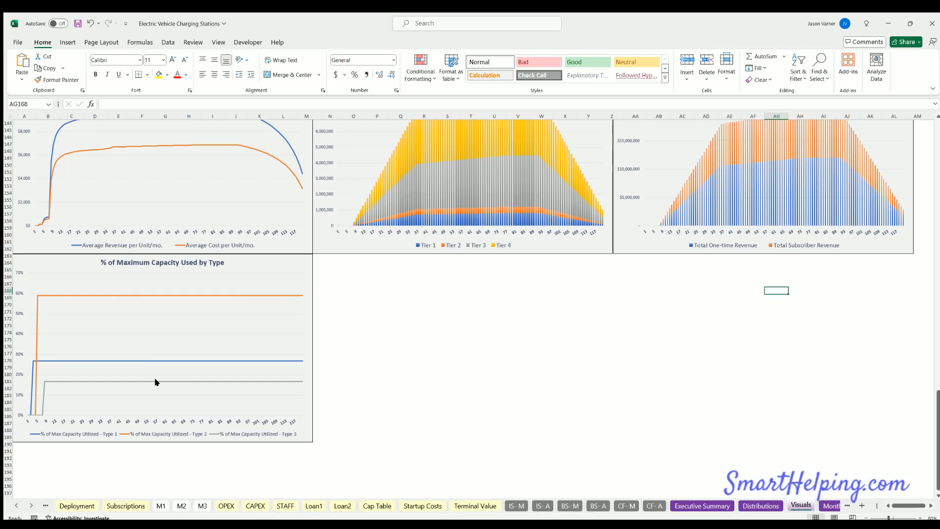
pyautogui.moveTo(174, 363)
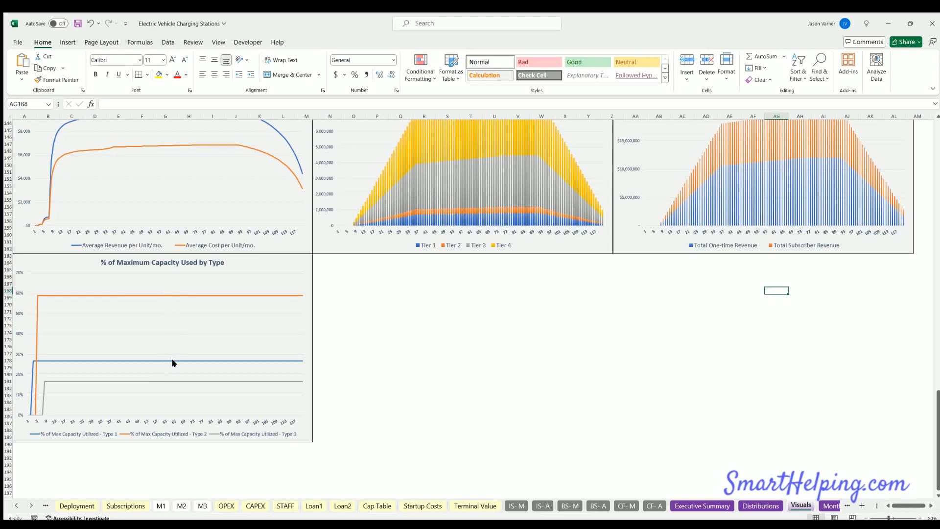
pyautogui.moveTo(173, 363)
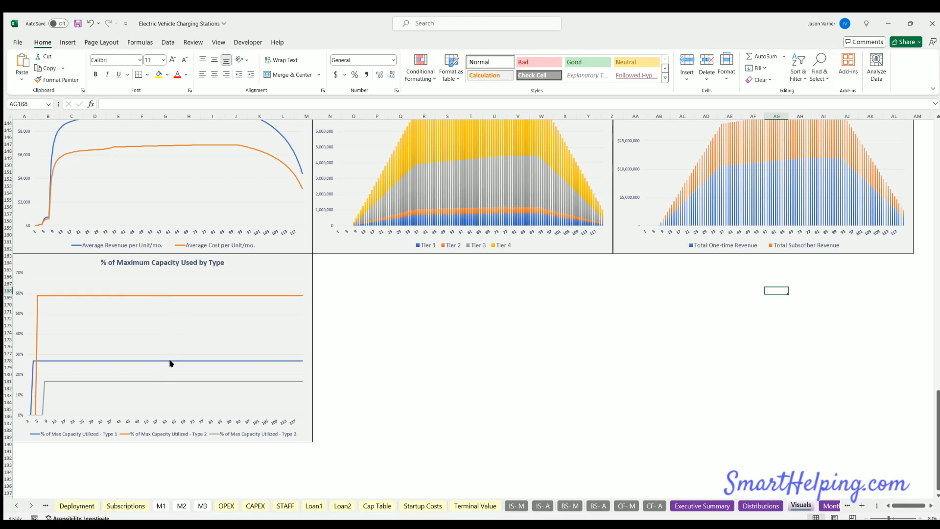
pyautogui.moveTo(159, 383)
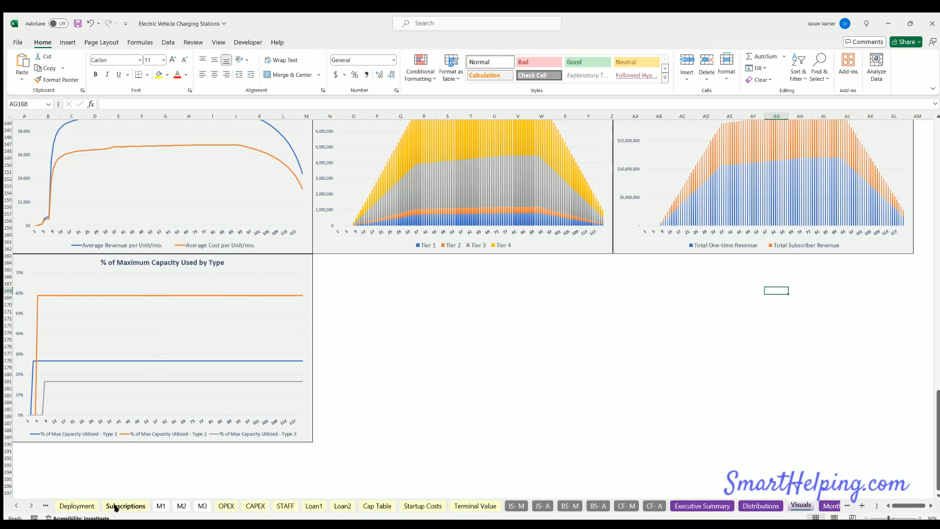
pyautogui.click(126, 505)
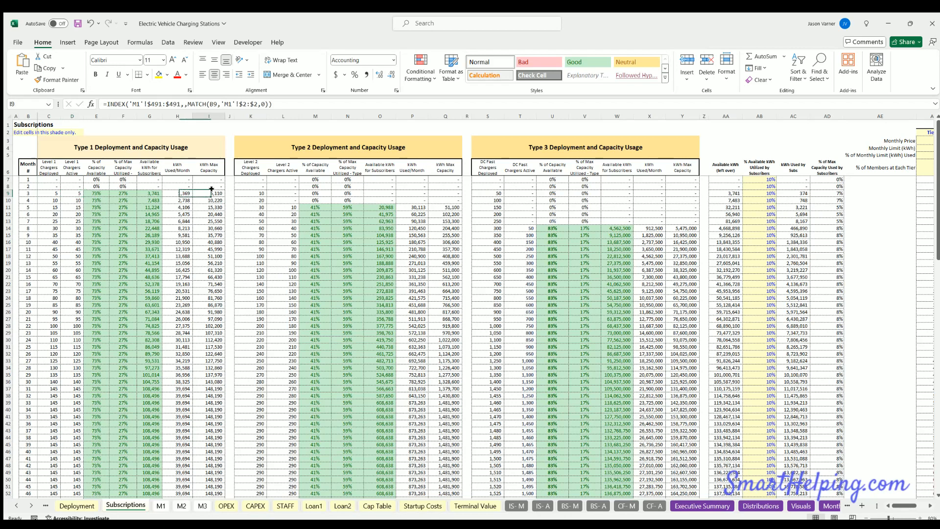
pyautogui.moveTo(208, 193); pyautogui.dragTo(208, 312)
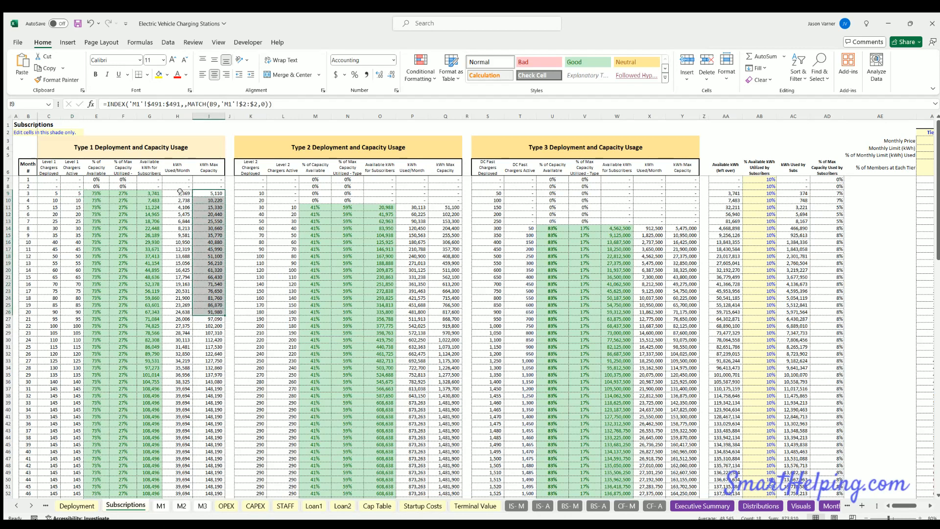
pyautogui.click(177, 193)
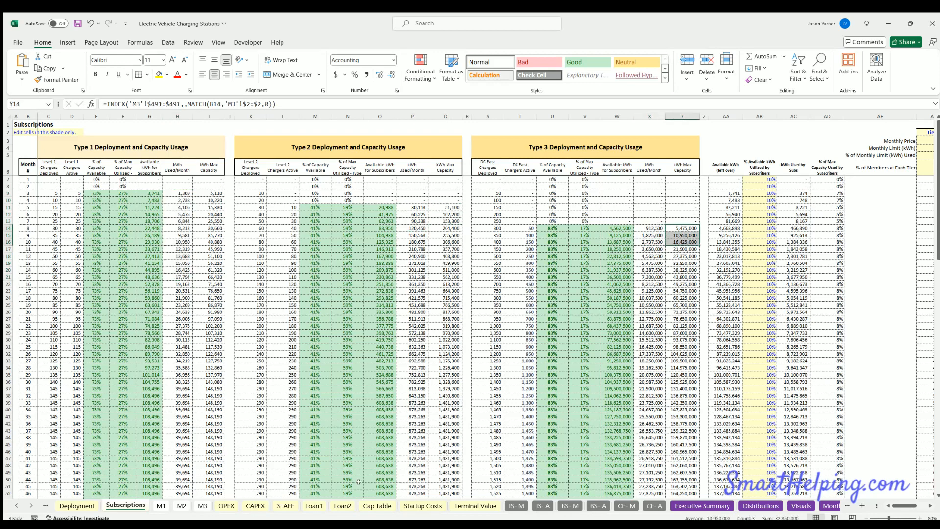
pyautogui.click(801, 506)
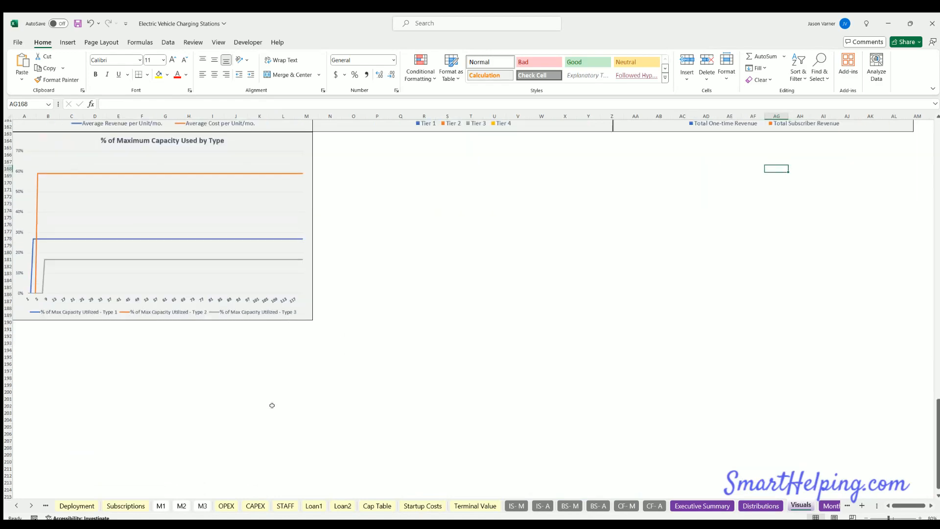
# - Review Monthly Detail's kWh utilized by one-time users and the one-time and subscriber revenue figures
pyautogui.click(797, 506)
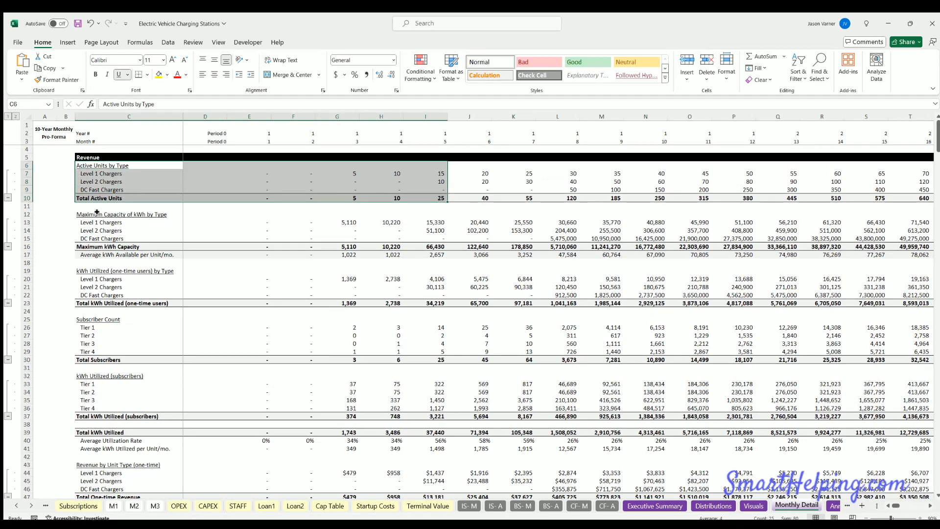
pyautogui.click(129, 214)
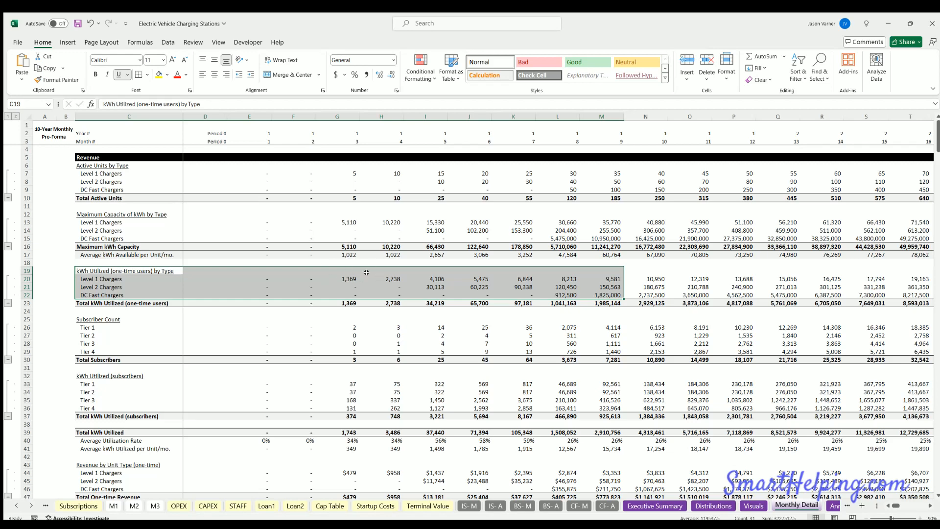
pyautogui.scroll(-3)
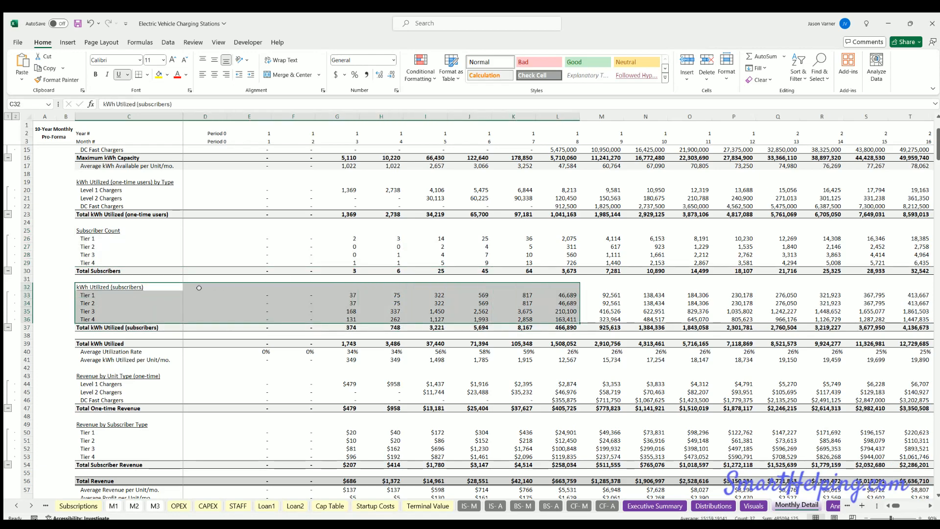
pyautogui.scroll(-3)
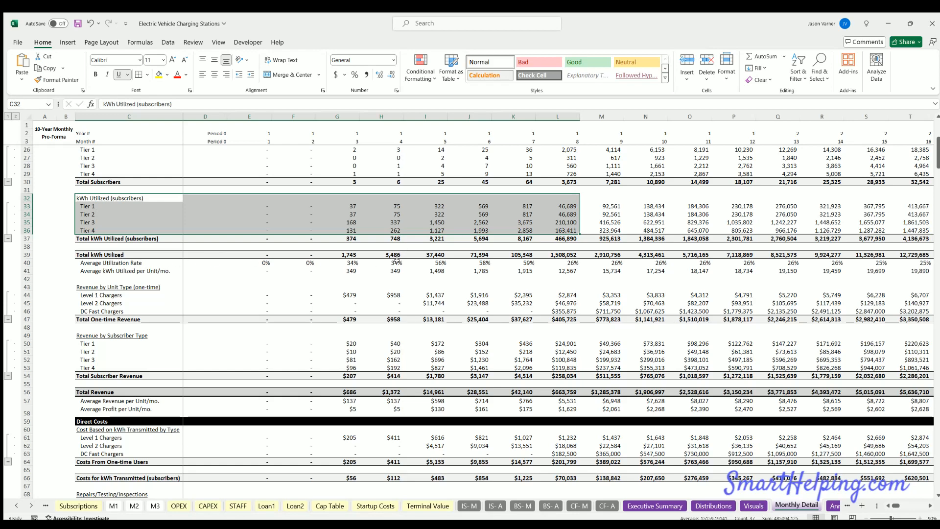
pyautogui.click(118, 287)
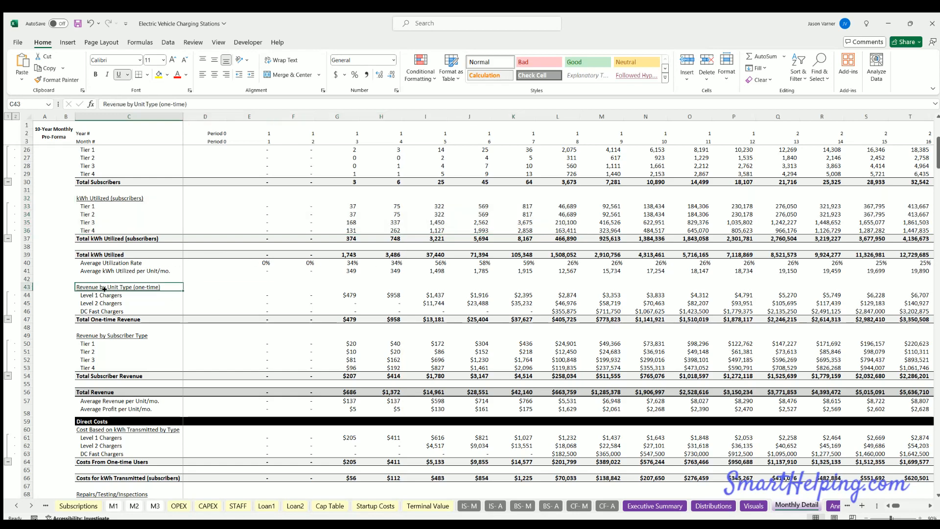
pyautogui.moveTo(118, 286); pyautogui.dragTo(556, 311)
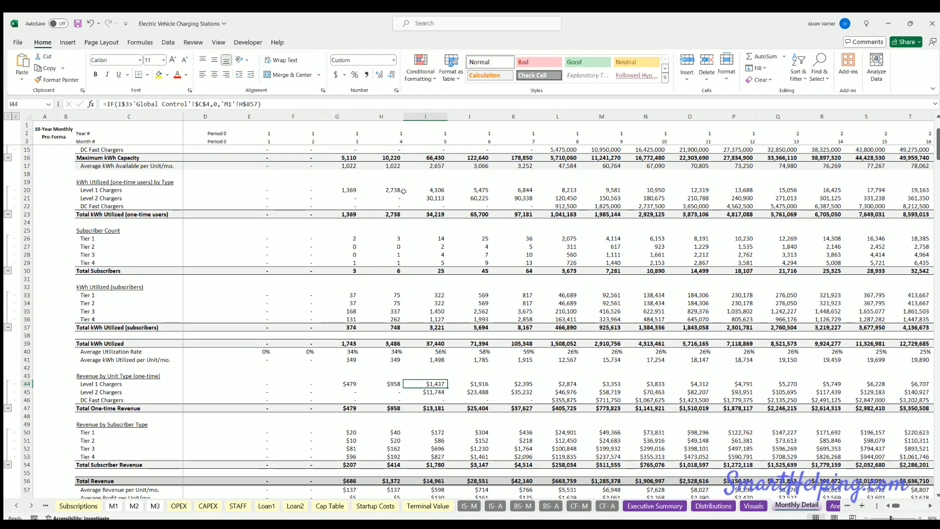
pyautogui.scroll(-3)
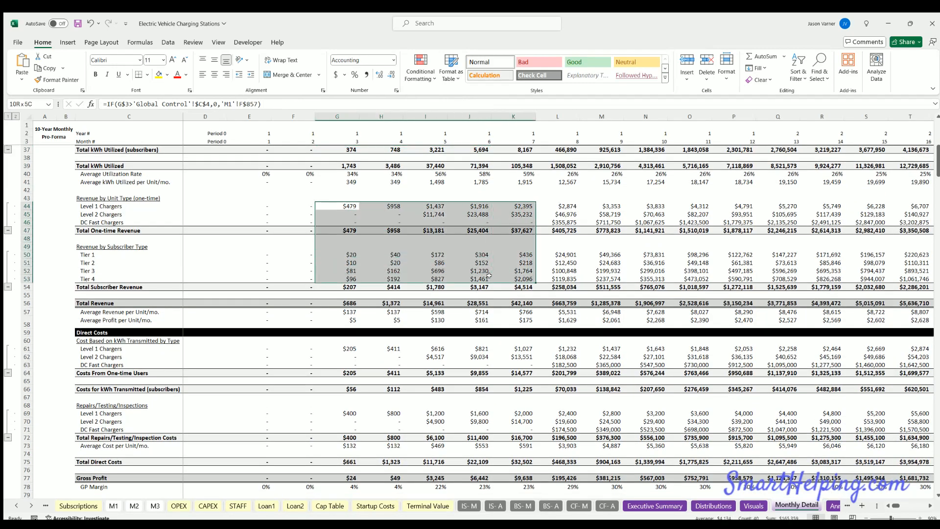
pyautogui.click(337, 303)
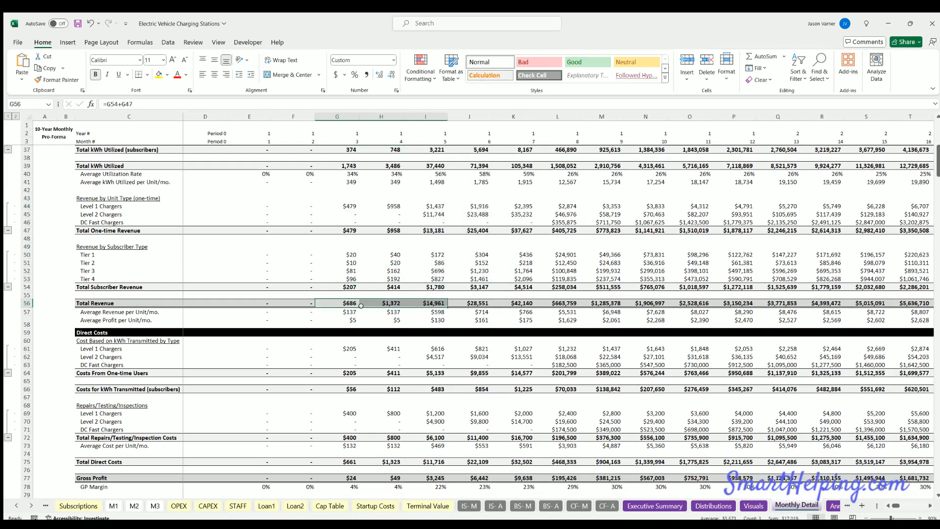
pyautogui.scroll(-3)
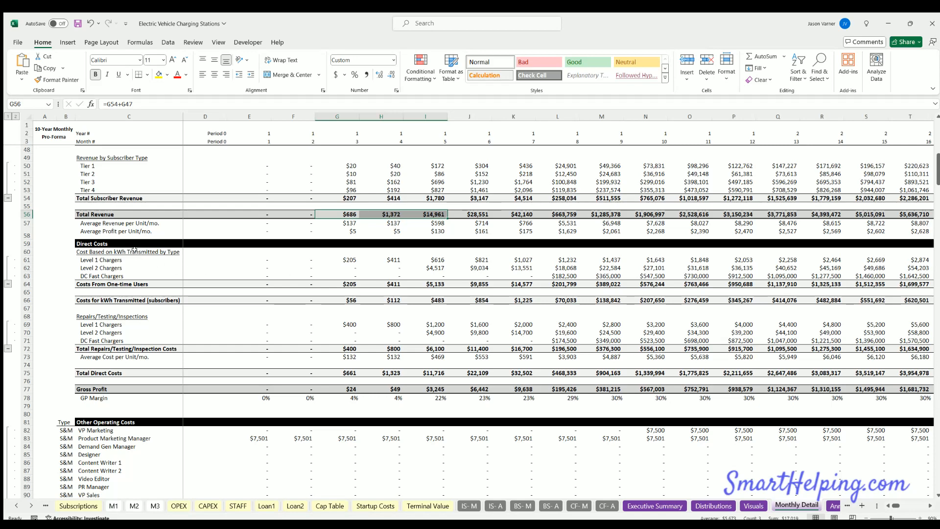
pyautogui.moveTo(340, 256)
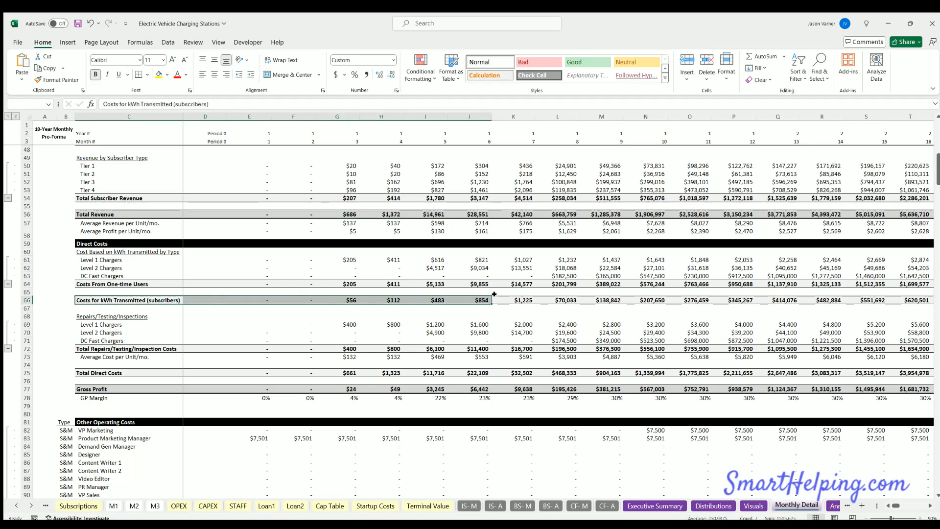
pyautogui.click(513, 300)
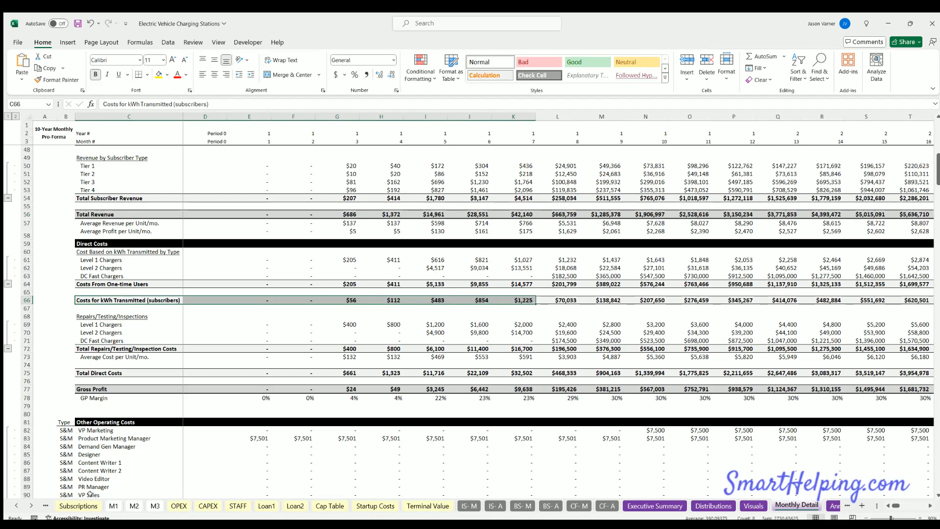
pyautogui.click(76, 506)
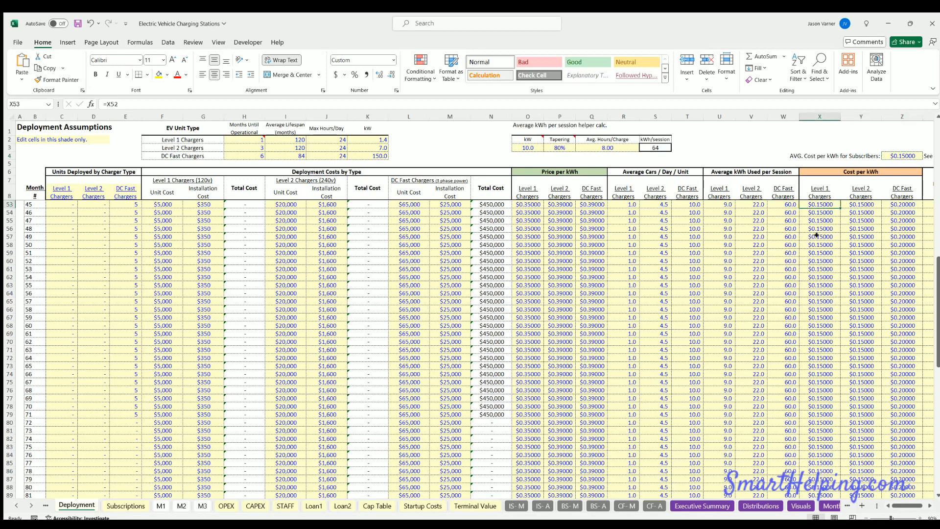
pyautogui.click(861, 204)
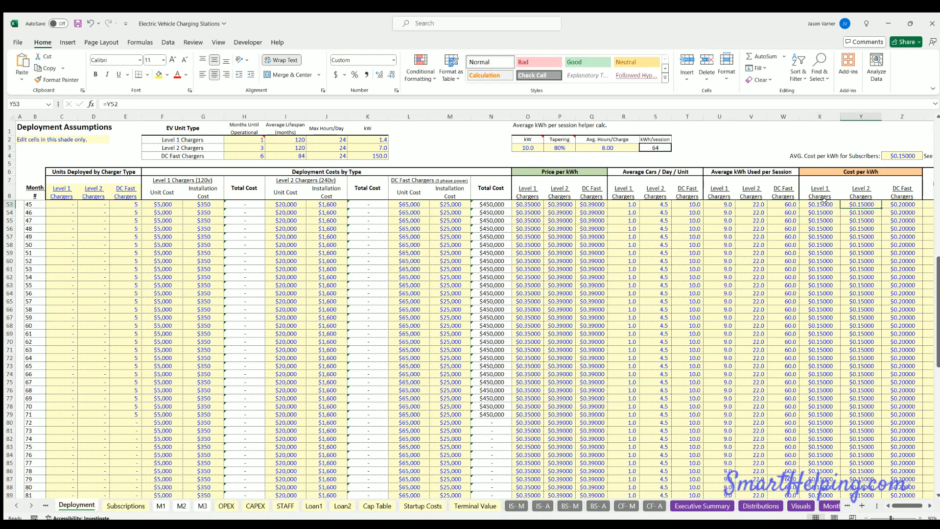
pyautogui.click(820, 204)
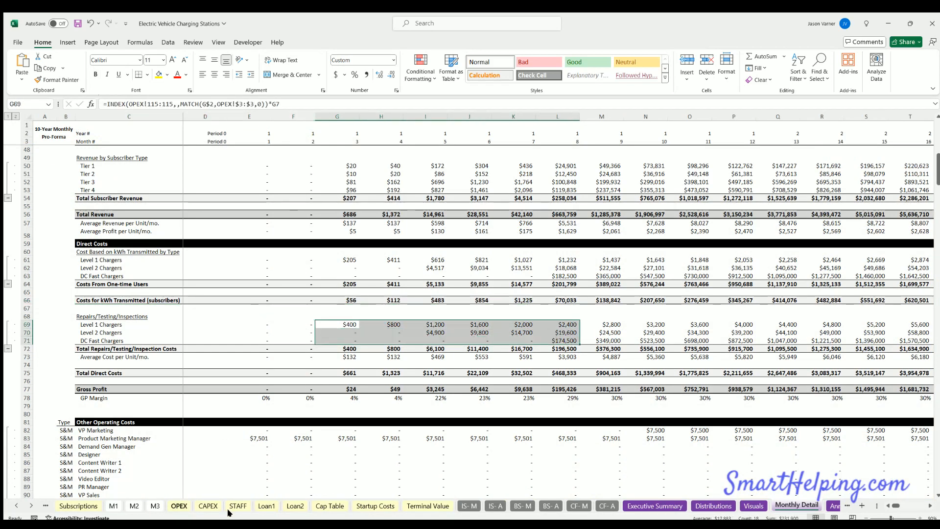
pyautogui.moveTo(131, 328)
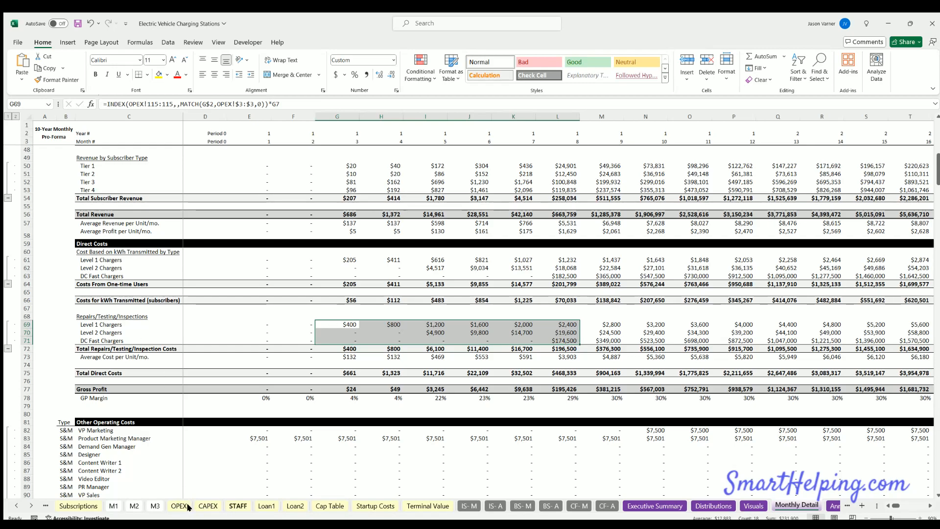
pyautogui.click(179, 505)
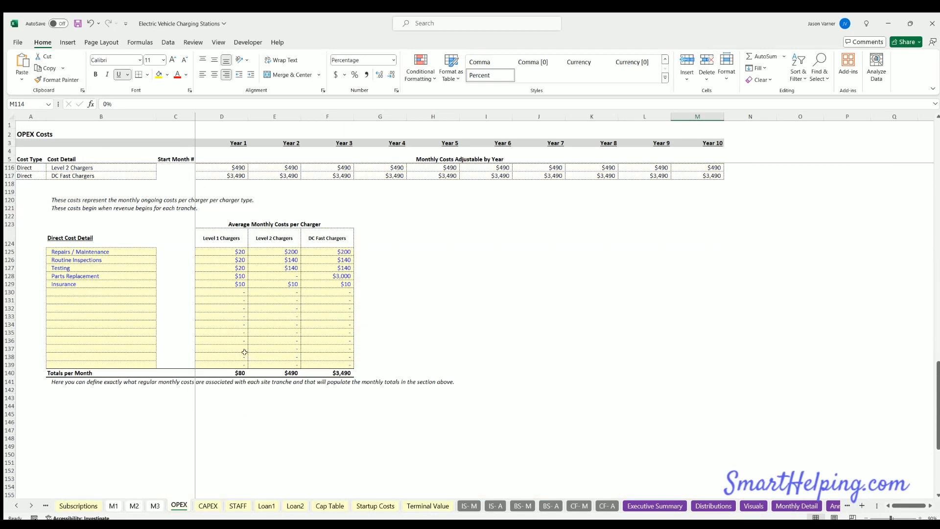
pyautogui.click(274, 251)
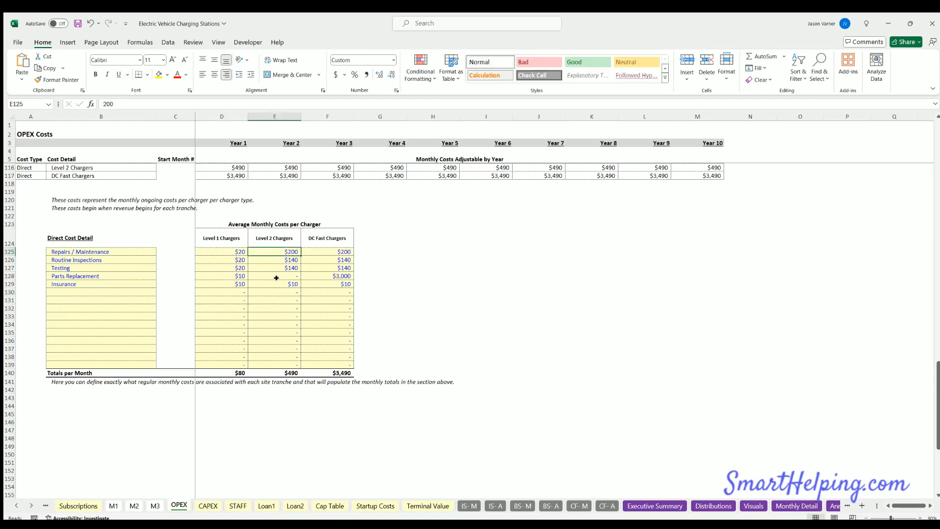
pyautogui.click(796, 506)
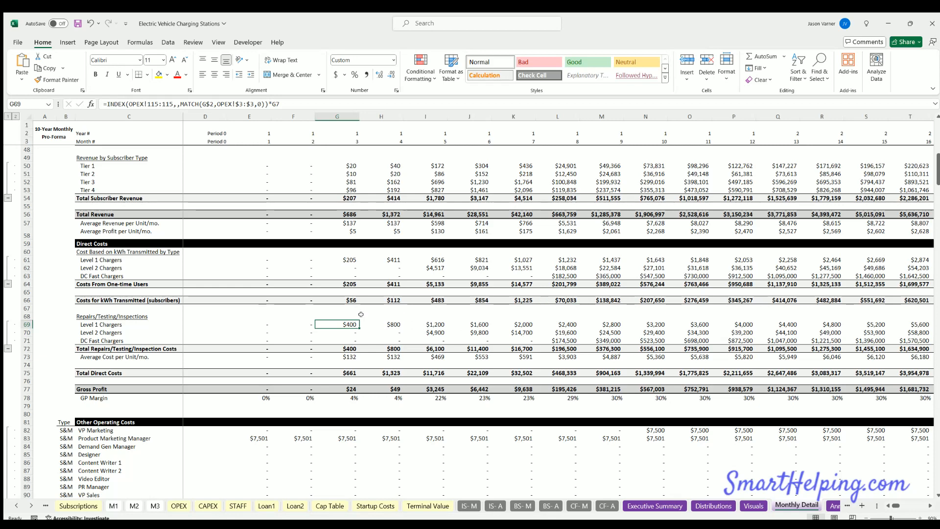
pyautogui.scroll(-3)
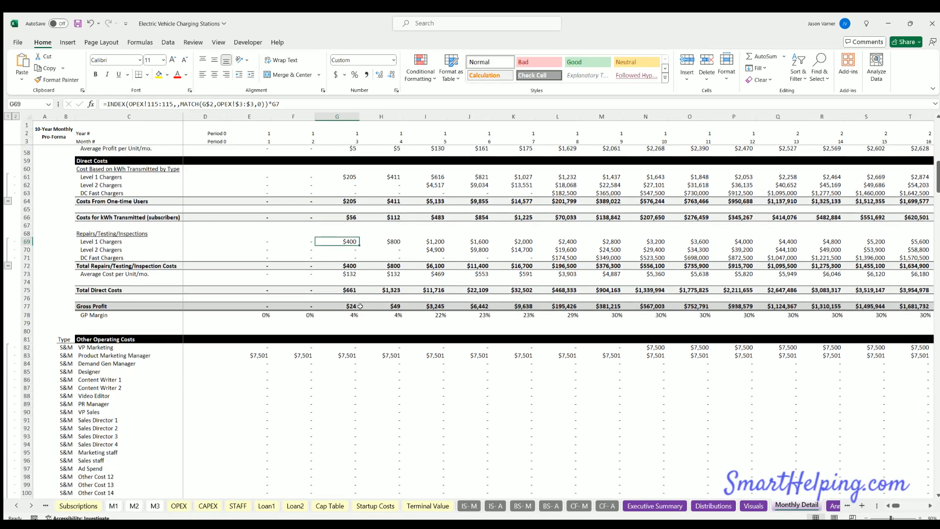
pyautogui.scroll(-3)
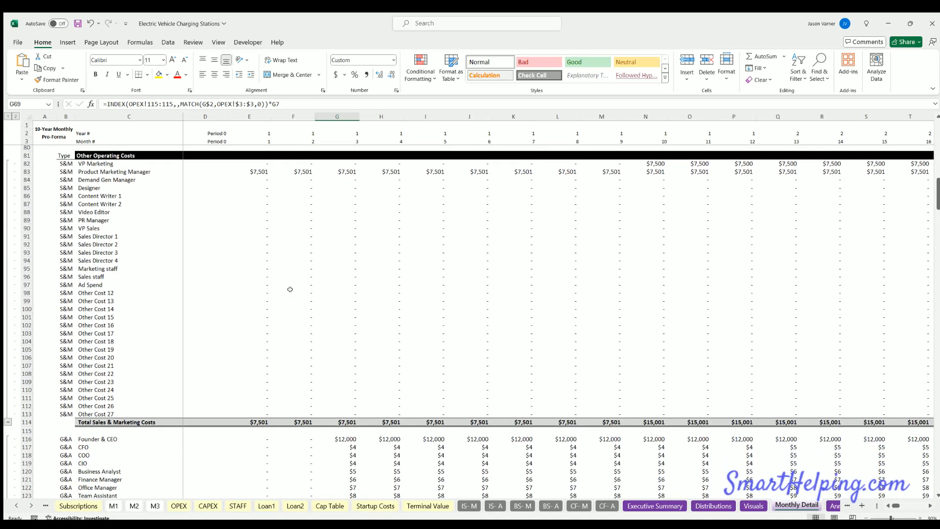
pyautogui.moveTo(343, 282)
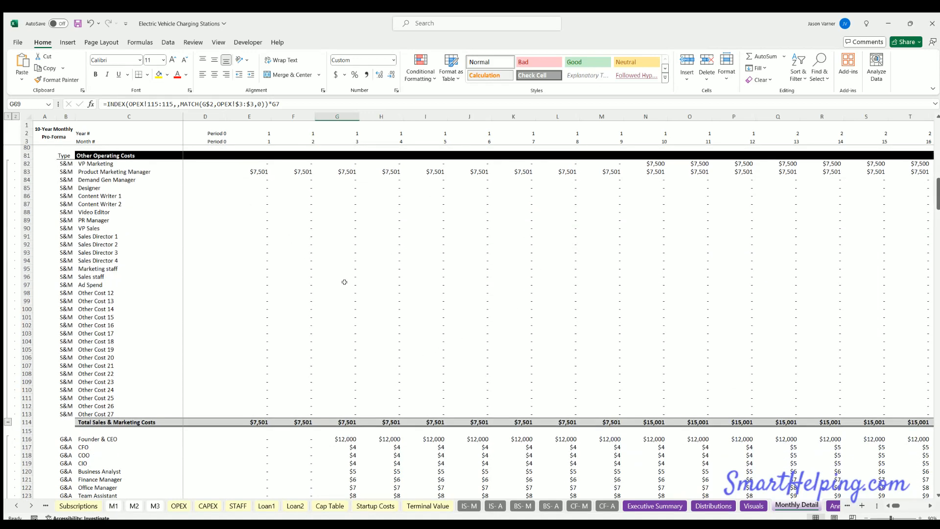
pyautogui.scroll(-3)
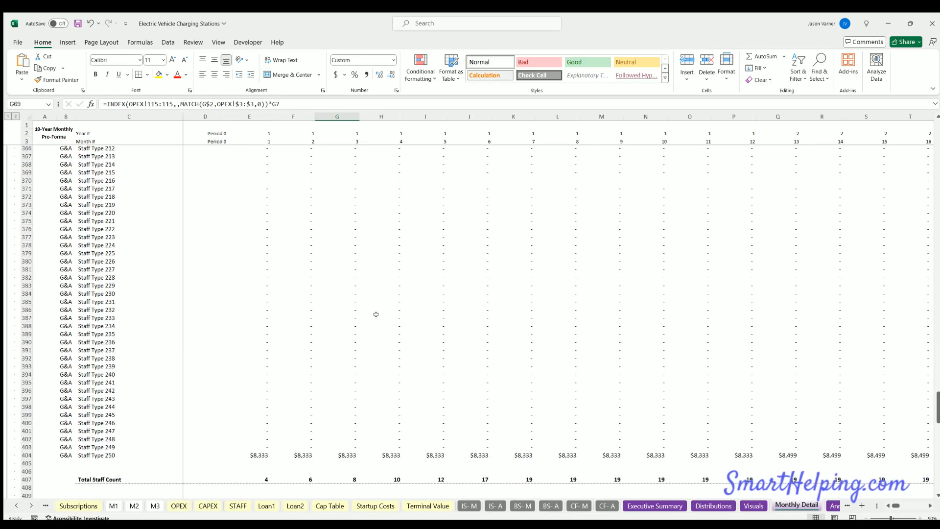
pyautogui.scroll(-3)
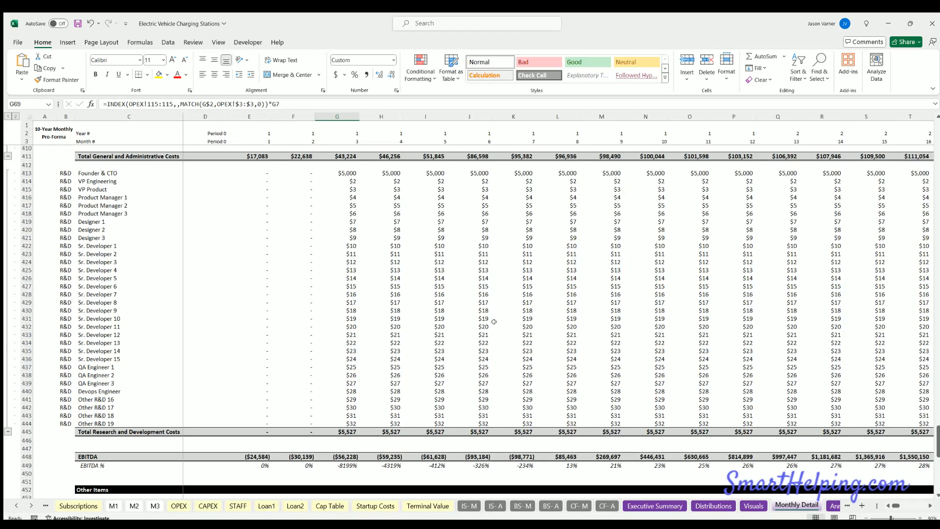
pyautogui.scroll(-3)
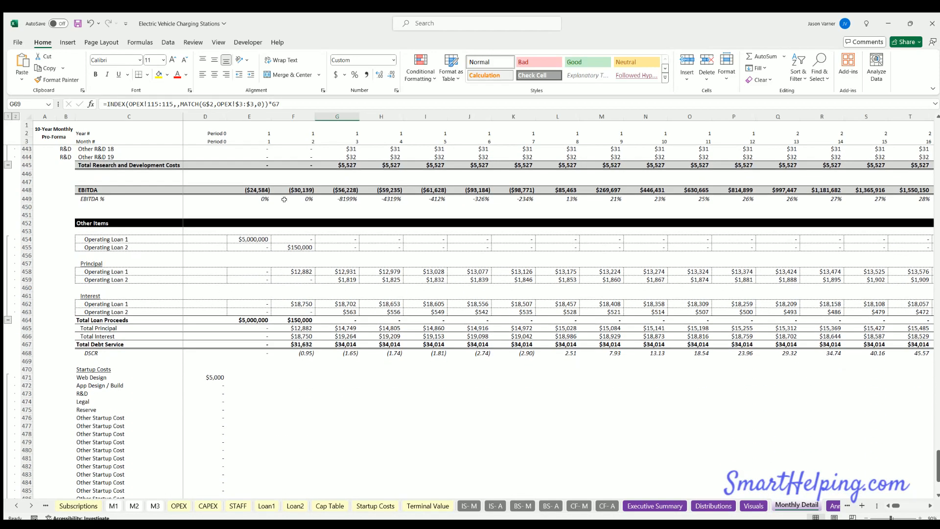
pyautogui.moveTo(255, 294)
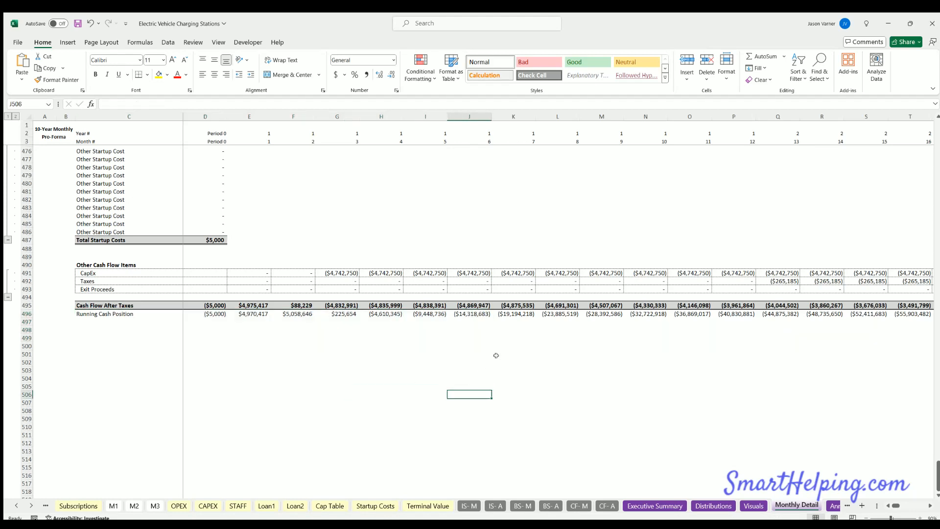
pyautogui.moveTo(470, 313)
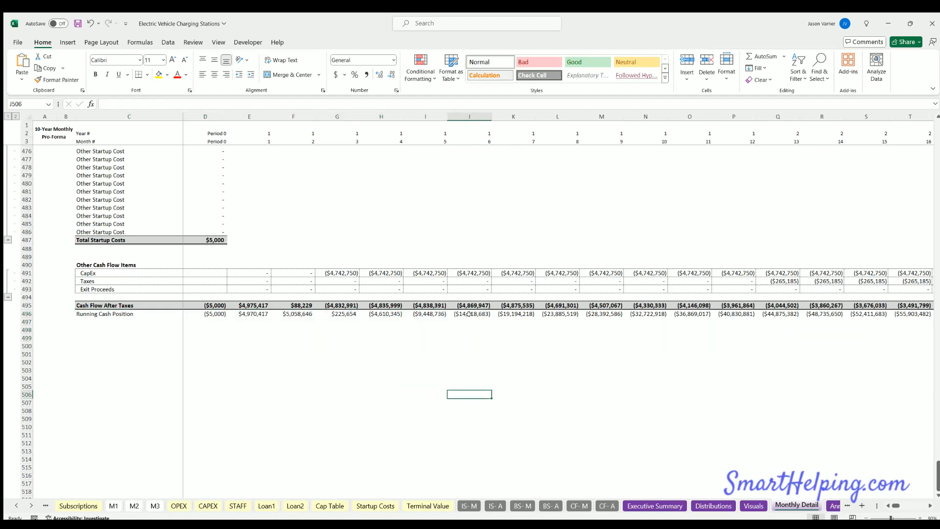
pyautogui.click(734, 314)
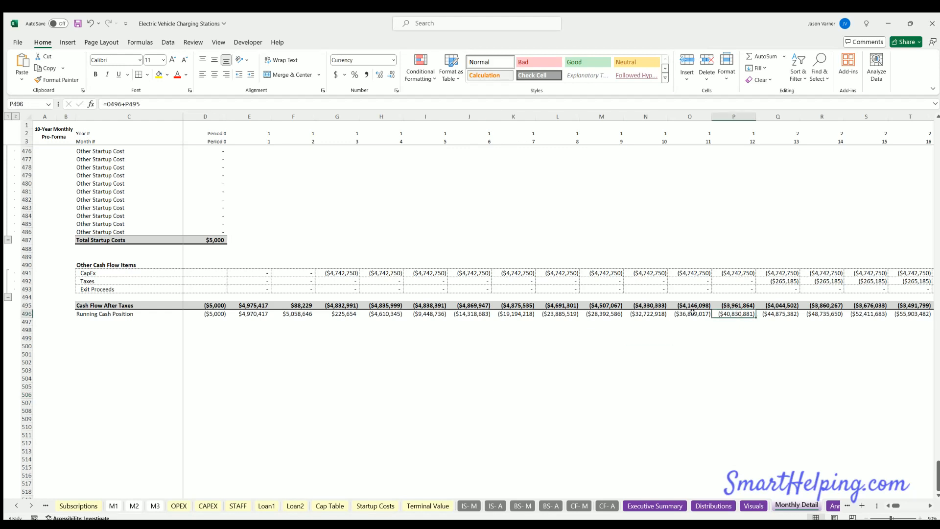
pyautogui.click(823, 313)
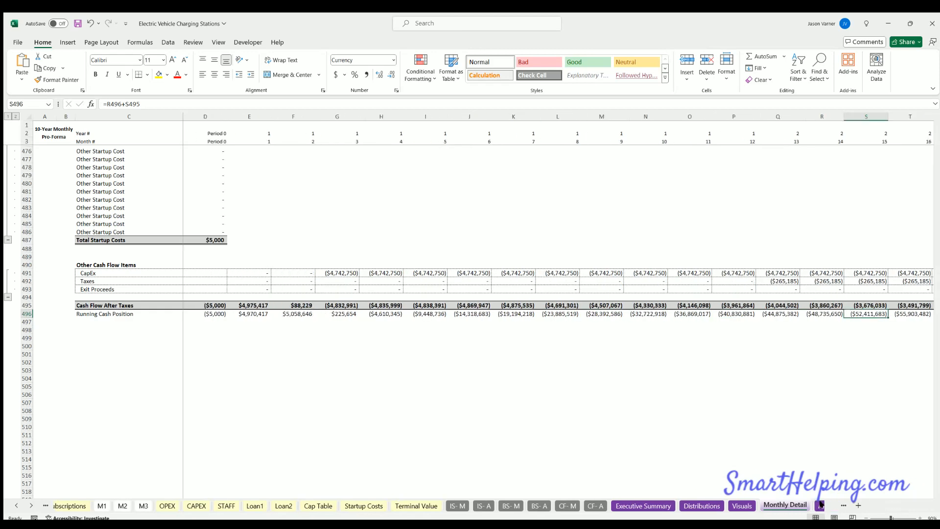
# - Scroll through the Annual Detail sheet's row groups
pyautogui.click(799, 506)
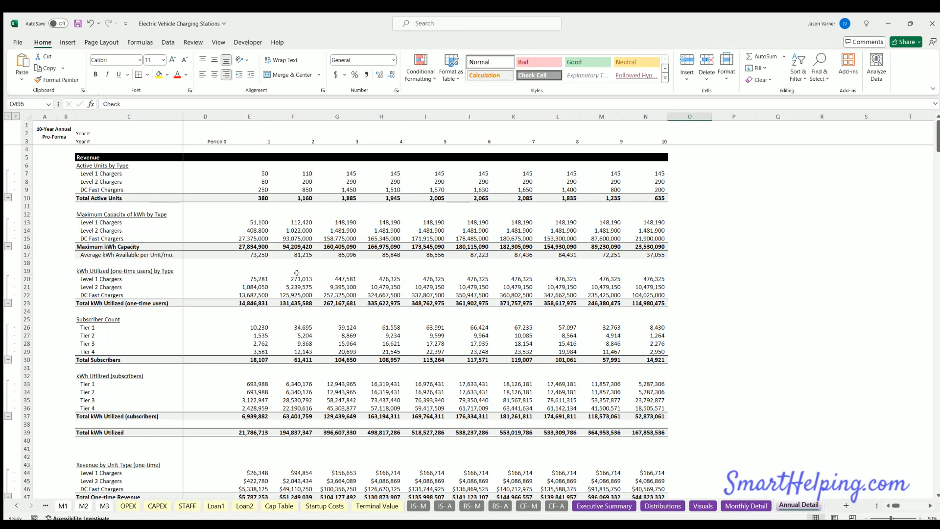
pyautogui.scroll(-3)
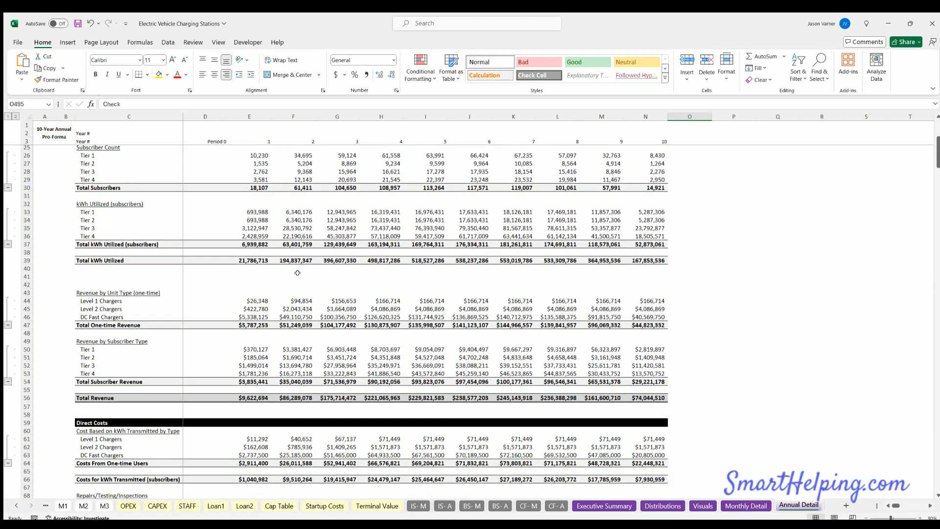
pyautogui.scroll(-3)
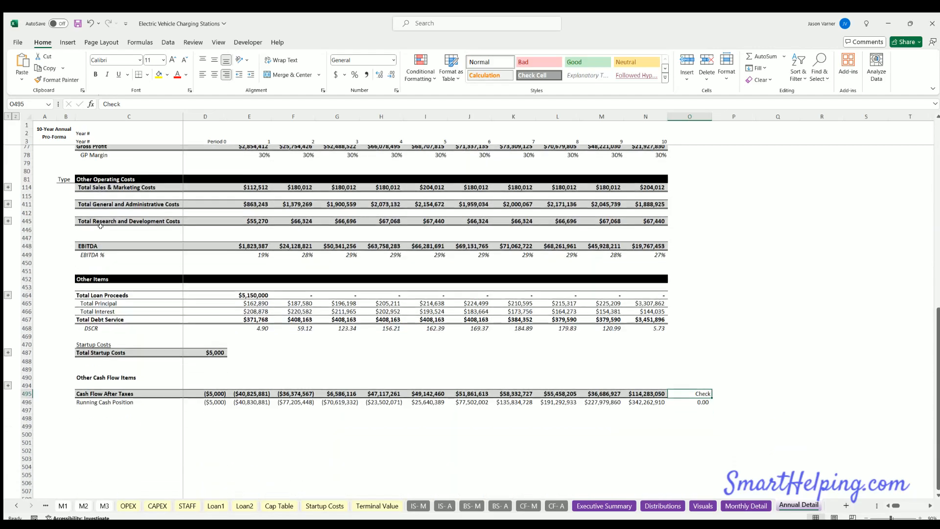
pyautogui.scroll(3)
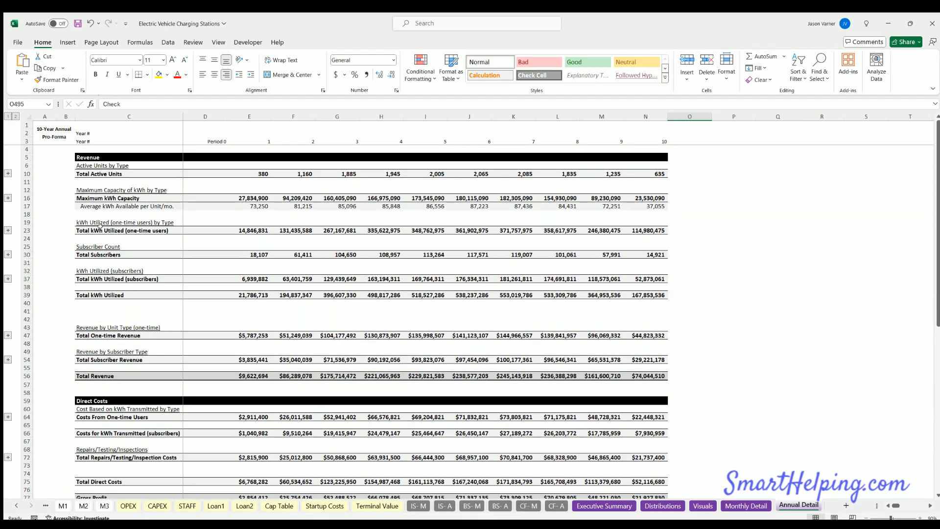
pyautogui.scroll(-3)
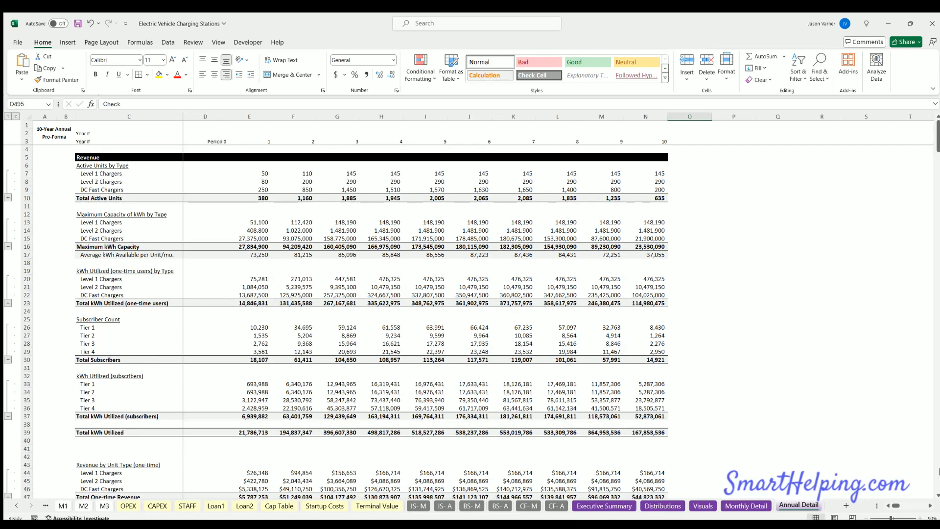
# - Pass through the Monthly Detail, Visuals, Distributions and annual cash flow sheets
pyautogui.click(745, 505)
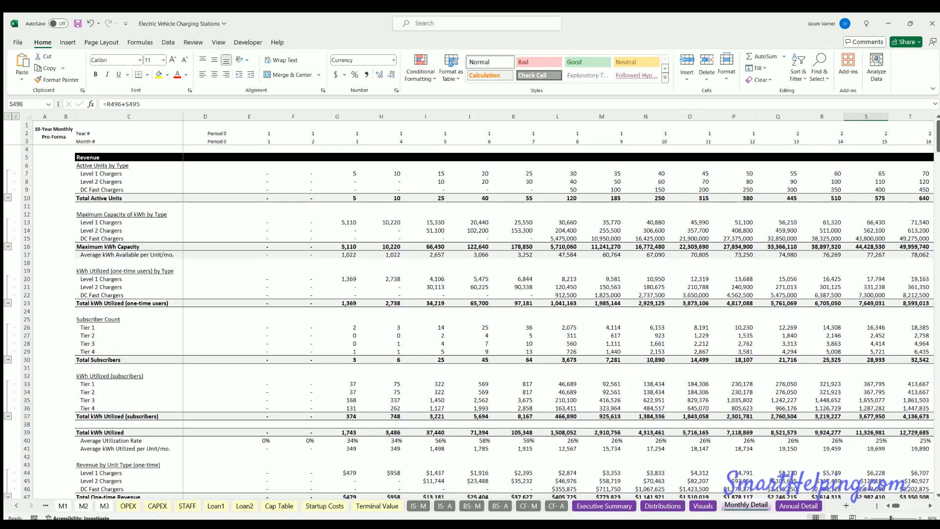
pyautogui.click(702, 505)
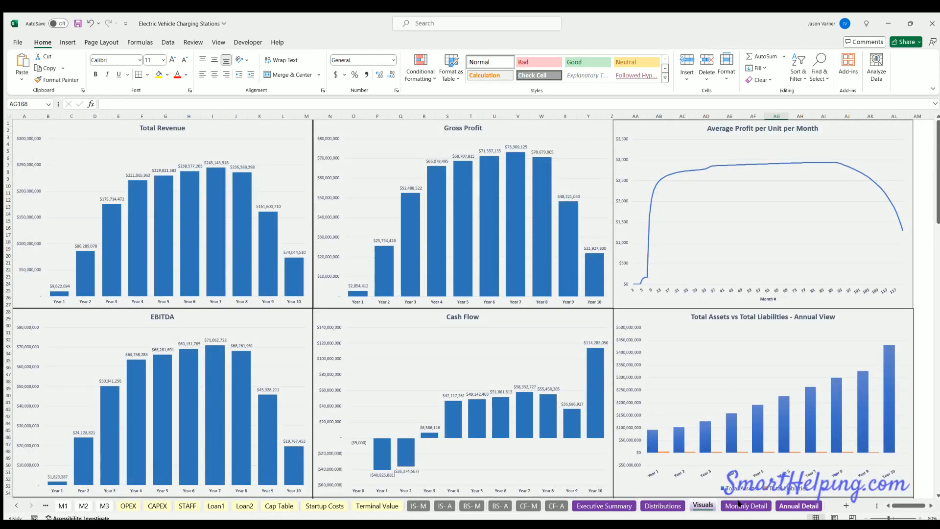
pyautogui.click(662, 506)
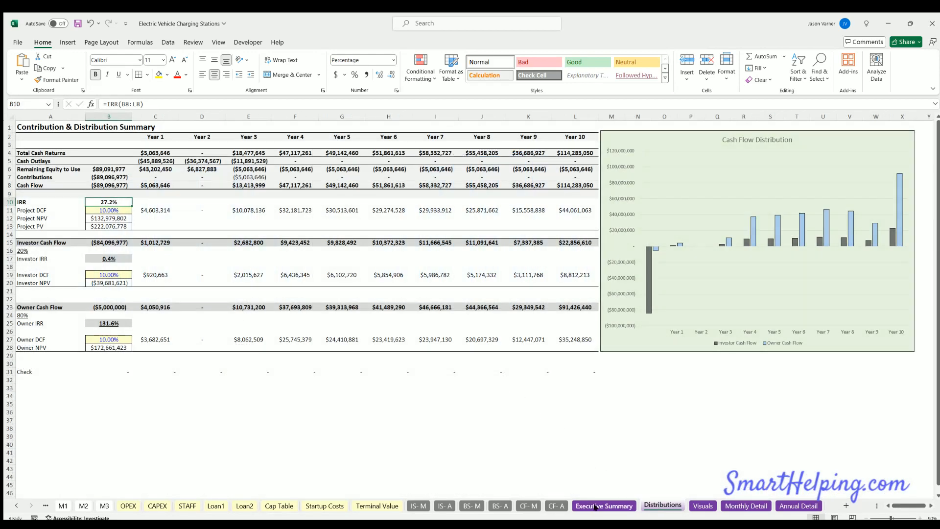
pyautogui.click(556, 506)
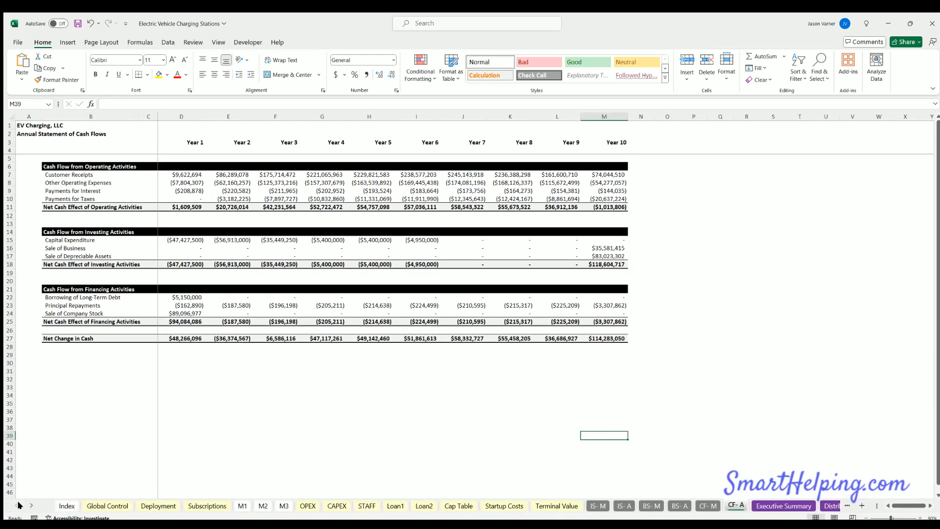
pyautogui.click(107, 505)
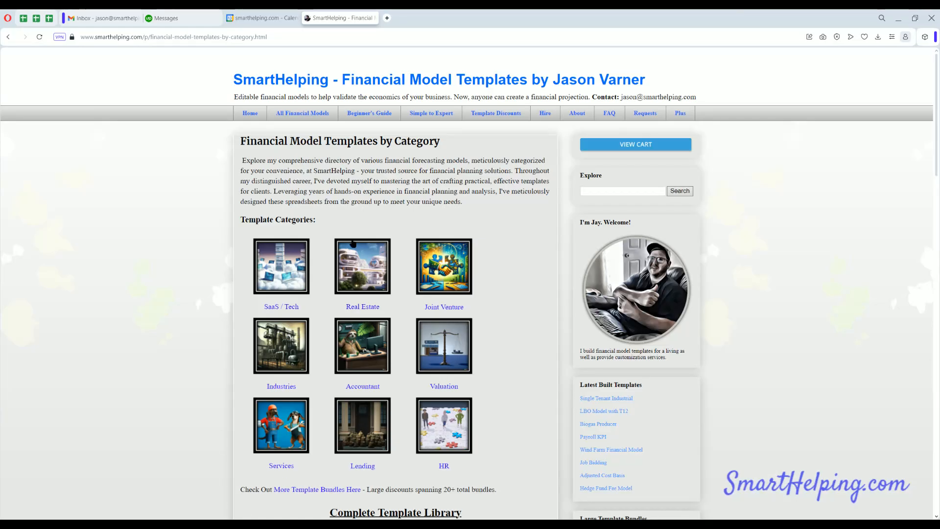
pyautogui.scroll(-3)
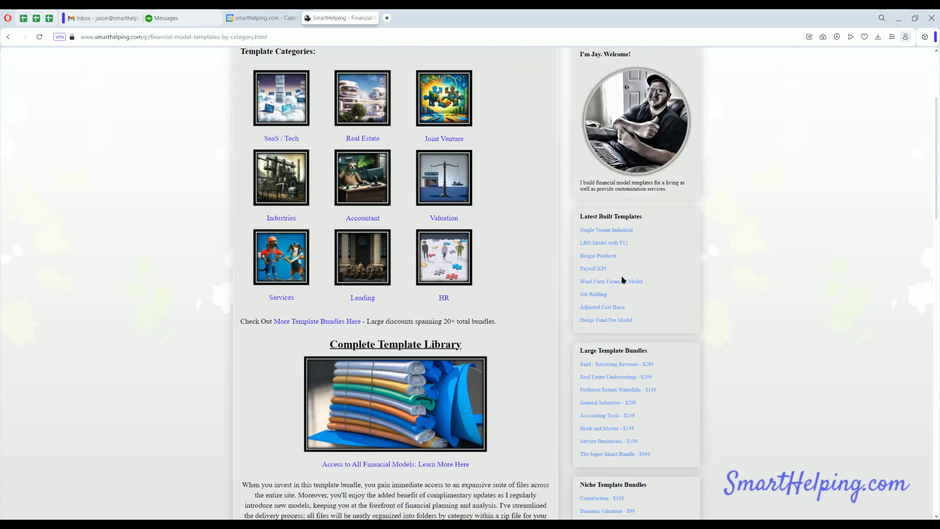
pyautogui.moveTo(612, 281)
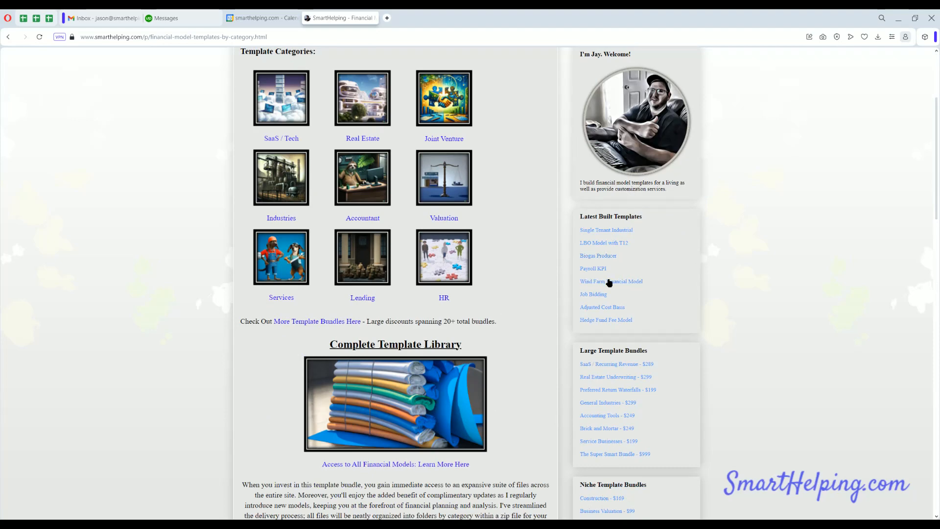
pyautogui.moveTo(612, 281)
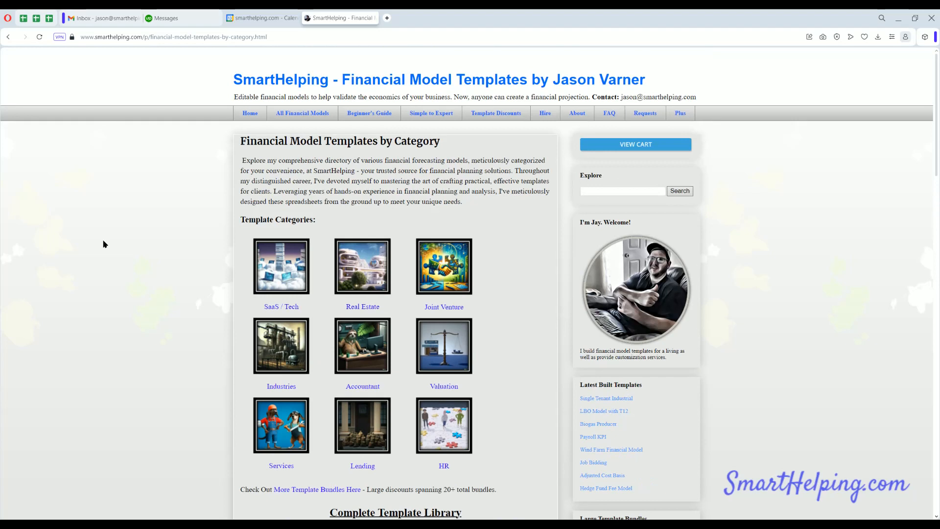
pyautogui.moveTo(113, 241)
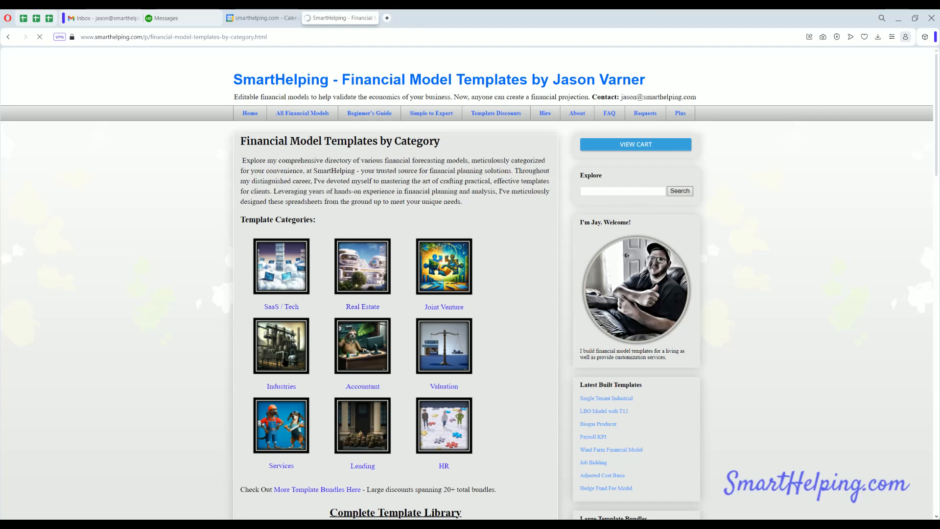
pyautogui.click(281, 347)
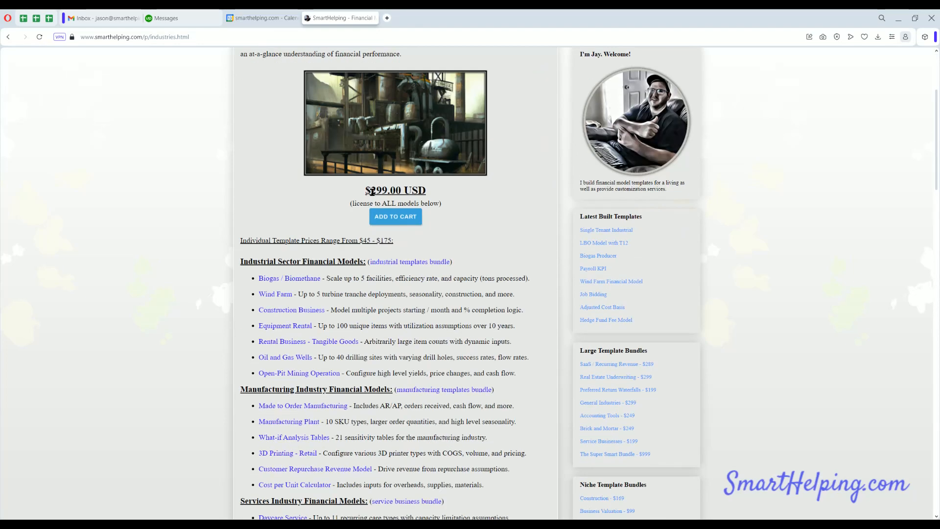
pyautogui.doubleClick(395, 190)
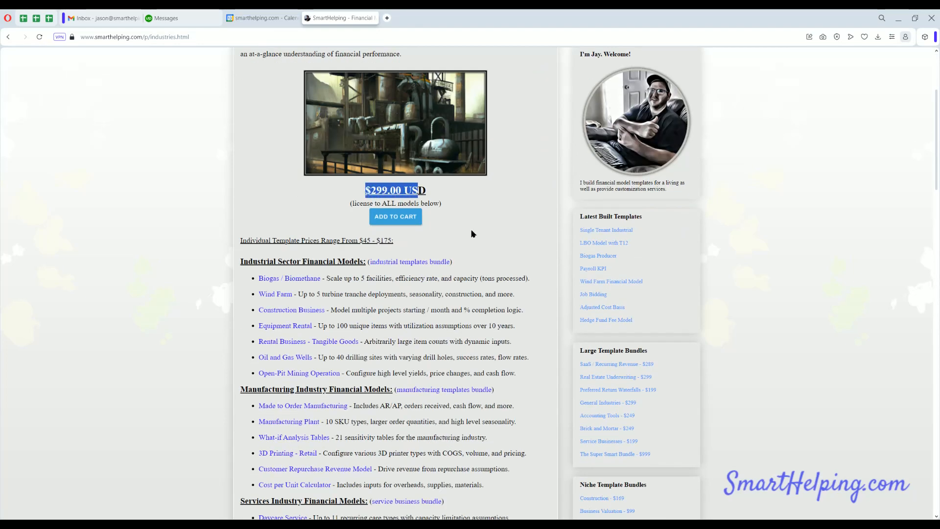
pyautogui.scroll(-3)
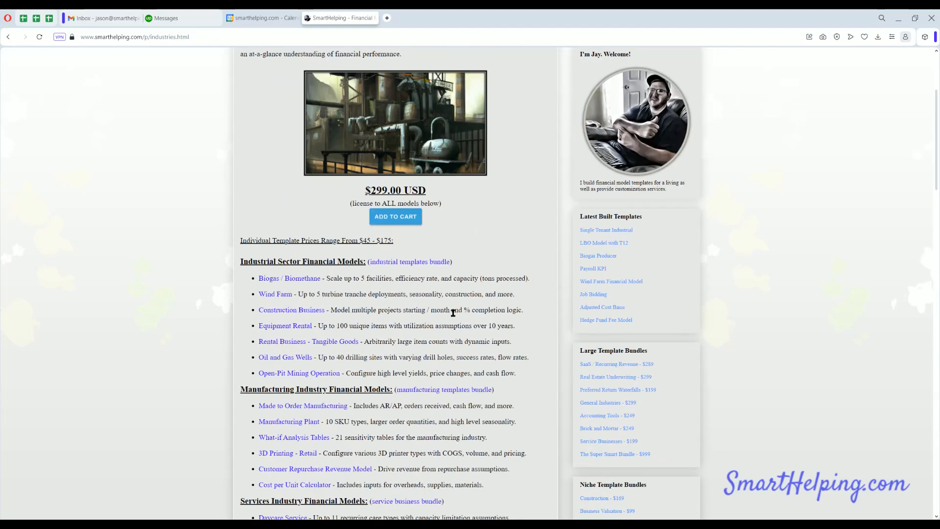
pyautogui.scroll(-3)
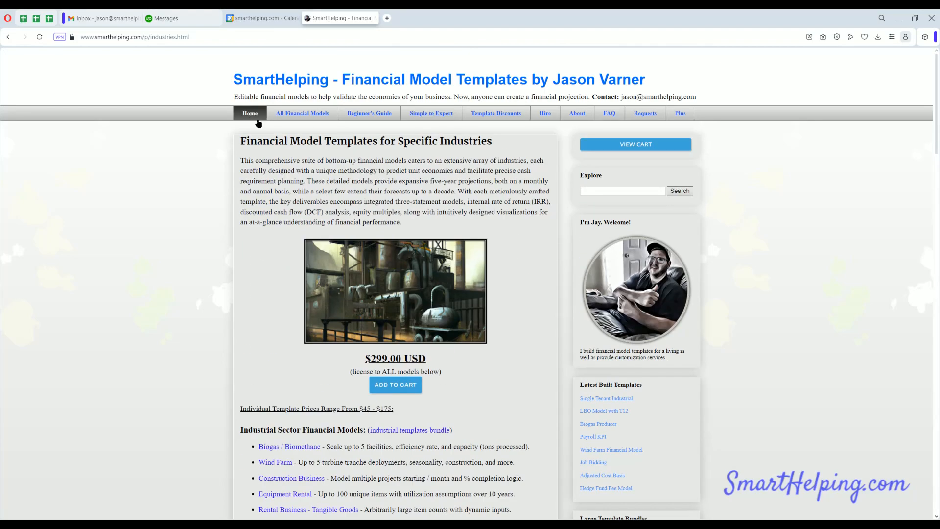
pyautogui.scroll(-3)
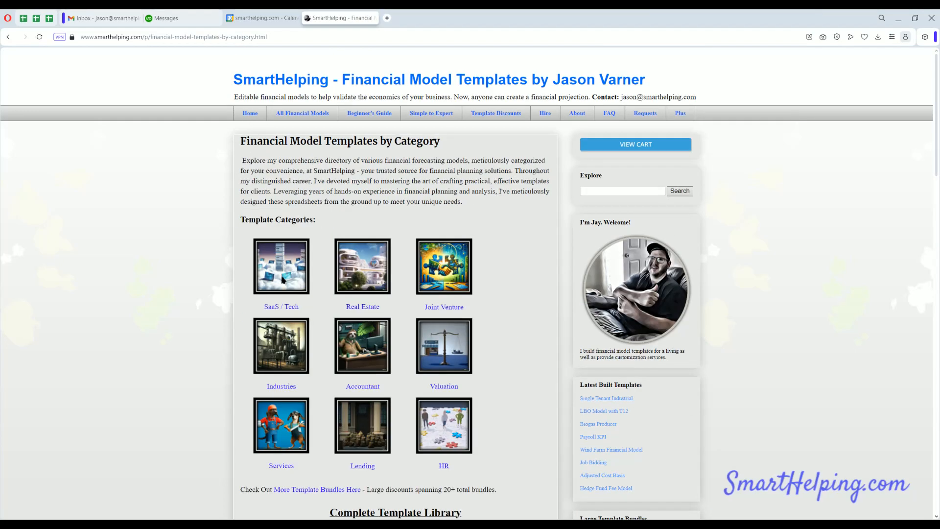
# - Browse the SaaS / Tech category, then return to the template categories page
pyautogui.click(281, 266)
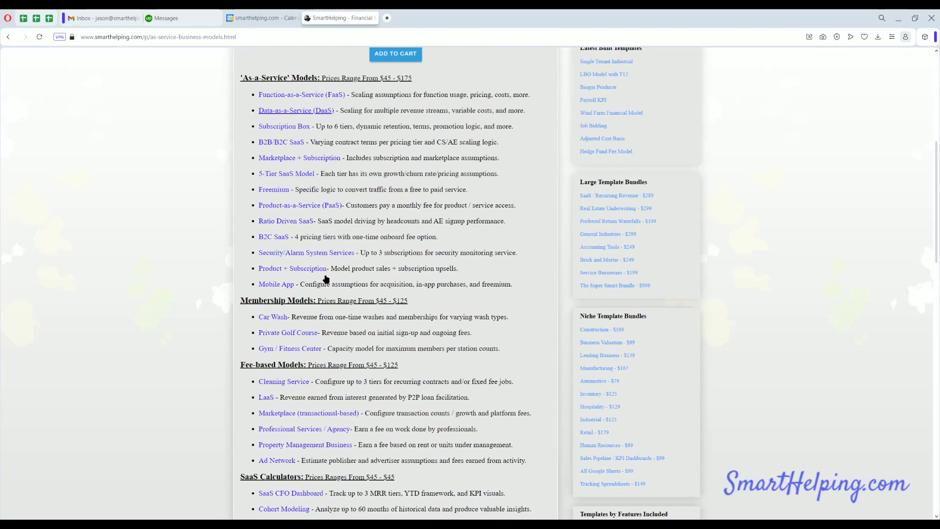
pyautogui.doubleClick(252, 300)
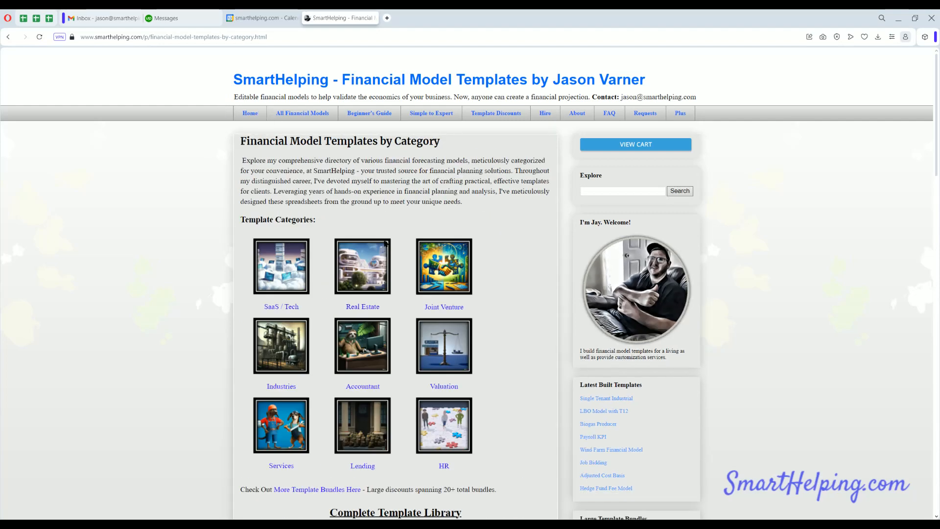
pyautogui.scroll(-3)
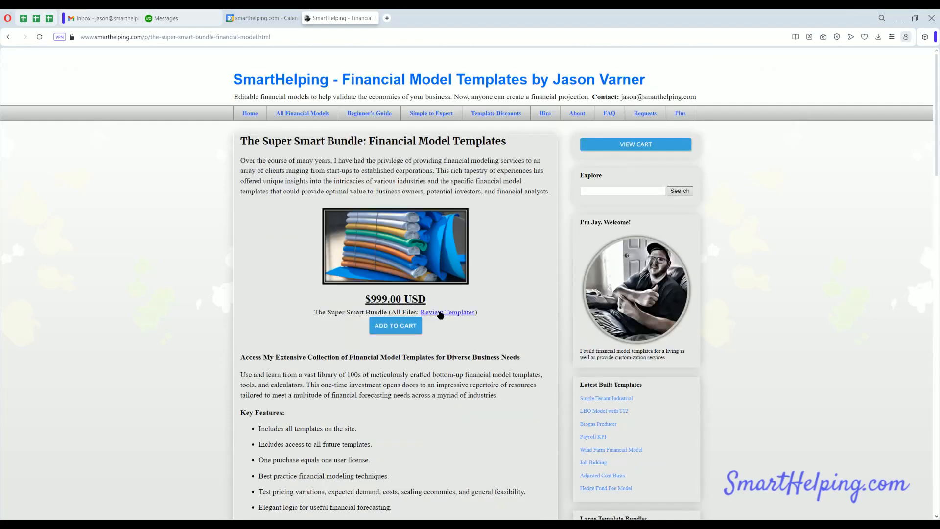
# - Scroll through the full template listing, then return to All Financial Models by category
pyautogui.click(449, 312)
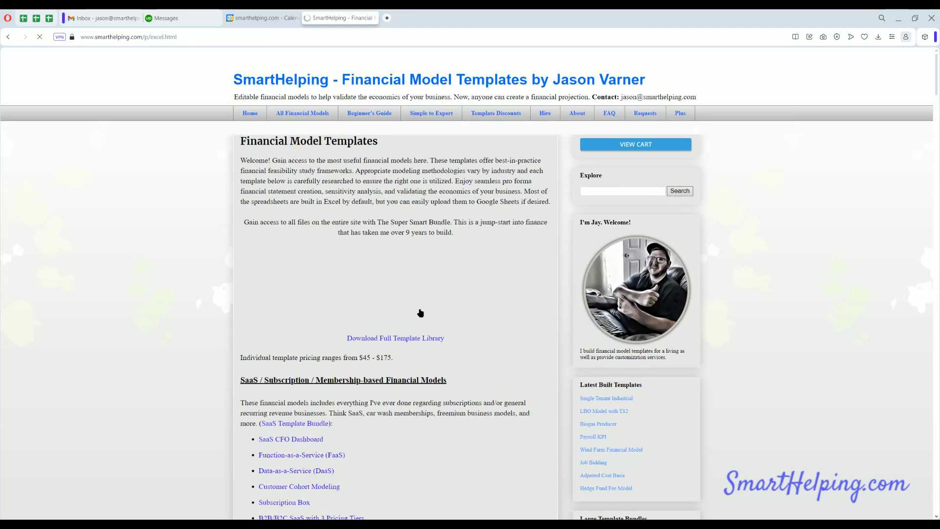
pyautogui.scroll(-3)
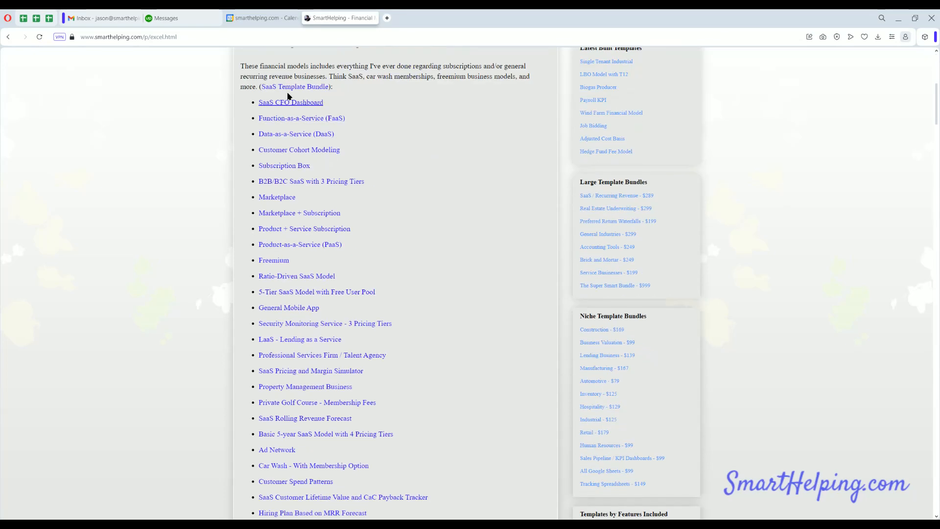
pyautogui.scroll(-3)
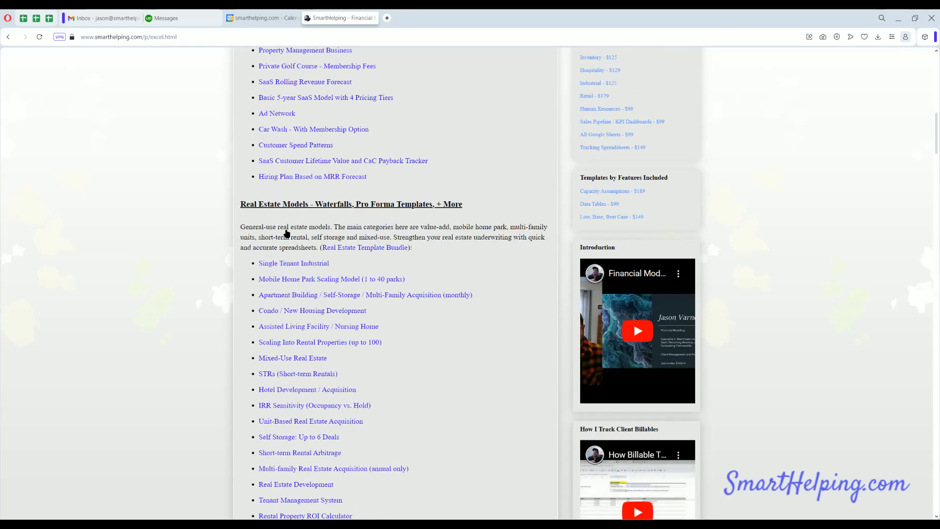
pyautogui.scroll(-3)
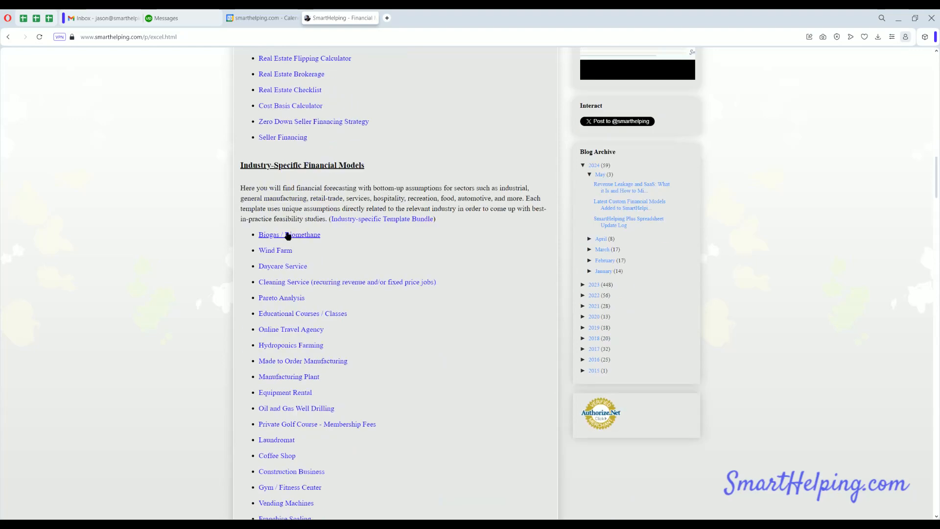
pyautogui.scroll(-3)
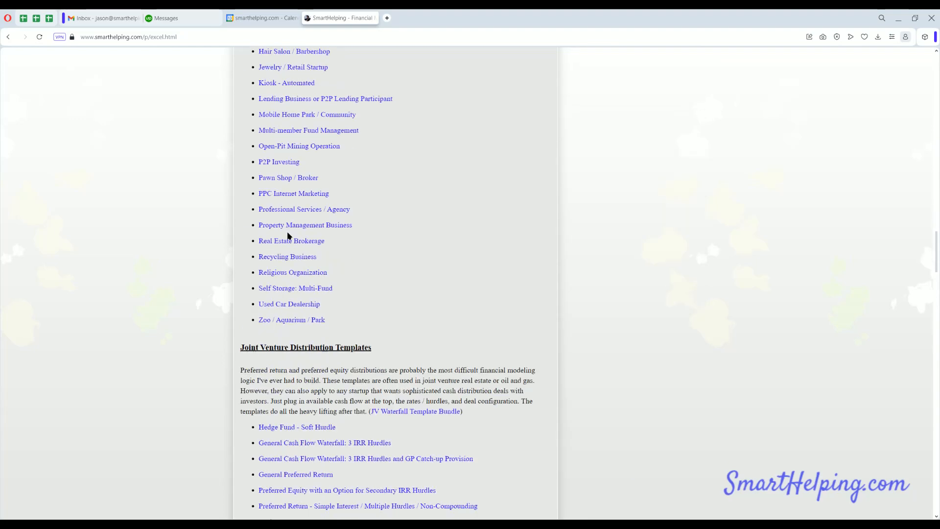
pyautogui.scroll(-3)
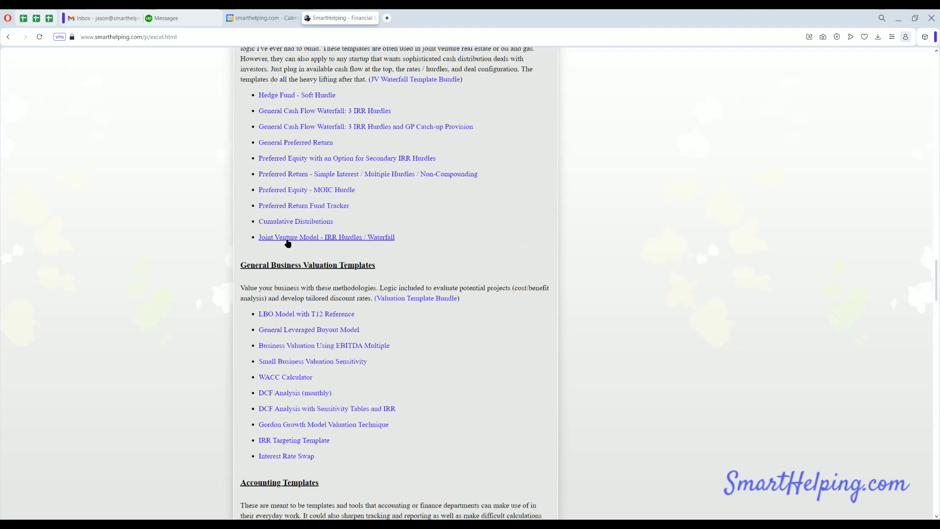
pyautogui.scroll(-3)
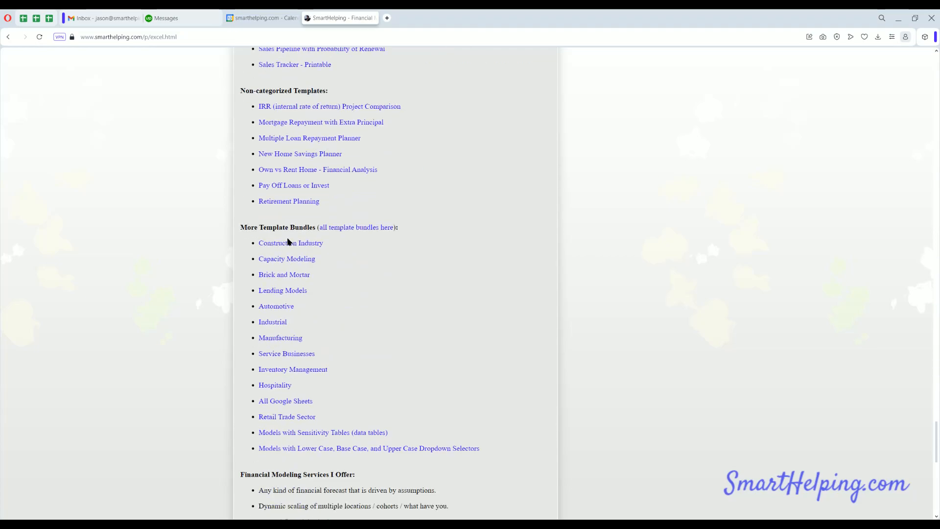
pyautogui.scroll(-3)
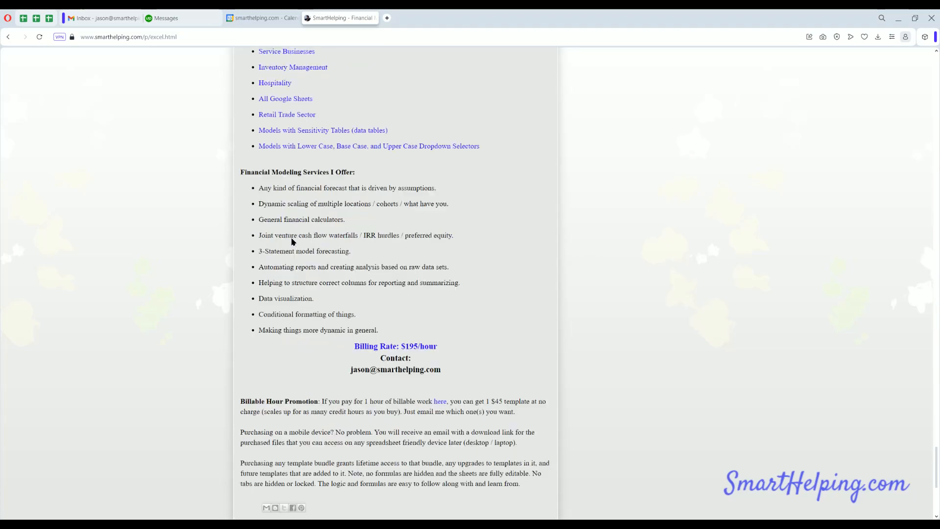
pyautogui.scroll(3)
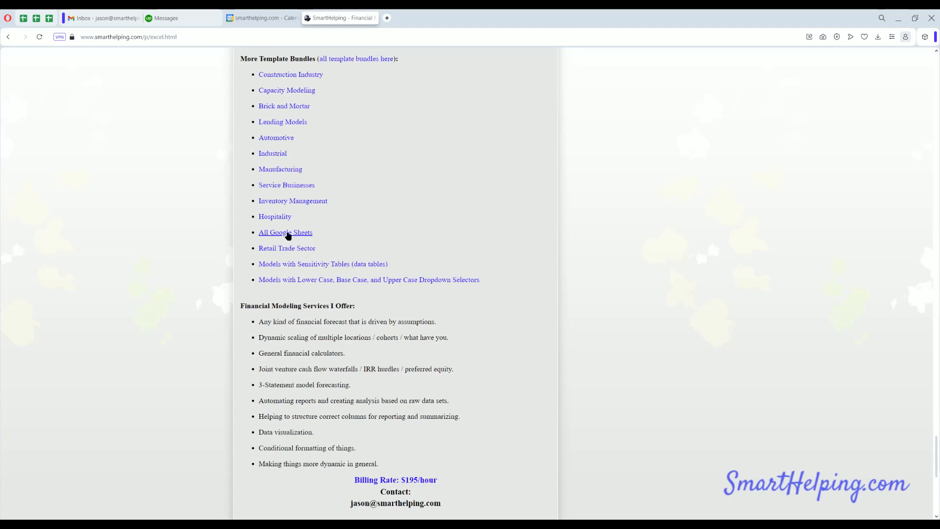
pyautogui.moveTo(374, 209)
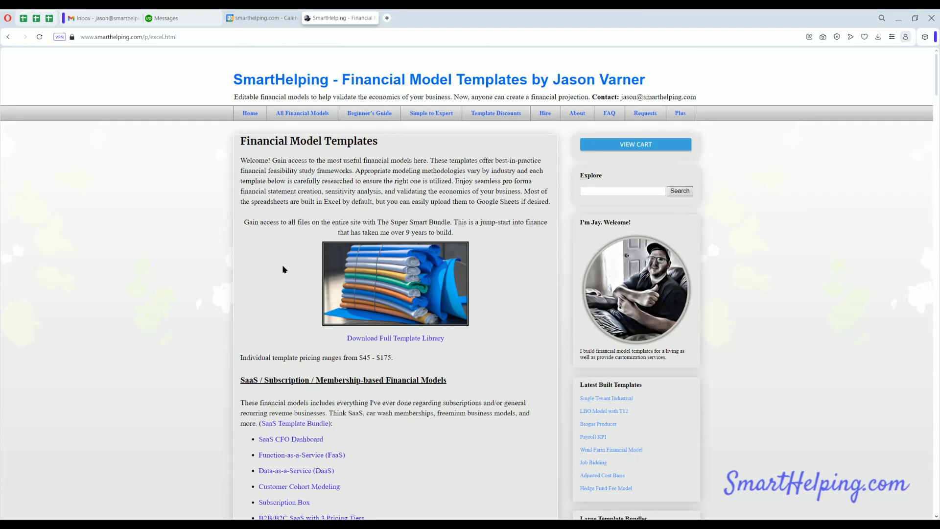
pyautogui.moveTo(288, 265)
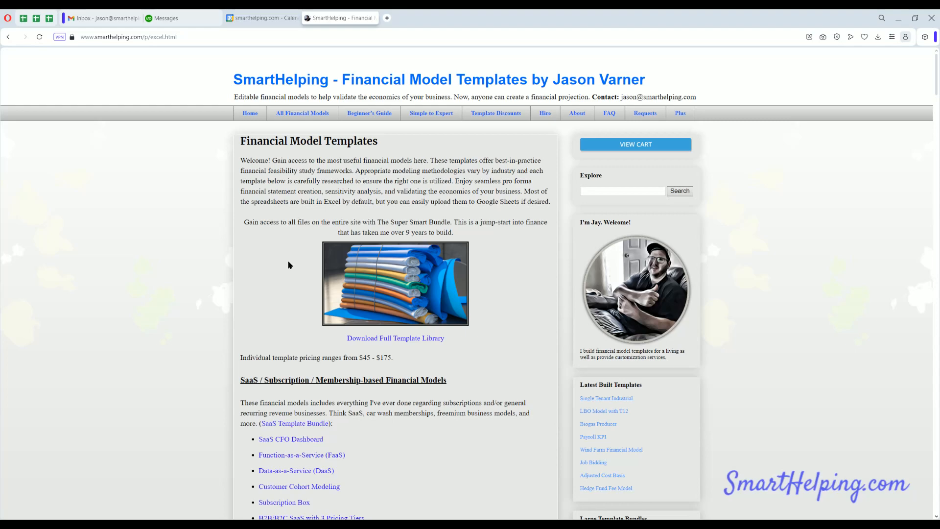
pyautogui.click(303, 112)
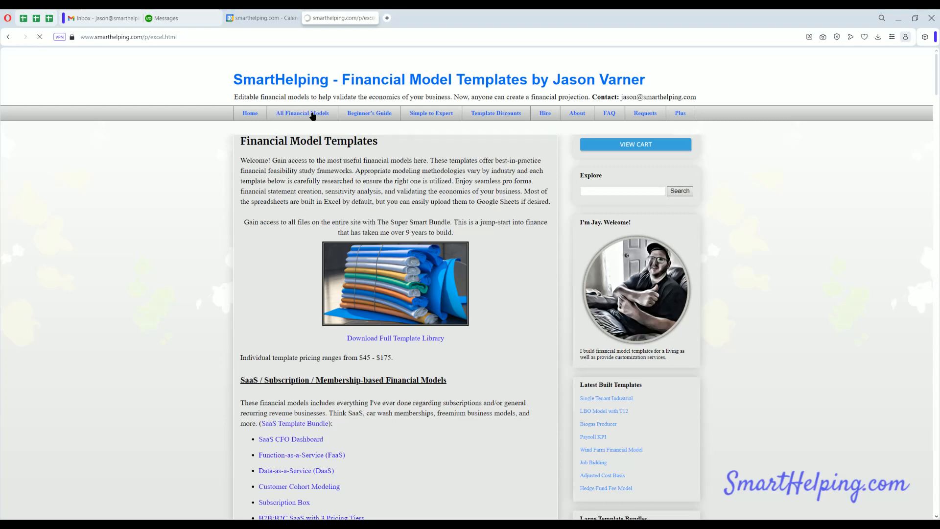
pyautogui.click(250, 113)
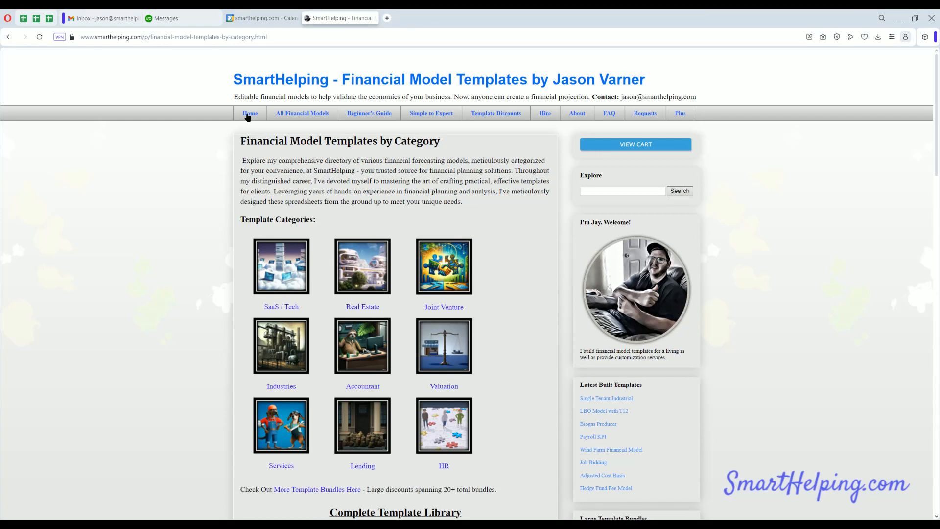
pyautogui.moveTo(641, 126)
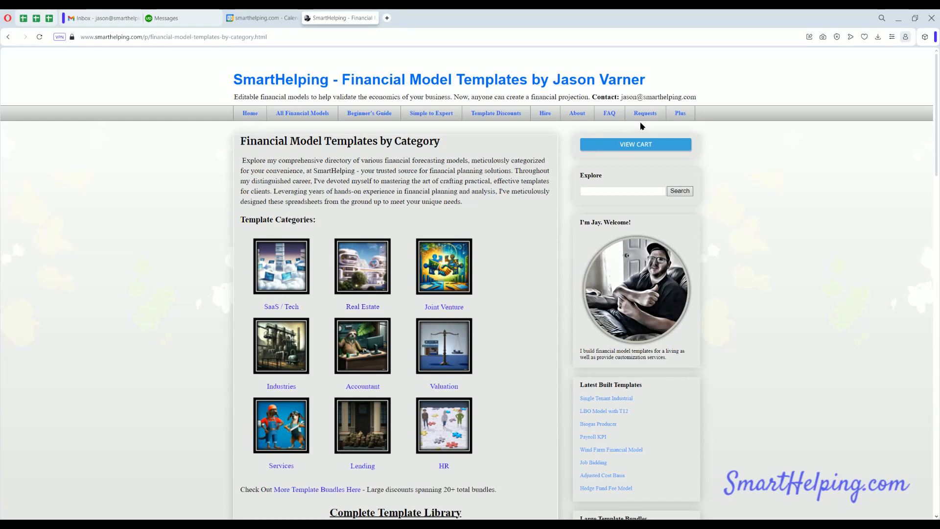
# - Open the $499.00 SmartHelping Plus bundle page and highlight the bundle name
pyautogui.click(680, 112)
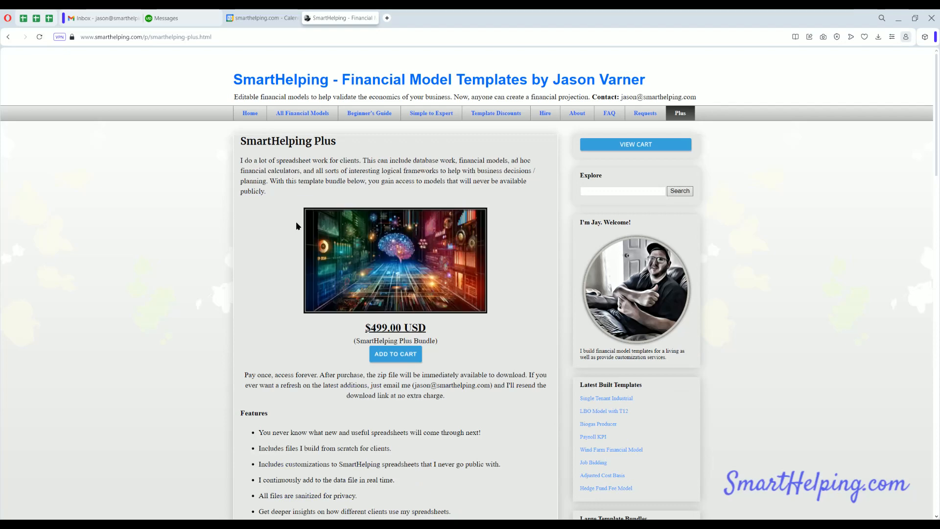
pyautogui.scroll(-3)
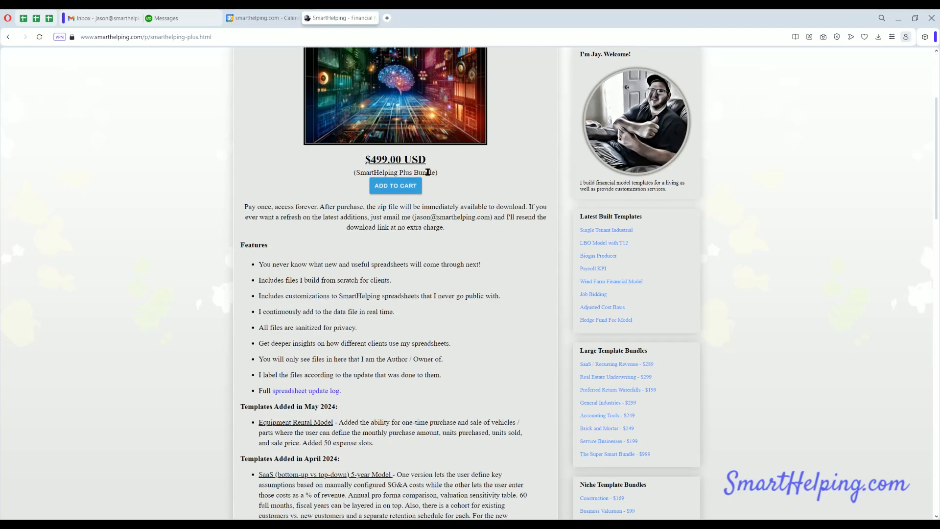
pyautogui.doubleClick(395, 172)
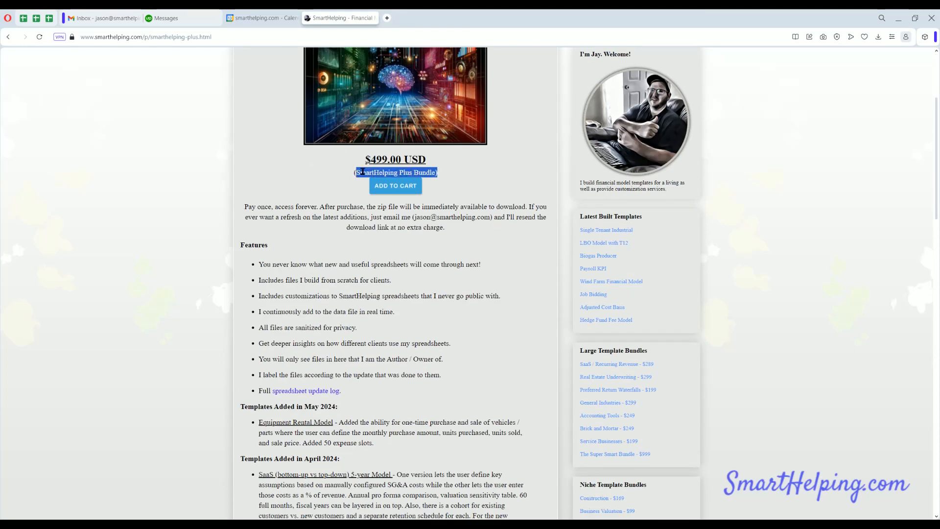
pyautogui.scroll(-3)
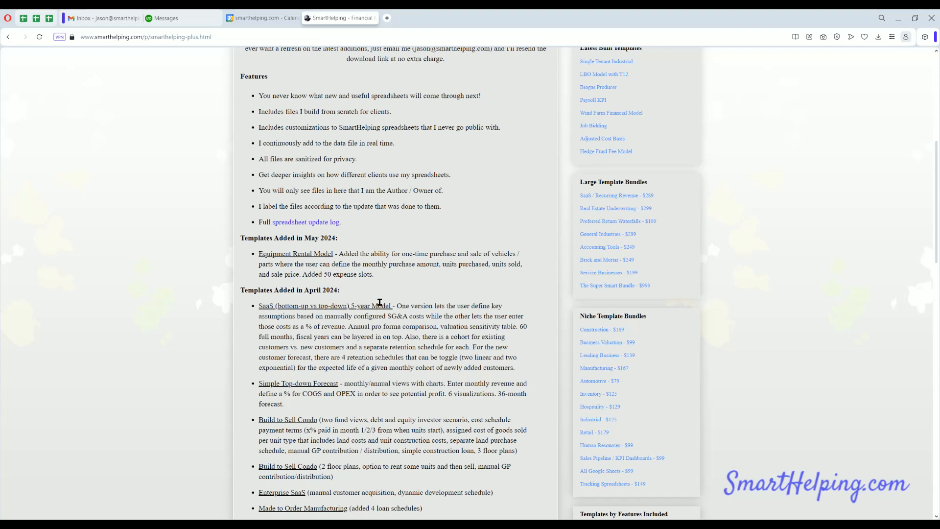
pyautogui.moveTo(379, 302)
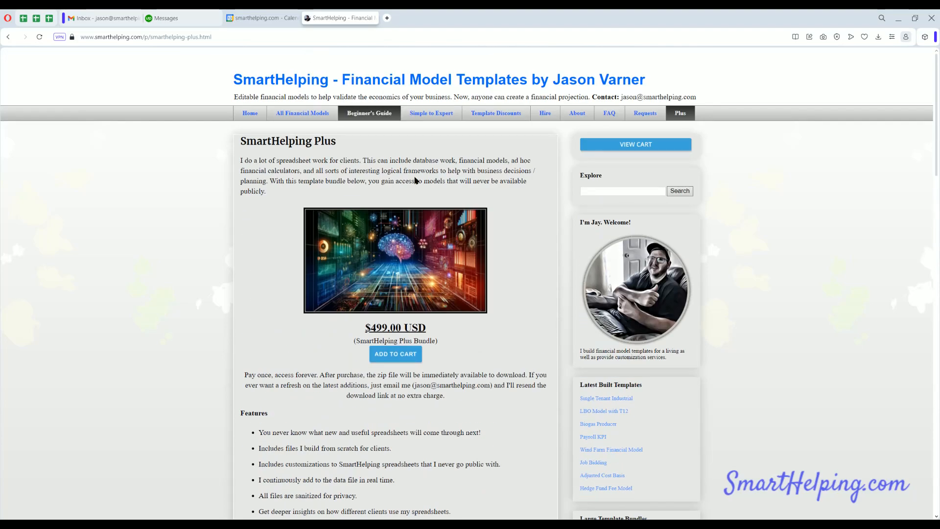
# - Review the Plus bundle's recent additions, highlighting the Equipment Rental Model entry
pyautogui.scroll(-3)
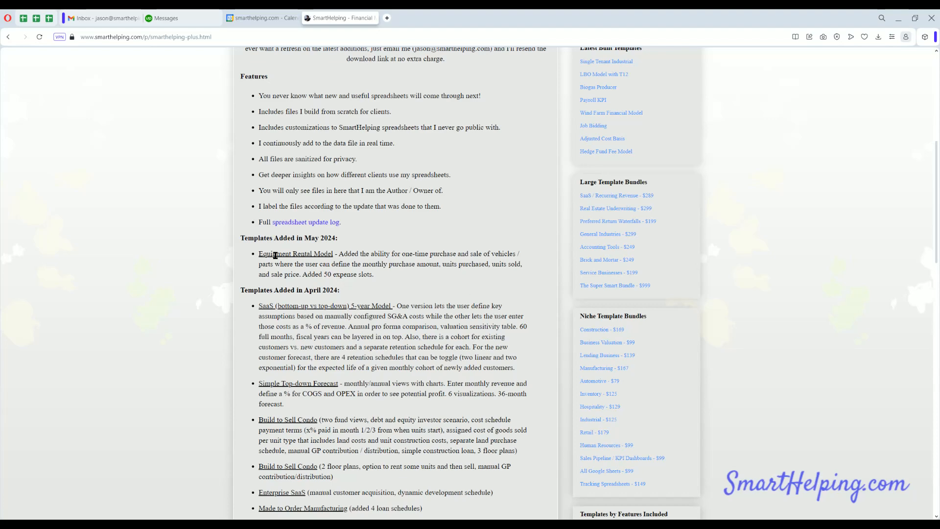
pyautogui.moveTo(270, 253); pyautogui.dragTo(352, 253)
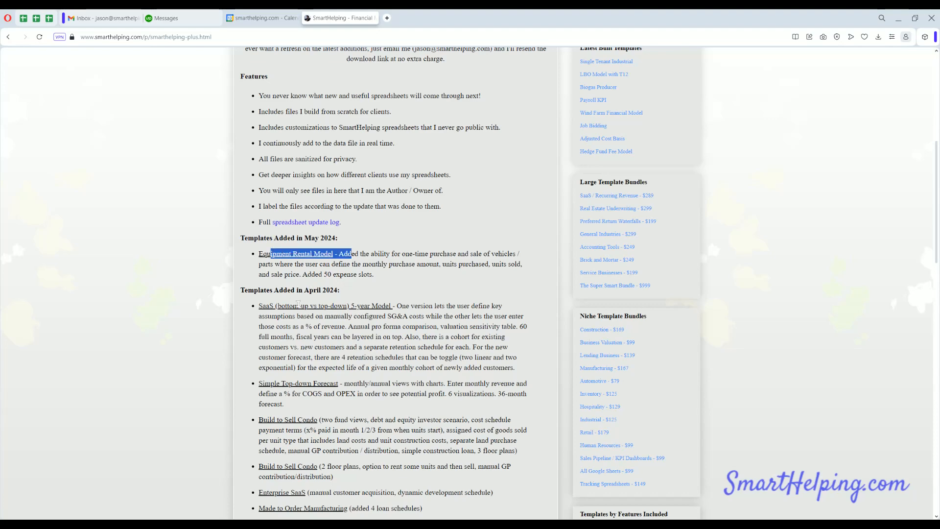
pyautogui.scroll(-3)
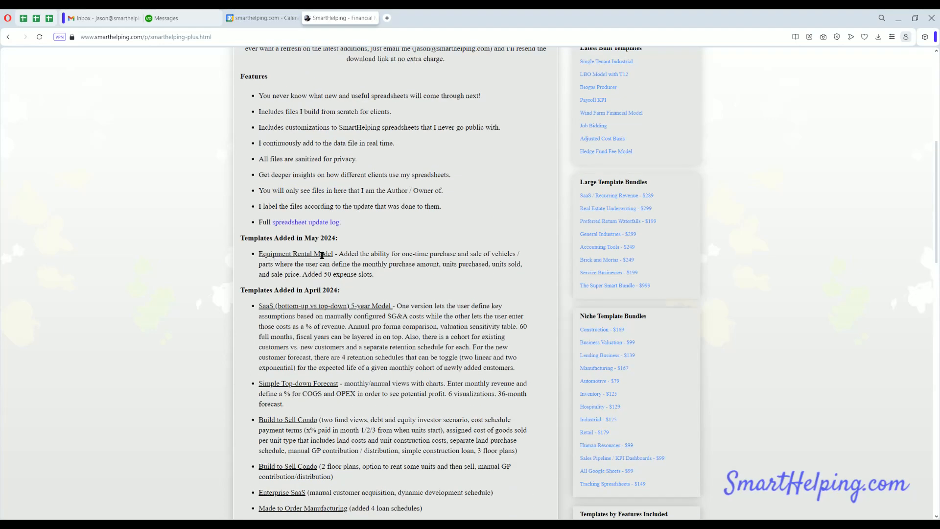
pyautogui.doubleClick(328, 253)
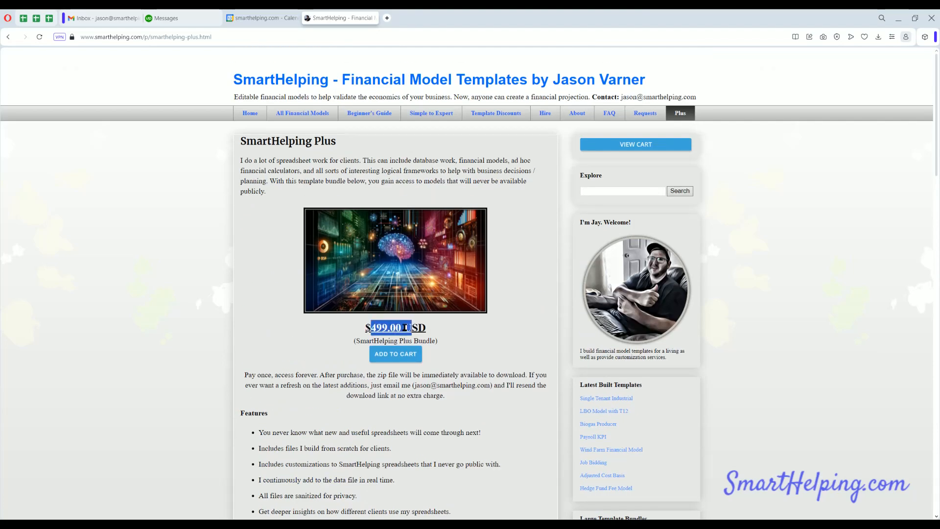
pyautogui.scroll(-3)
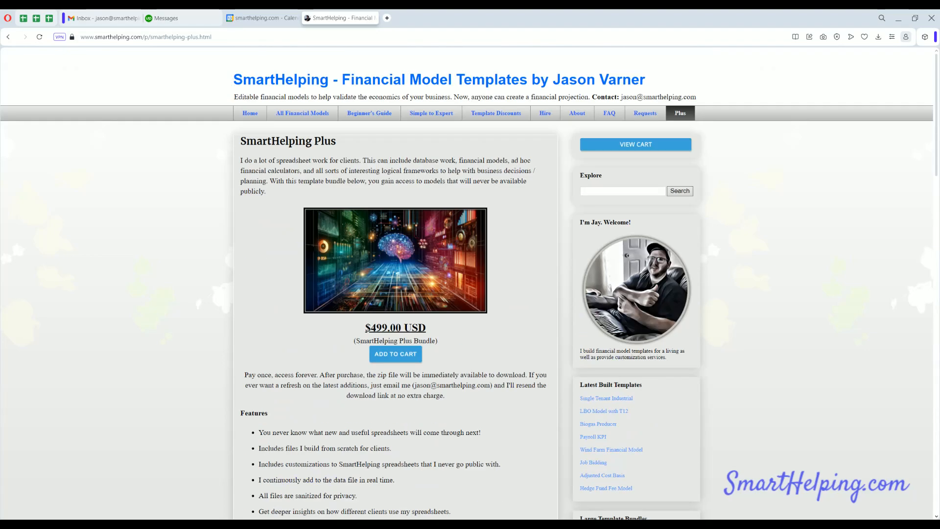
pyautogui.scroll(-3)
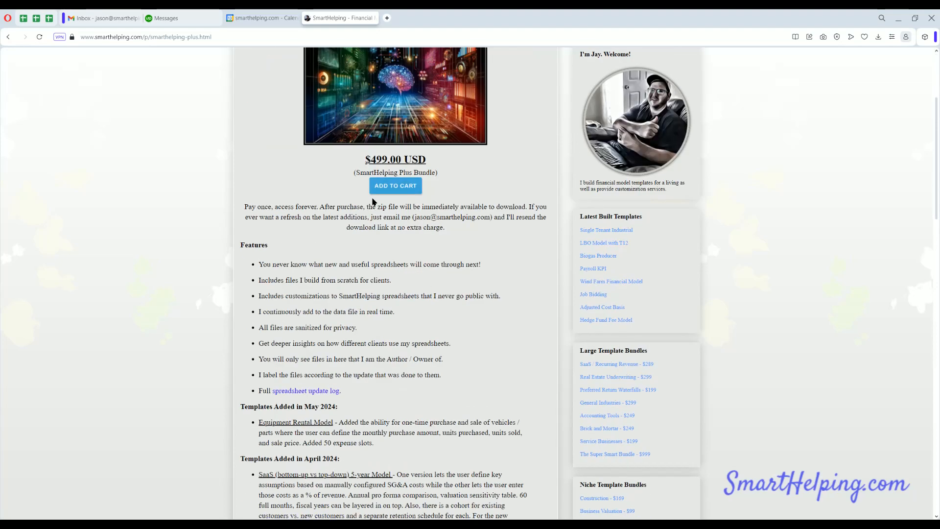
pyautogui.scroll(-3)
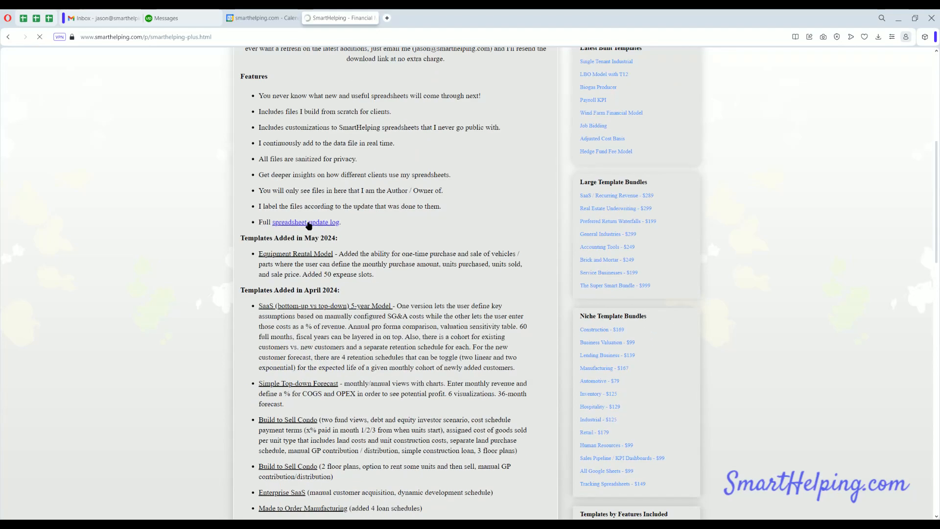
# - Glance at the Plus spreadsheet update log, then go Home to the categories page
pyautogui.click(305, 222)
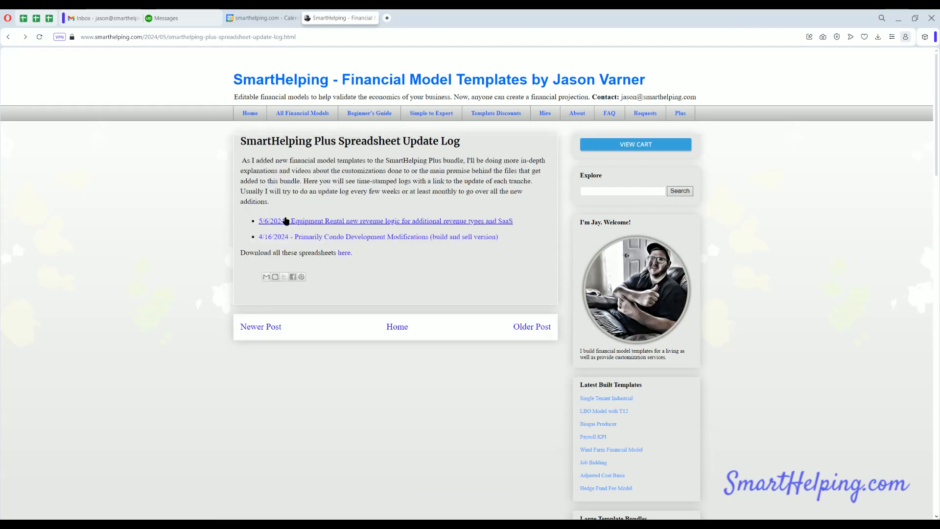
pyautogui.click(270, 221)
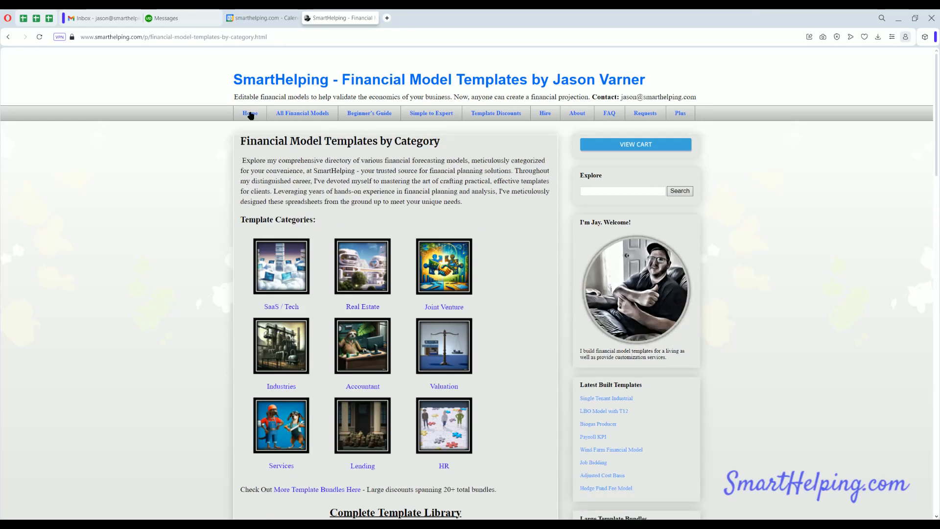
pyautogui.moveTo(338, 291)
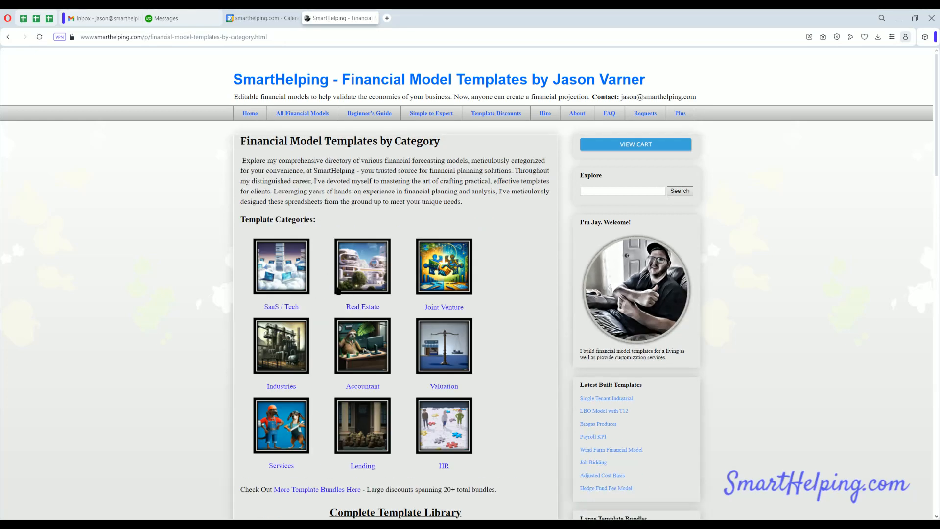
pyautogui.moveTo(339, 299)
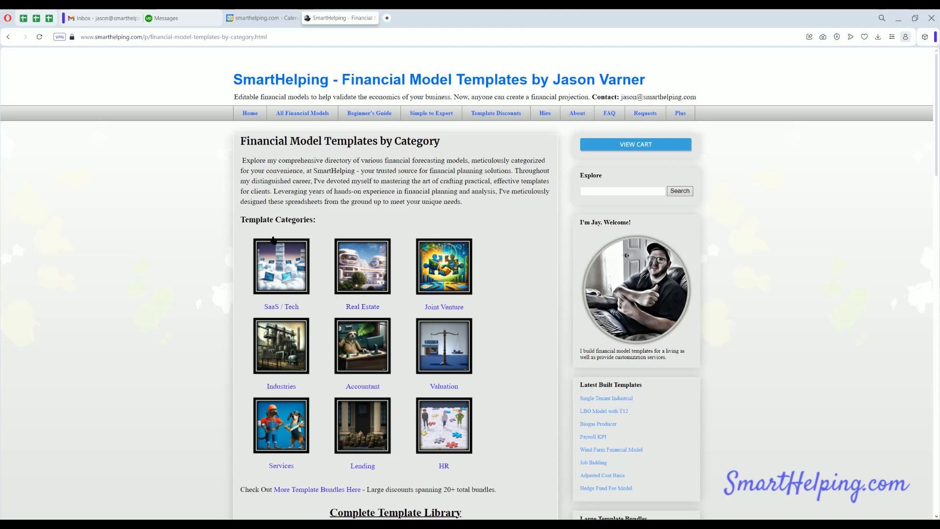
pyautogui.moveTo(316, 452)
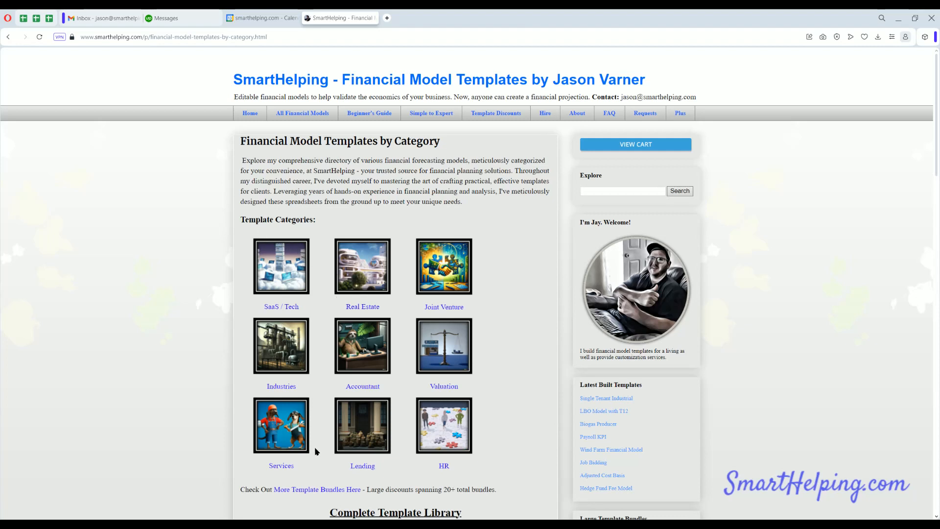